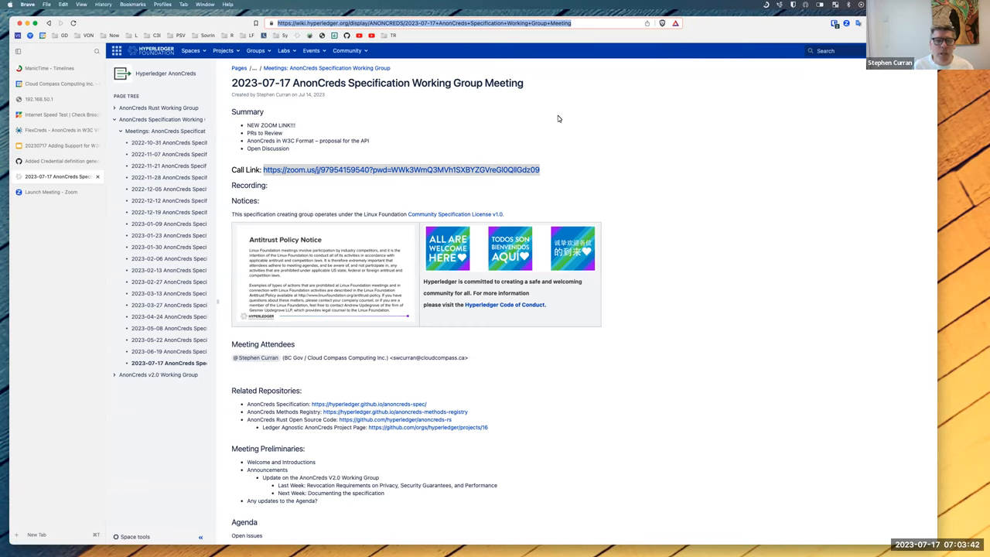
{"action": "mouse_move", "coordinate": [462, 114]}
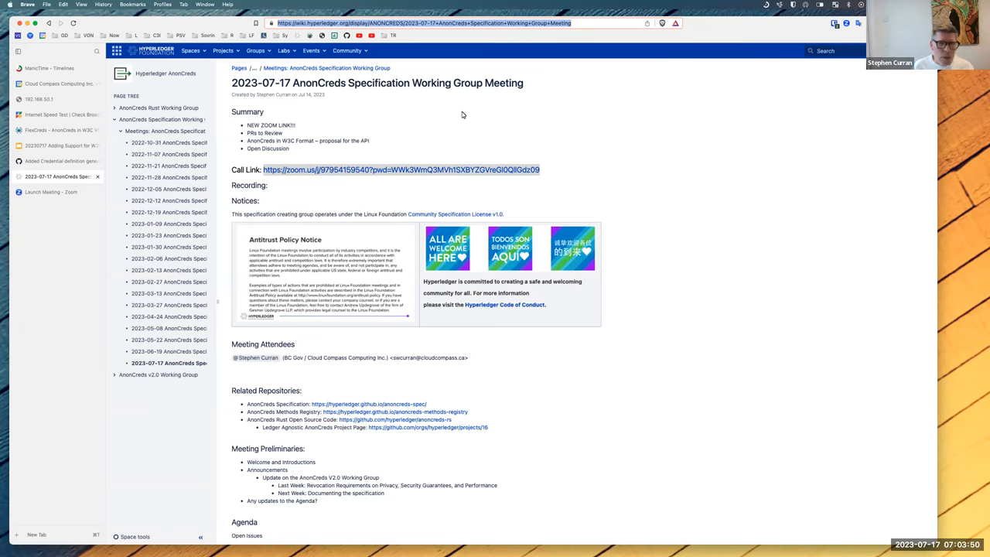
{"action": "mouse_move", "coordinate": [441, 130]}
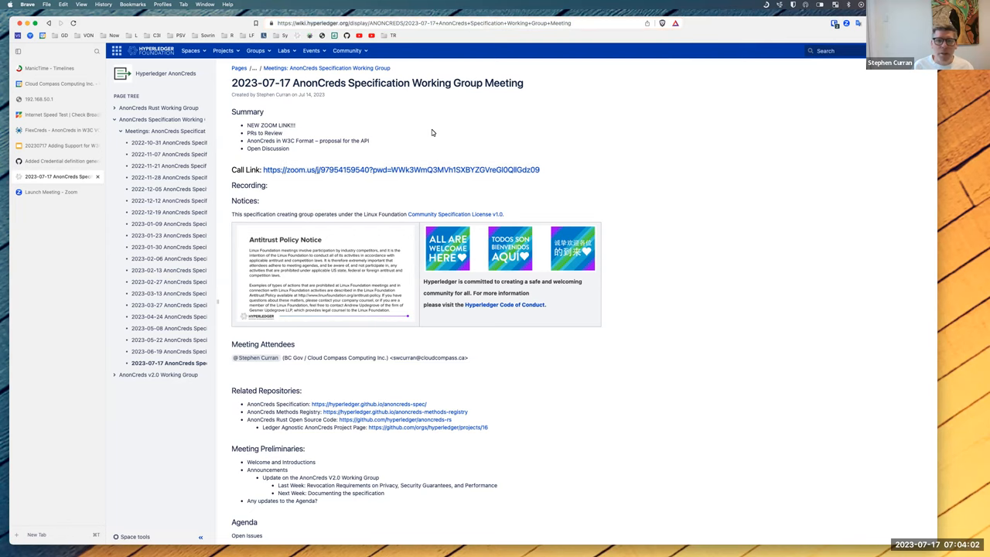
Scroll the meeting page past attendees and repositories to the Agenda, Future Calls and Action Items.
{"action": "scroll", "scroll_direction": "down", "scroll_amount": 3}
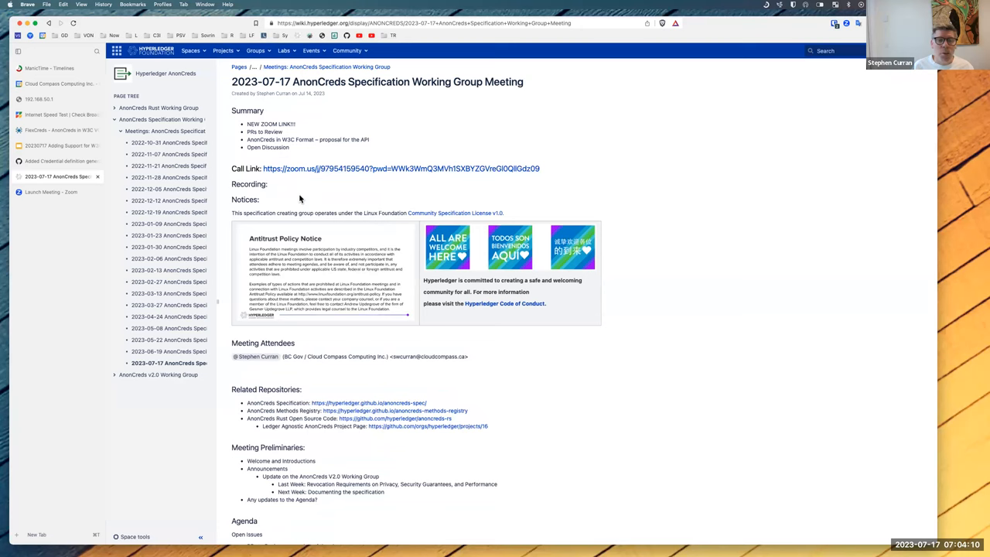
{"action": "scroll", "scroll_direction": "down", "scroll_amount": 3}
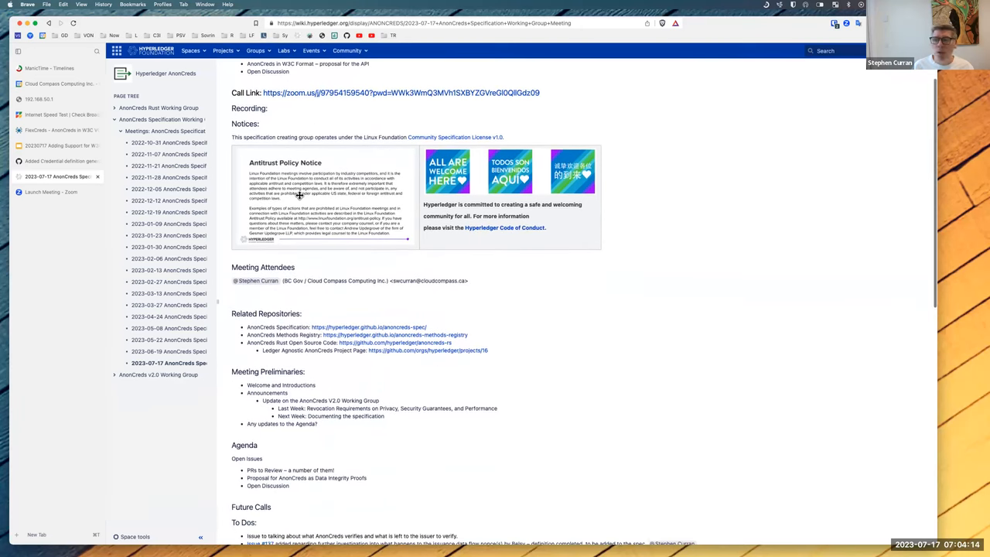
{"action": "scroll", "scroll_direction": "down", "scroll_amount": 3}
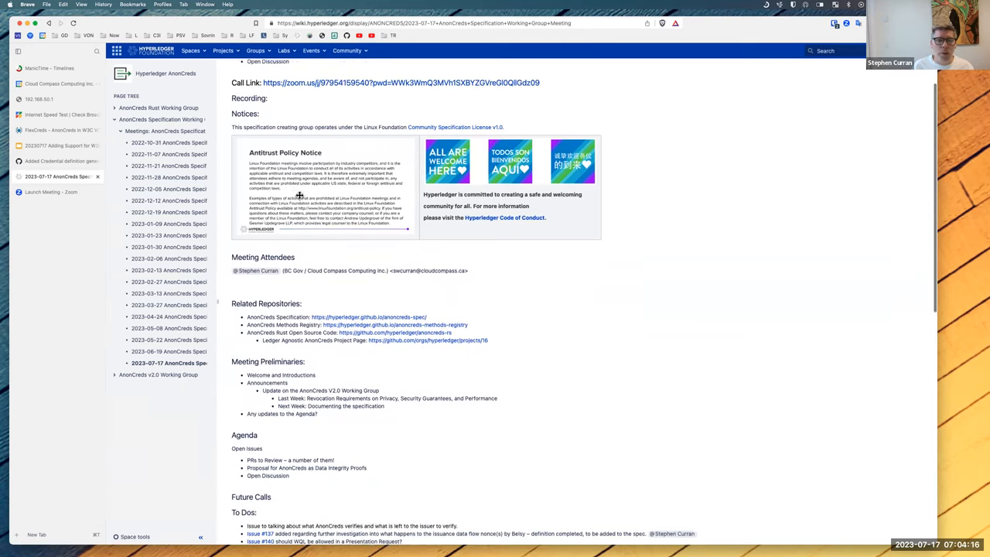
{"action": "scroll", "scroll_direction": "down", "scroll_amount": 3}
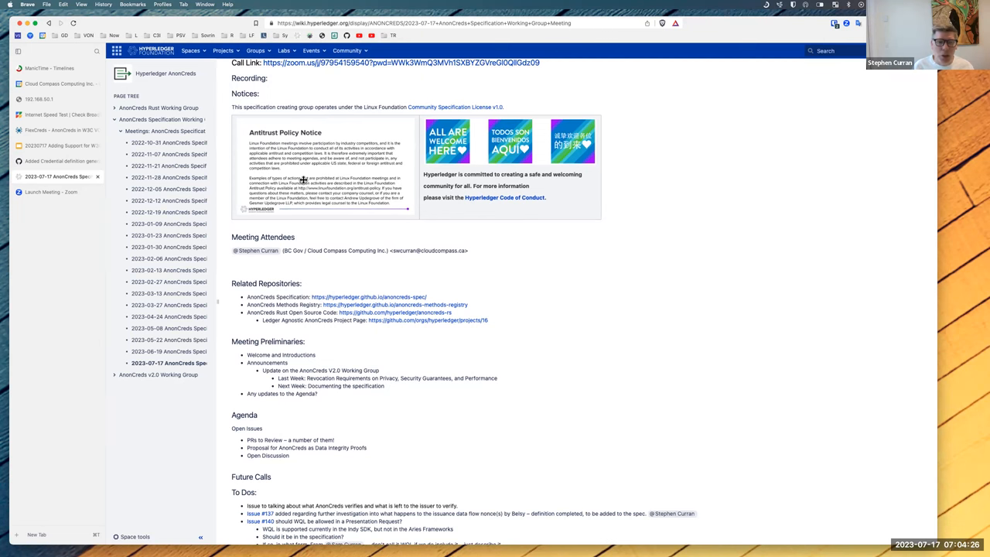
{"action": "scroll", "scroll_direction": "down", "scroll_amount": 3}
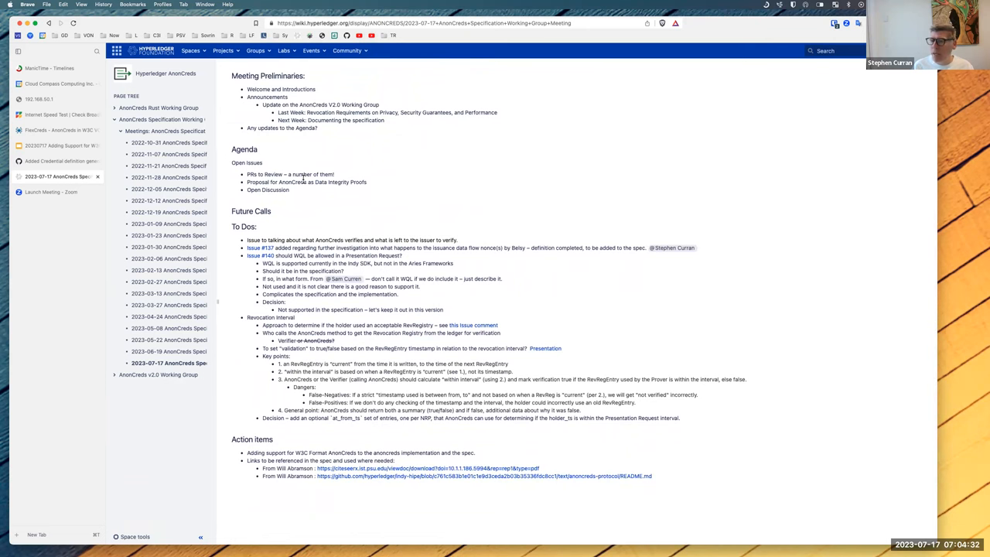
{"action": "scroll", "scroll_direction": "down", "scroll_amount": 3}
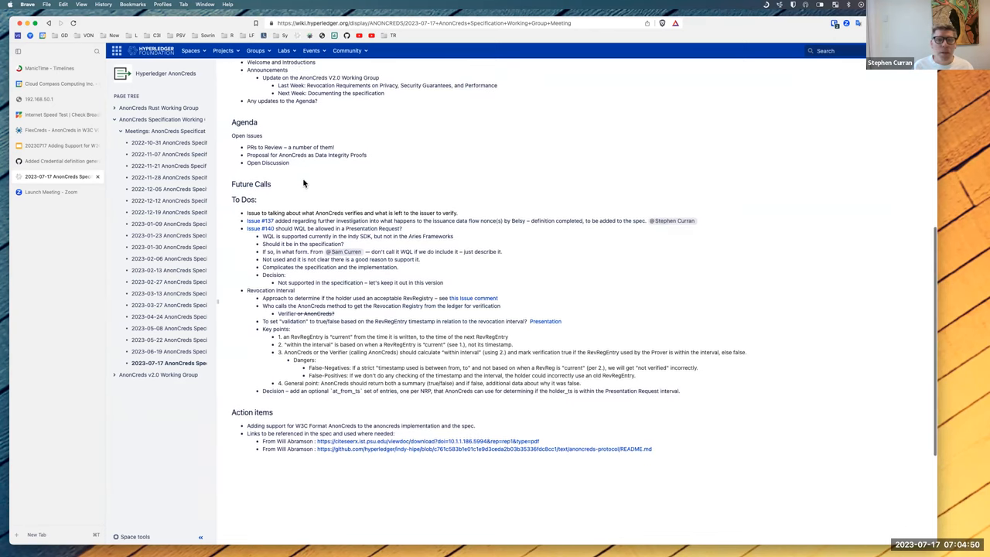
{"action": "scroll", "scroll_direction": "down", "scroll_amount": 3}
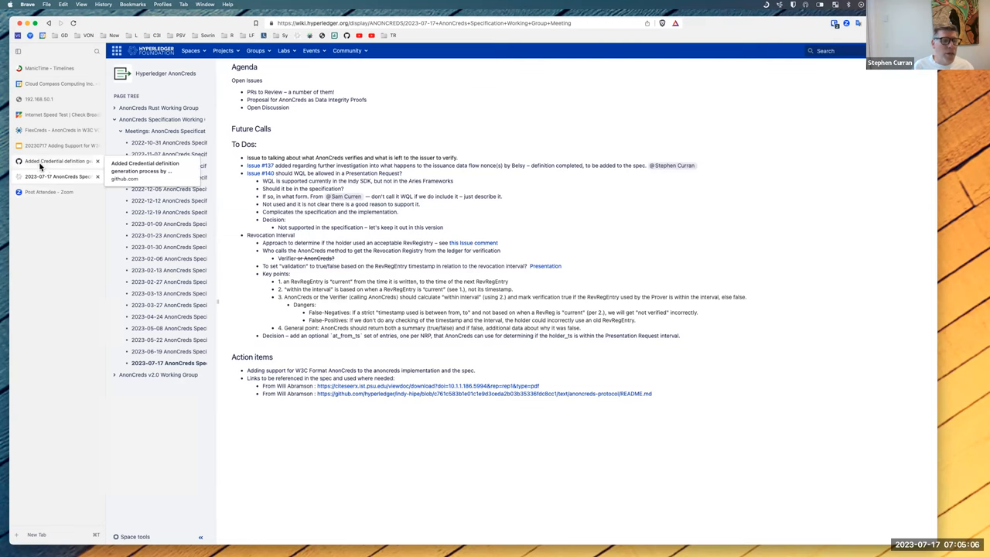
From the repository's pull request list, open PR #144 'spec update adding link secret proof'.
{"action": "left_click", "coordinate": [55, 161]}
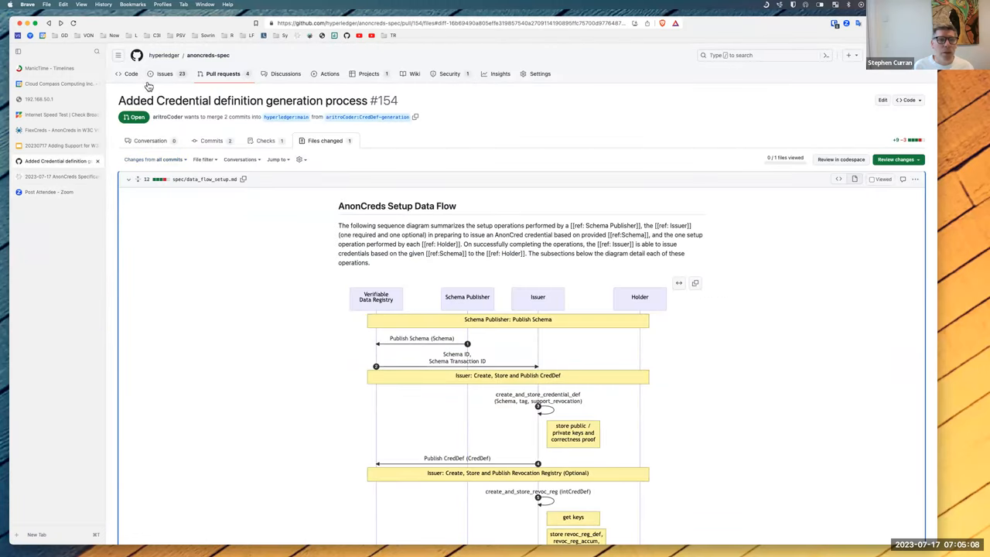
{"action": "right_click", "coordinate": [148, 87]}
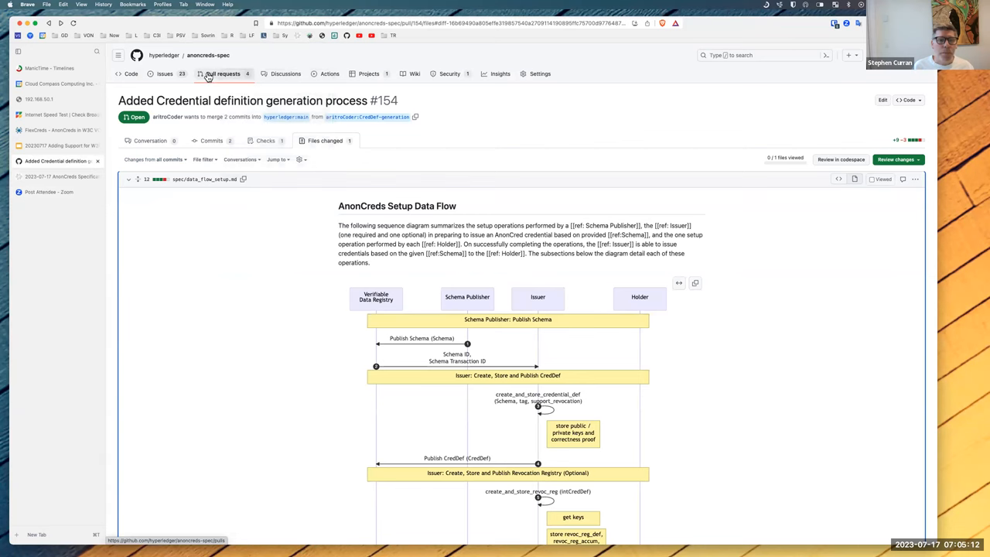
{"action": "left_click", "coordinate": [223, 74]}
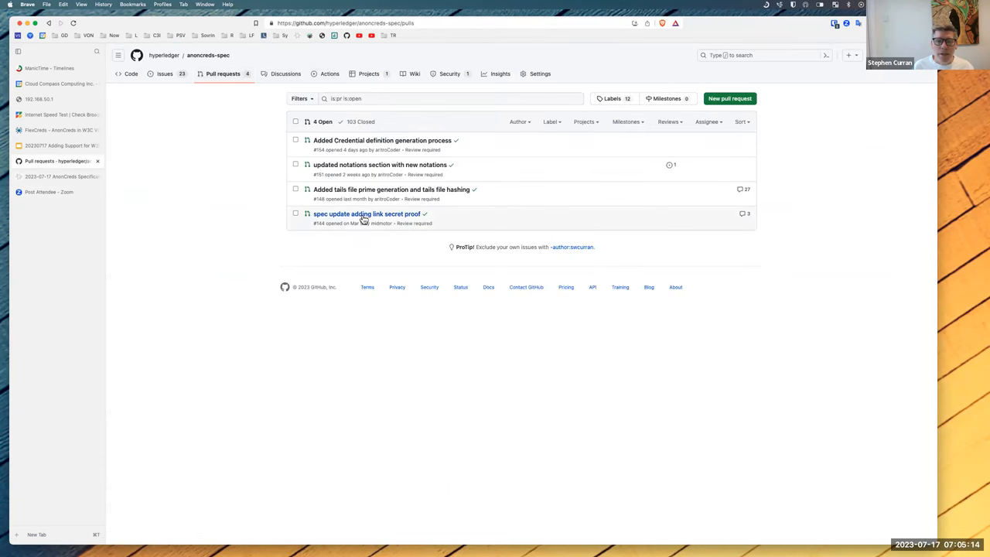
{"action": "left_click", "coordinate": [366, 214]}
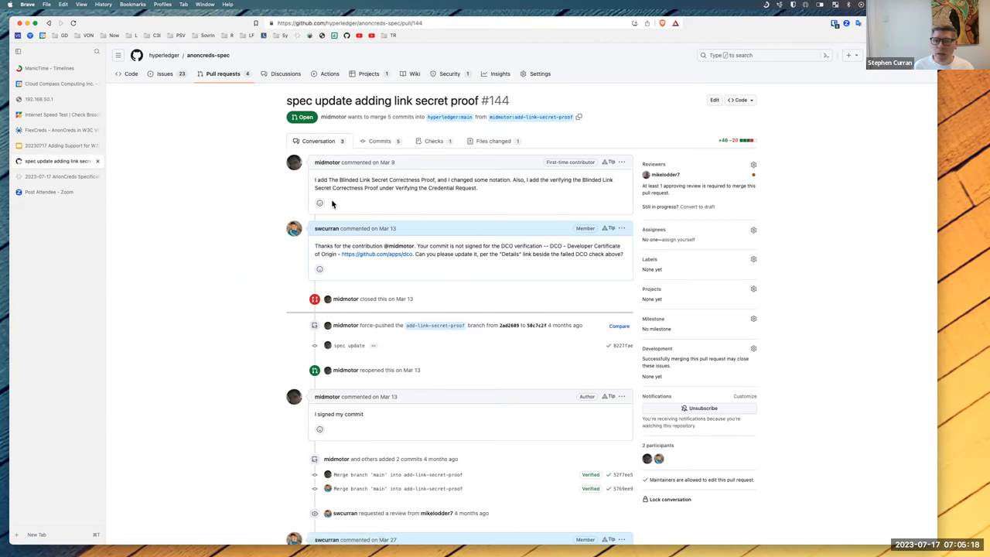
Show PR #144's Files changed, starting with the AnonCreds Issuance Data Flow document.
{"action": "scroll", "scroll_direction": "down", "scroll_amount": 3}
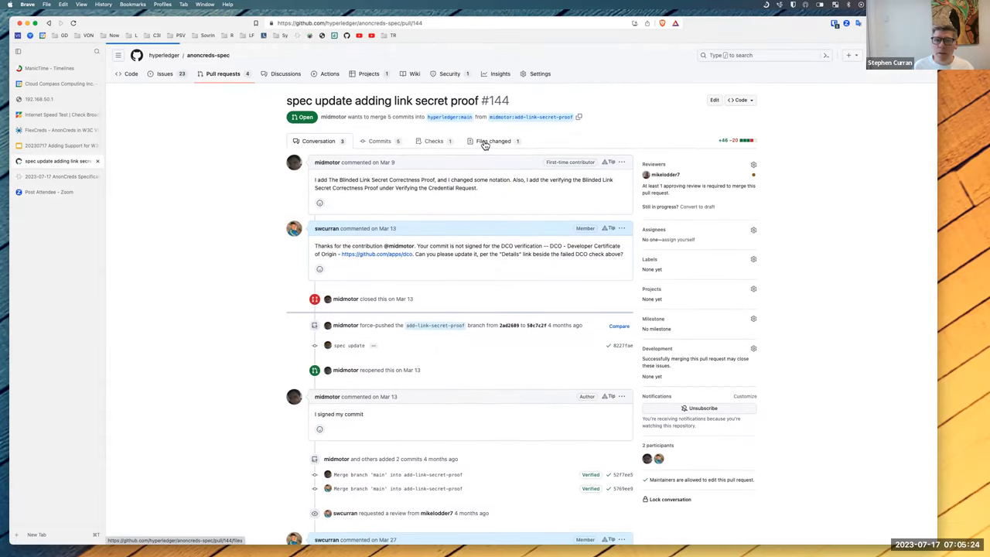
{"action": "left_click", "coordinate": [492, 141]}
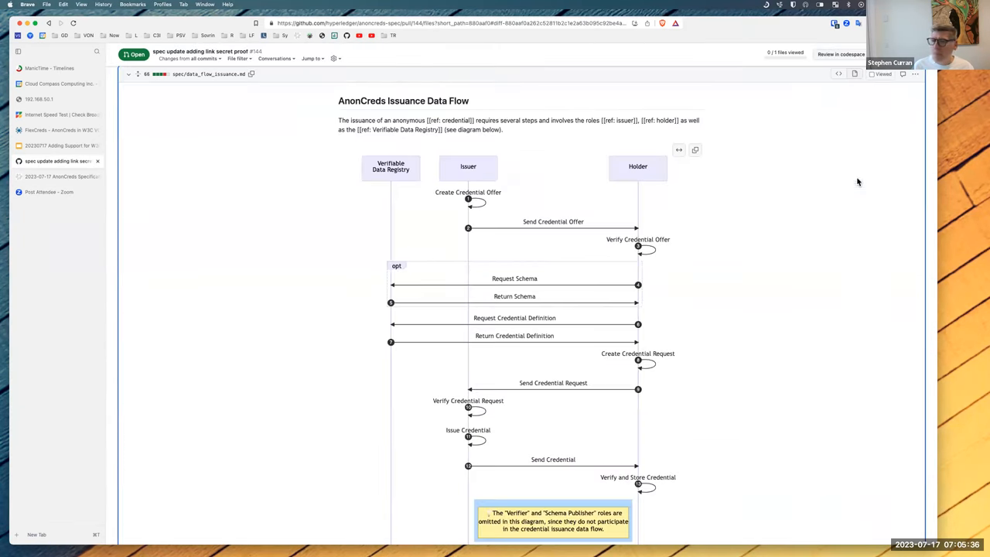
Scroll the rendered diff through Binding the Link Secret to the Blinded Link Secret Correctness Proof section.
{"action": "scroll", "scroll_direction": "down", "scroll_amount": 3}
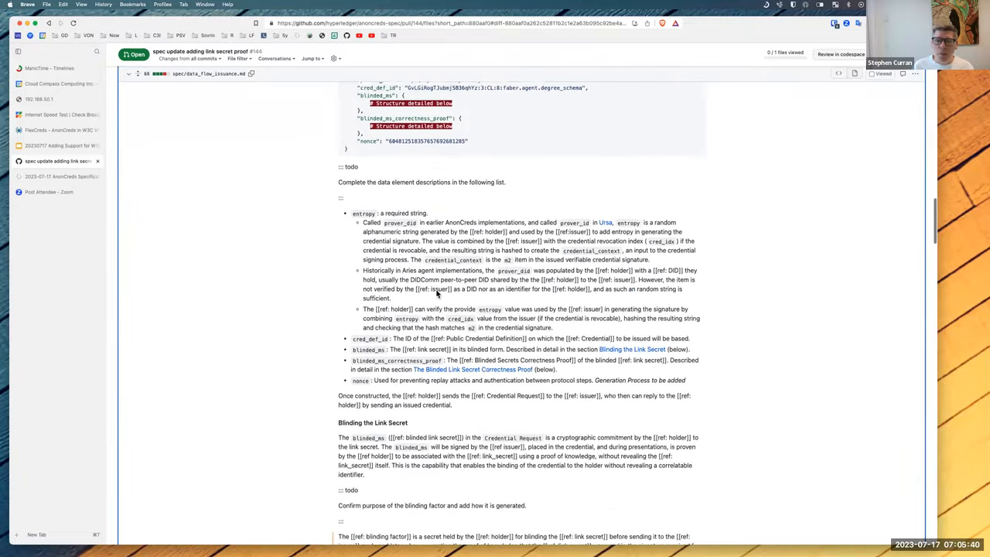
{"action": "scroll", "scroll_direction": "down", "scroll_amount": 3}
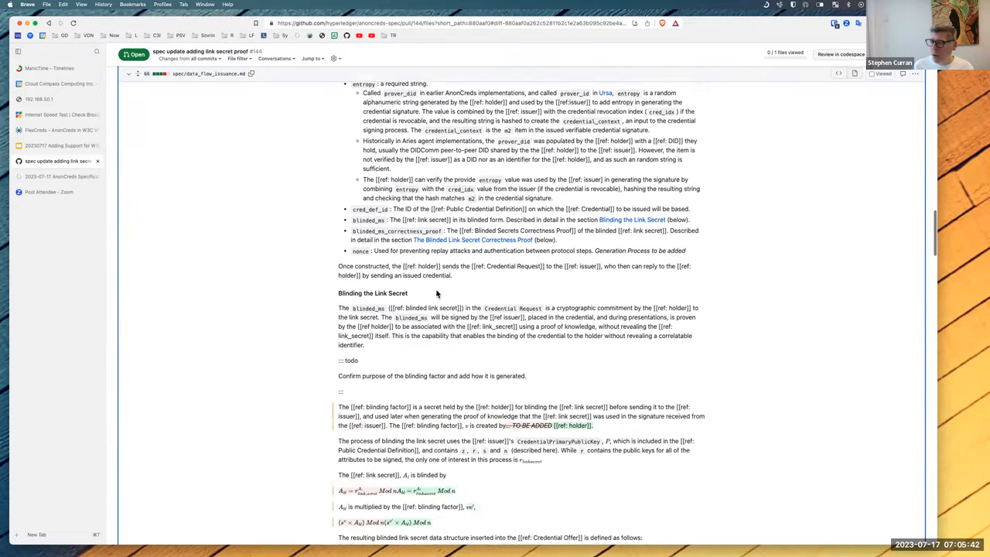
{"action": "scroll", "scroll_direction": "down", "scroll_amount": 3}
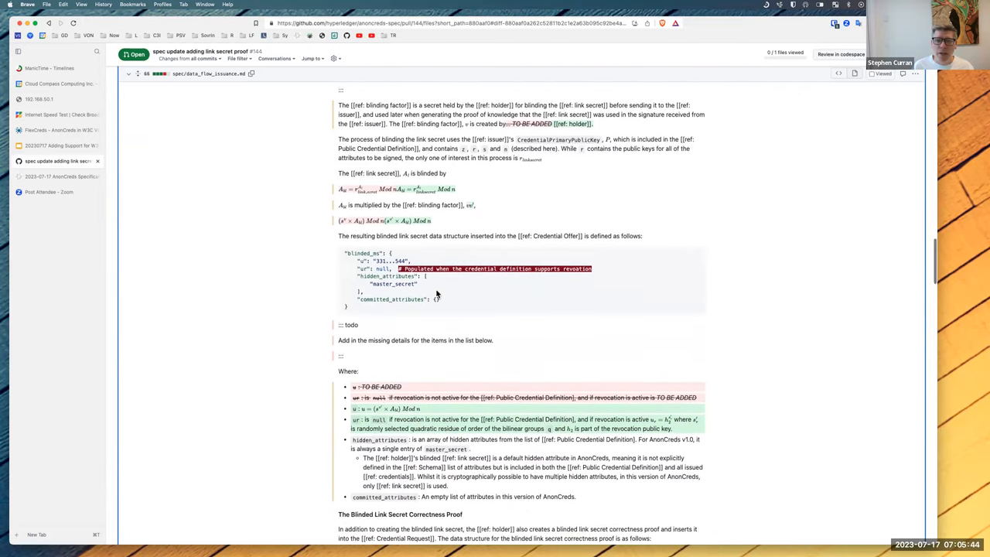
{"action": "scroll", "scroll_direction": "down", "scroll_amount": 3}
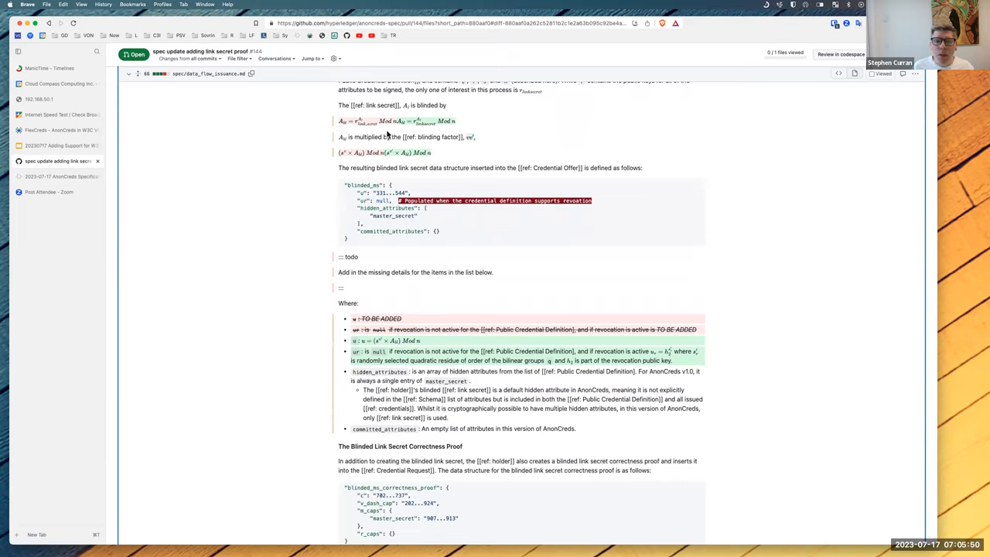
{"action": "mouse_move", "coordinate": [363, 148]}
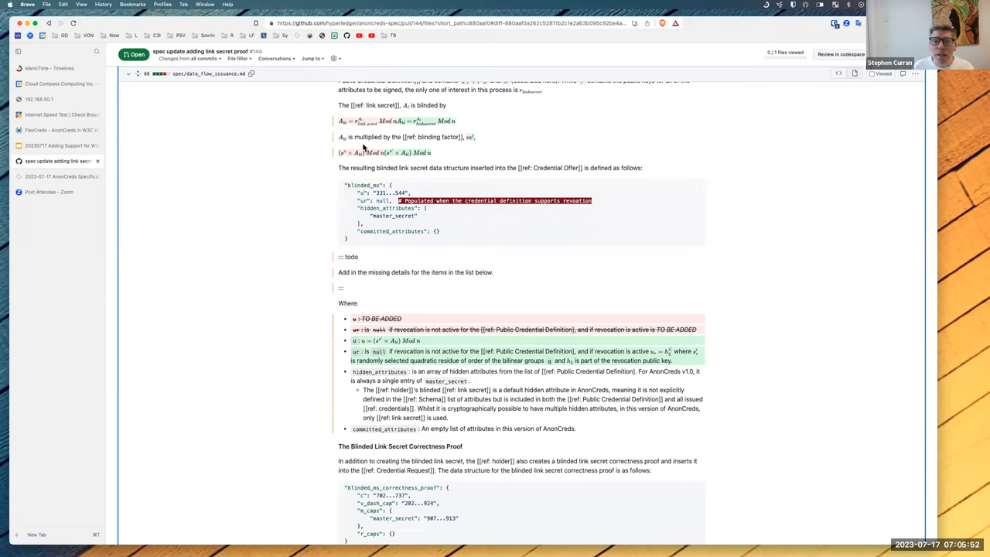
{"action": "mouse_move", "coordinate": [431, 144]}
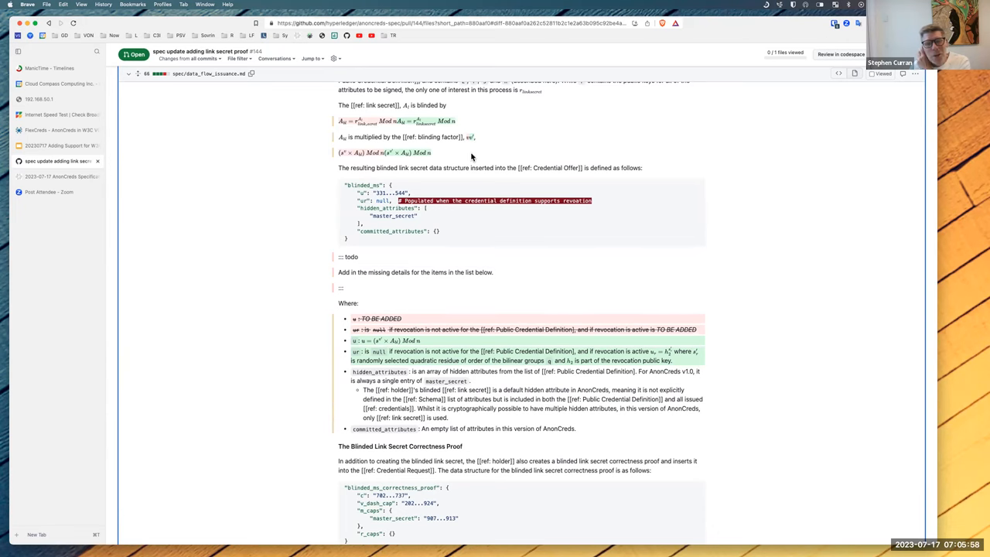
{"action": "scroll", "scroll_direction": "down", "scroll_amount": 3}
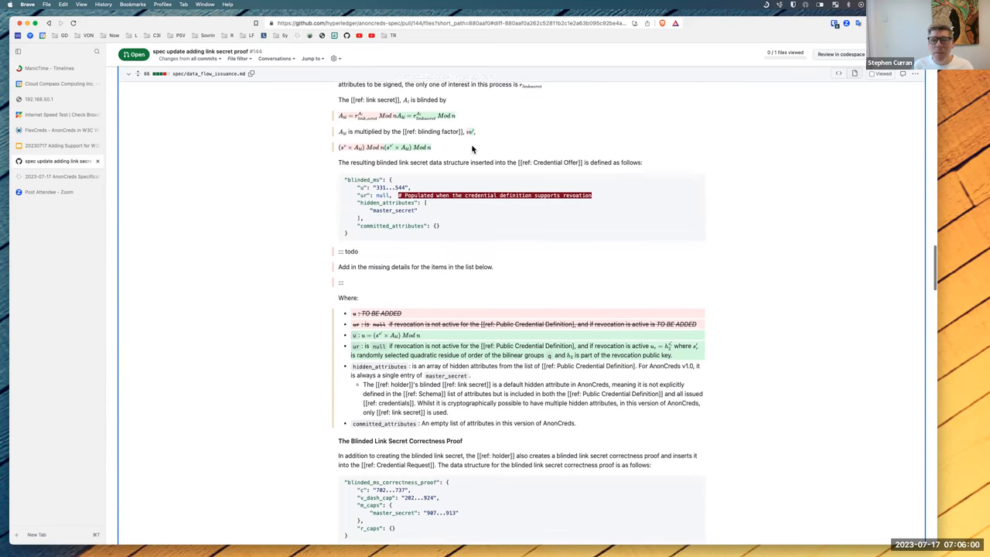
{"action": "scroll", "scroll_direction": "down", "scroll_amount": 3}
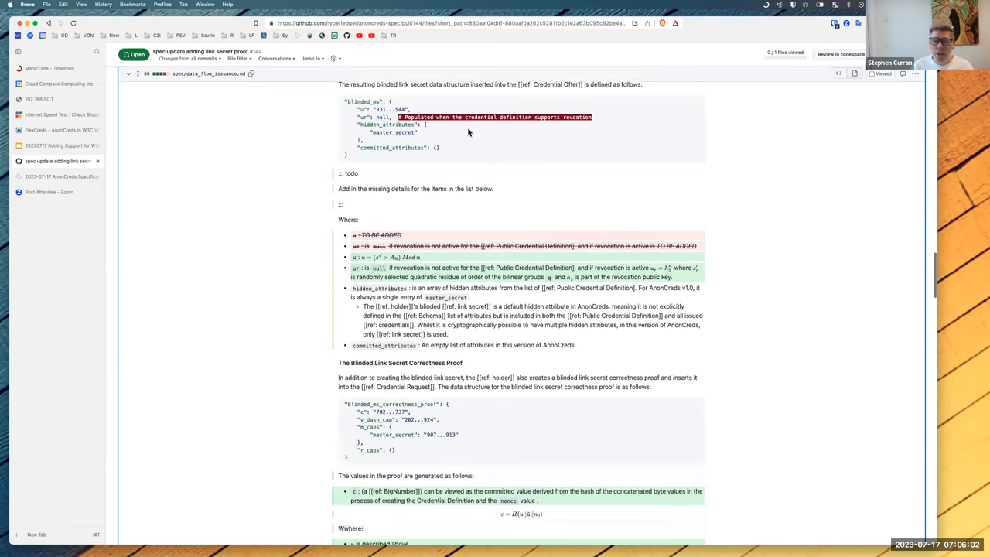
{"action": "scroll", "scroll_direction": "down", "scroll_amount": 3}
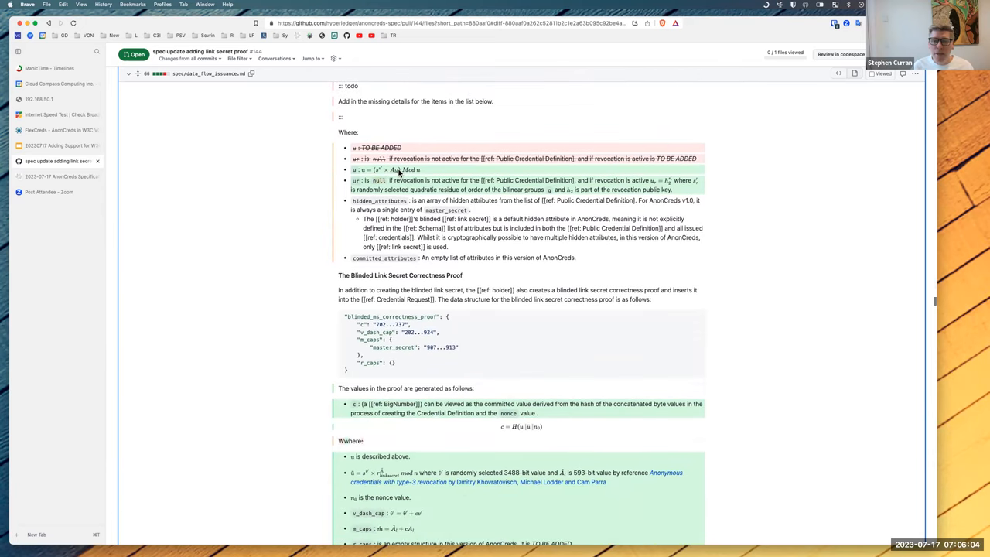
{"action": "double_click", "coordinate": [390, 211]}
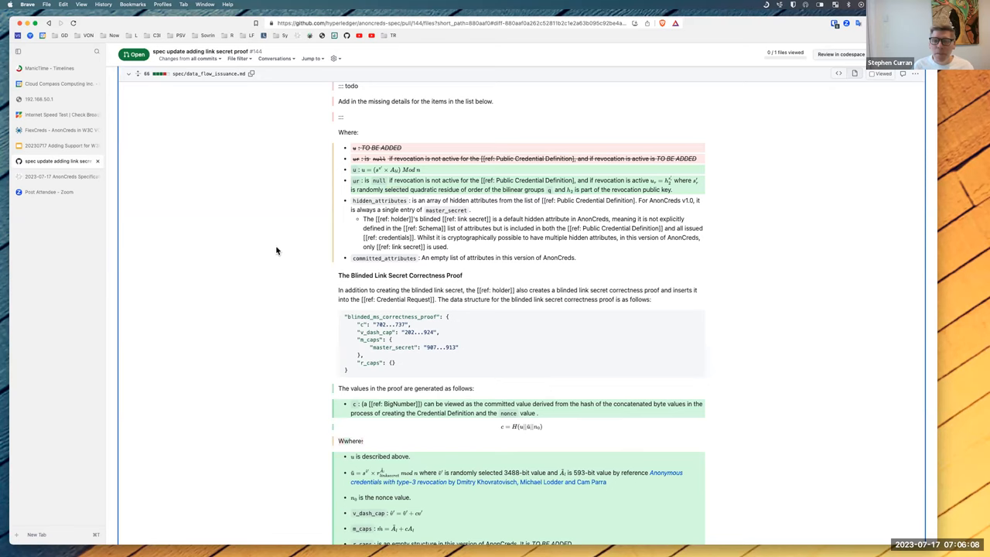
{"action": "scroll", "scroll_direction": "down", "scroll_amount": 3}
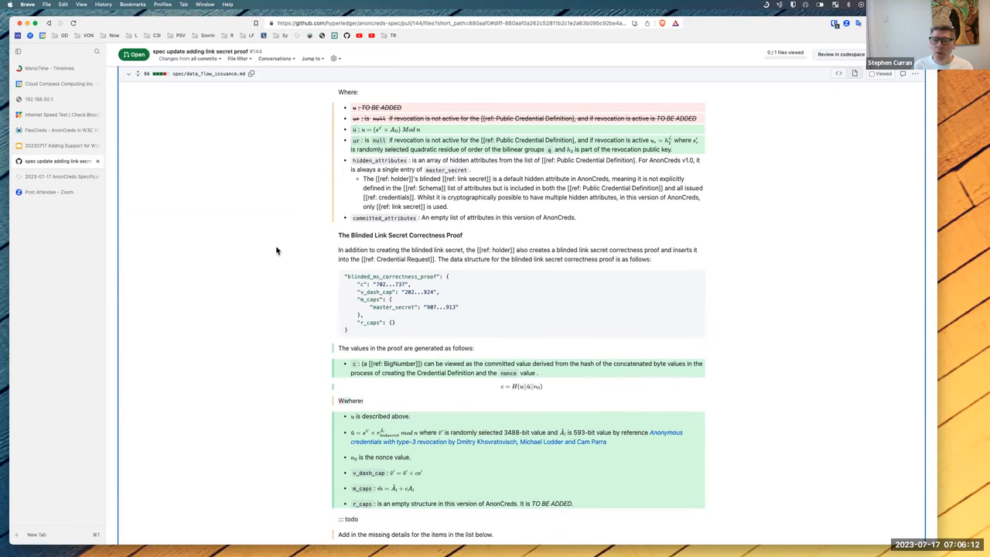
{"action": "scroll", "scroll_direction": "down", "scroll_amount": 3}
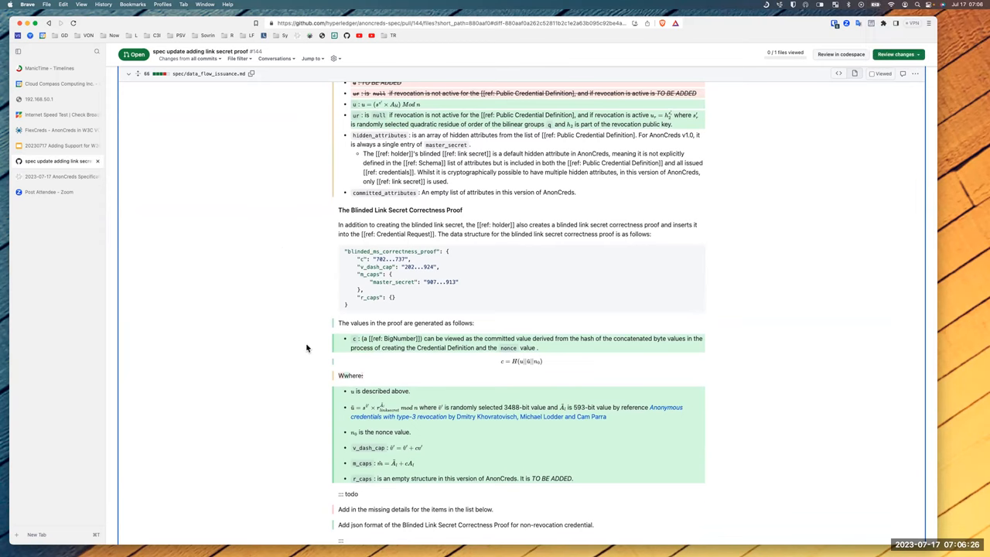
Read down the data_flow_issuance.md rich diff from the correctness proof toward Issue Credential.
{"action": "scroll", "scroll_direction": "down", "scroll_amount": 3}
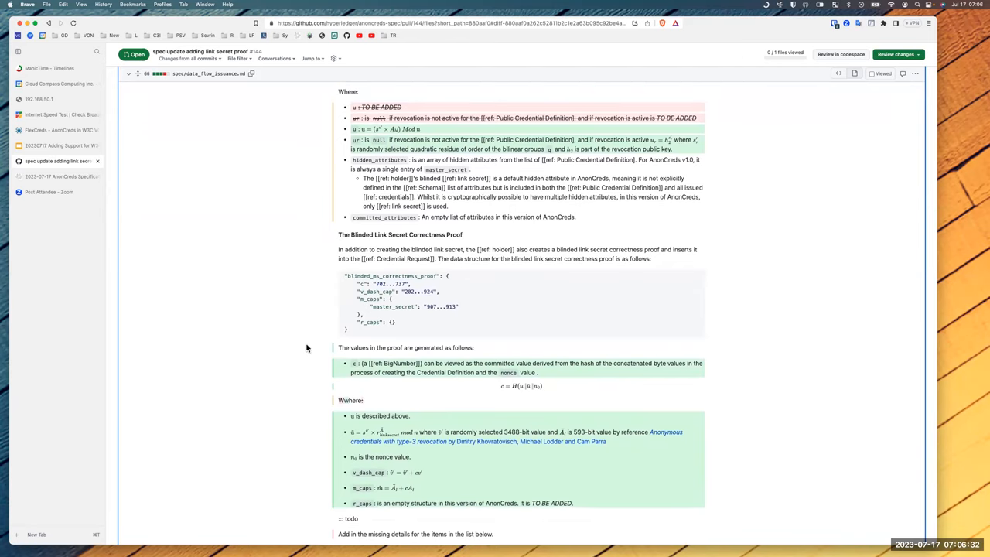
{"action": "scroll", "scroll_direction": "down", "scroll_amount": 3}
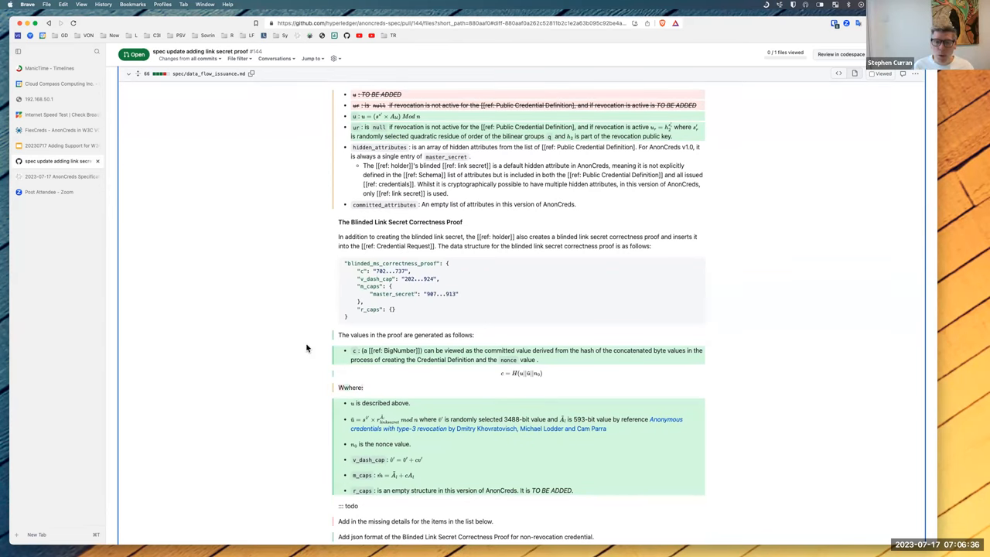
{"action": "scroll", "scroll_direction": "down", "scroll_amount": 3}
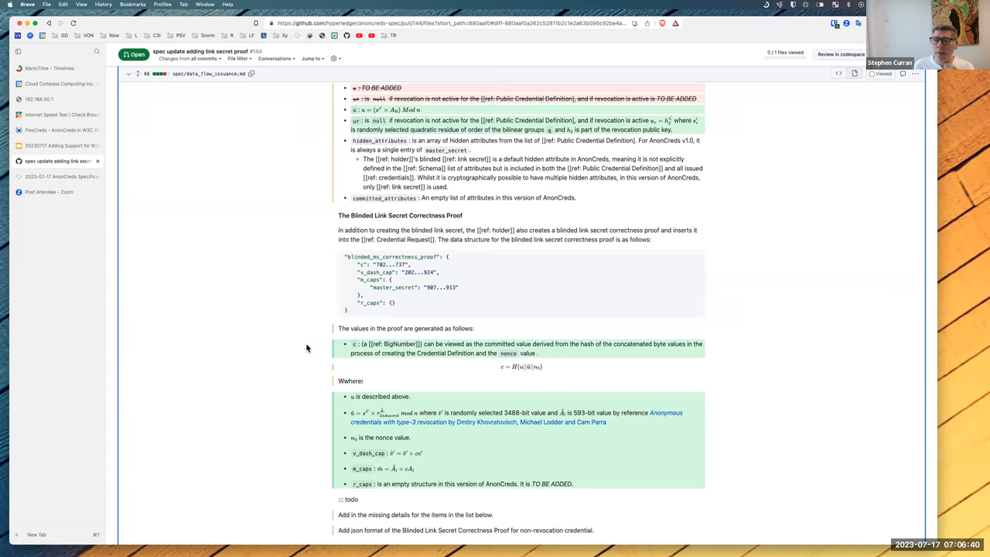
{"action": "scroll", "scroll_direction": "down", "scroll_amount": 3}
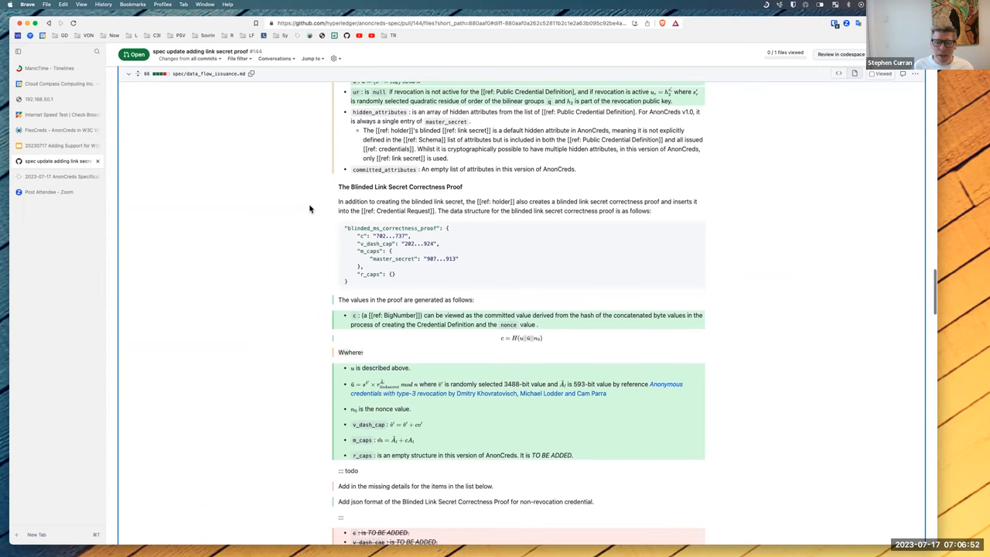
{"action": "scroll", "scroll_direction": "down", "scroll_amount": 3}
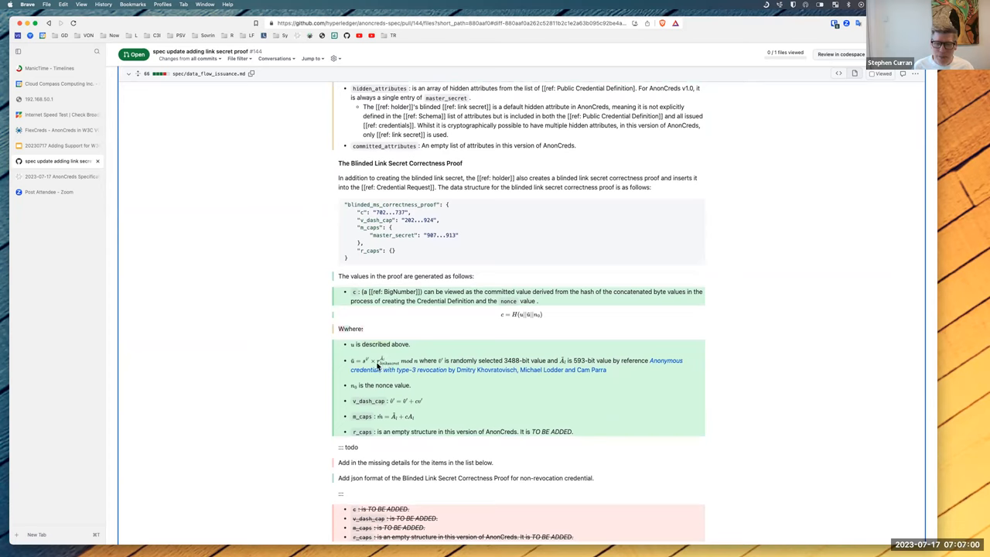
{"action": "mouse_move", "coordinate": [582, 373]}
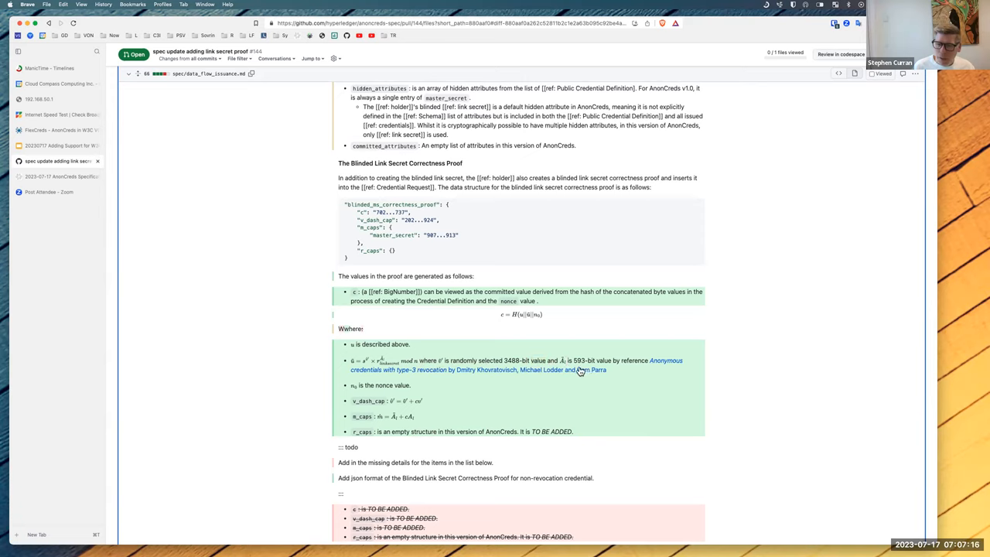
{"action": "mouse_move", "coordinate": [554, 363]}
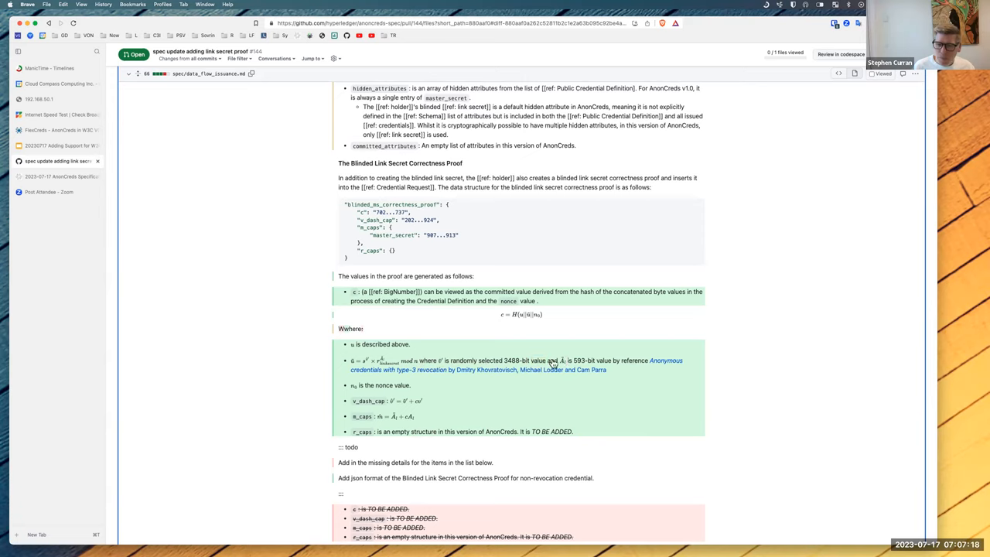
{"action": "mouse_move", "coordinate": [554, 363]}
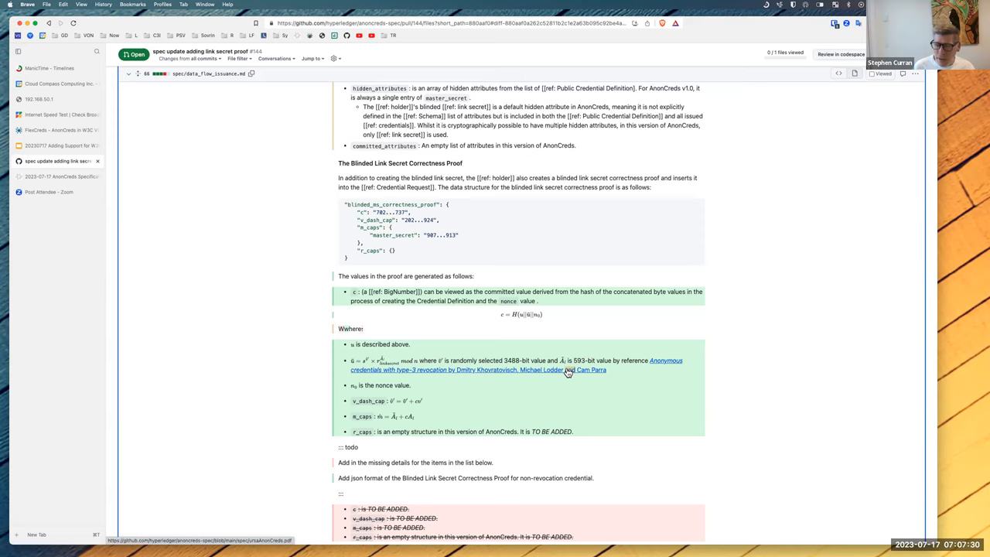
{"action": "mouse_move", "coordinate": [619, 374]}
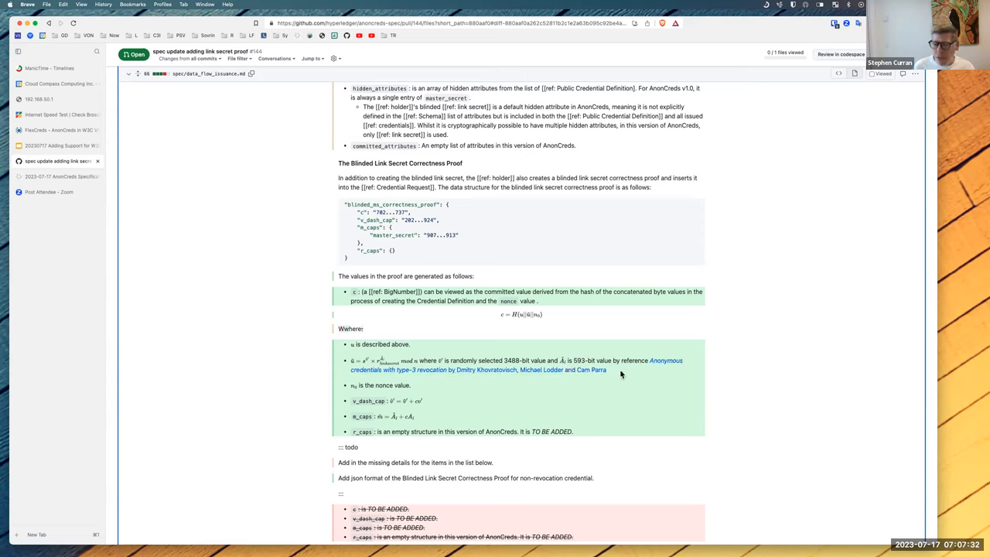
{"action": "mouse_move", "coordinate": [628, 376]}
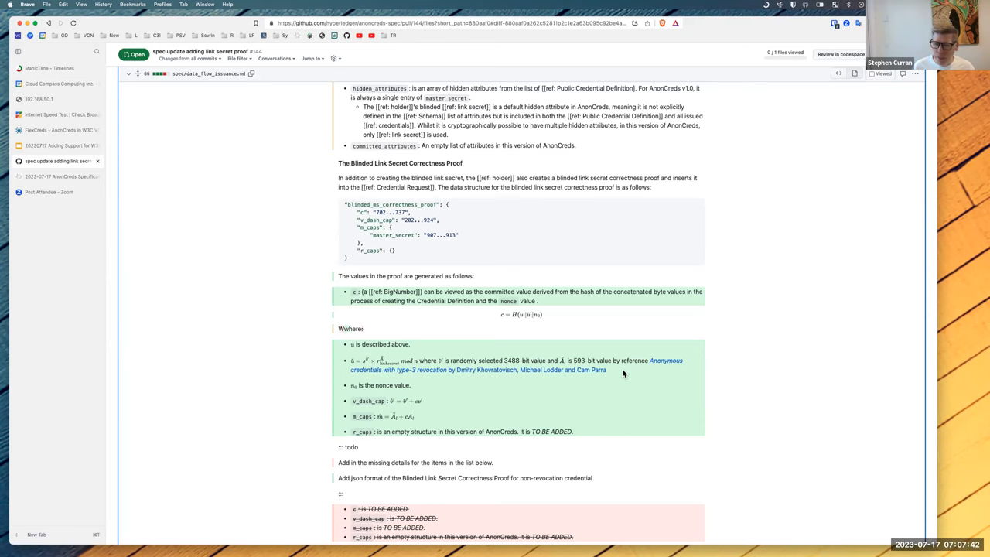
Continue past the verification steps and issued credential structure to the Encoding Attribute Data section.
{"action": "scroll", "scroll_direction": "down", "scroll_amount": 3}
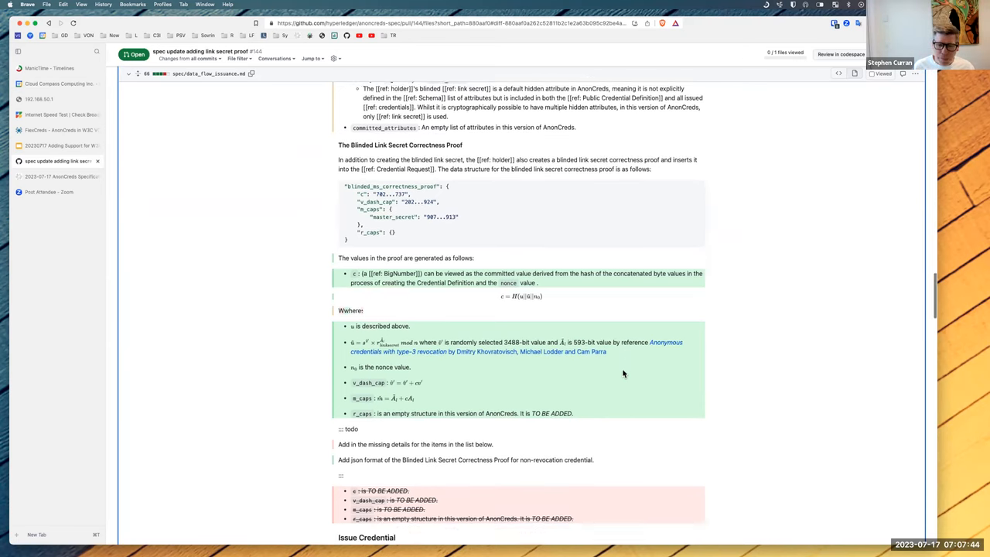
{"action": "scroll", "scroll_direction": "down", "scroll_amount": 3}
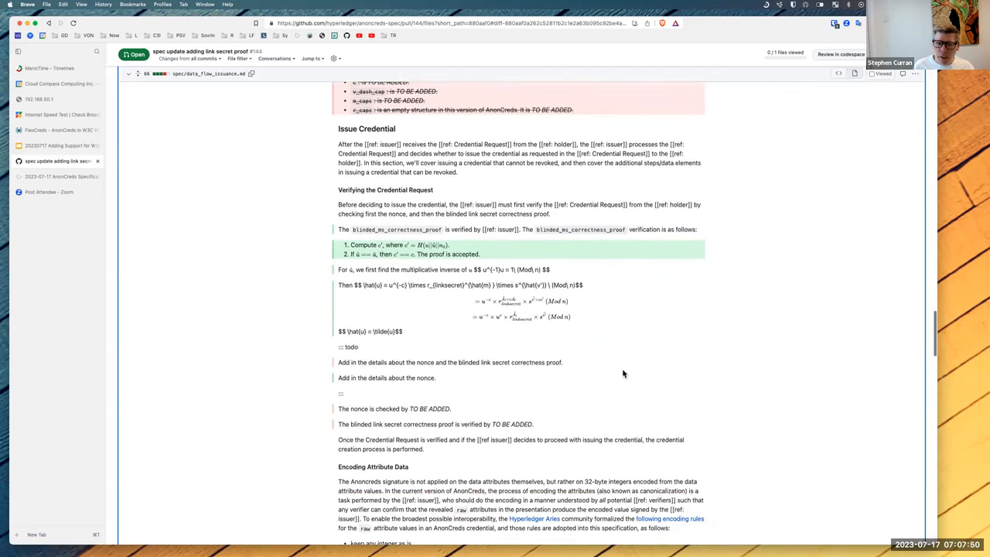
{"action": "scroll", "scroll_direction": "down", "scroll_amount": 3}
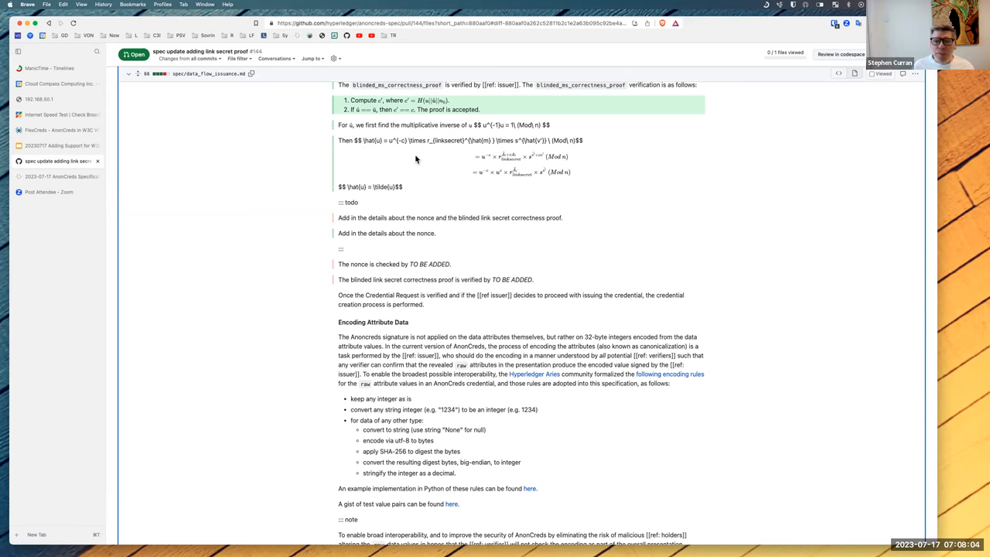
{"action": "scroll", "scroll_direction": "down", "scroll_amount": 3}
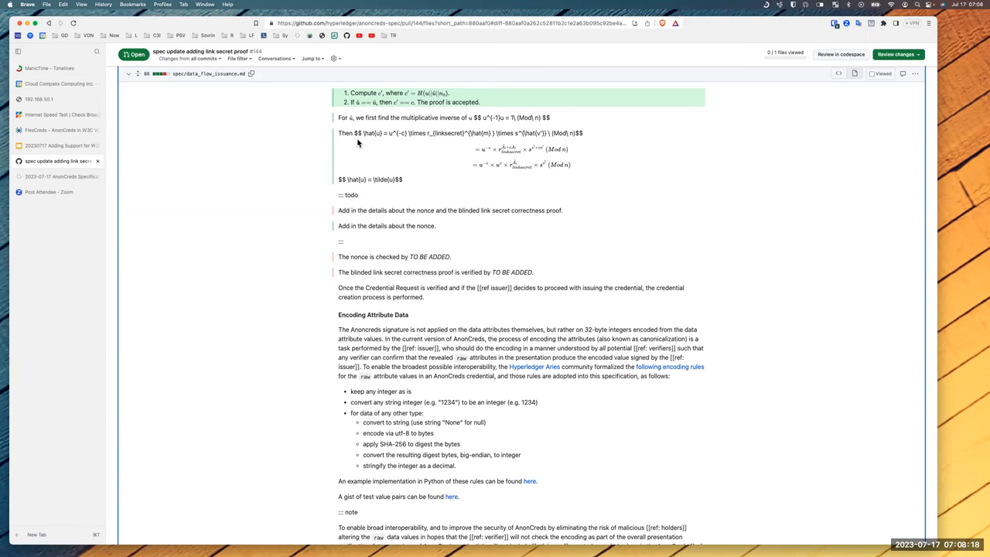
{"action": "scroll", "scroll_direction": "down", "scroll_amount": 3}
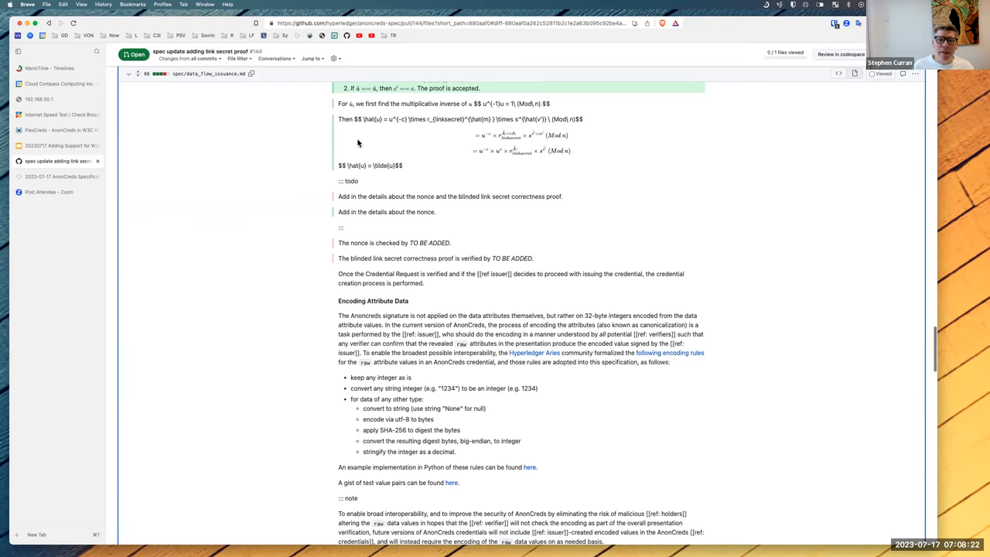
{"action": "scroll", "scroll_direction": "down", "scroll_amount": 3}
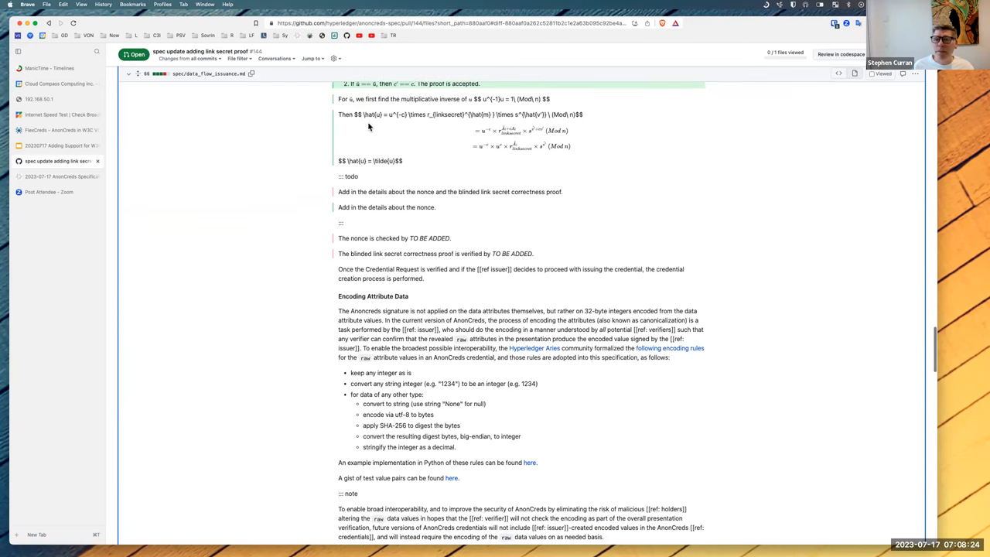
{"action": "scroll", "scroll_direction": "down", "scroll_amount": 3}
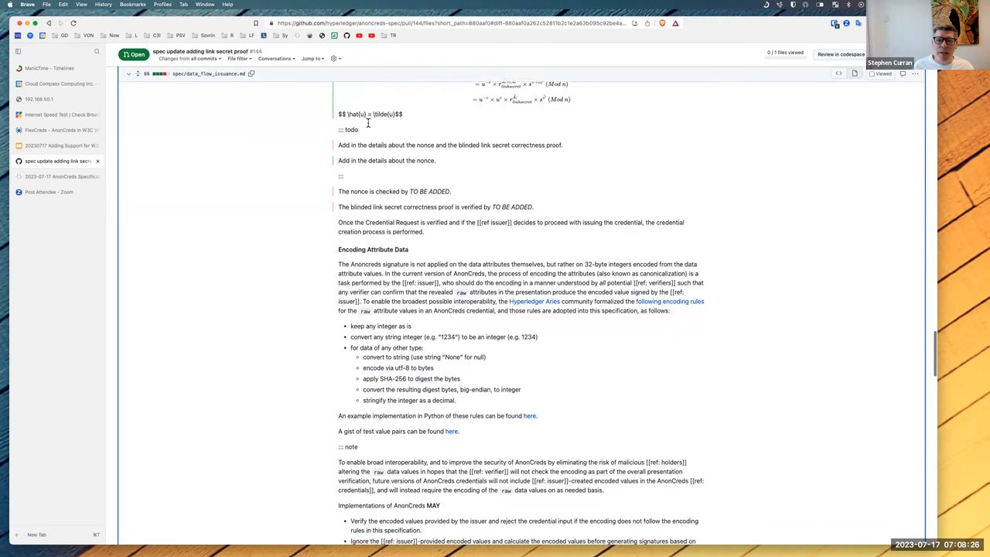
{"action": "scroll", "scroll_direction": "down", "scroll_amount": 3}
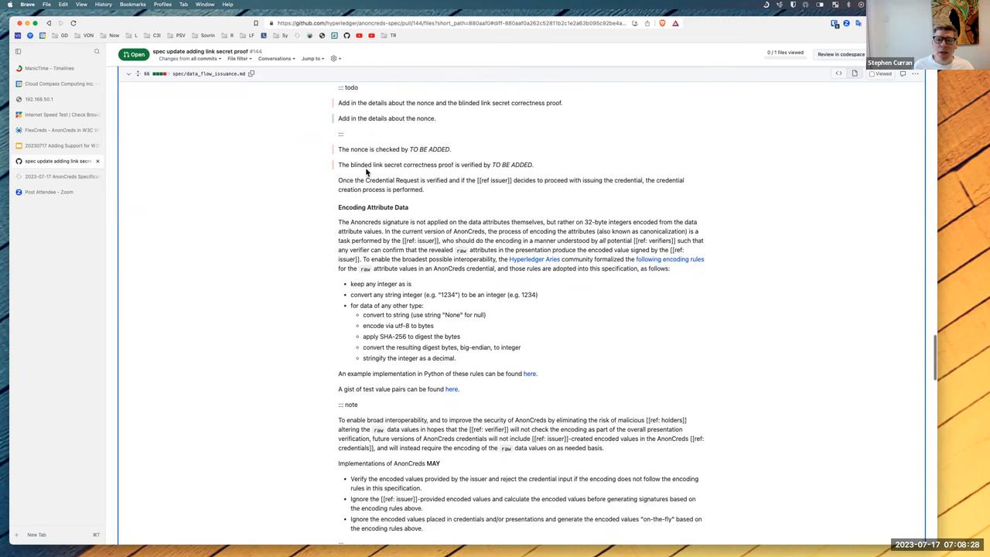
{"action": "scroll", "scroll_direction": "down", "scroll_amount": 3}
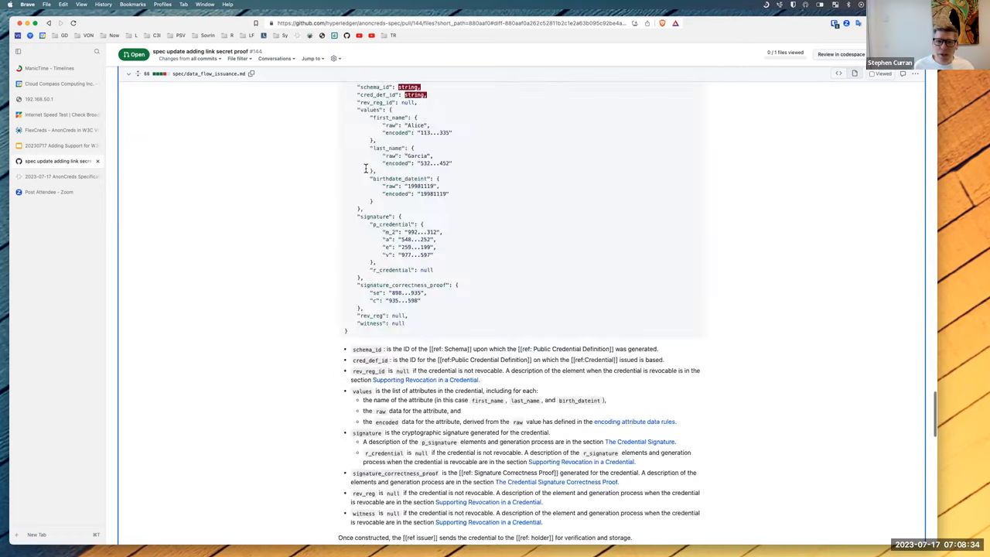
Go back over the blinded link secret sections, then bring the credential request verification markdown into view.
{"action": "scroll", "scroll_direction": "down", "scroll_amount": 3}
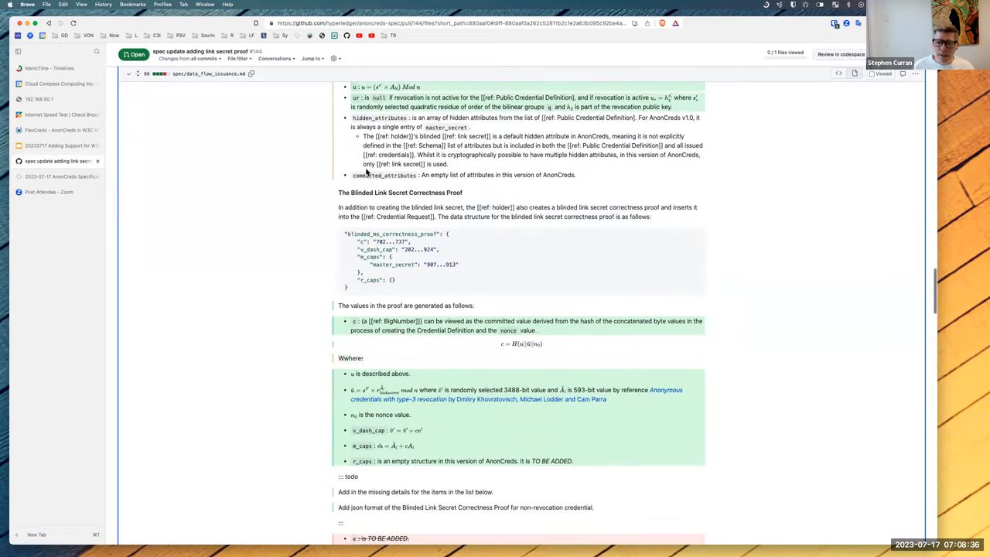
{"action": "scroll", "scroll_direction": "down", "scroll_amount": 3}
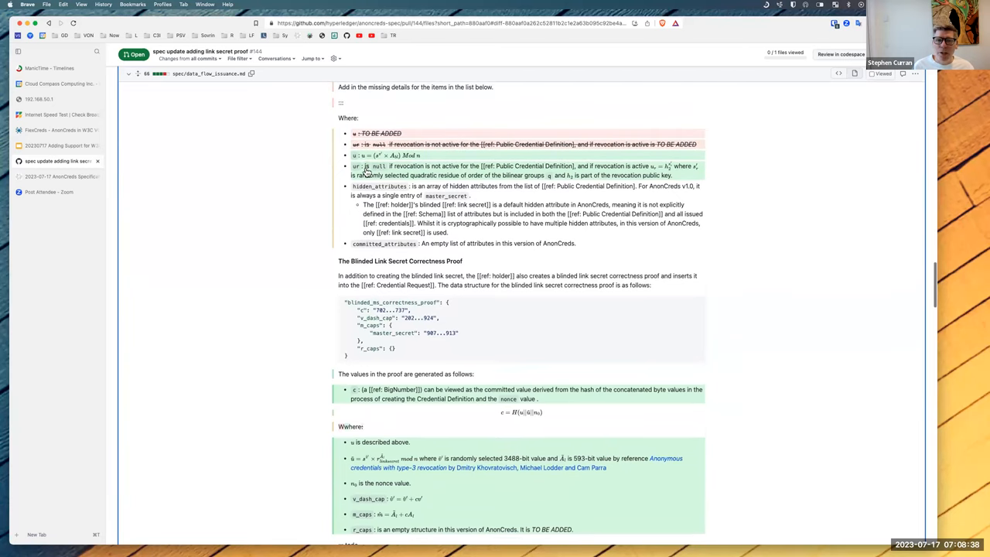
{"action": "mouse_move", "coordinate": [365, 185]}
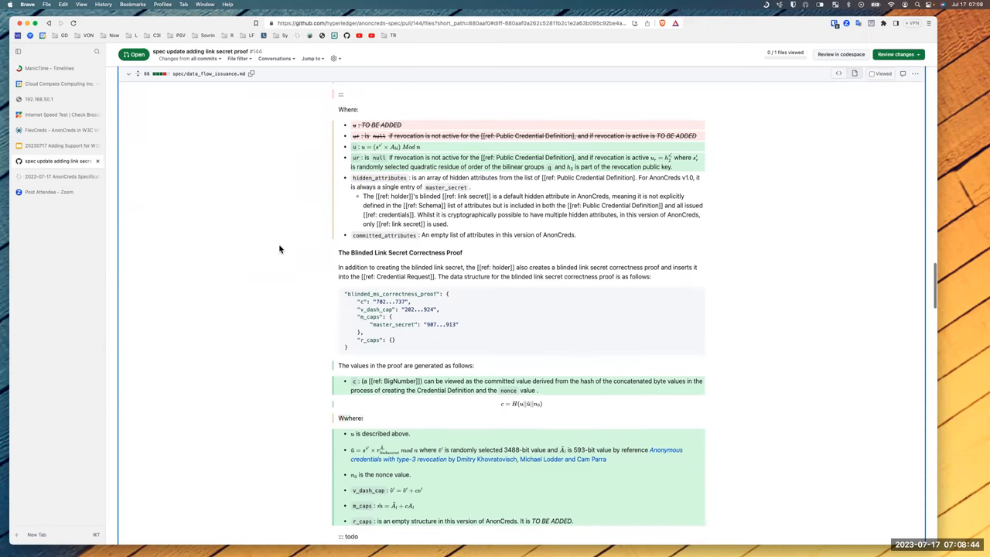
{"action": "scroll", "scroll_direction": "down", "scroll_amount": 3}
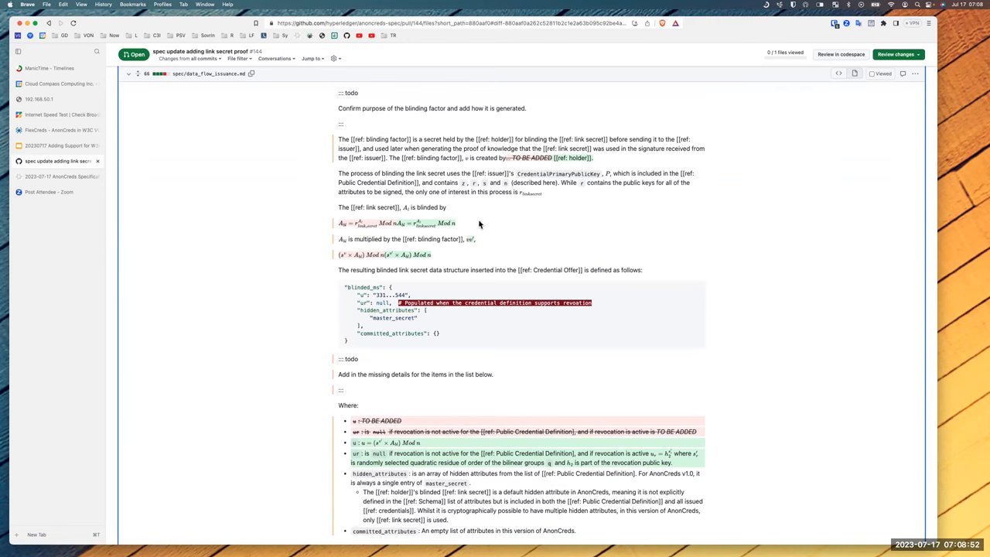
{"action": "scroll", "scroll_direction": "down", "scroll_amount": 3}
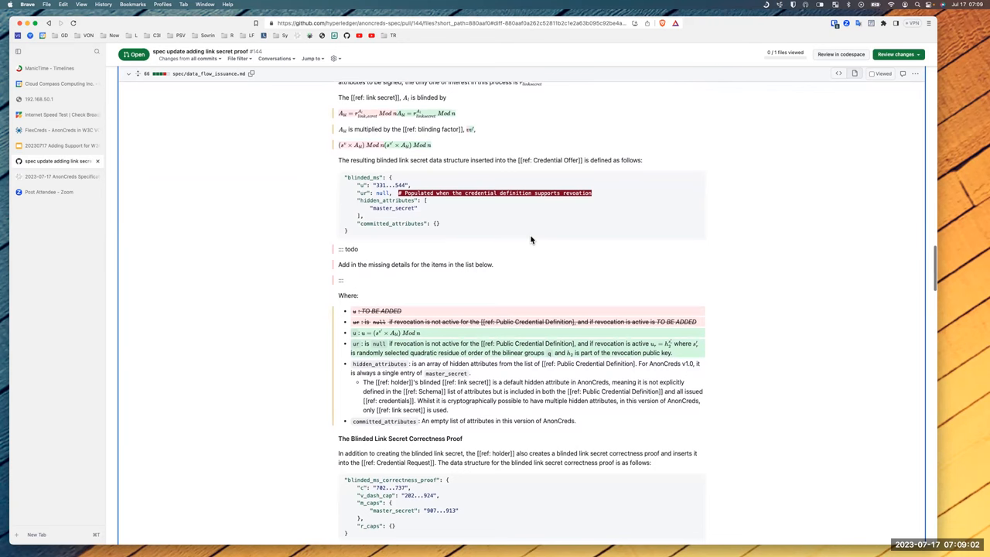
{"action": "scroll", "scroll_direction": "down", "scroll_amount": 3}
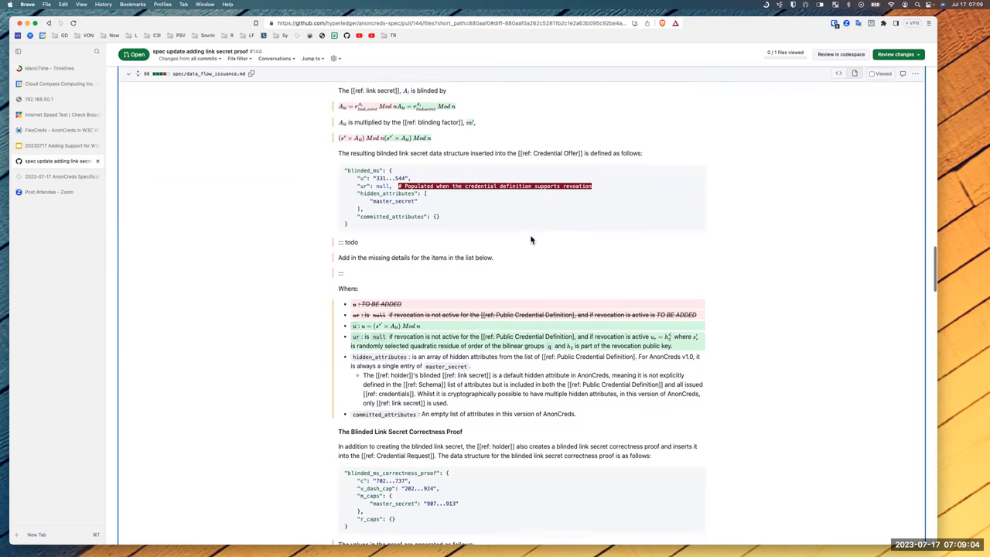
{"action": "scroll", "scroll_direction": "down", "scroll_amount": 3}
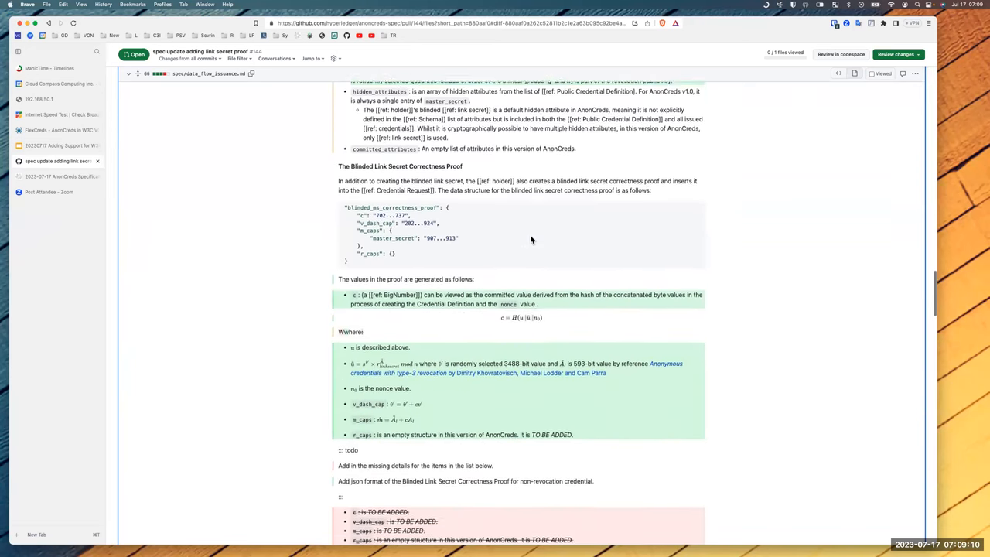
{"action": "scroll", "scroll_direction": "down", "scroll_amount": 3}
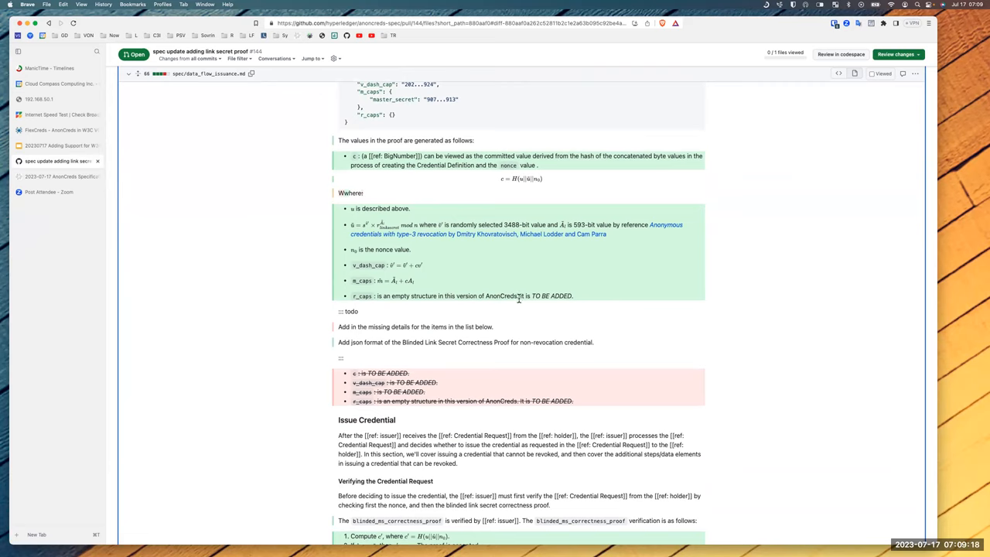
{"action": "mouse_move", "coordinate": [581, 300]}
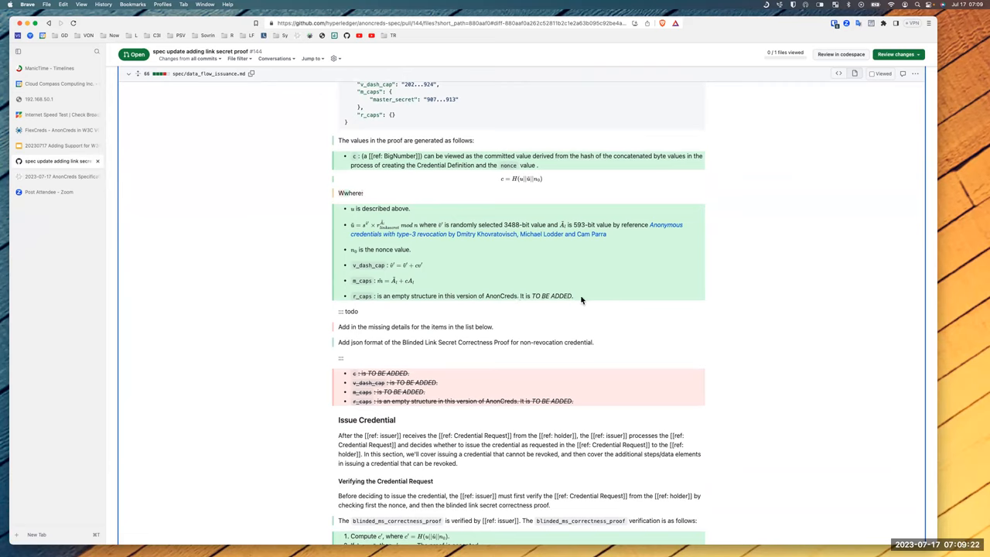
{"action": "double_click", "coordinate": [423, 296]}
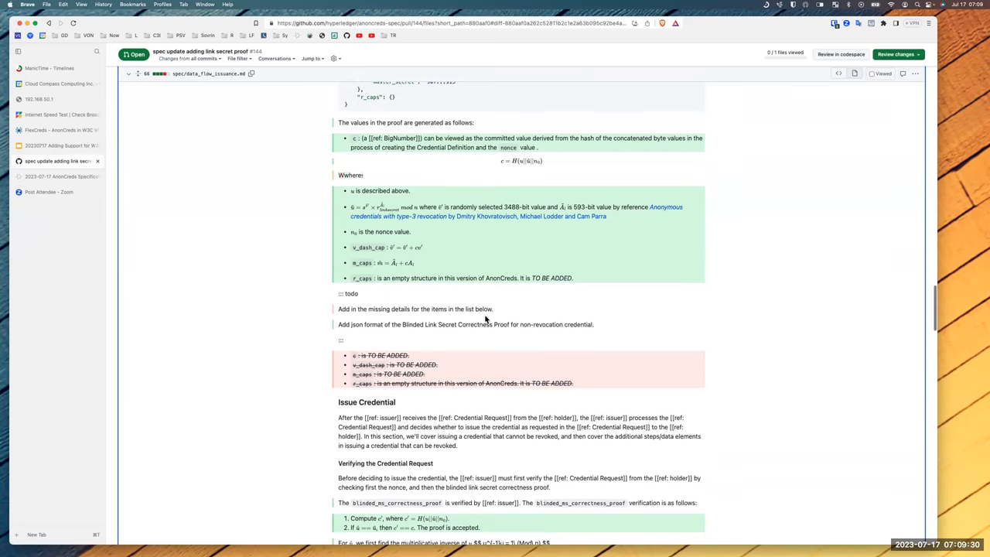
{"action": "mouse_move", "coordinate": [488, 313]}
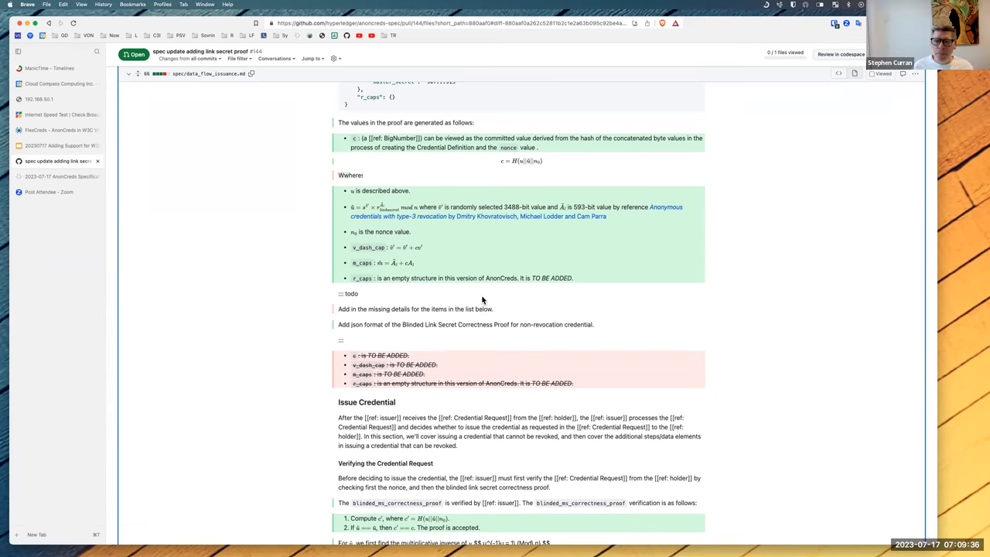
{"action": "scroll", "scroll_direction": "down", "scroll_amount": 3}
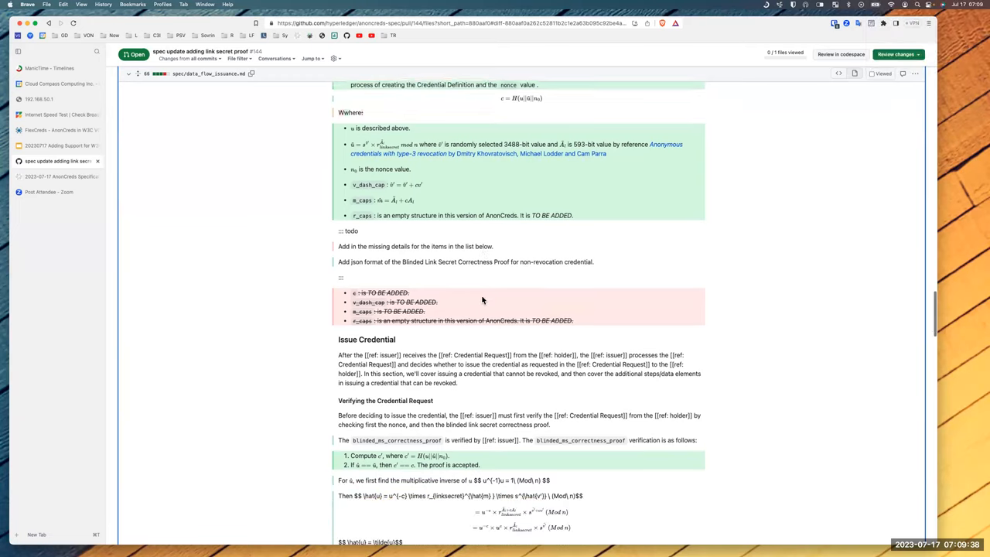
{"action": "scroll", "scroll_direction": "down", "scroll_amount": 3}
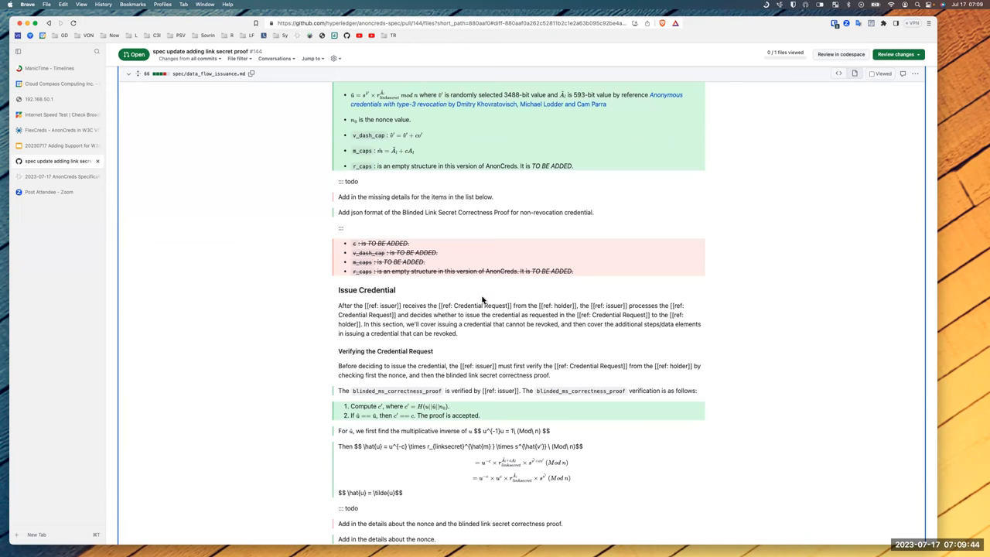
{"action": "scroll", "scroll_direction": "down", "scroll_amount": 3}
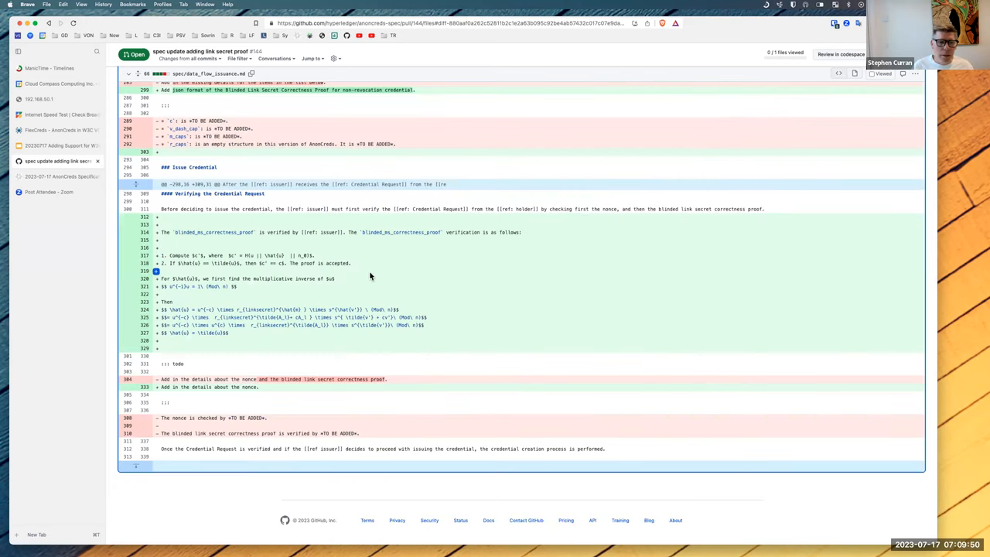
Post an inline comment that r_caps belongs only in the correctness setup proof and can be removed.
{"action": "scroll", "scroll_direction": "up", "scroll_amount": 3}
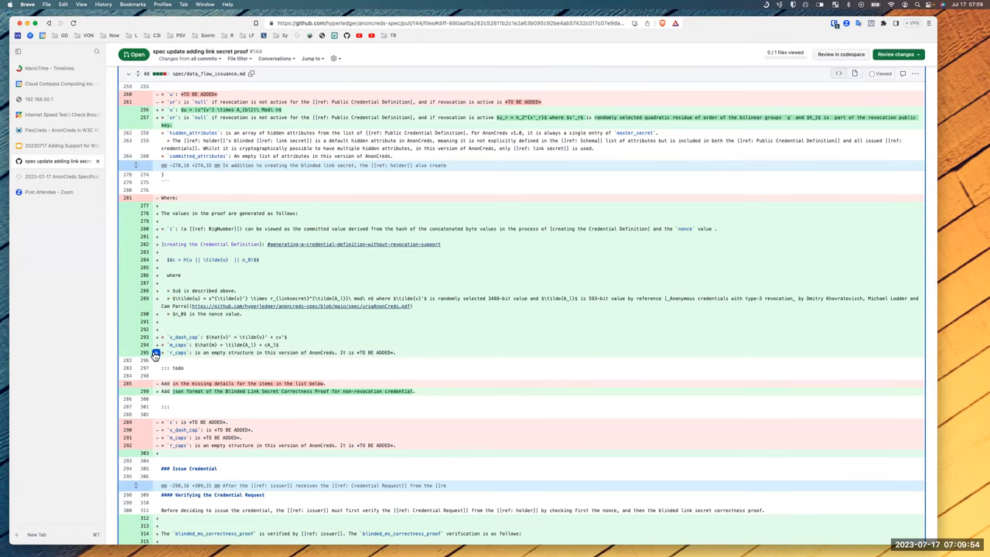
{"action": "left_click", "coordinate": [155, 355]}
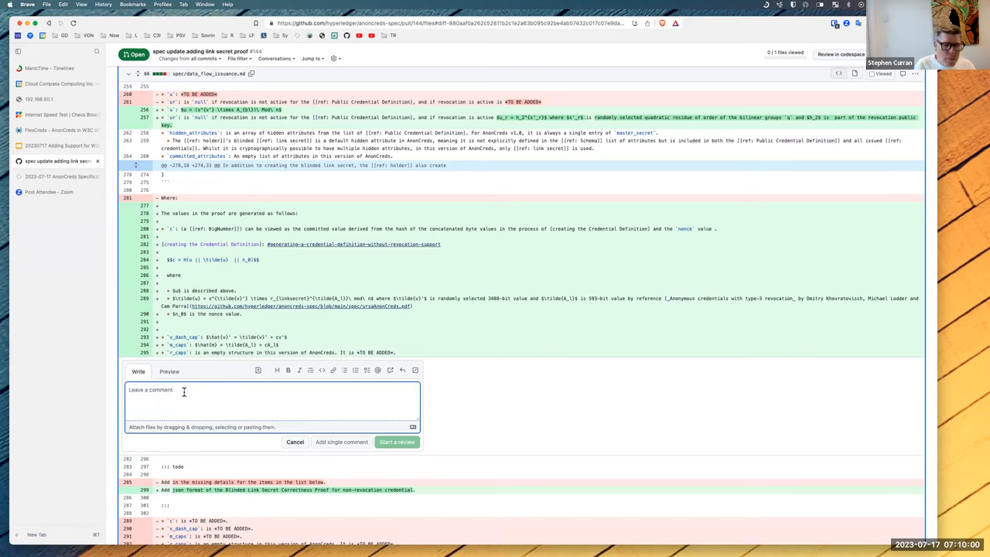
{"action": "type", "text": "c"}
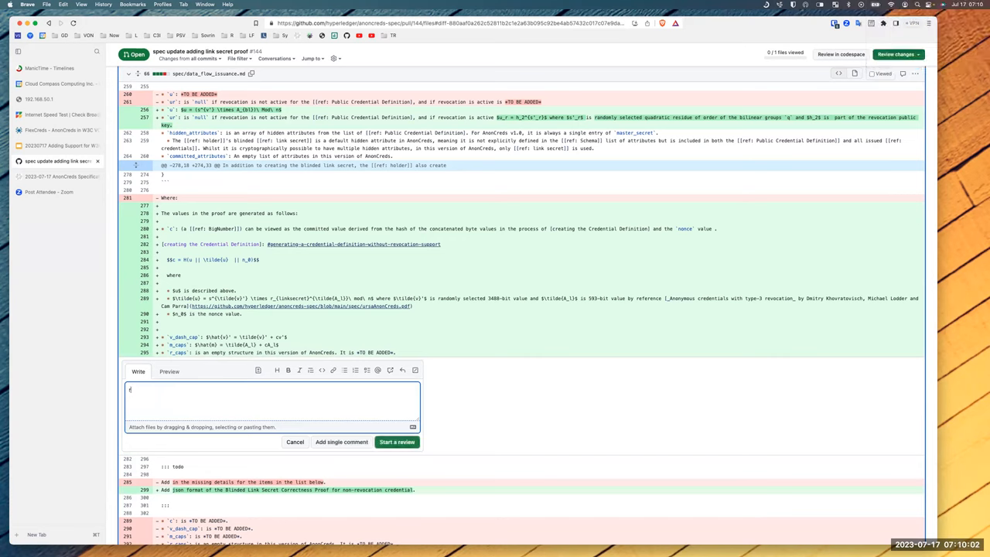
{"action": "type", "text": "r_caps belongs only in the correctness setup proof.  Can be removed from here."}
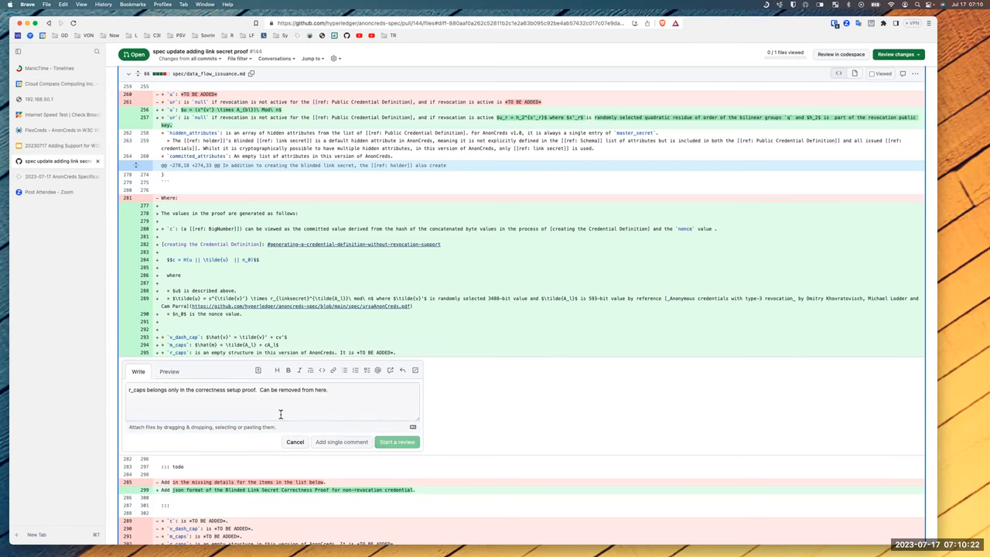
{"action": "left_click", "coordinate": [396, 442]}
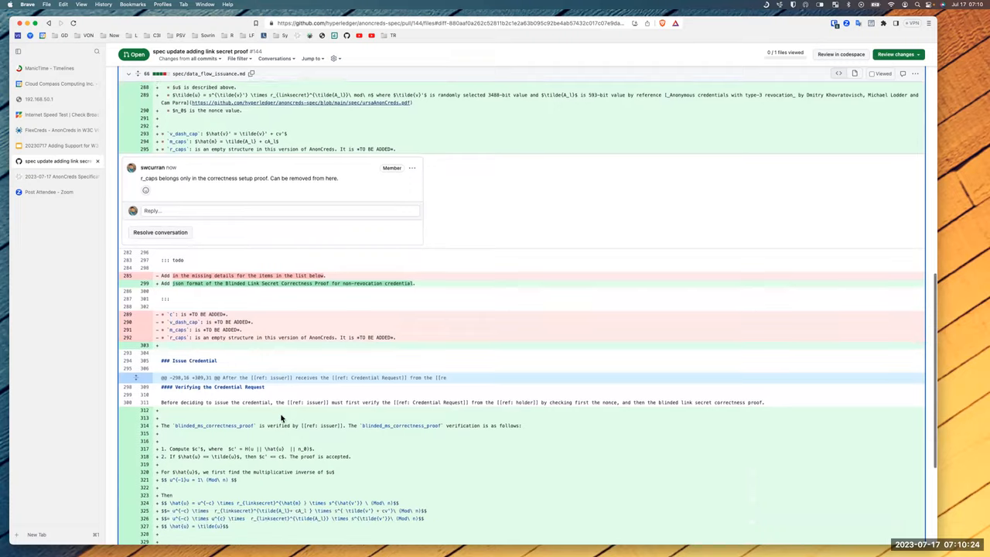
Scroll below the posted r_caps comment to the Verifying the Credential Request steps.
{"action": "scroll", "scroll_direction": "down", "scroll_amount": 3}
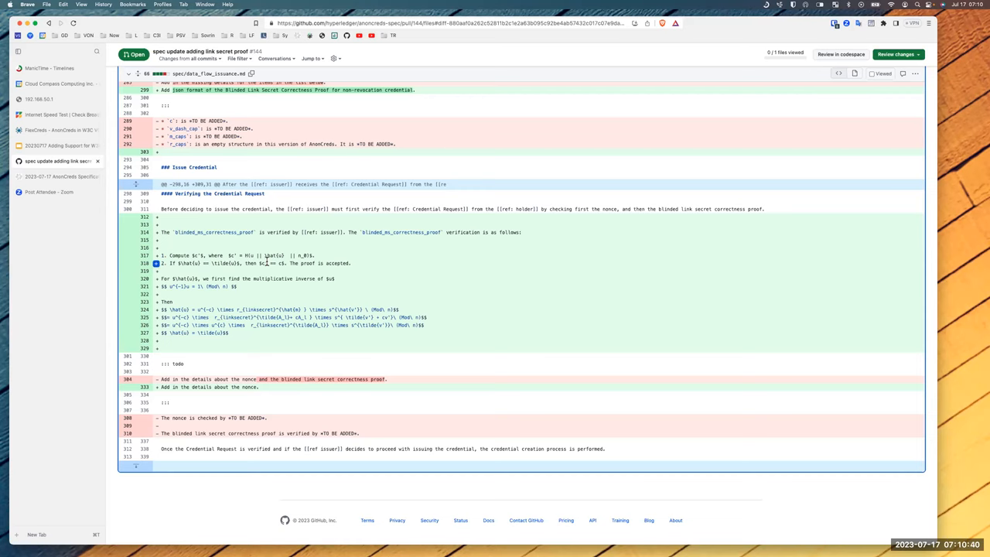
{"action": "mouse_move", "coordinate": [359, 260]}
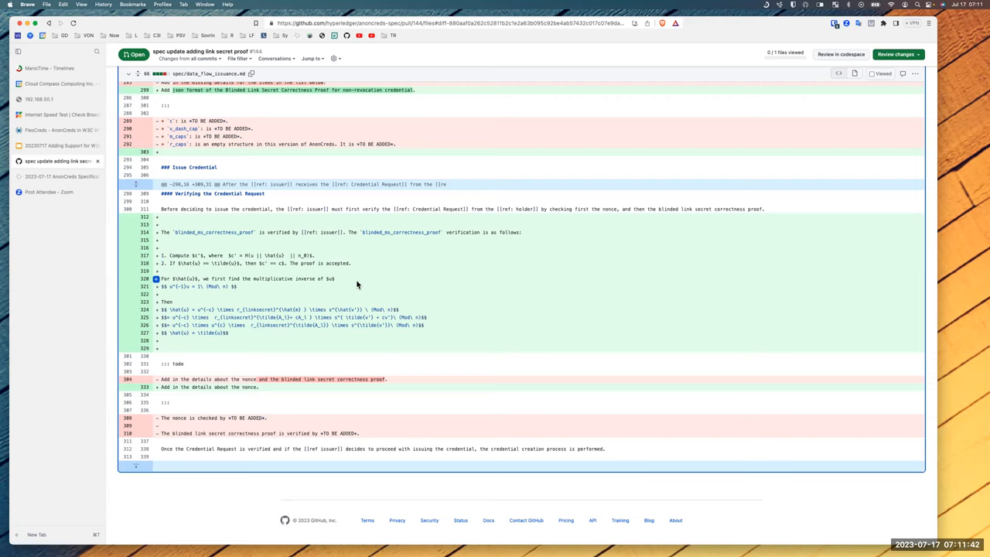
{"action": "mouse_move", "coordinate": [319, 294]}
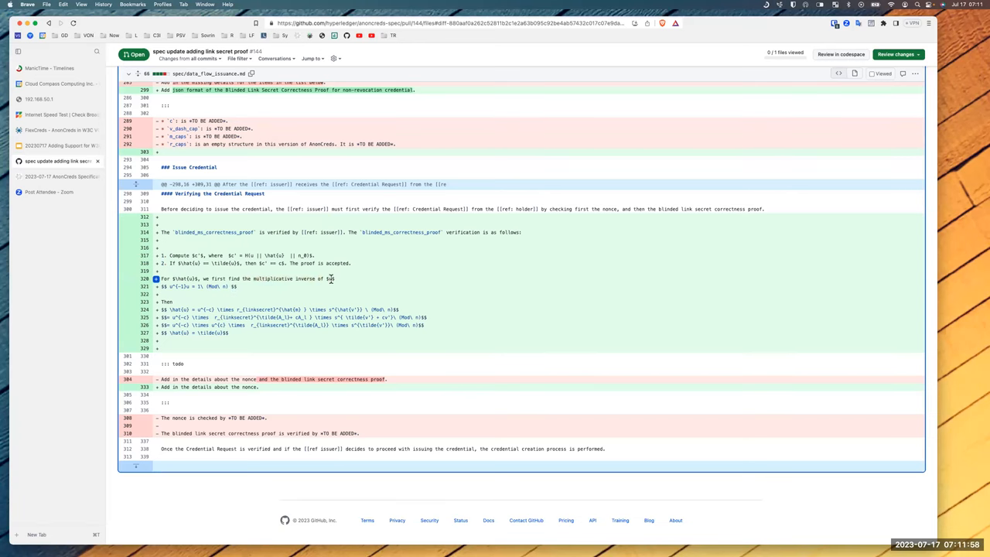
{"action": "mouse_move", "coordinate": [240, 295]}
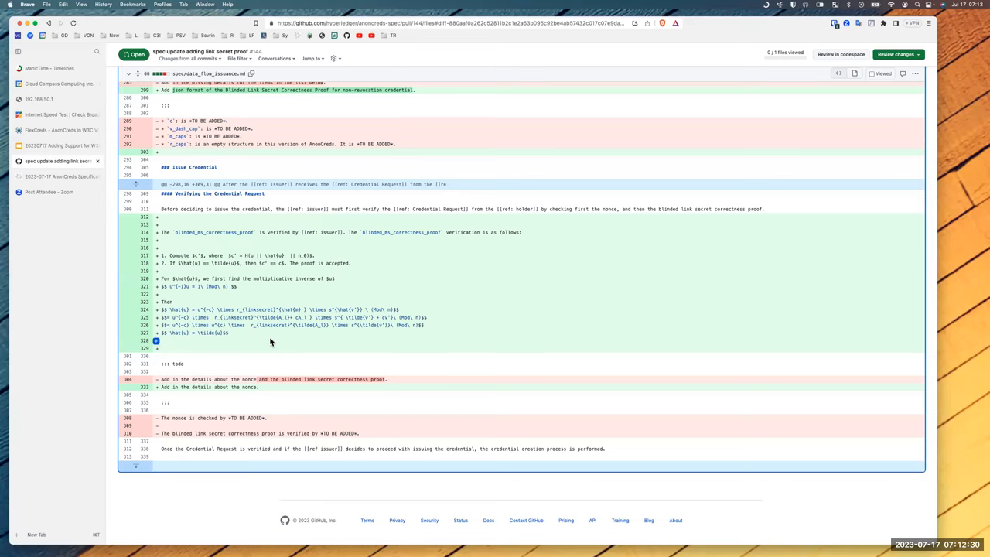
{"action": "mouse_move", "coordinate": [170, 346]}
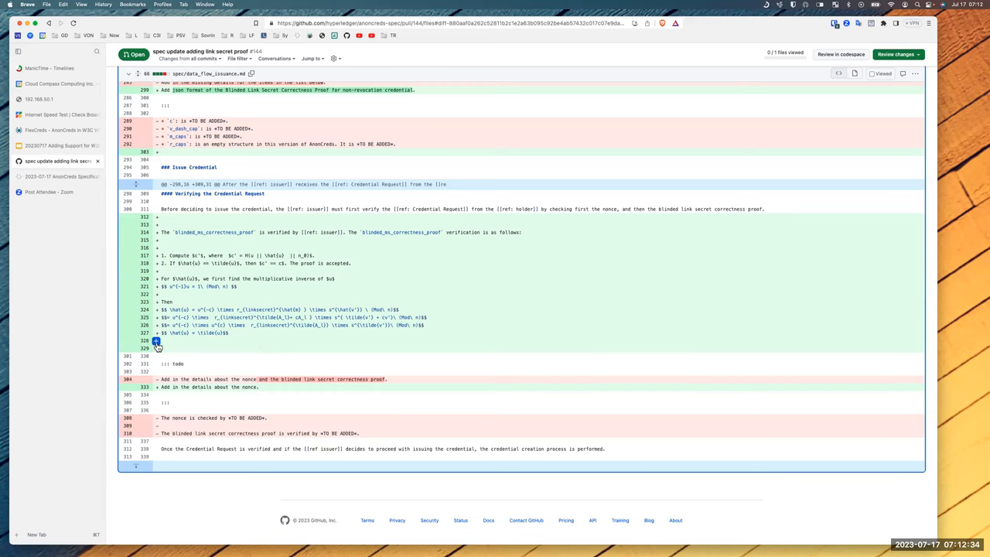
{"action": "left_click", "coordinate": [158, 343]}
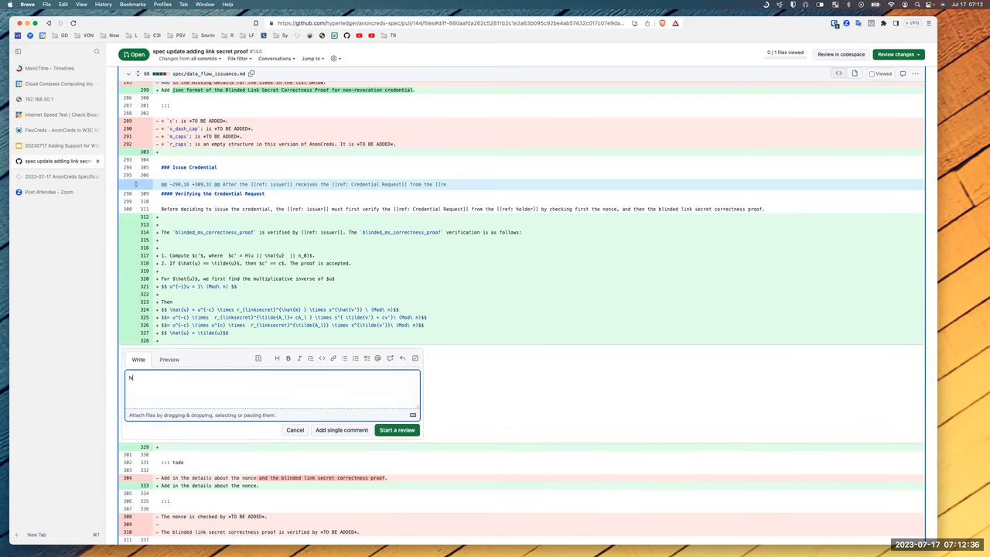
{"action": "type", "text": "Need a clarifying sentence -- need t"}
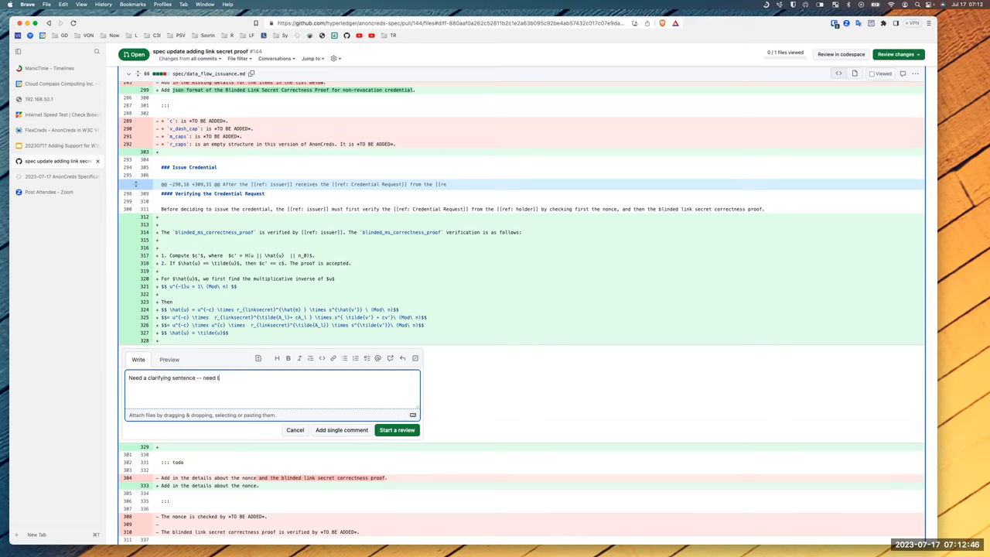
{"action": "key", "text": "BackSpace"}
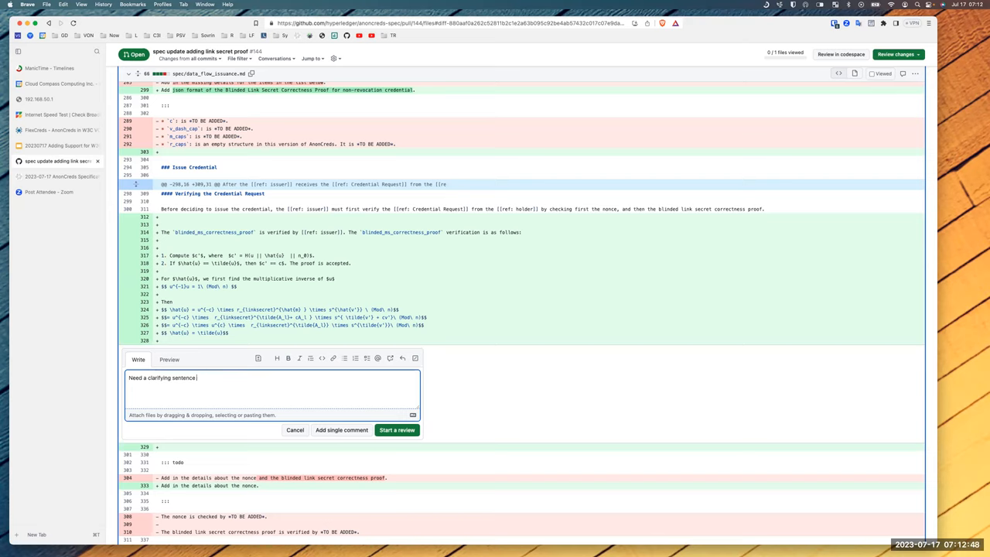
{"action": "type", "text": "\"Bed"}
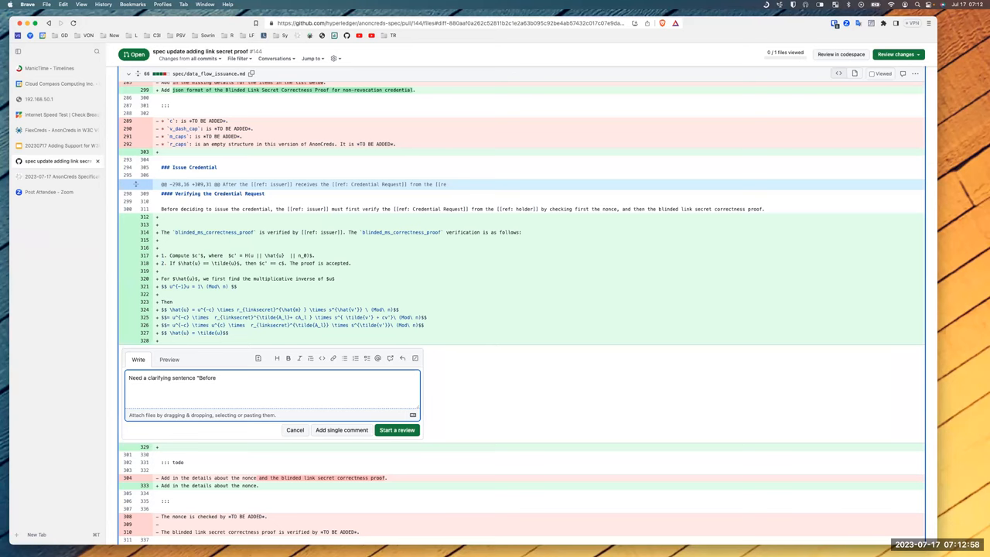
{"action": "type", "text": "issuing"}
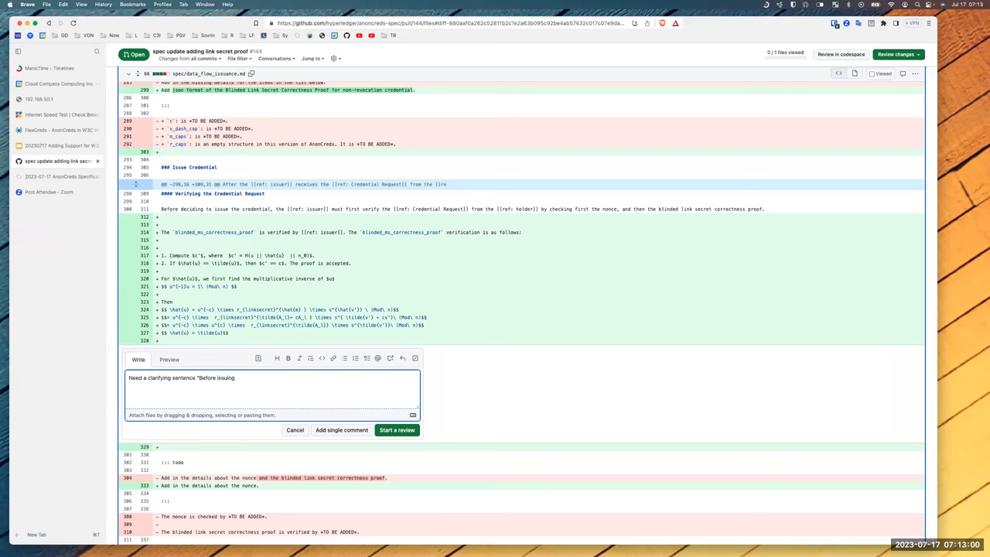
{"action": "type", "text": "we need to verify the blinding request"}
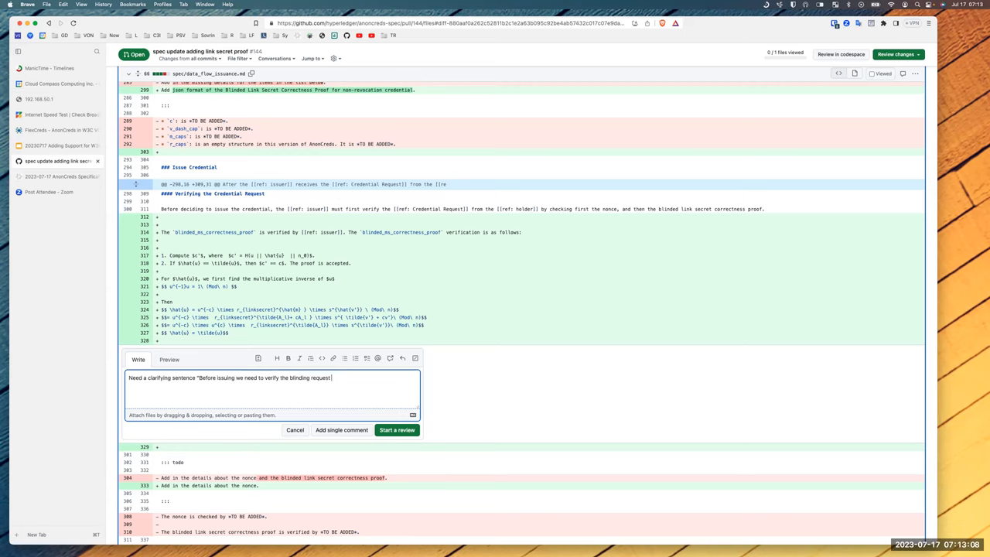
{"action": "type", "text": "proof\""}
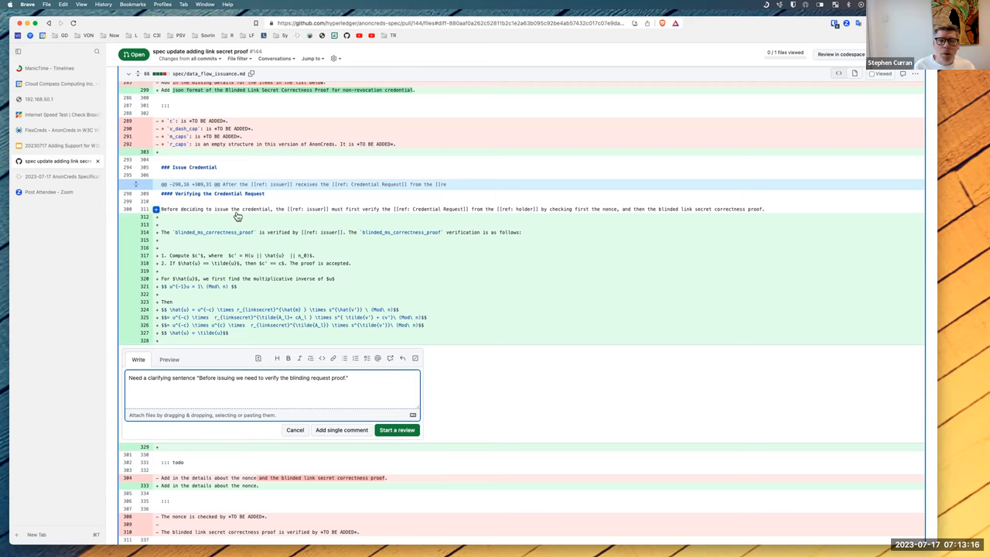
{"action": "mouse_move", "coordinate": [641, 210]}
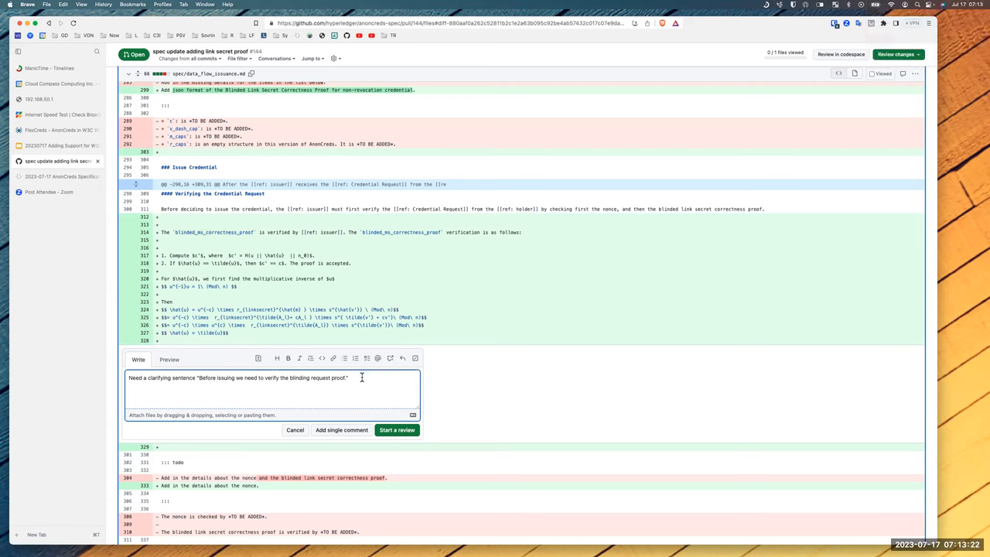
{"action": "left_click_drag", "start_coordinate": [348, 377], "coordinate": [198, 378]}
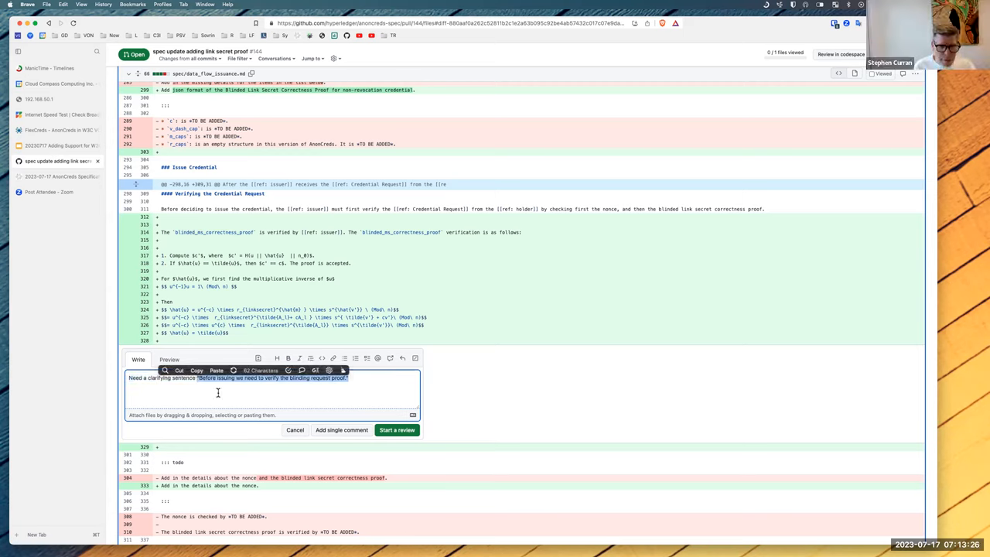
{"action": "left_click", "coordinate": [294, 430]}
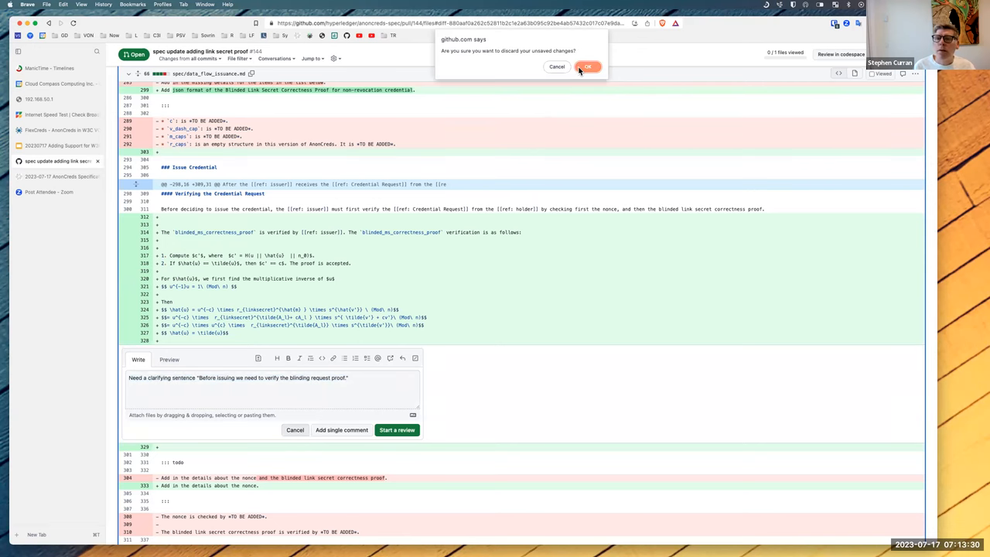
{"action": "left_click", "coordinate": [586, 67]}
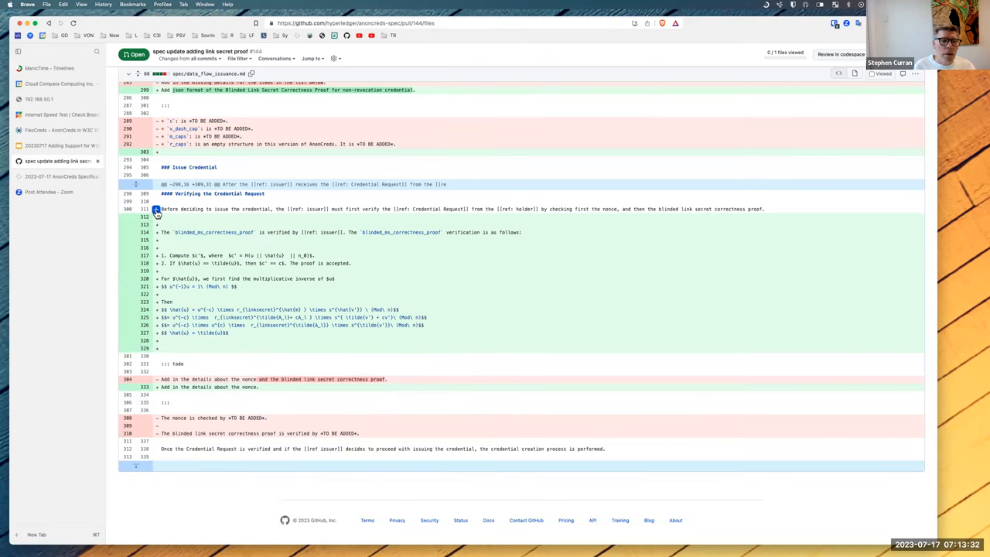
Start an inline review comment on line 510 about what to add to this section.
{"action": "left_click", "coordinate": [154, 208]}
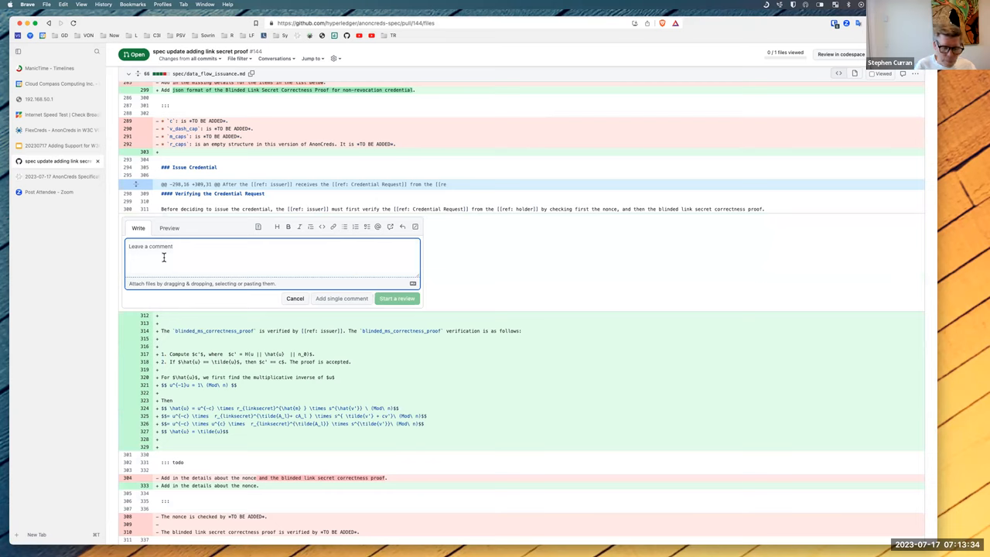
{"action": "type", "text": "By"}
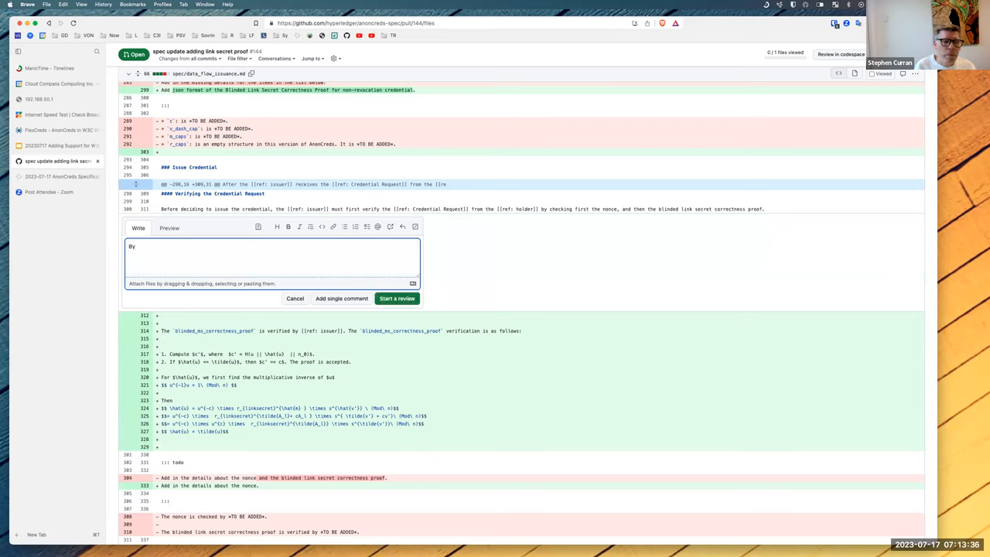
{"action": "type", "text": "ad"}
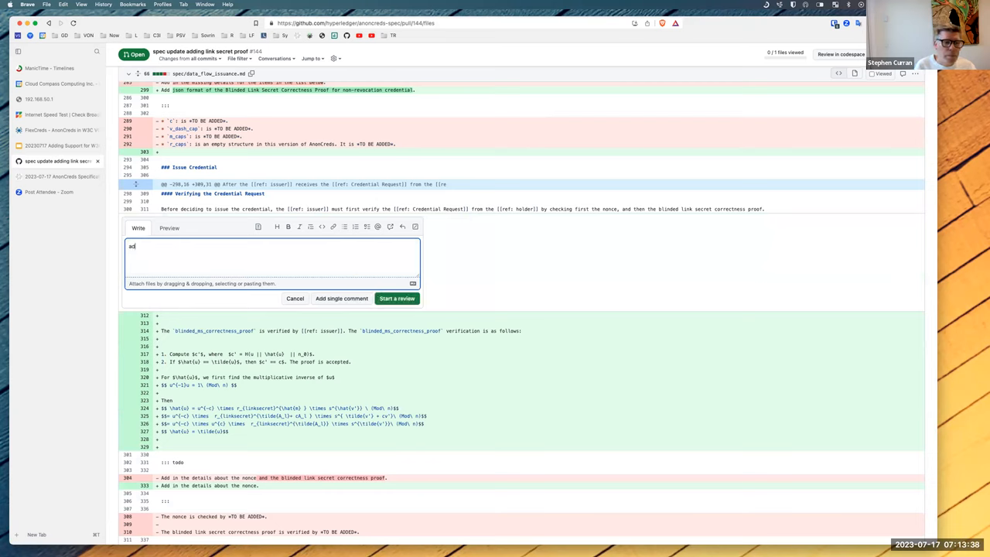
{"action": "type", "text": "add to this..."}
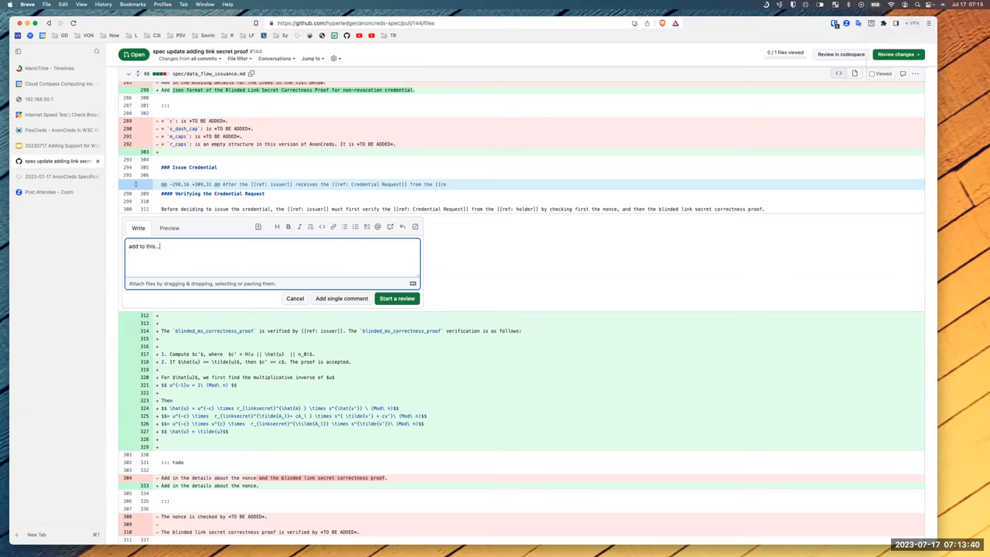
{"action": "type", "text": "\""}
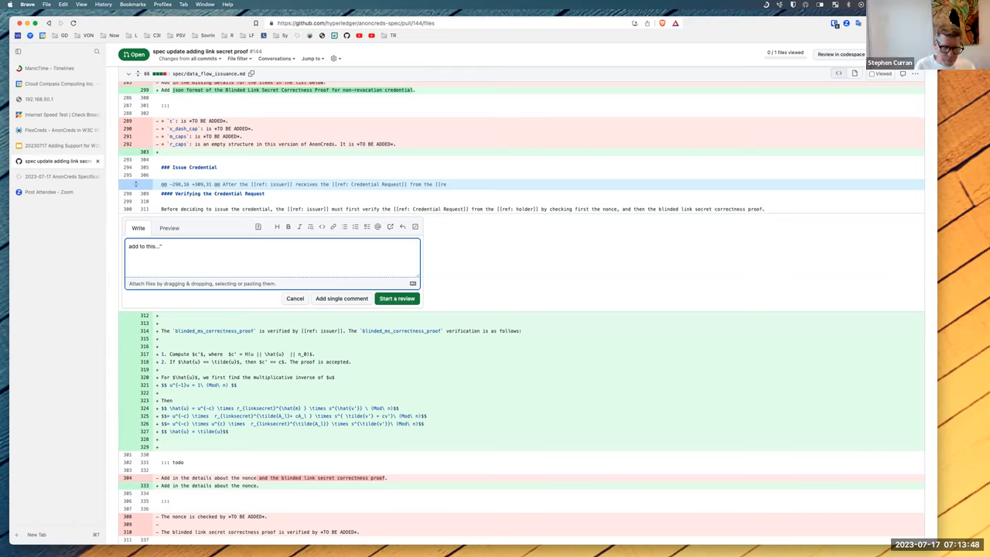
{"action": "type", "text": "using the following:"}
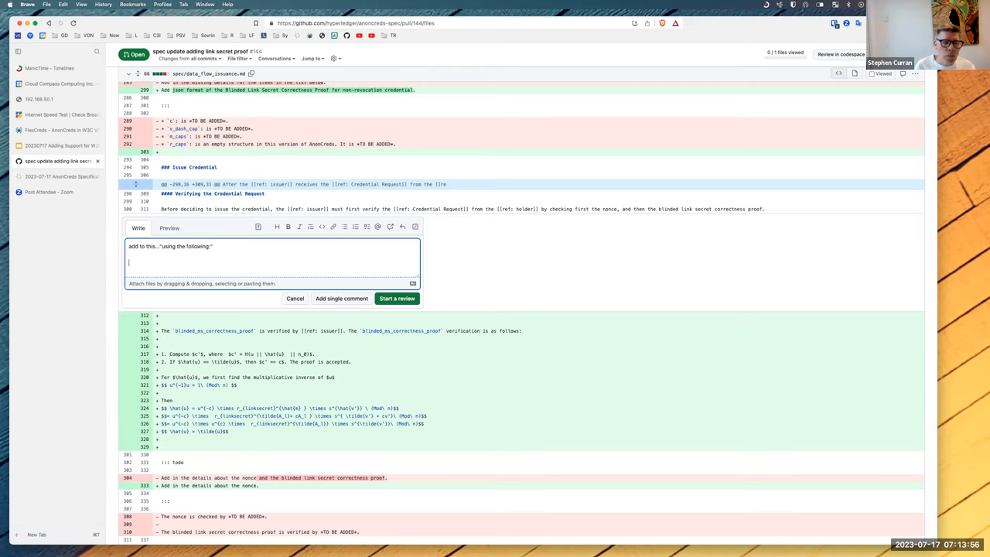
Suggest renaming 'blinded link secret correctness proof' to 'blind signing request proof', noting it appears elsewhere.
{"action": "type", "text": "Also, change \"blick"}
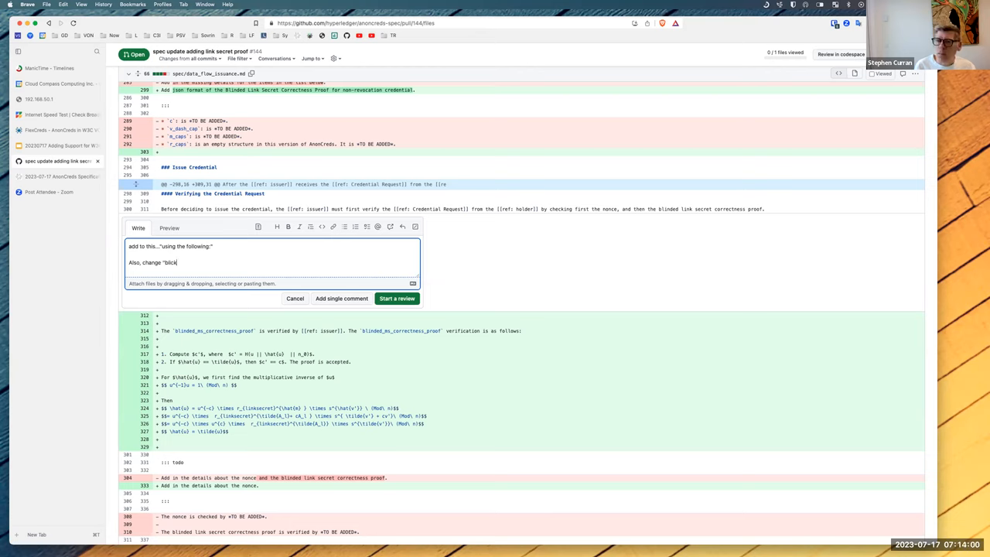
{"action": "type", "text": "ed link secre"}
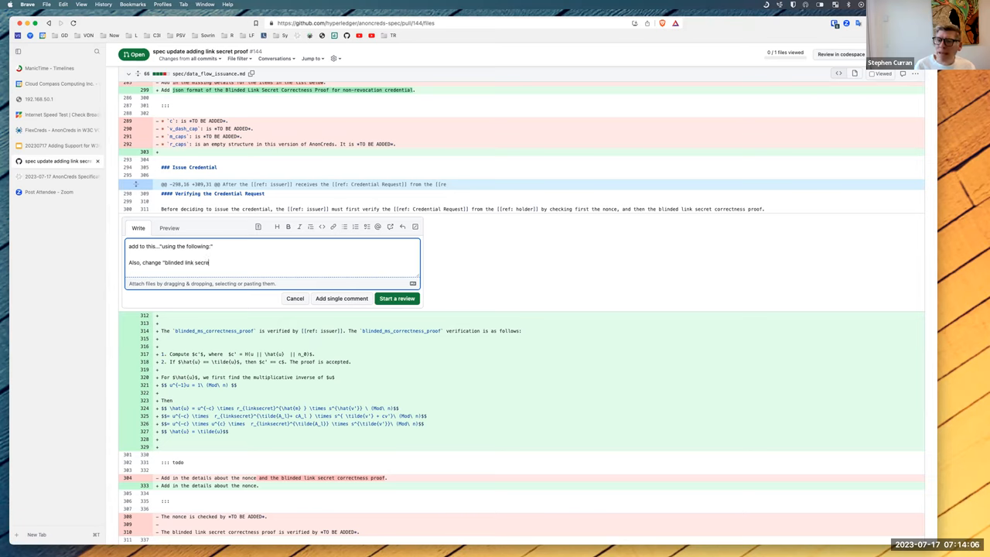
{"action": "type", "text": "t correctnes"}
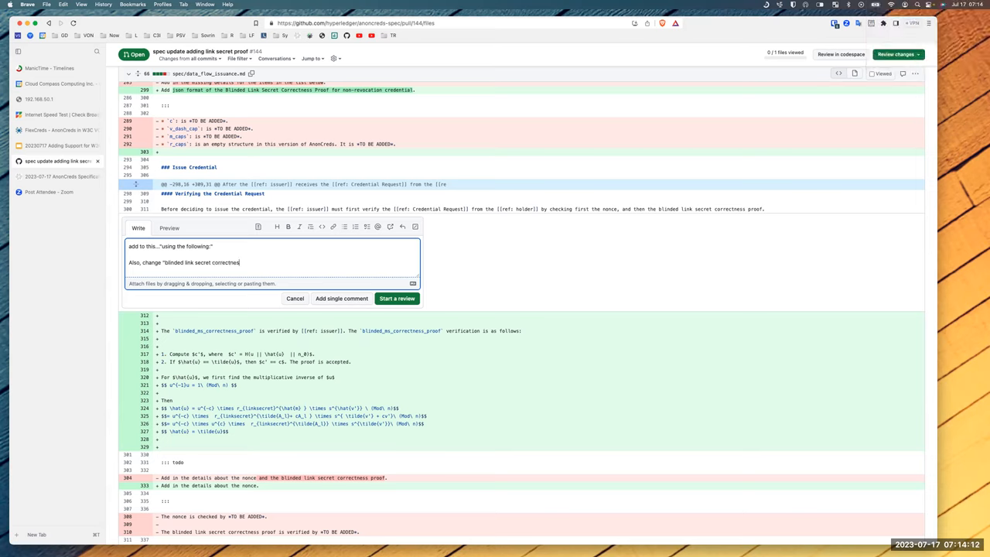
{"action": "type", "text": "t"}
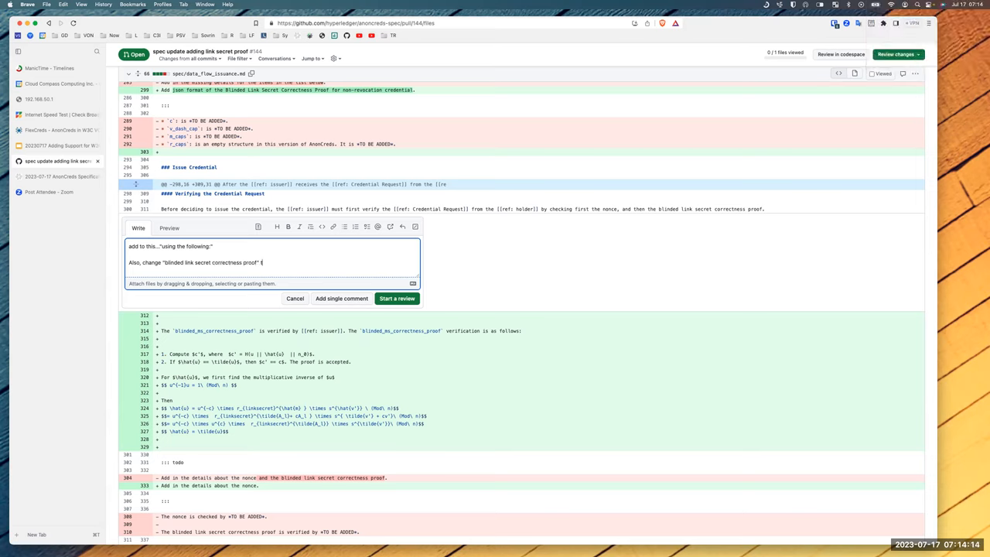
{"action": "type", "text": "to \""}
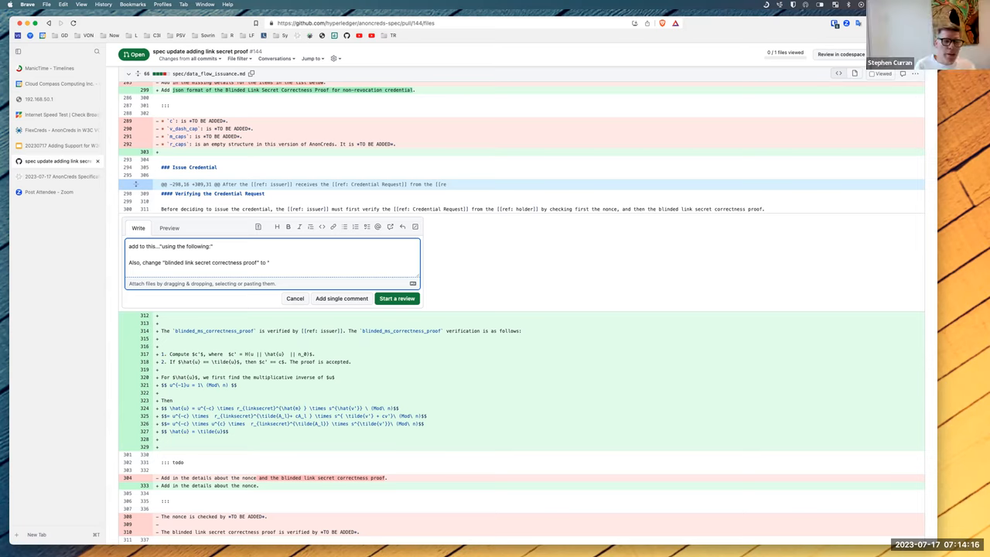
{"action": "type", "text": "blind signing request proof\""}
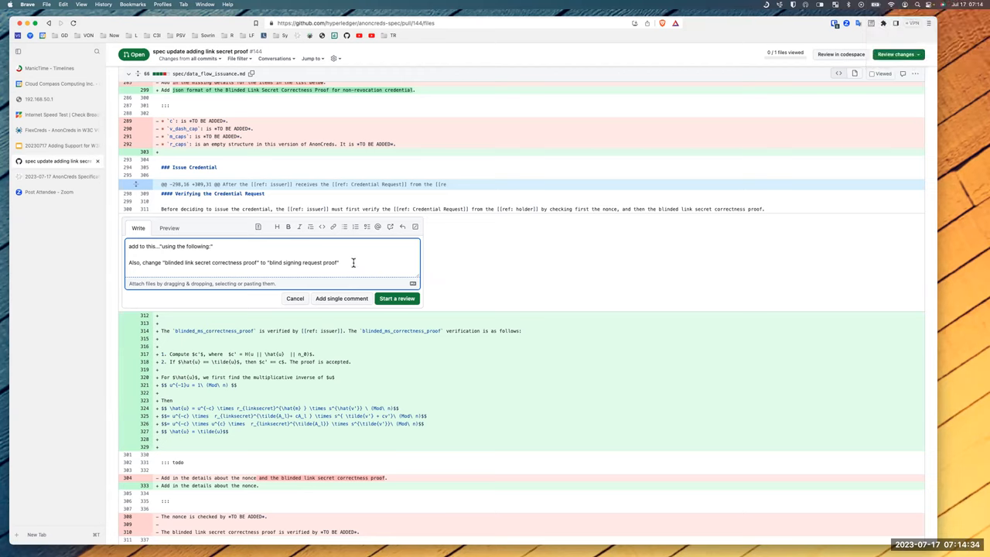
{"action": "type", "text": "This may be needed s"}
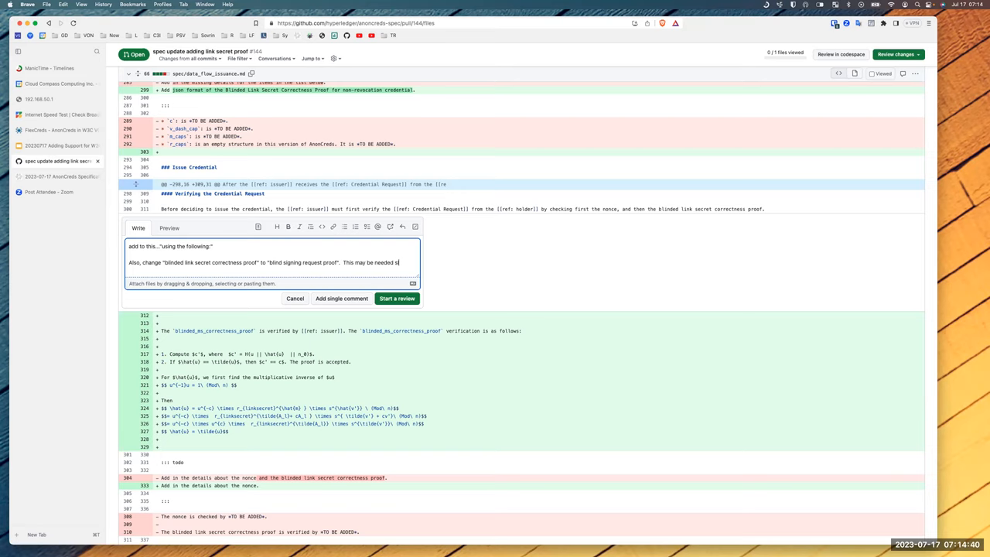
{"action": "type", "text": "elsewhere."}
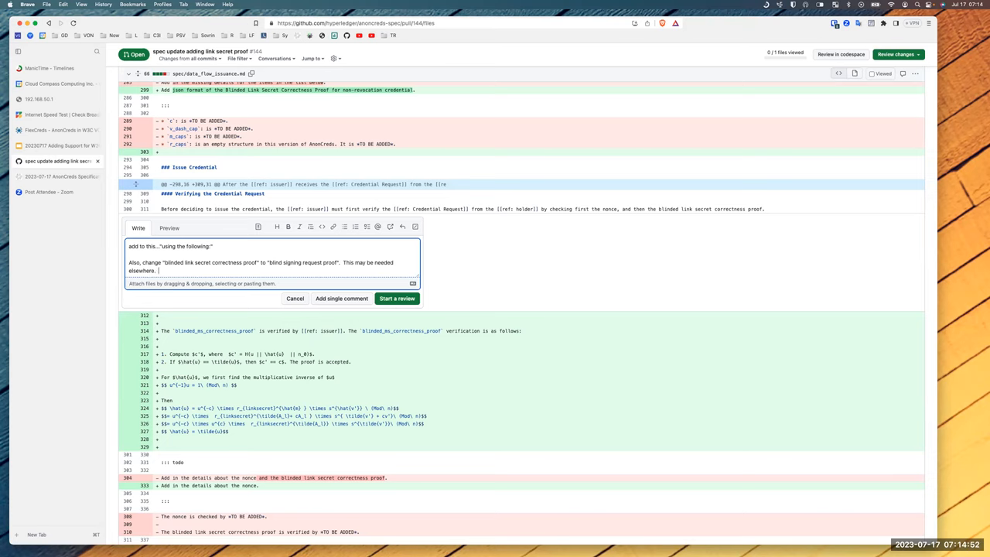
Add that the rename could be a separate PR, for consistency and easier AnonCreds v2.0 transition with multiple blinded attributes.
{"action": "type", "text": "We could do this in a separate"}
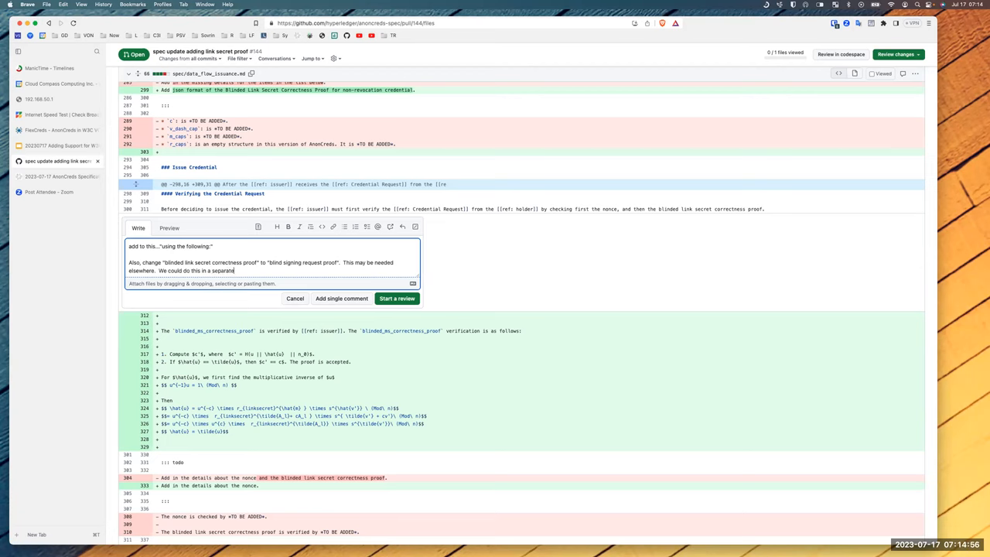
{"action": "type", "text": "PR."}
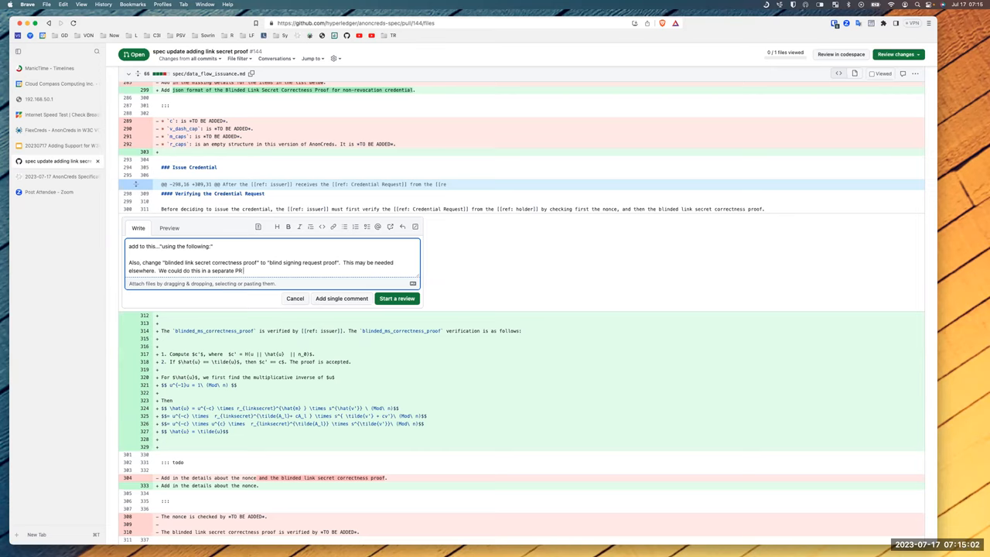
{"action": "type", "text": "for consistency accro"}
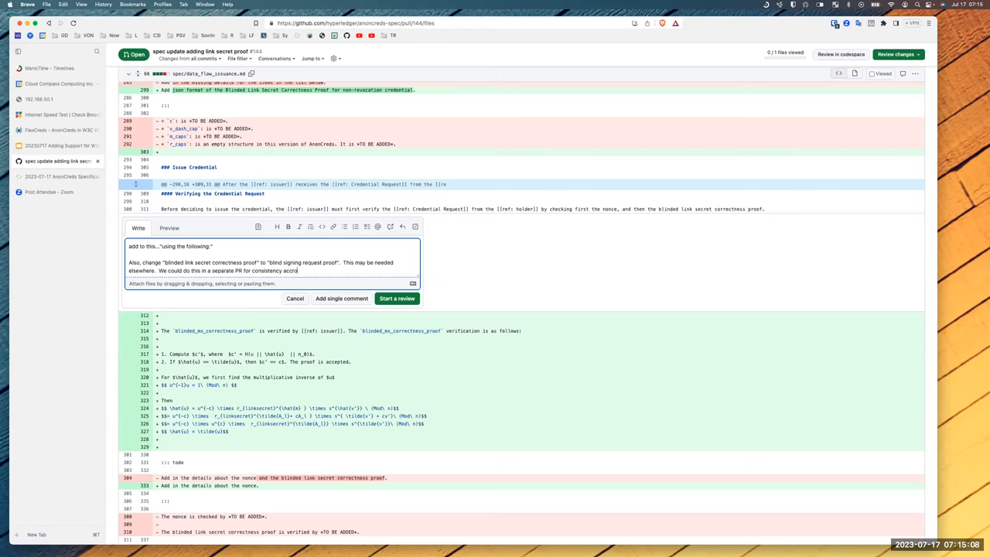
{"action": "type", "text": "ss"}
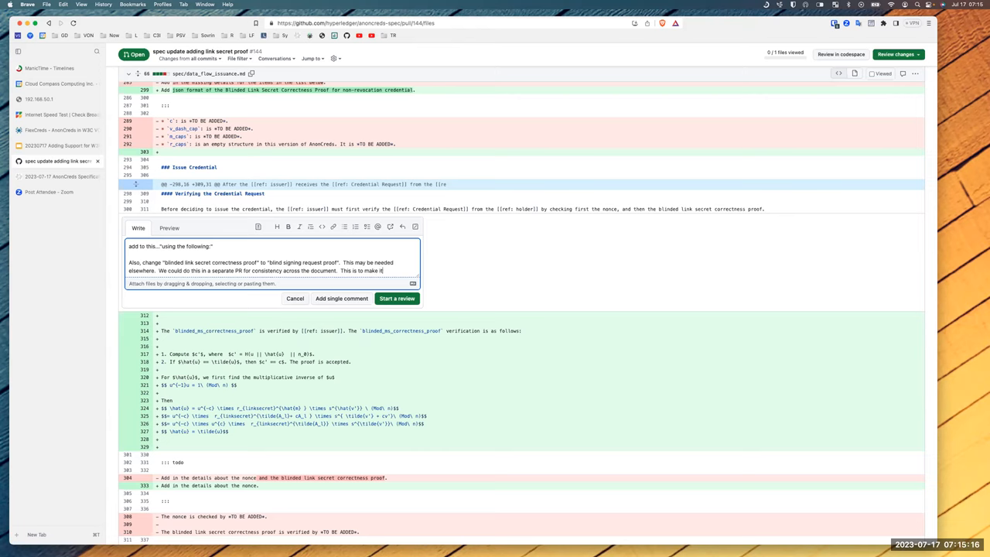
{"action": "type", "text": "easier to"}
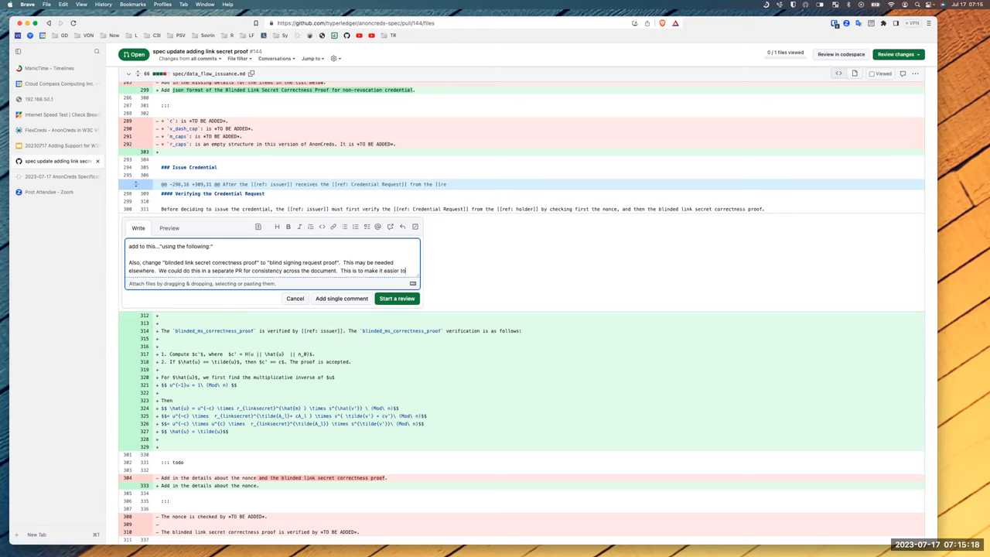
{"action": "type", "text": "transition."}
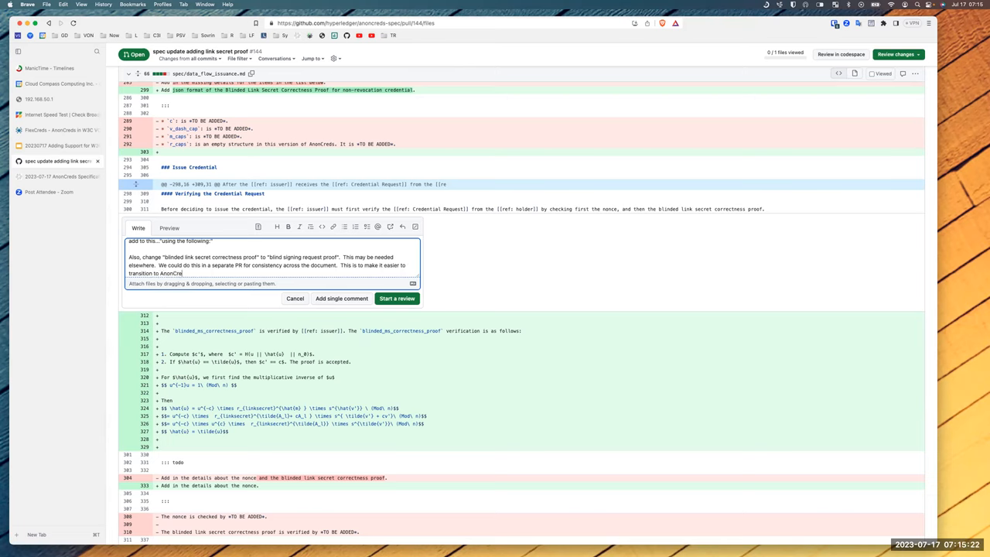
{"action": "type", "text": "v2.0 when there"}
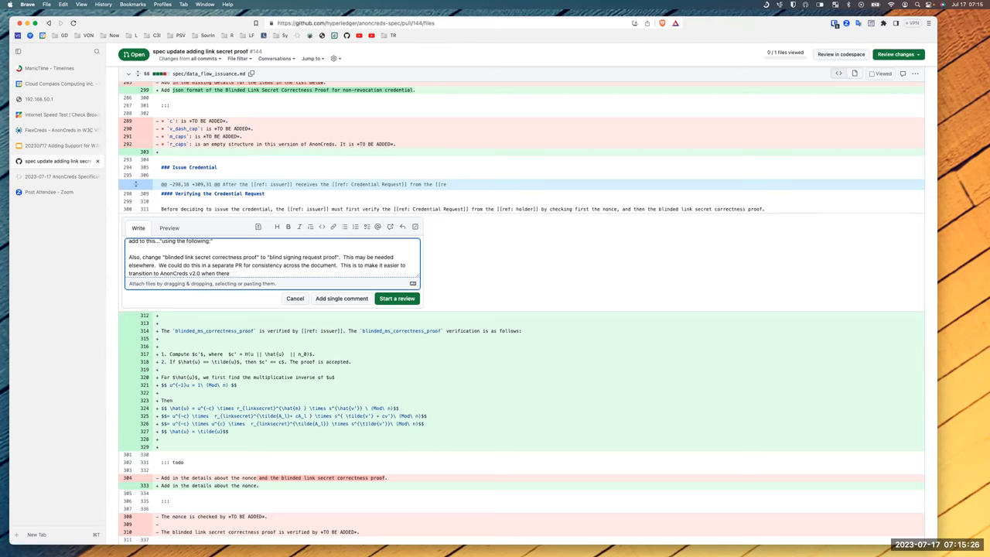
{"action": "type", "text": "could"}
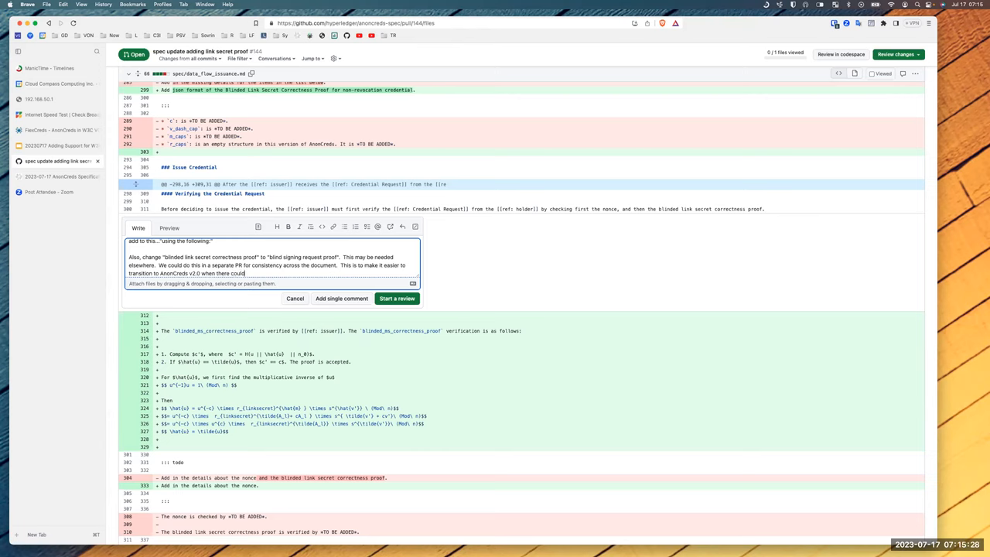
{"action": "key", "text": "Backspace"}
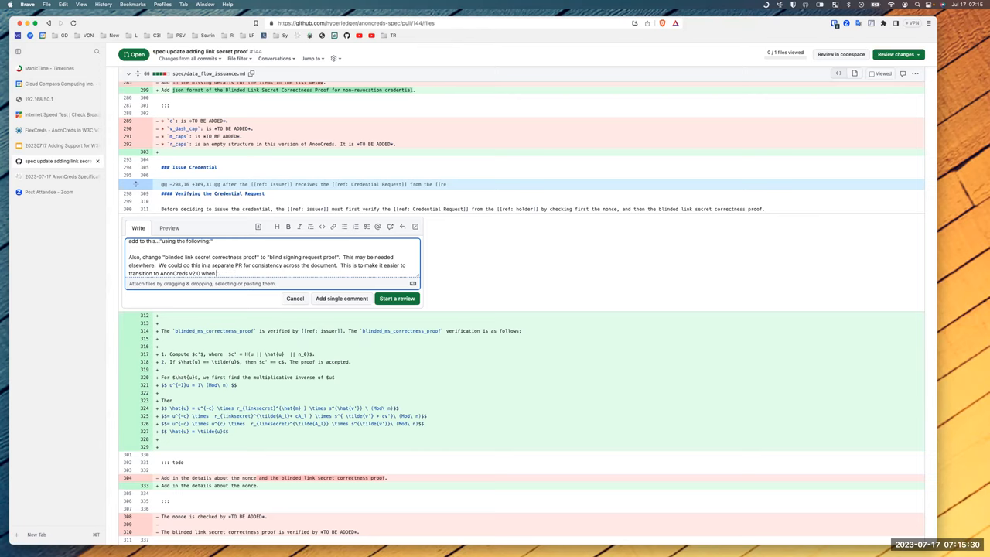
{"action": "type", "text": "where there"}
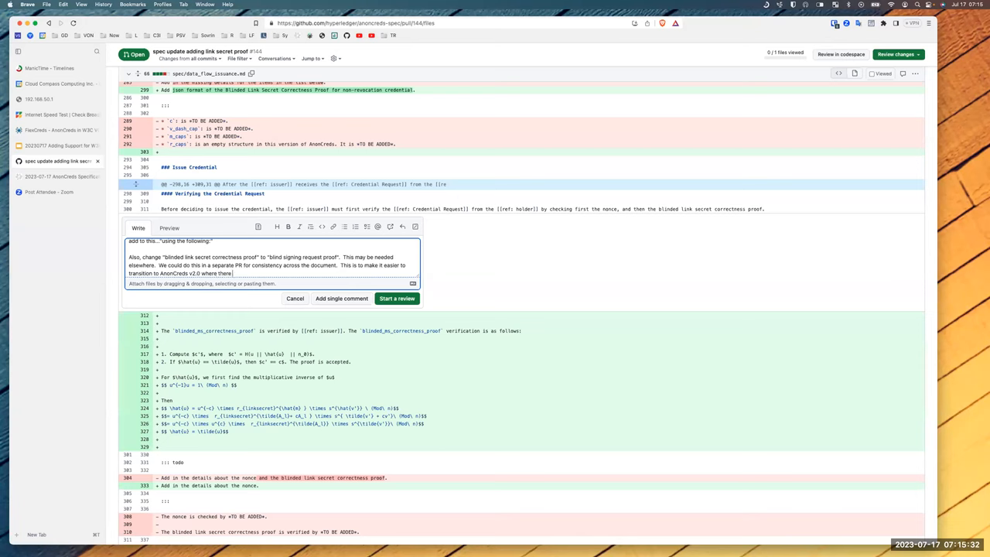
{"action": "type", "text": "could be multi"}
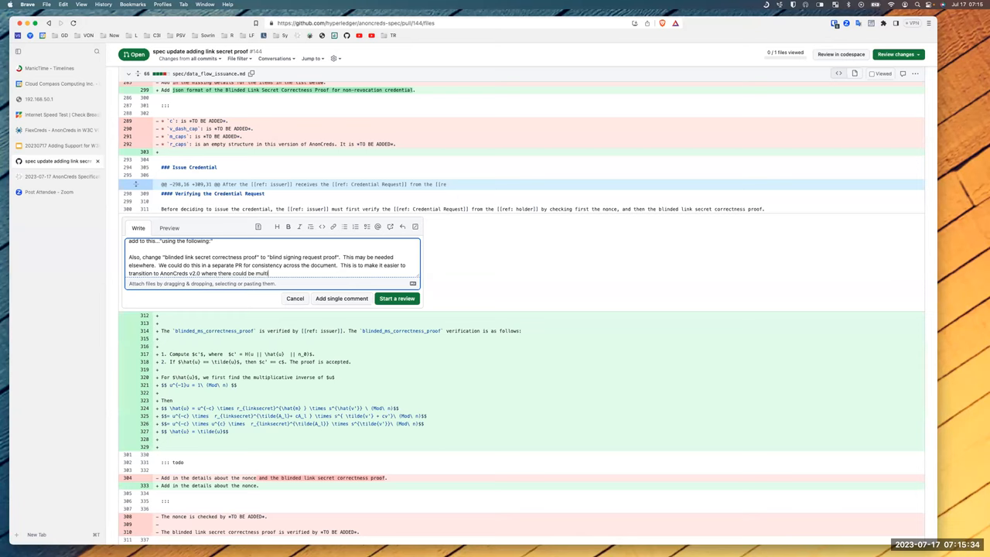
{"action": "type", "text": "iple blind"}
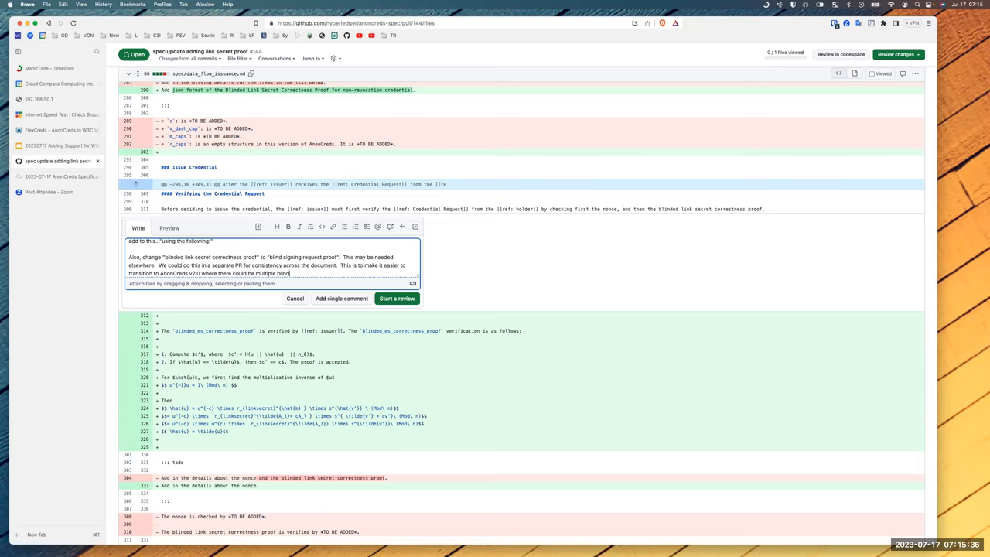
{"action": "type", "text": "ed attributes."}
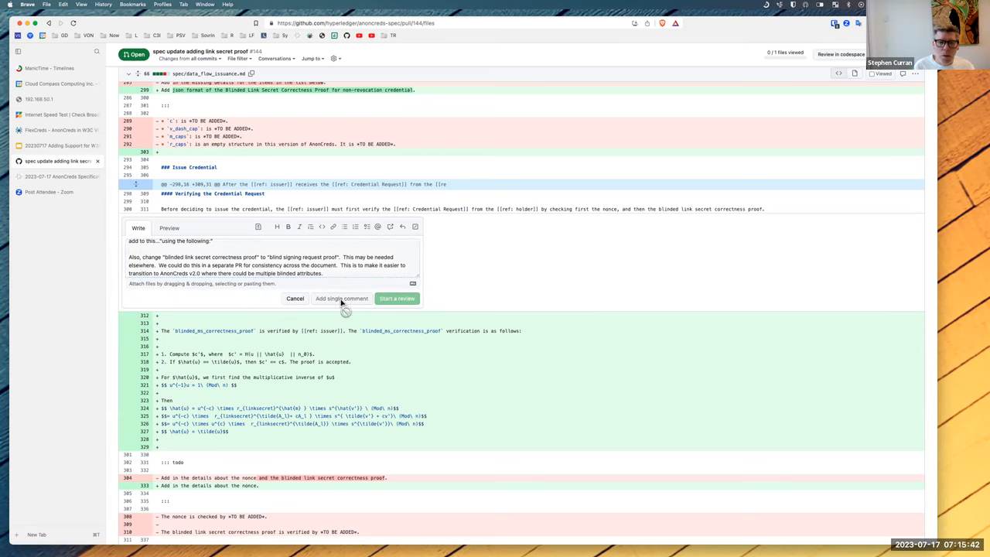
Post the renaming suggestion as a single comment and scroll on through the rest of the file diff.
{"action": "left_click", "coordinate": [340, 298]}
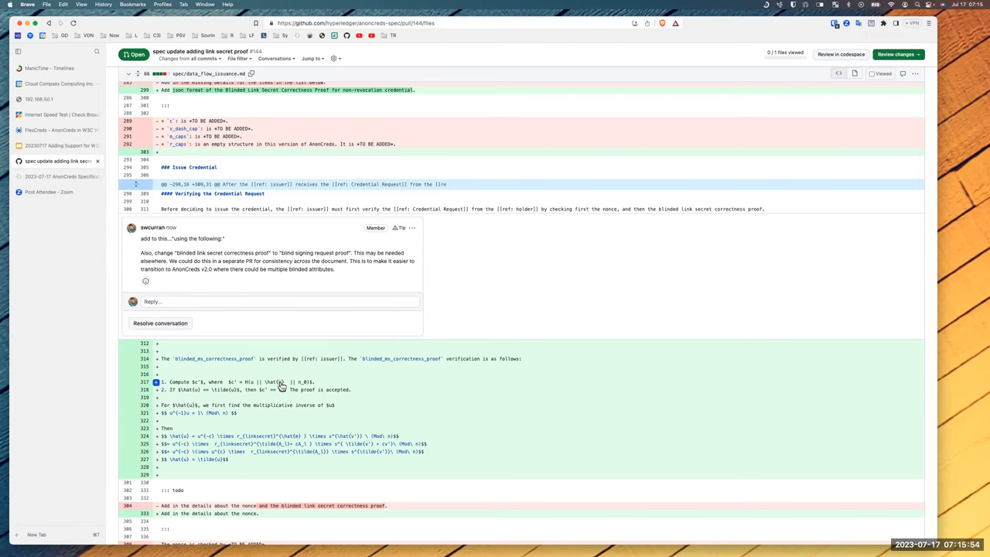
{"action": "scroll", "scroll_direction": "down", "scroll_amount": 3}
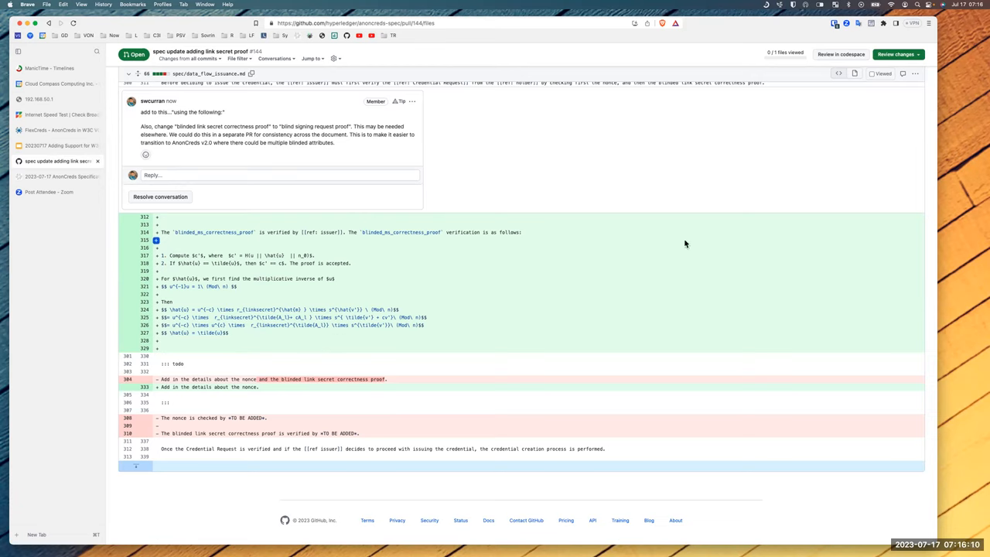
{"action": "mouse_move", "coordinate": [605, 199]}
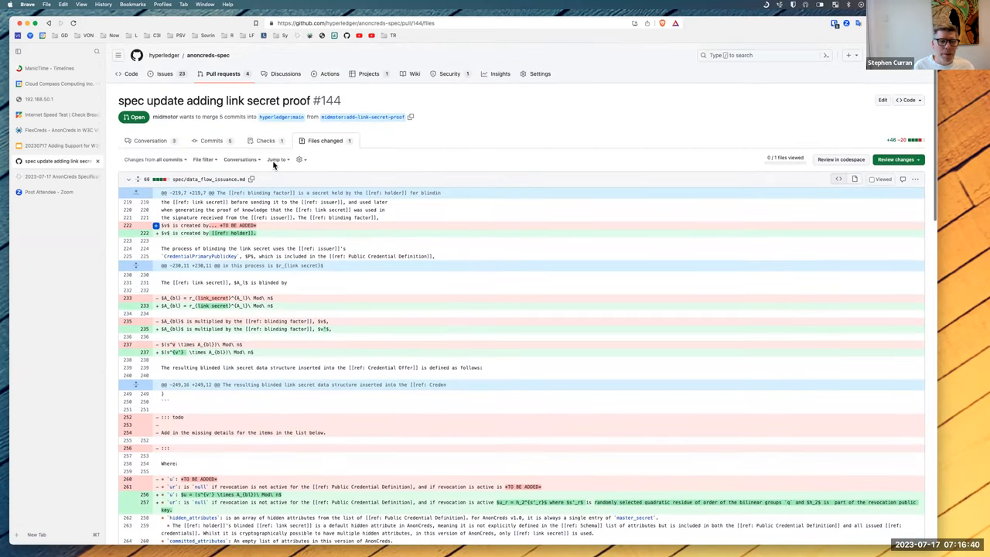
{"action": "scroll", "scroll_direction": "down", "scroll_amount": 3}
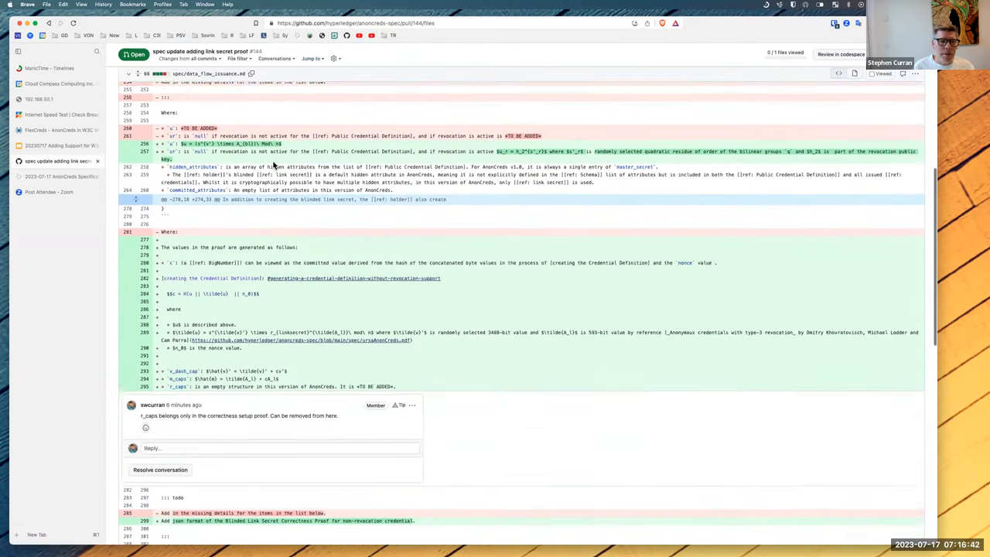
{"action": "scroll", "scroll_direction": "down", "scroll_amount": 3}
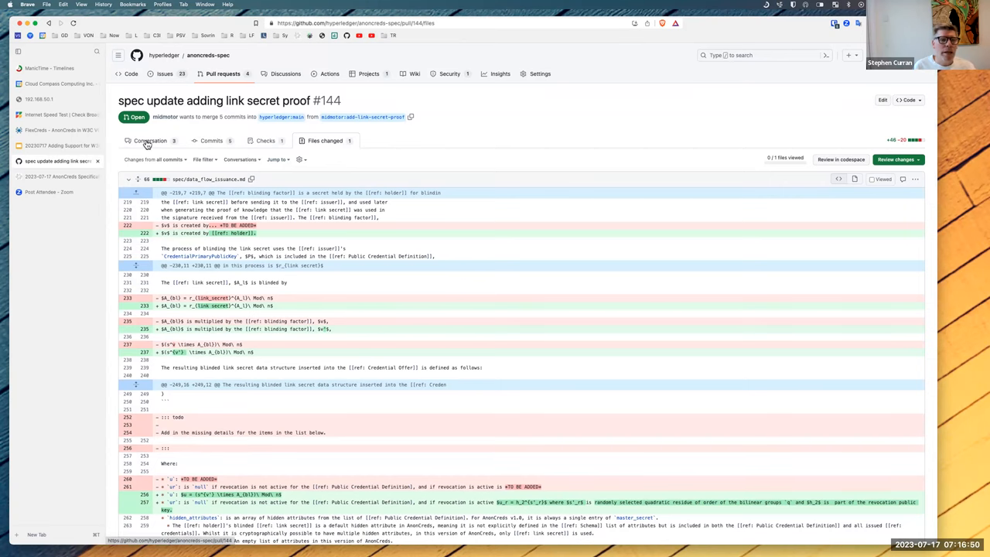
Write a Conversation comment on PR #144 noting acceptance, with terminology and LaTeX cleanup deferred, plus thanks.
{"action": "left_click", "coordinate": [148, 141]}
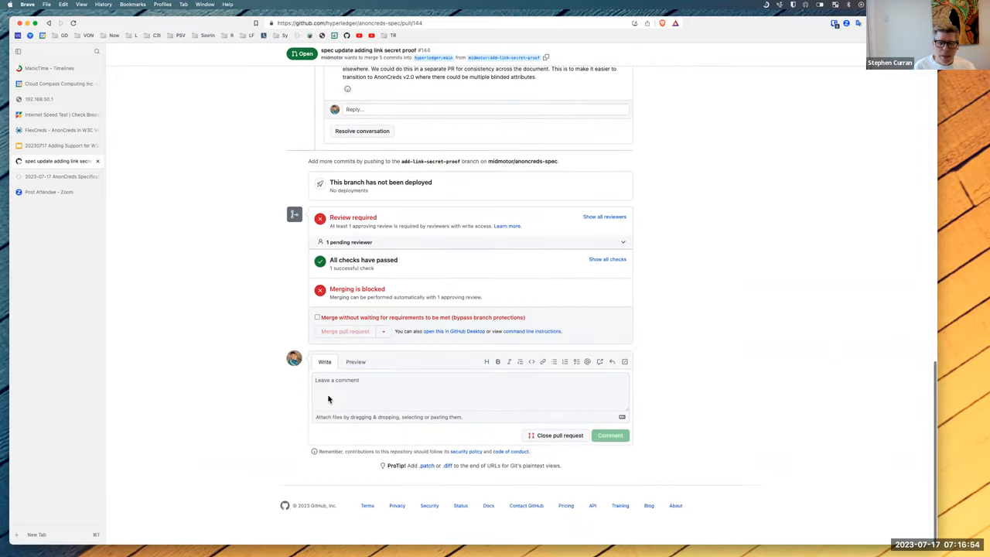
{"action": "type", "text": "Decision made in the"}
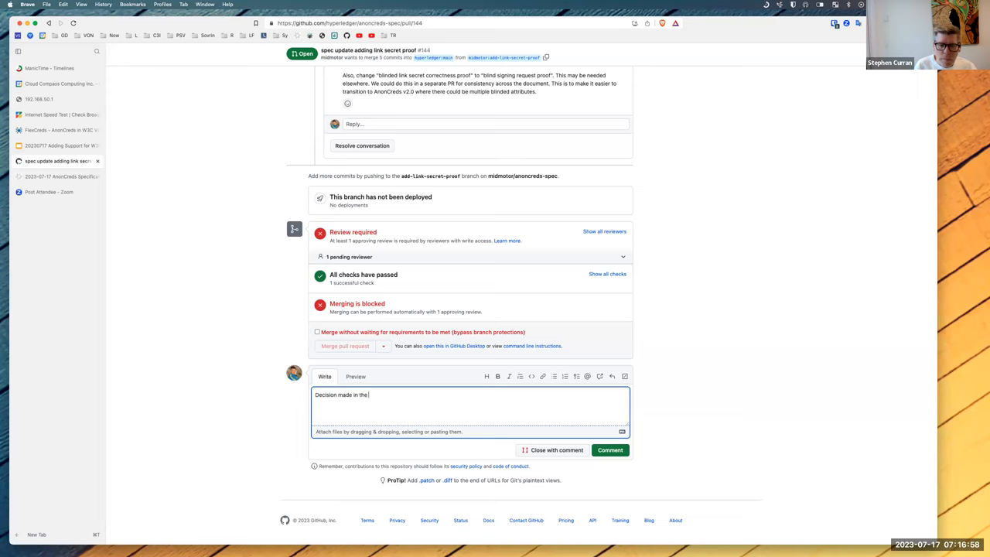
{"action": "type", "text": "thi"}
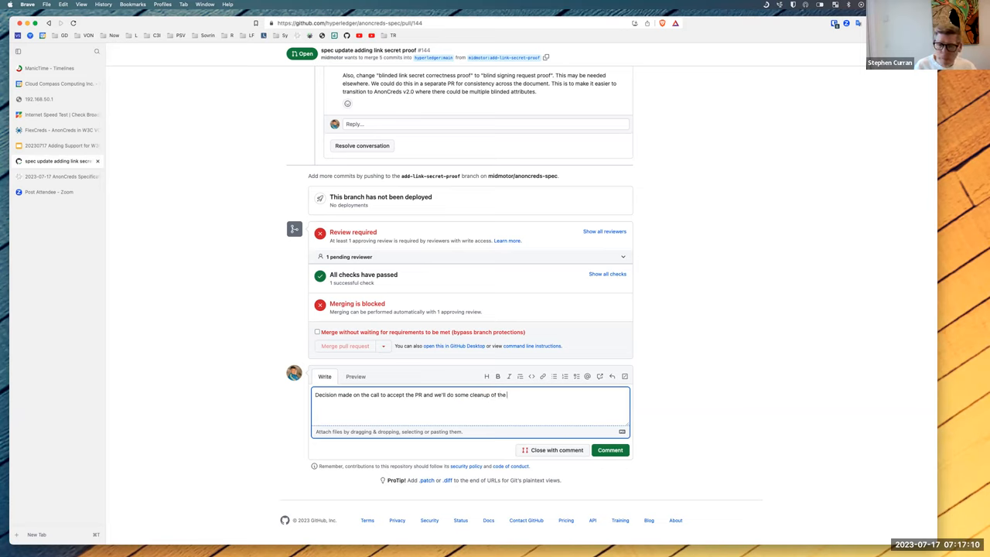
{"action": "type", "text": "terminology"}
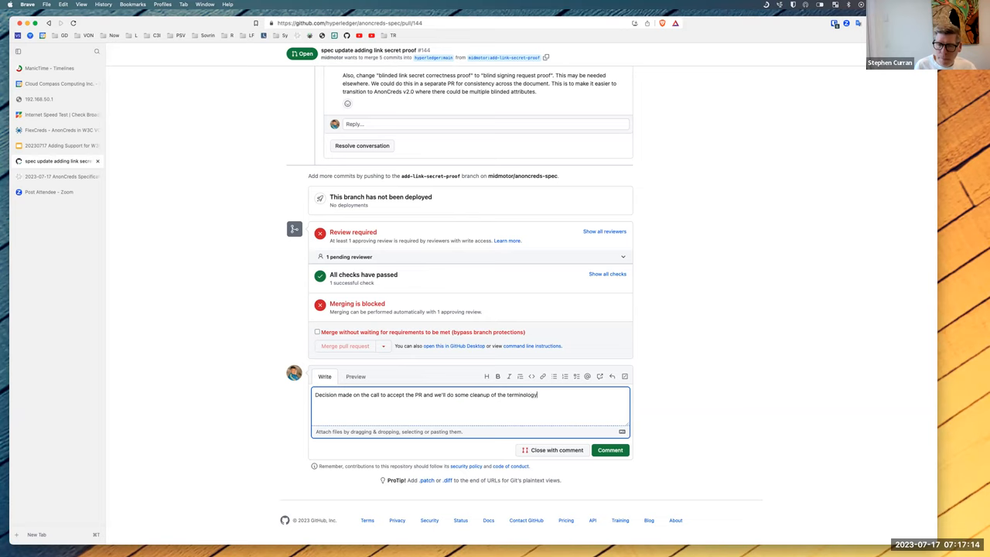
{"action": "type", "text": "and Latex in a later PR."}
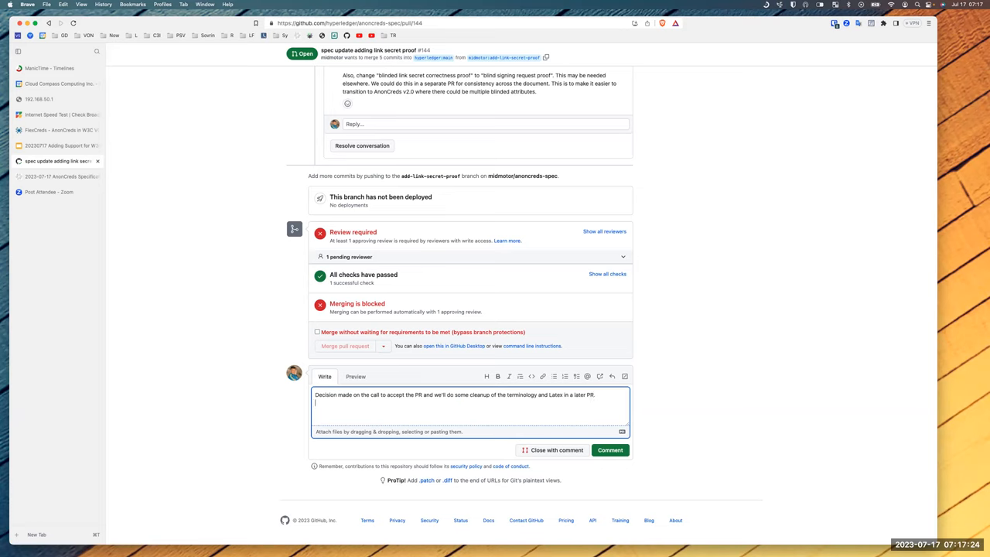
{"action": "type", "text": "Nice work -- thanks!"}
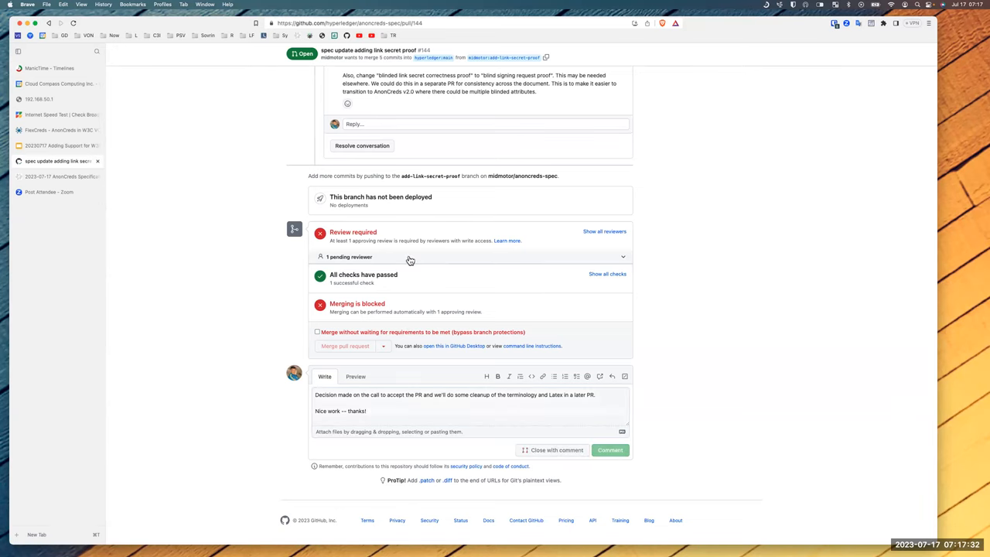
{"action": "scroll", "scroll_direction": "up", "scroll_amount": 3}
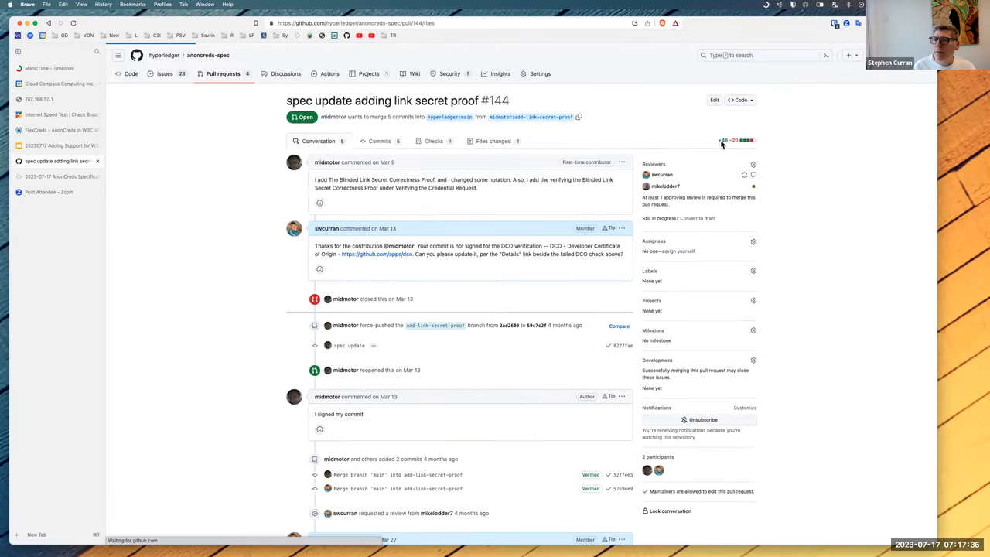
Submit an approving review on PR #144 with the comment 'Approved on a Working Group call'.
{"action": "left_click", "coordinate": [492, 140]}
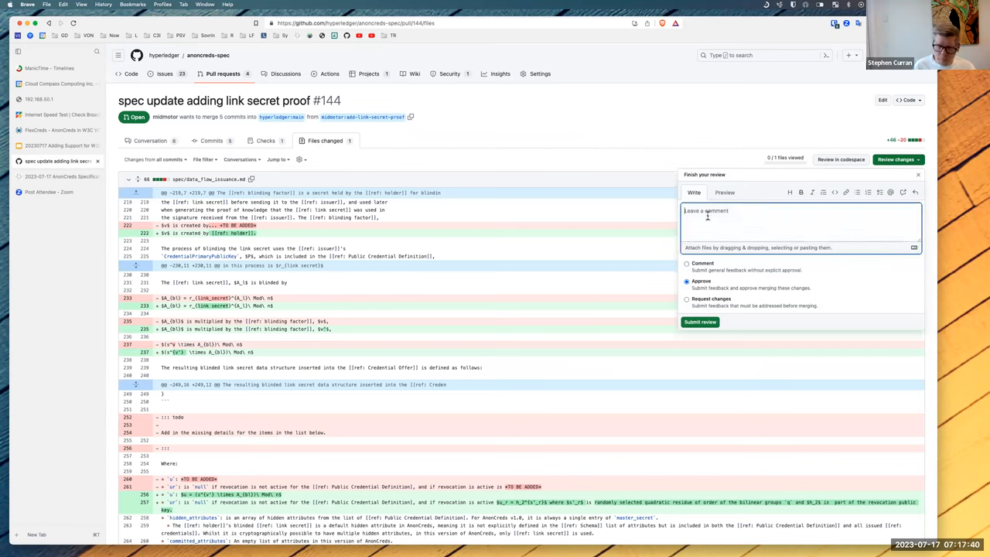
{"action": "type", "text": "Approved on"}
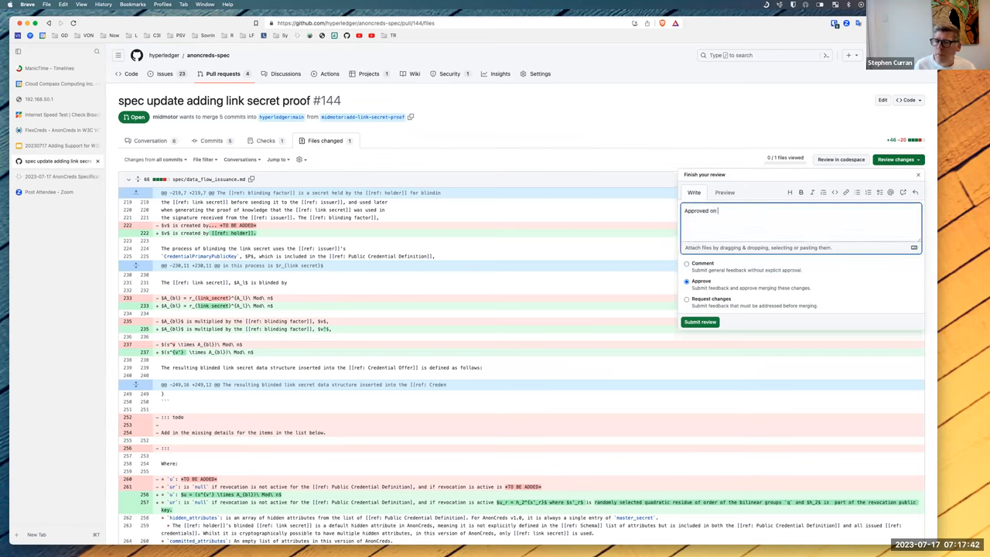
{"action": "type", "text": "a"}
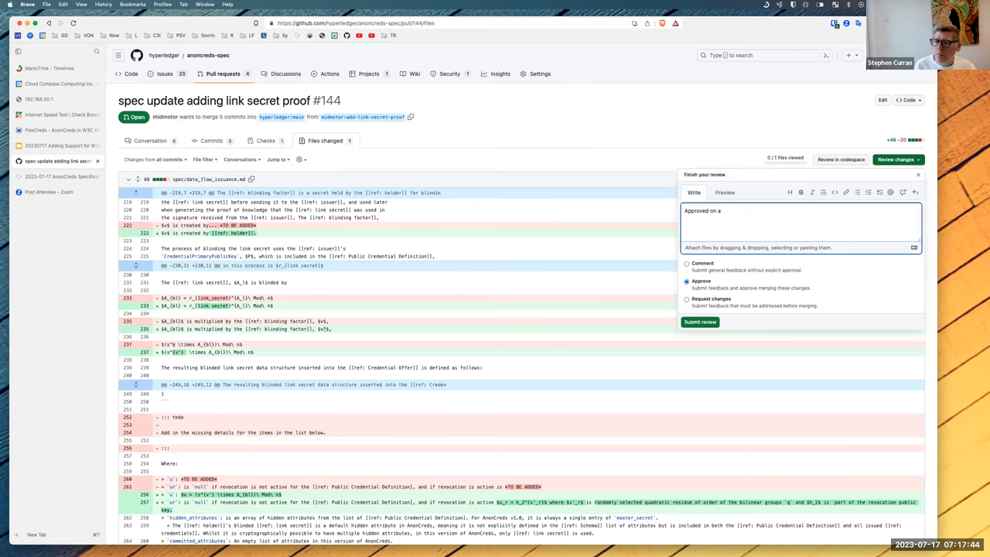
{"action": "type", "text": "call"}
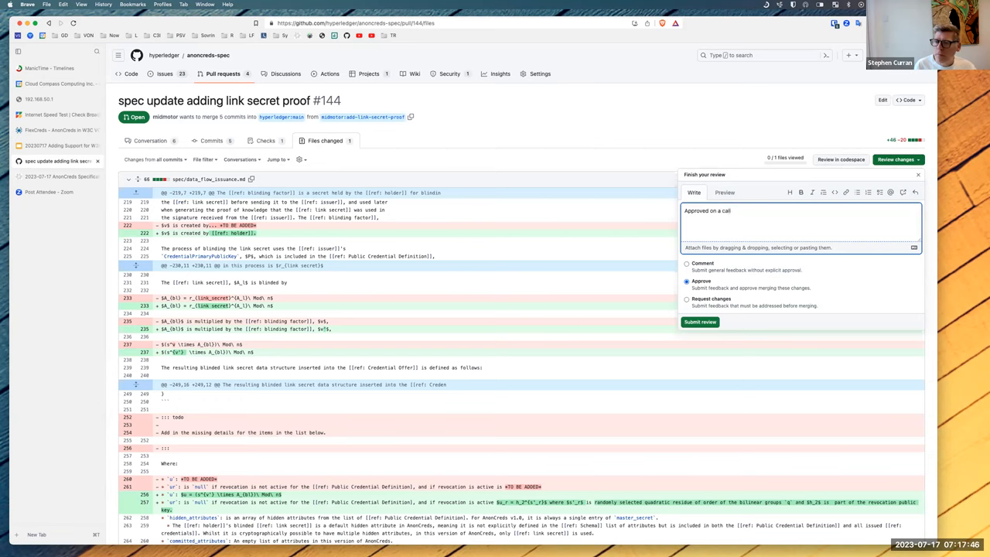
{"action": "type", "text": "WOrk"}
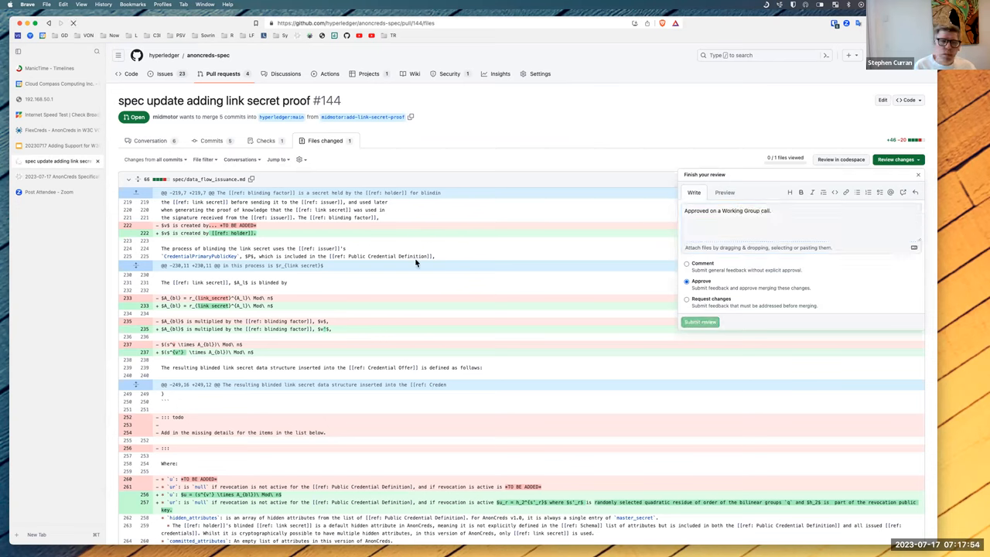
{"action": "left_click", "coordinate": [699, 320]}
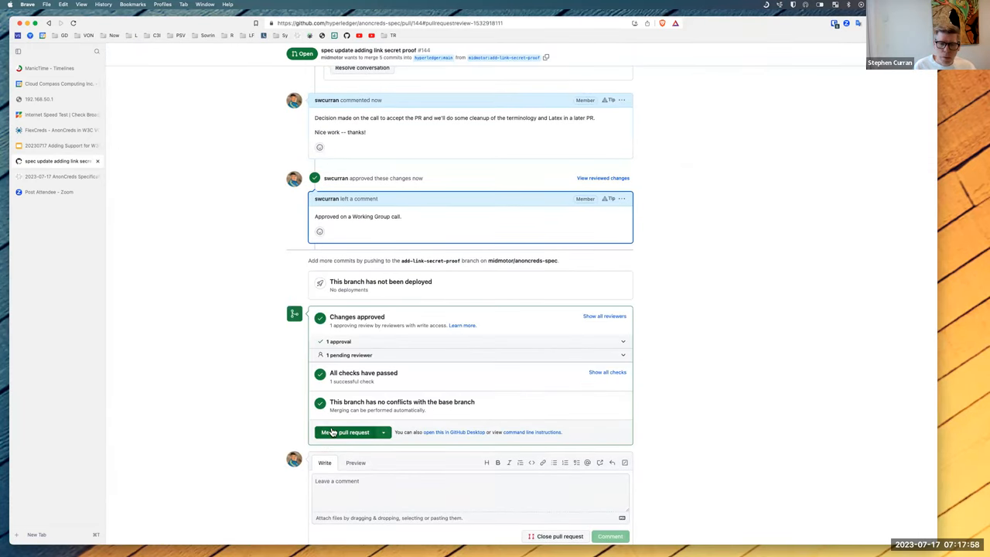
Merge PR #144 and return to the anoncreds-spec open pull requests list.
{"action": "left_click", "coordinate": [348, 431]}
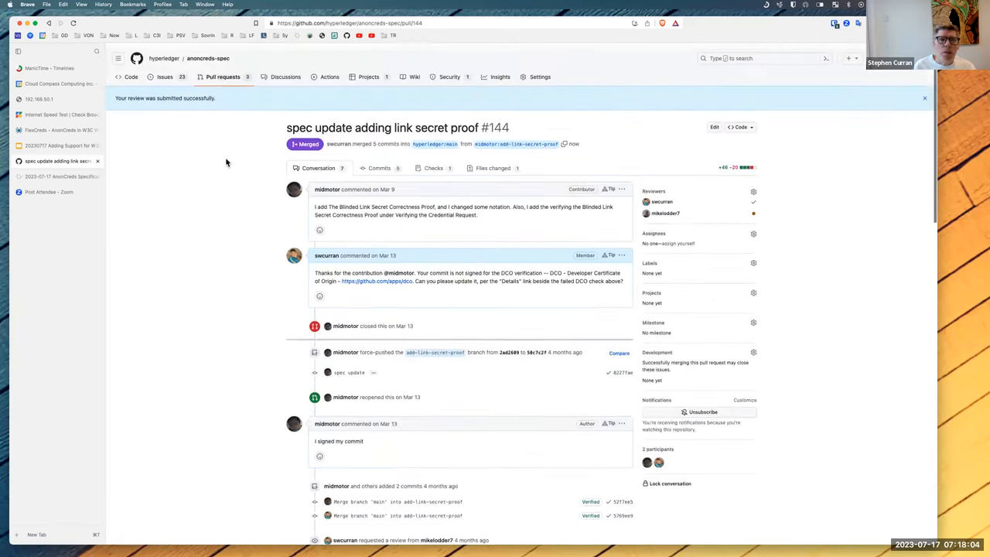
{"action": "left_click", "coordinate": [223, 74]}
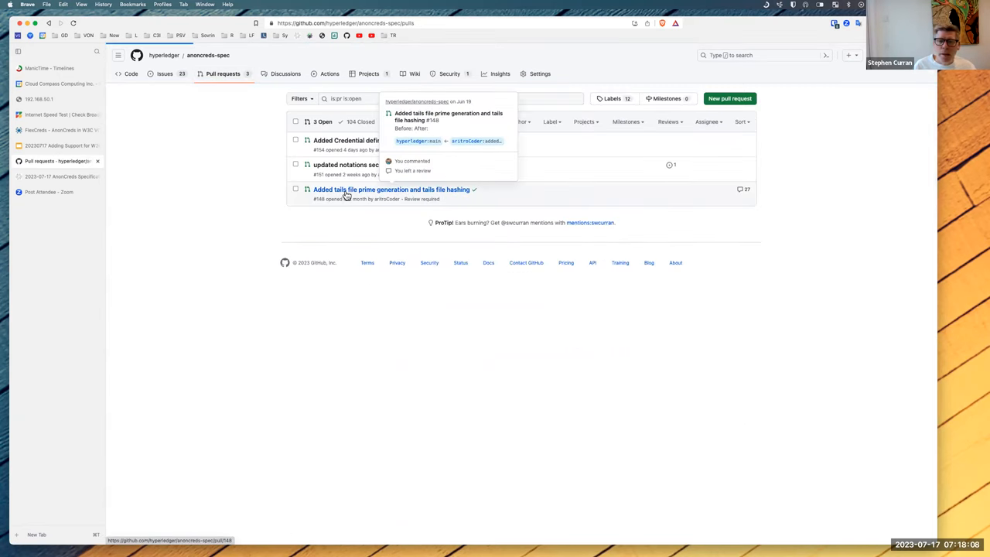
Open PR #148 on tails file prime generation and hashing and mark its changed file Viewed.
{"action": "left_click", "coordinate": [391, 189]}
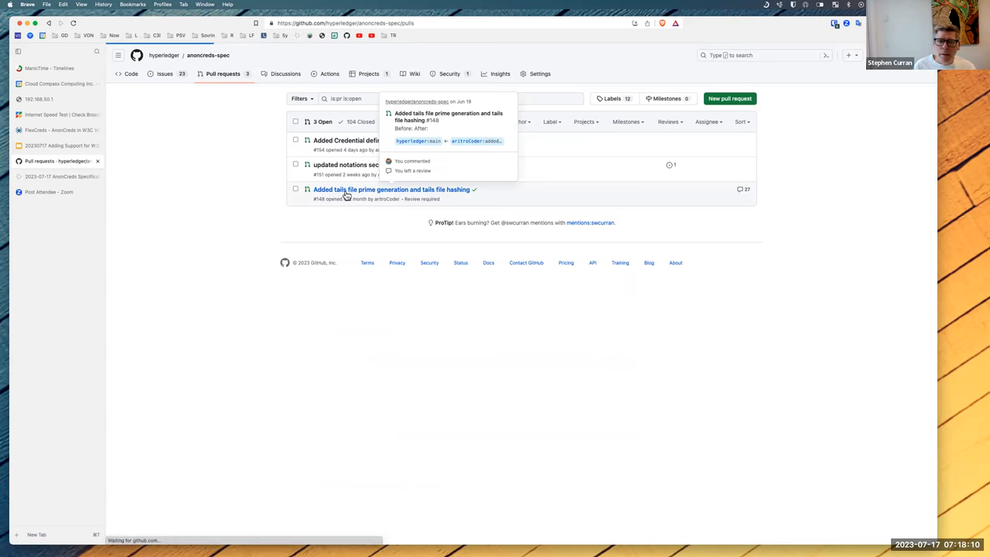
{"action": "left_click", "coordinate": [392, 189]}
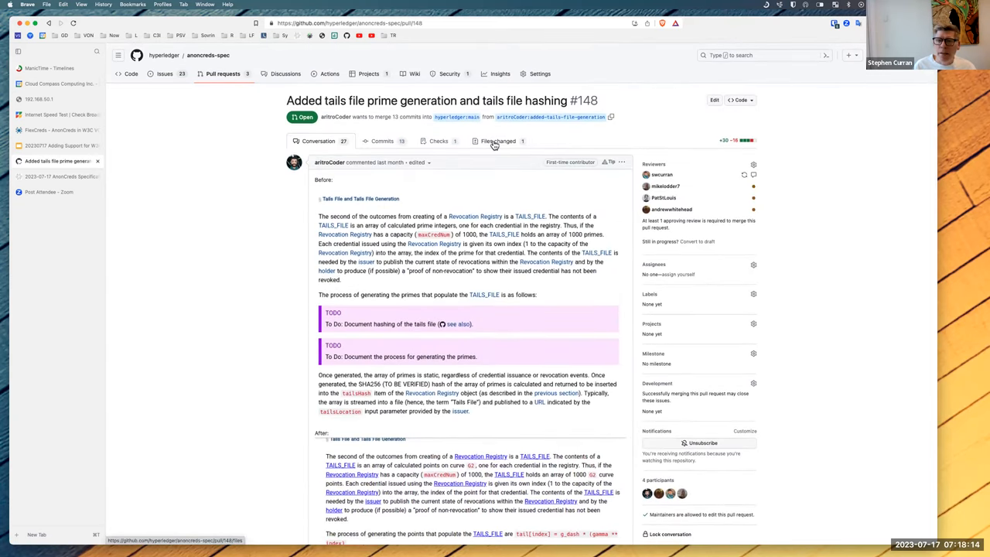
{"action": "left_click", "coordinate": [498, 140]}
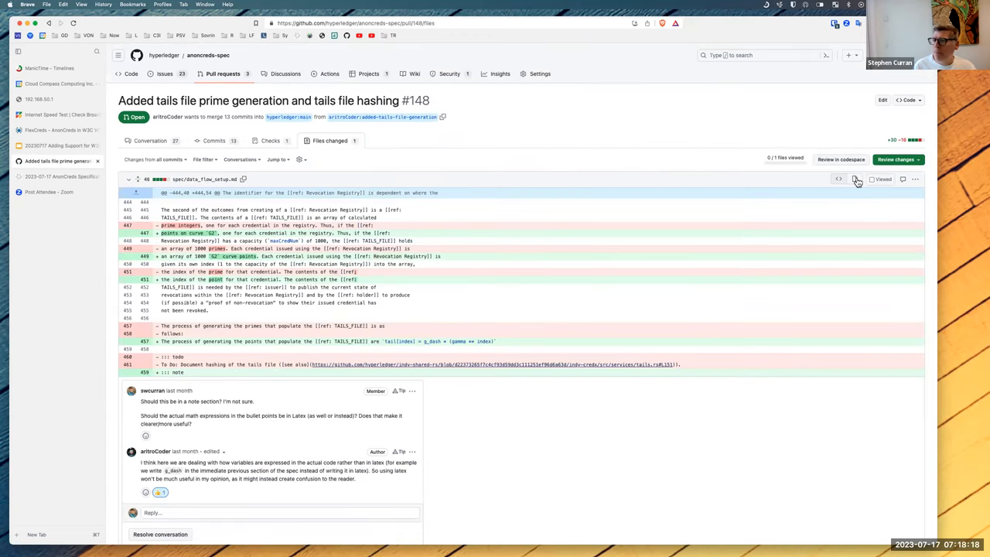
{"action": "left_click", "coordinate": [872, 180]}
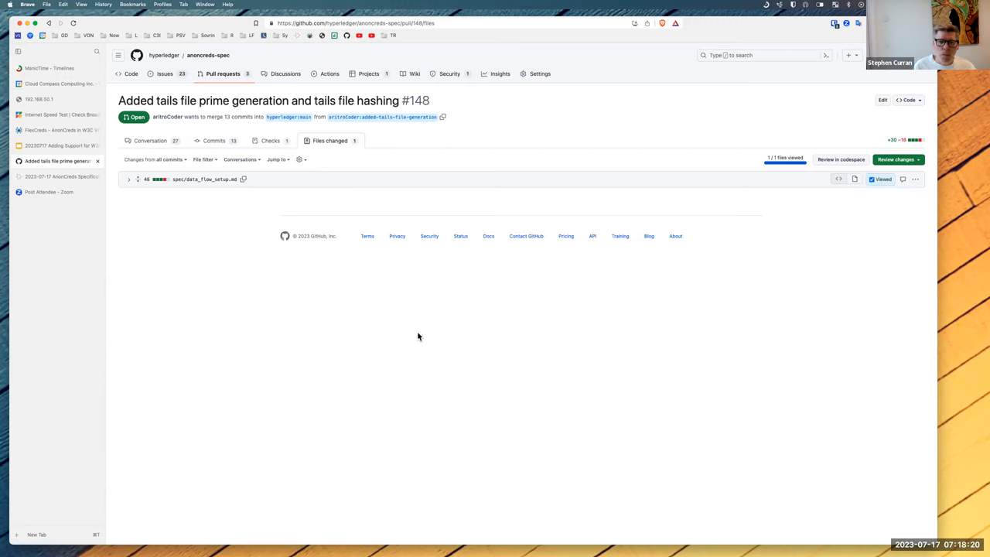
{"action": "mouse_move", "coordinate": [832, 167]}
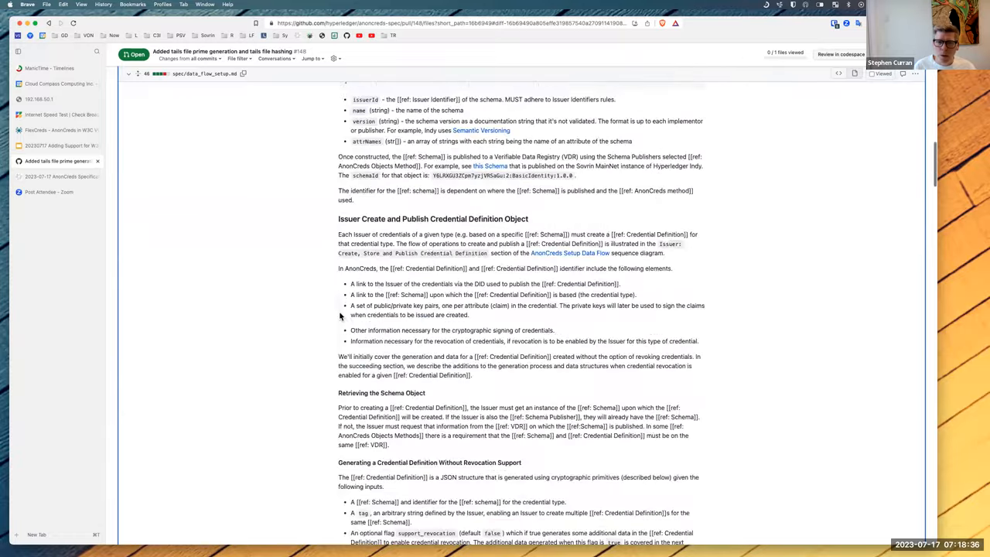
{"action": "scroll", "scroll_direction": "down", "scroll_amount": 3}
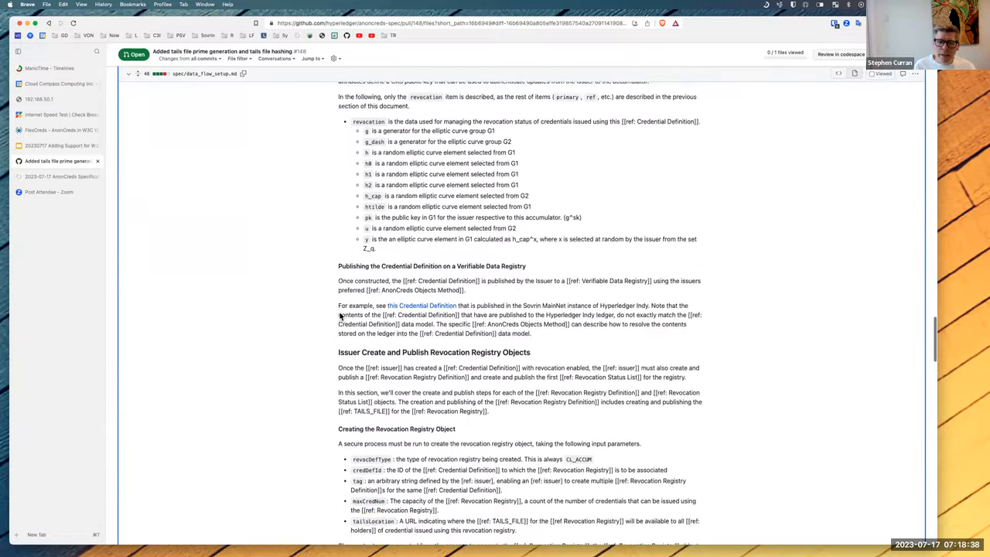
{"action": "scroll", "scroll_direction": "down", "scroll_amount": 3}
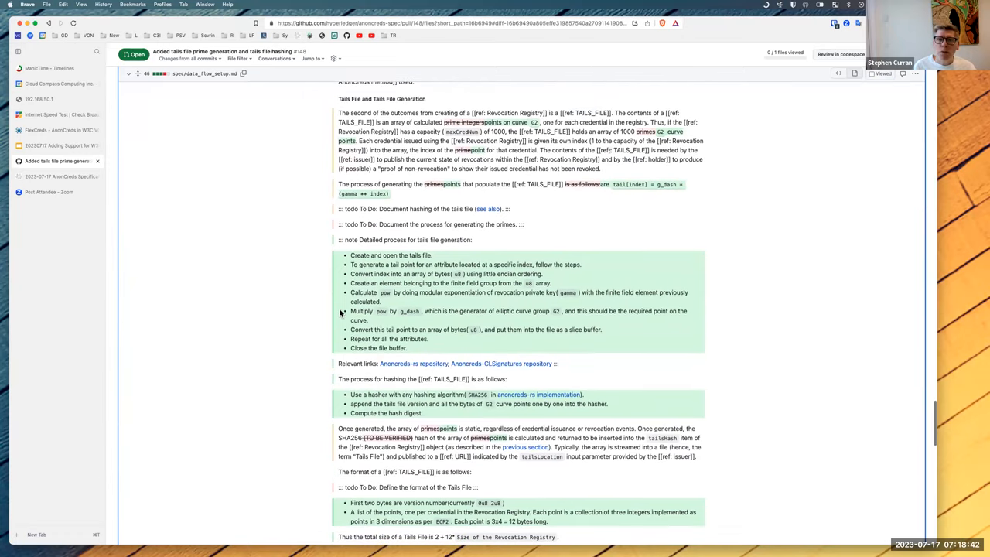
{"action": "scroll", "scroll_direction": "down", "scroll_amount": 3}
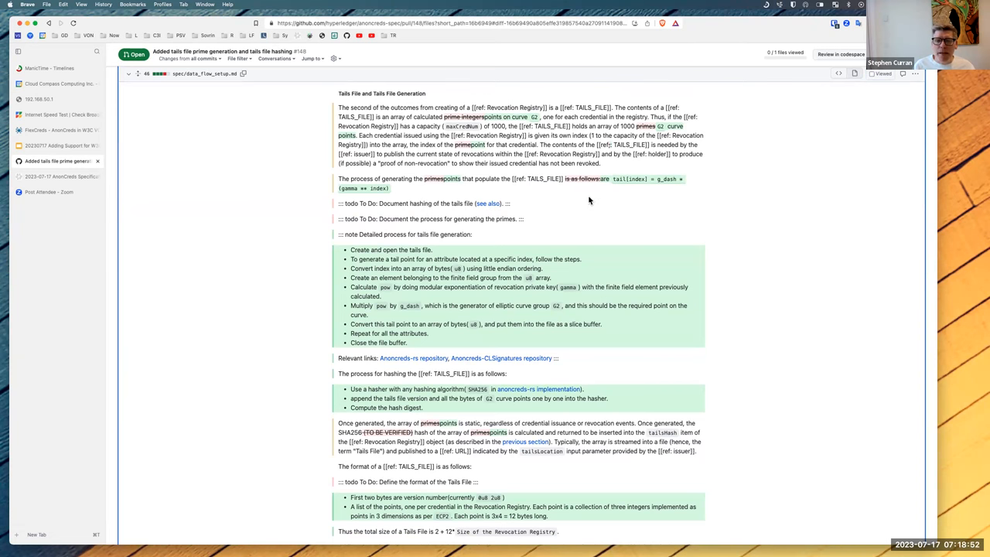
{"action": "scroll", "scroll_direction": "down", "scroll_amount": 3}
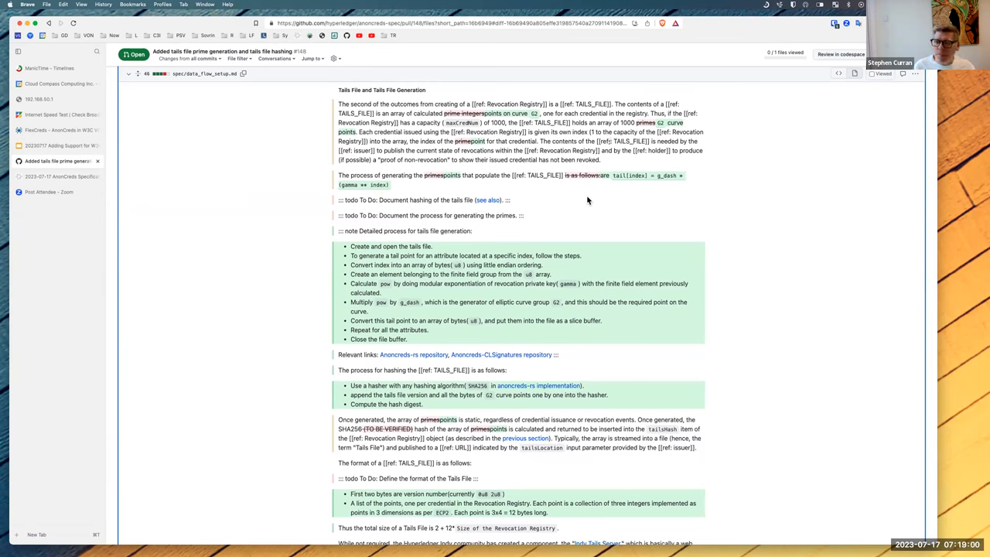
{"action": "mouse_move", "coordinate": [510, 204]}
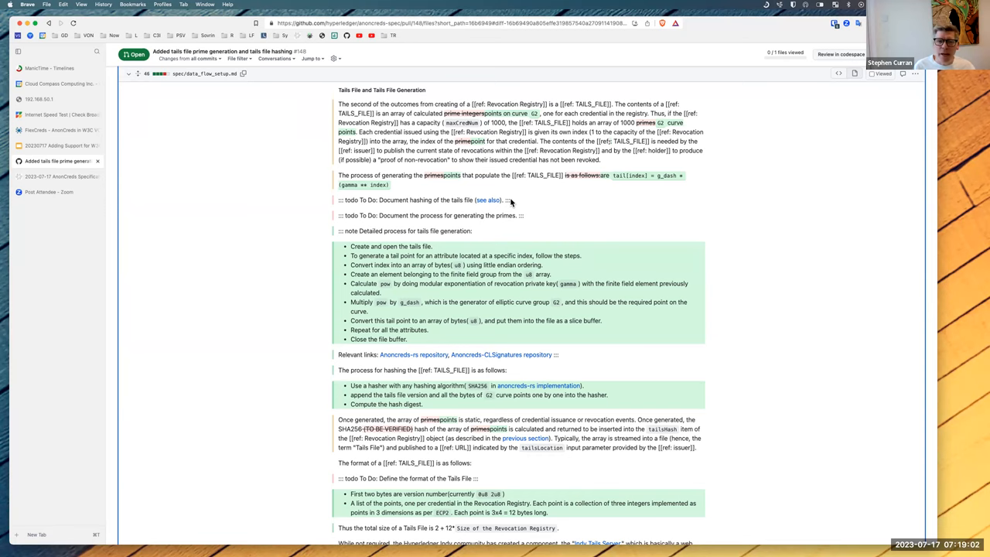
{"action": "mouse_move", "coordinate": [306, 339]}
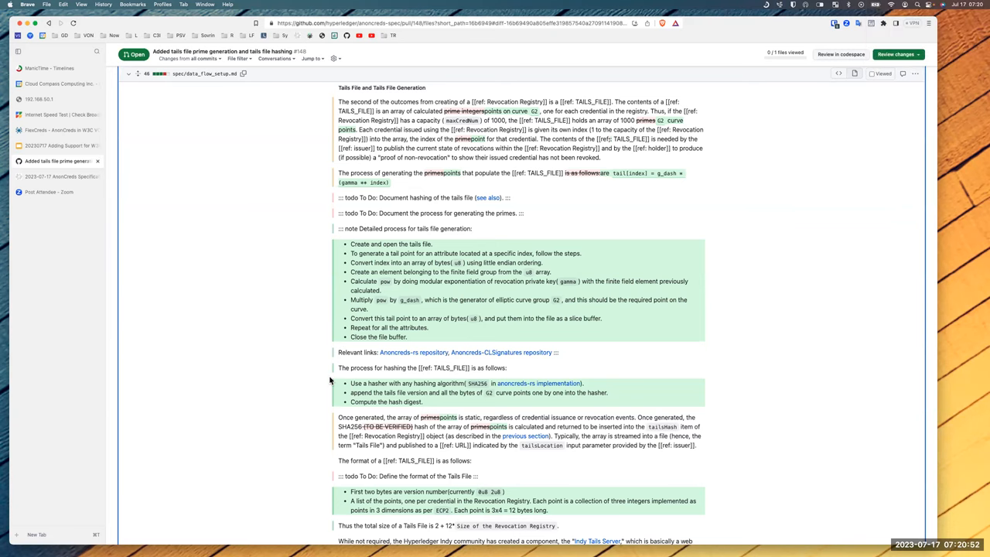
{"action": "scroll", "scroll_direction": "down", "scroll_amount": 3}
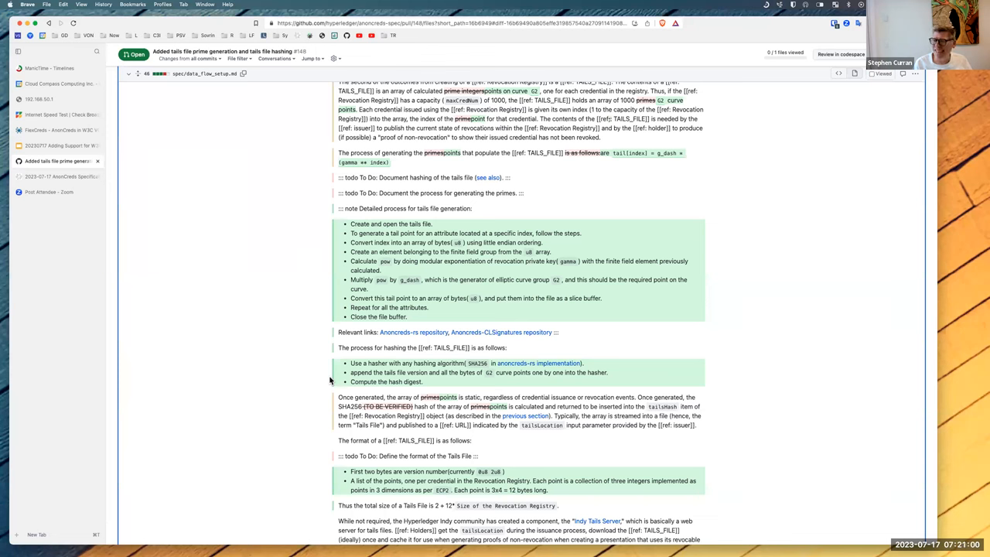
{"action": "mouse_move", "coordinate": [340, 289]}
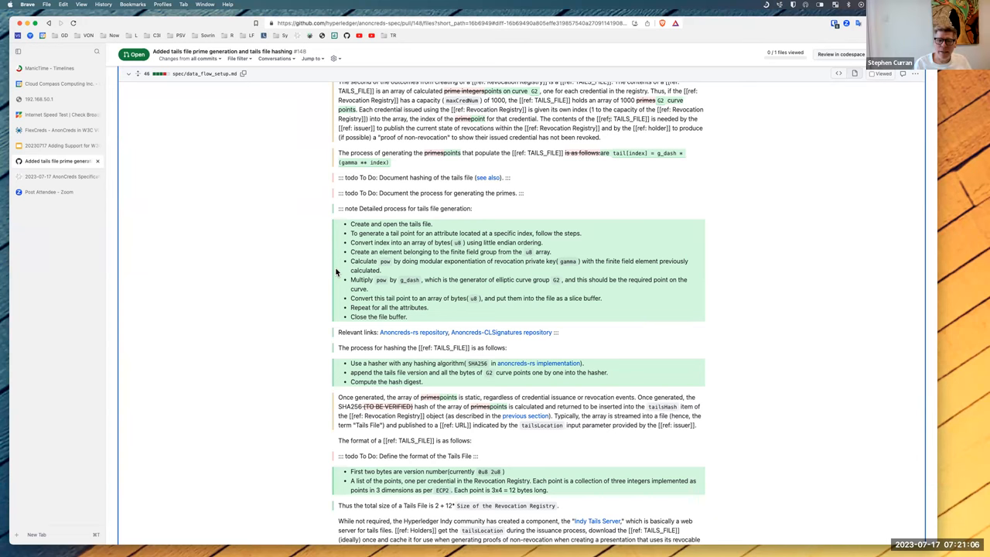
{"action": "scroll", "scroll_direction": "down", "scroll_amount": 3}
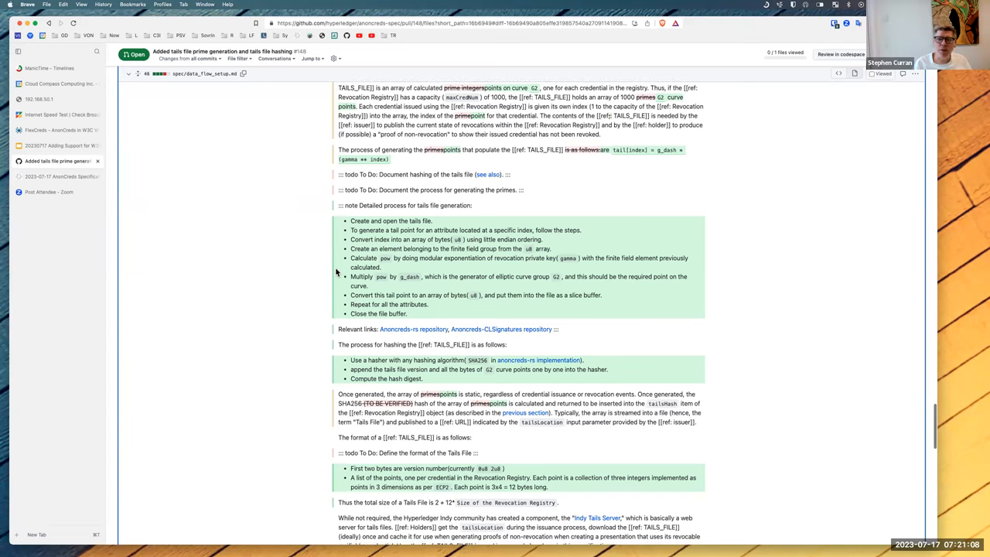
{"action": "scroll", "scroll_direction": "down", "scroll_amount": 3}
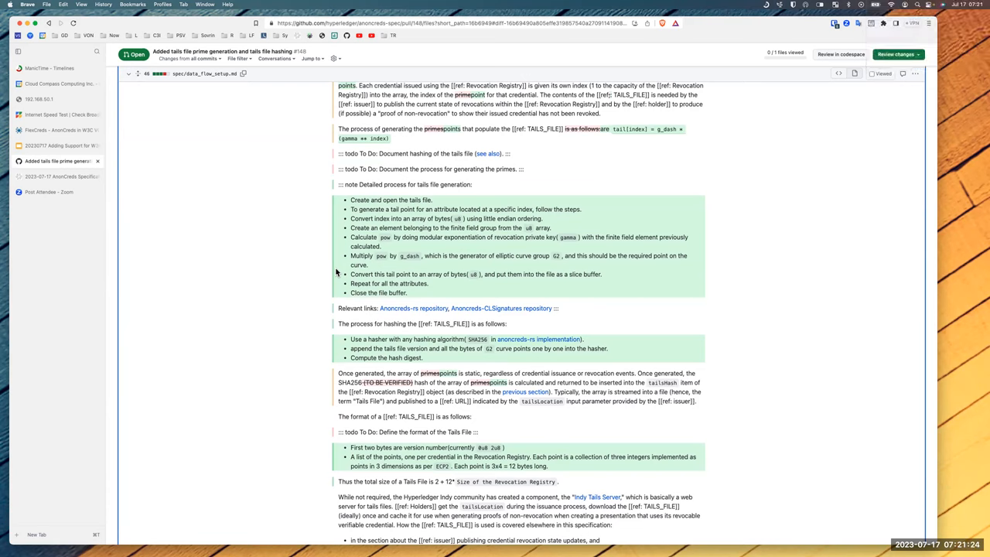
{"action": "scroll", "scroll_direction": "down", "scroll_amount": 3}
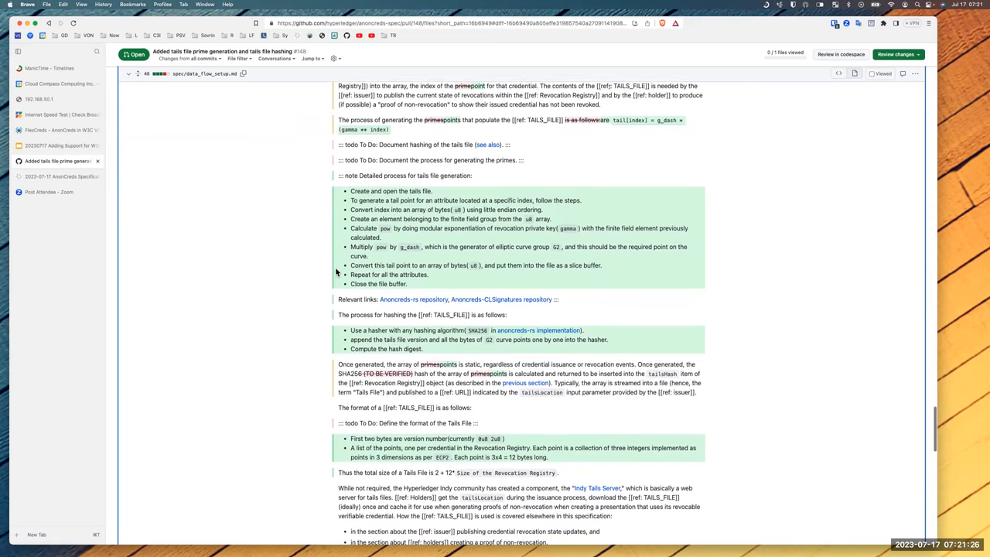
{"action": "scroll", "scroll_direction": "down", "scroll_amount": 3}
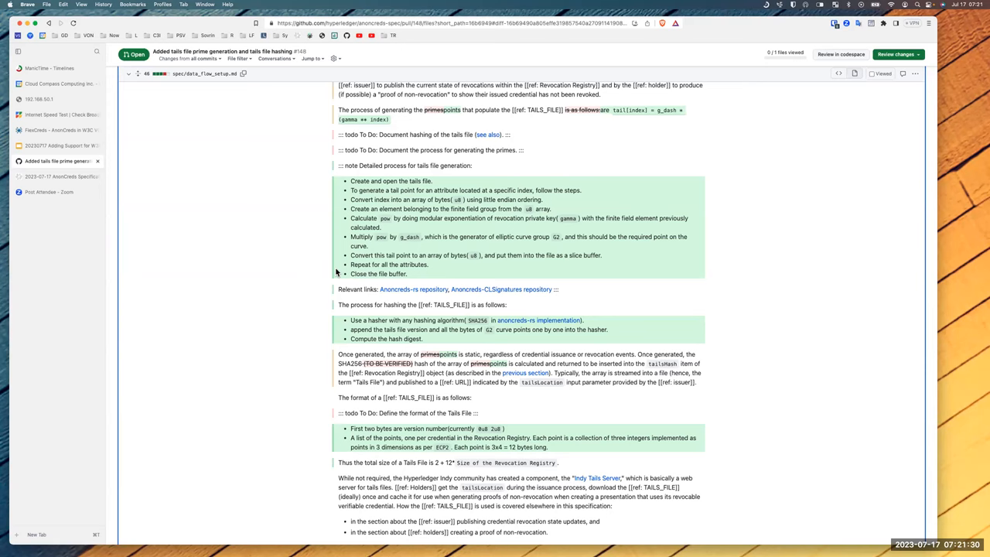
{"action": "scroll", "scroll_direction": "down", "scroll_amount": 3}
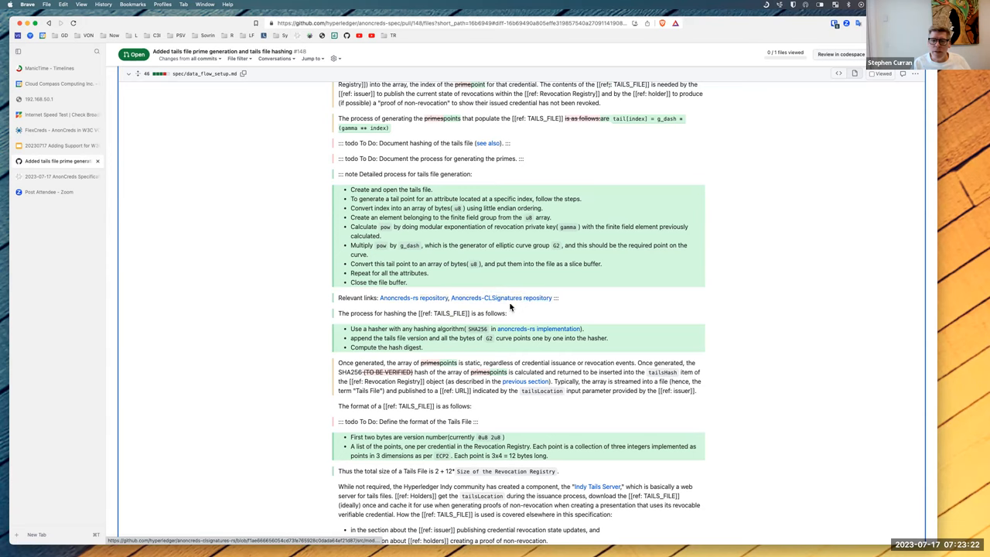
{"action": "scroll", "scroll_direction": "down", "scroll_amount": 3}
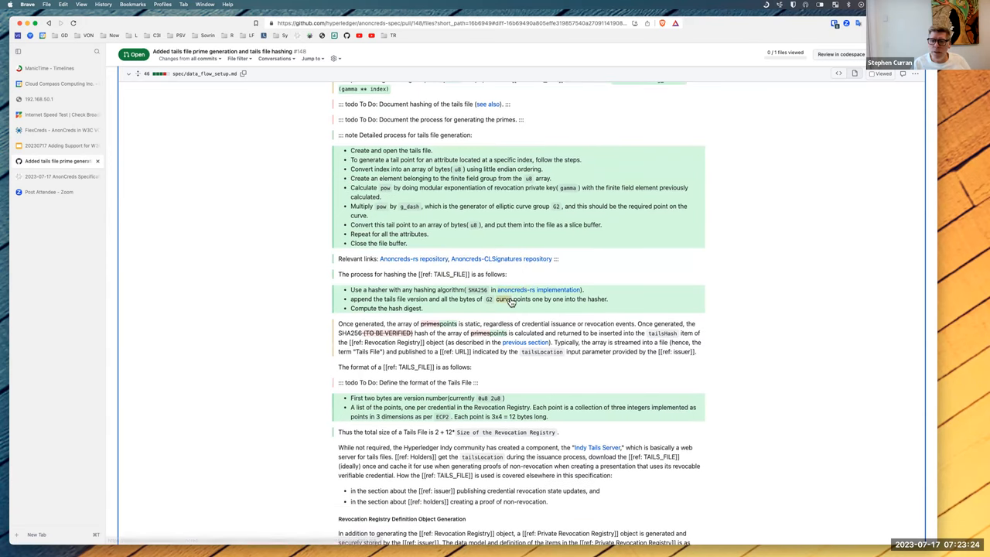
{"action": "mouse_move", "coordinate": [538, 289]}
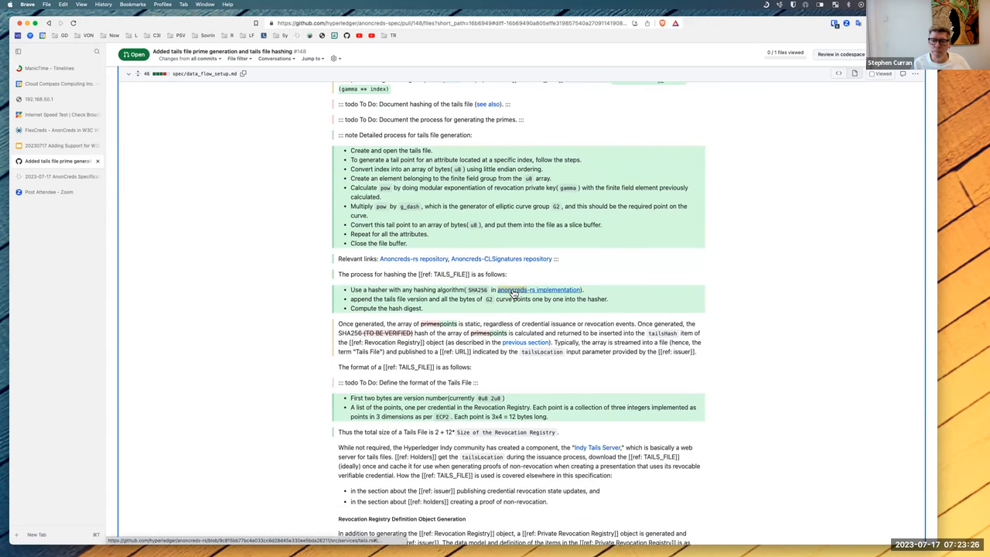
{"action": "mouse_move", "coordinate": [492, 266]}
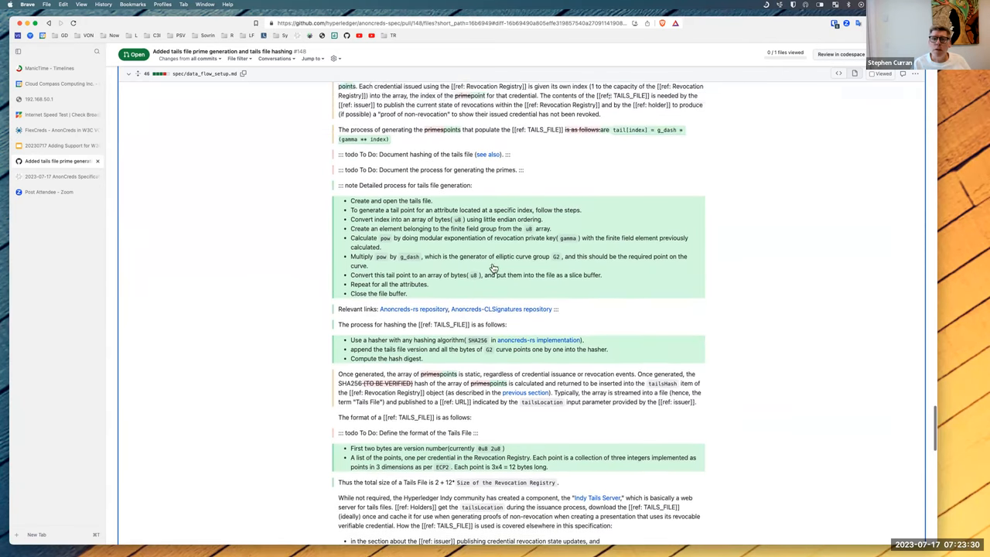
{"action": "scroll", "scroll_direction": "down", "scroll_amount": 3}
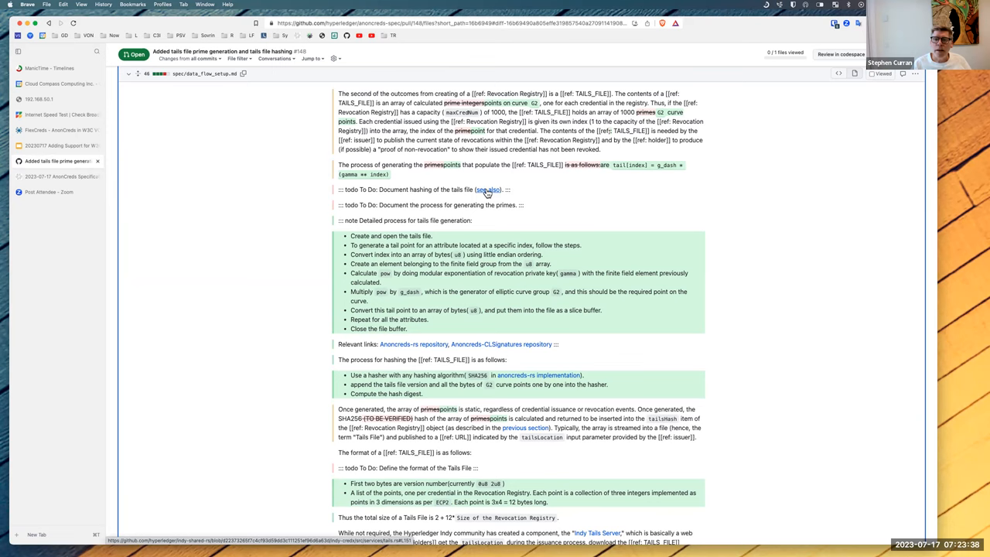
{"action": "mouse_move", "coordinate": [486, 191]}
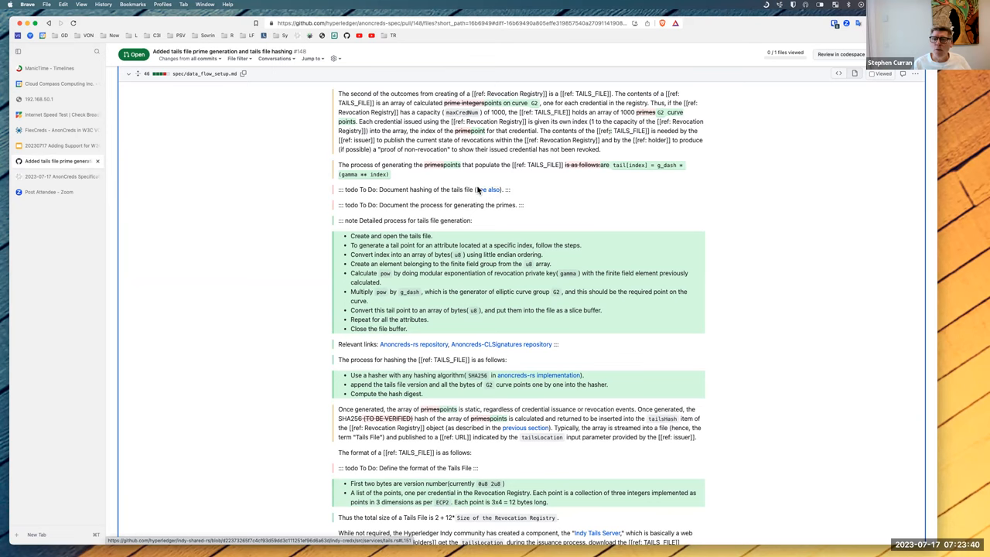
{"action": "scroll", "scroll_direction": "down", "scroll_amount": 3}
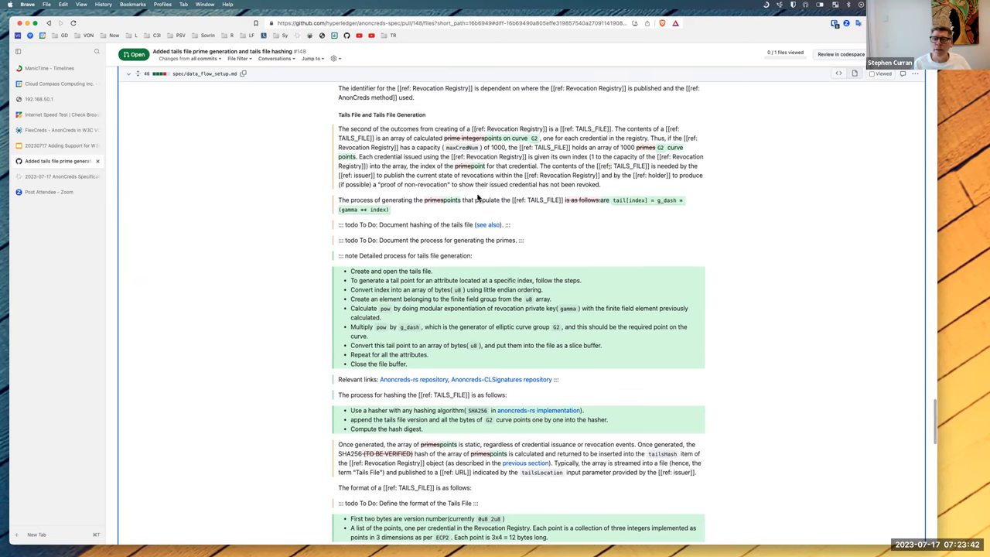
{"action": "scroll", "scroll_direction": "down", "scroll_amount": 3}
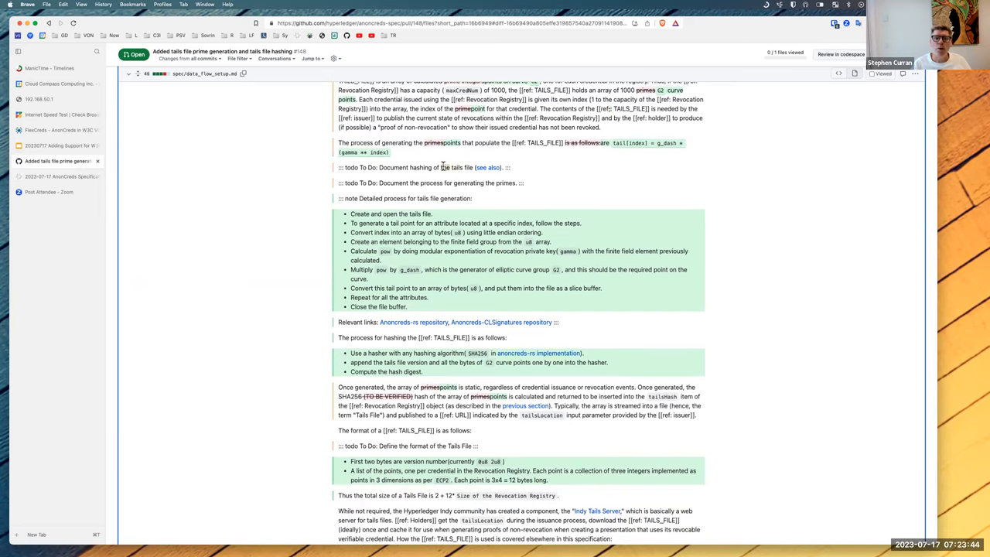
{"action": "scroll", "scroll_direction": "down", "scroll_amount": 3}
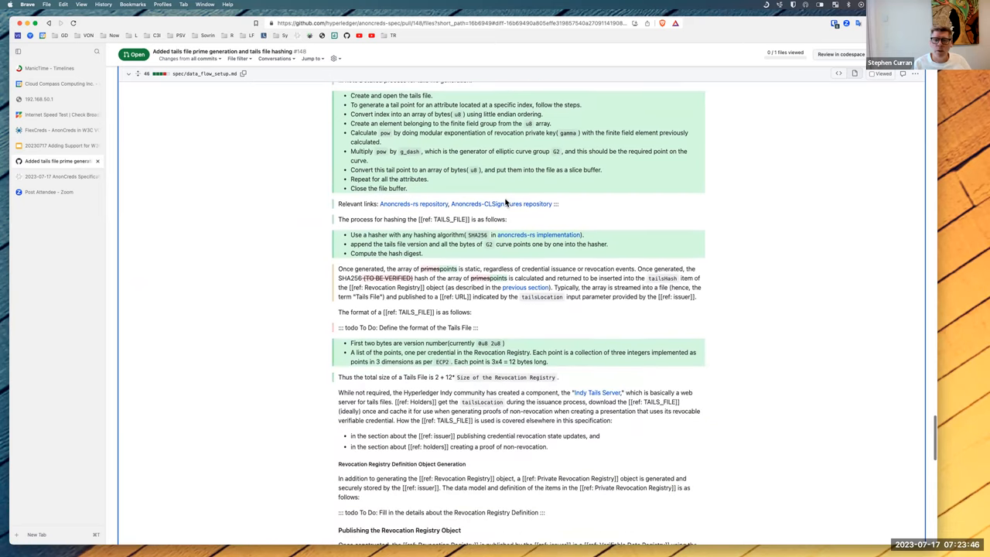
{"action": "scroll", "scroll_direction": "down", "scroll_amount": 3}
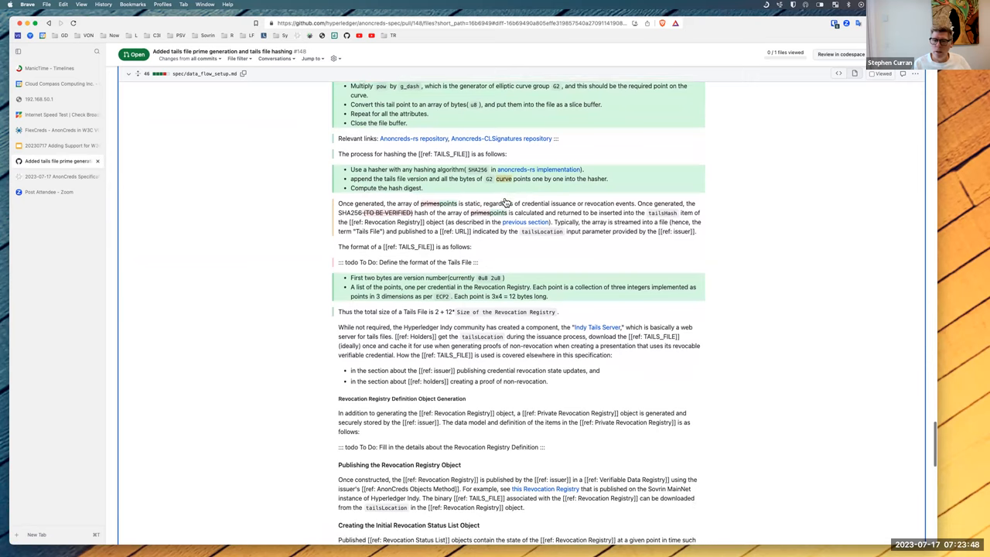
{"action": "scroll", "scroll_direction": "down", "scroll_amount": 3}
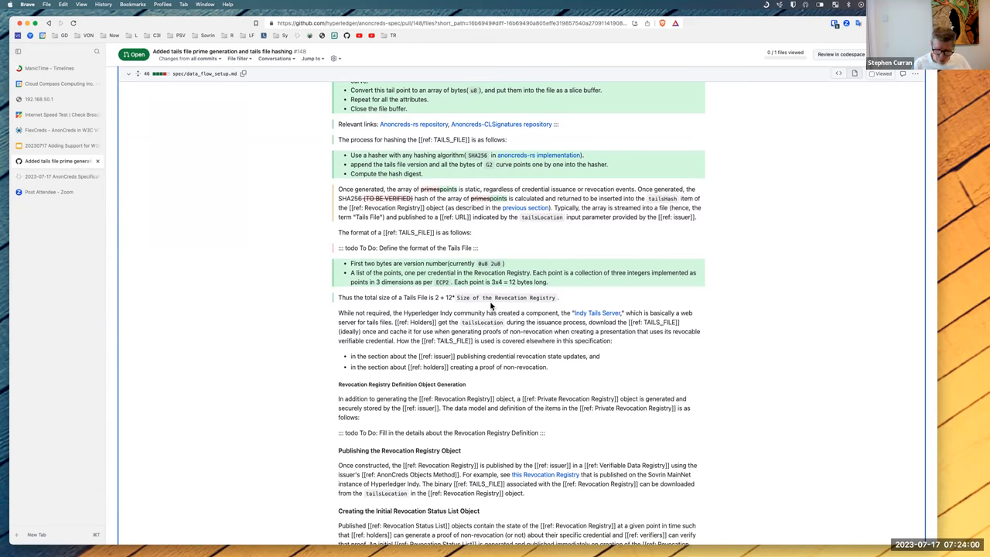
{"action": "mouse_move", "coordinate": [494, 306]}
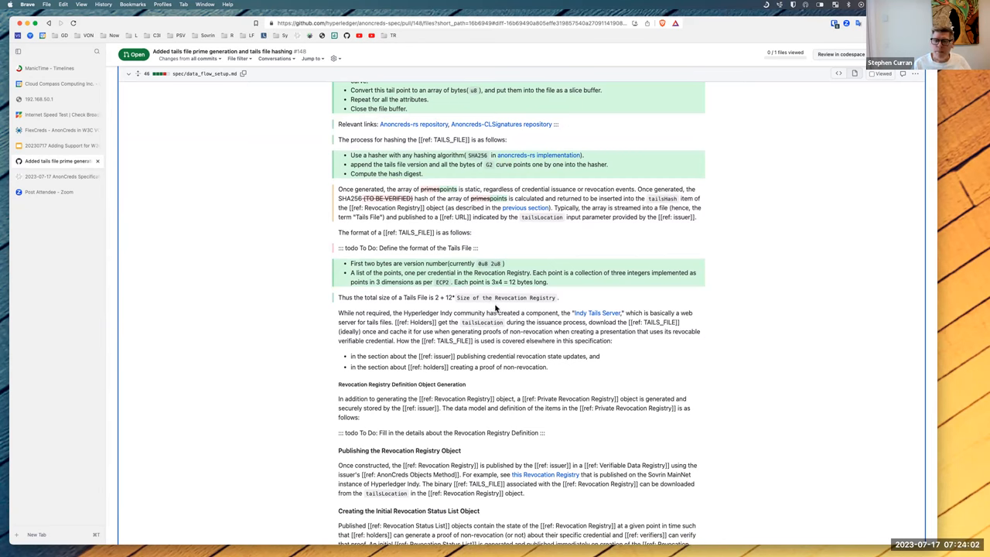
{"action": "mouse_move", "coordinate": [492, 315]}
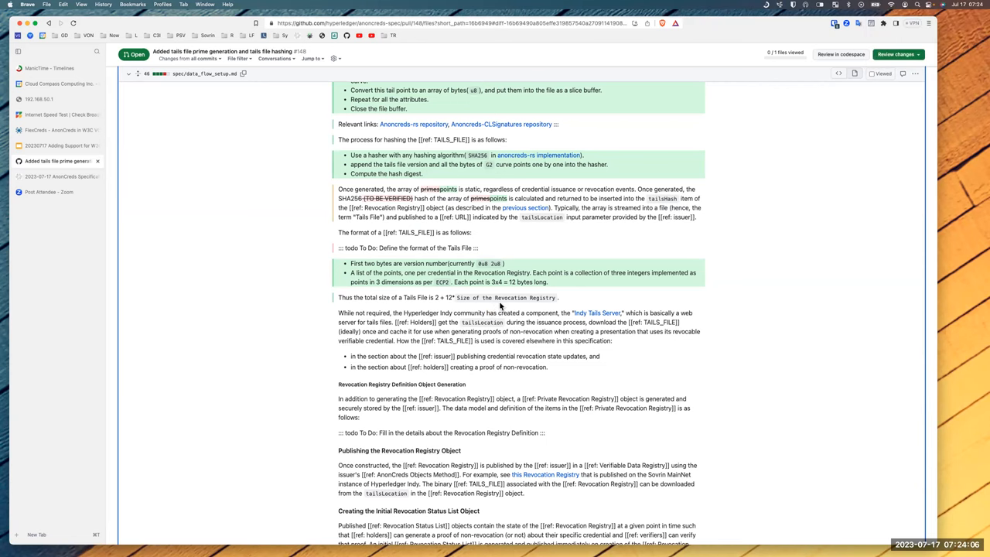
{"action": "scroll", "scroll_direction": "down", "scroll_amount": 3}
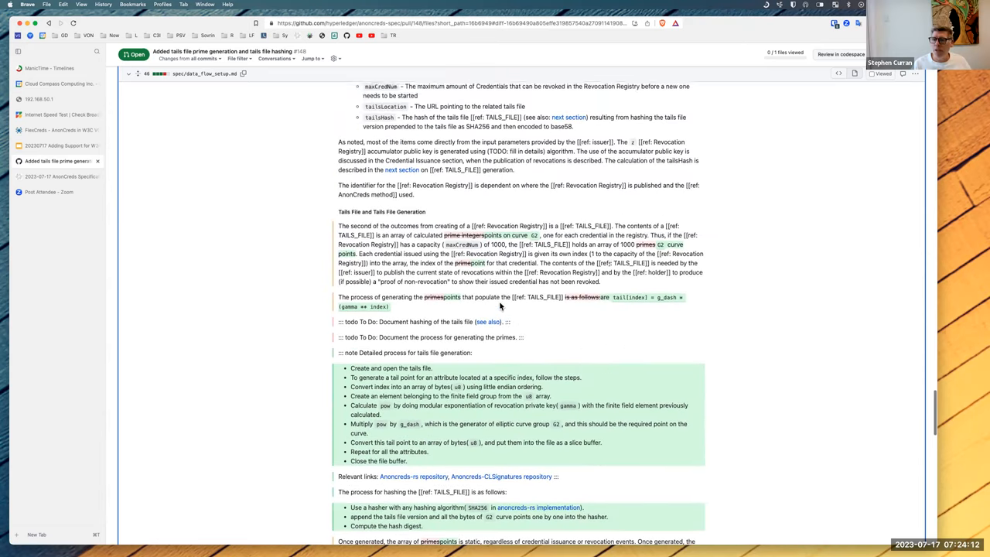
{"action": "scroll", "scroll_direction": "up", "scroll_amount": 3}
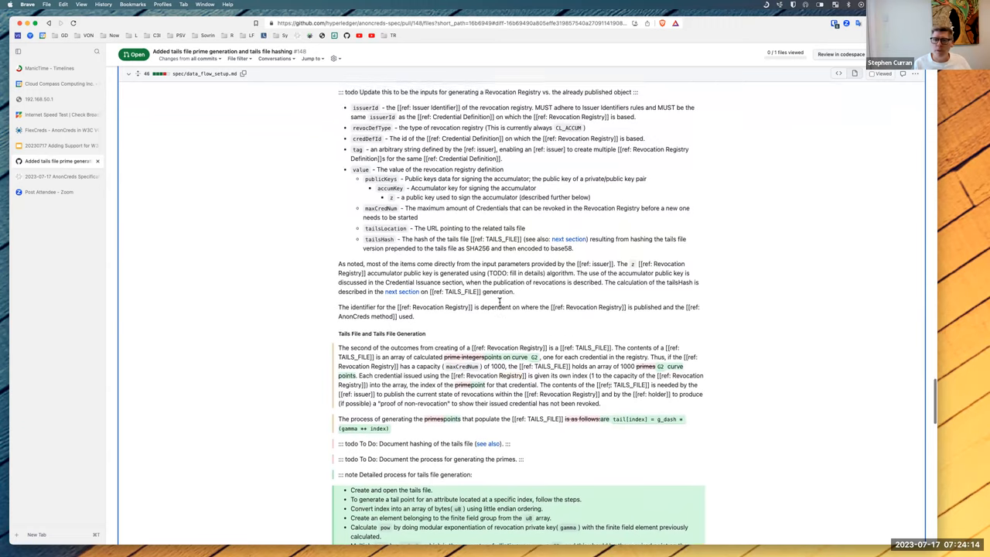
{"action": "scroll", "scroll_direction": "down", "scroll_amount": 3}
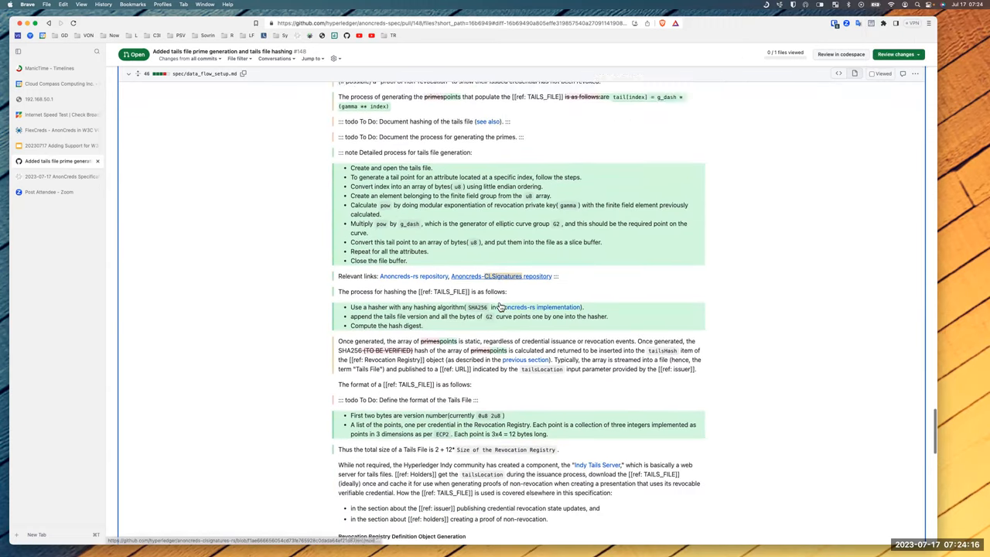
{"action": "scroll", "scroll_direction": "down", "scroll_amount": 3}
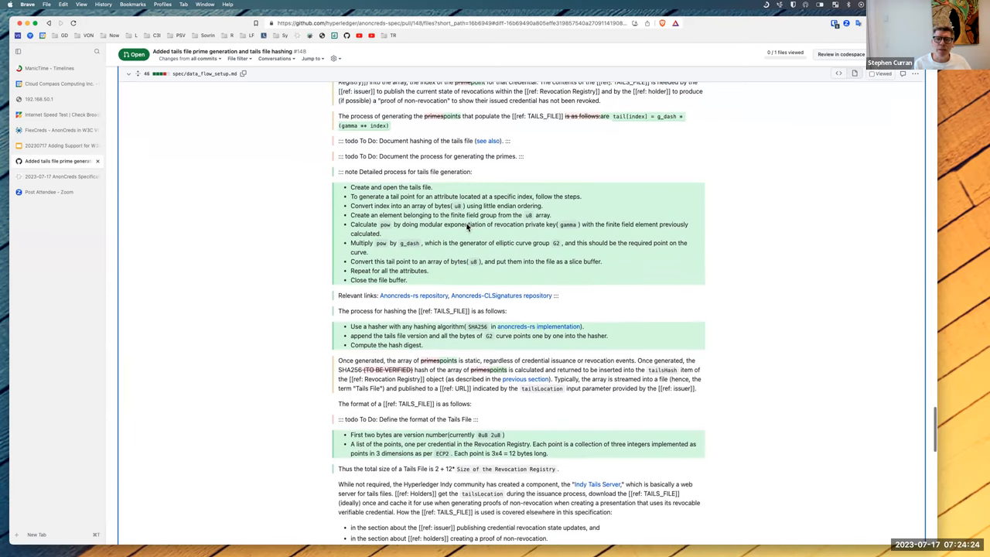
{"action": "scroll", "scroll_direction": "down", "scroll_amount": 3}
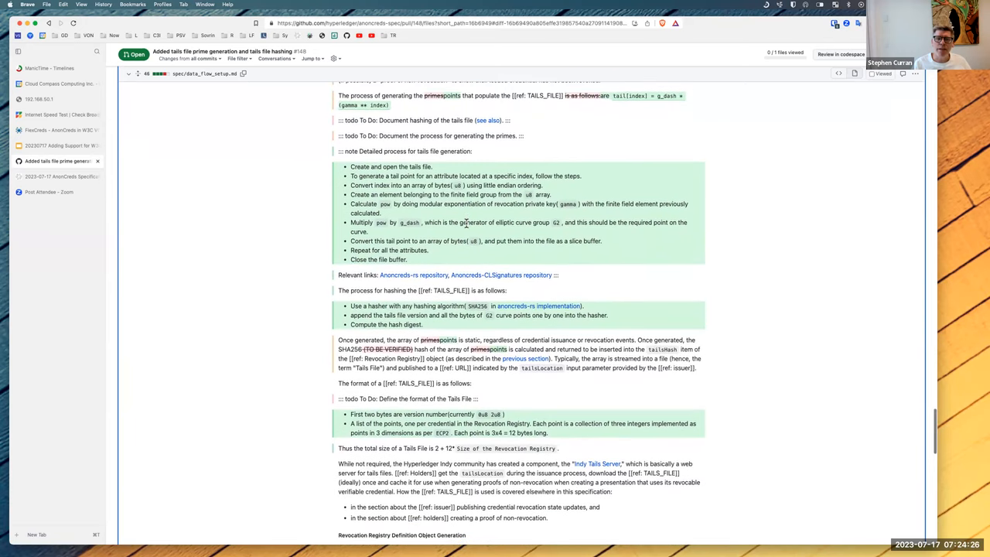
{"action": "scroll", "scroll_direction": "down", "scroll_amount": 3}
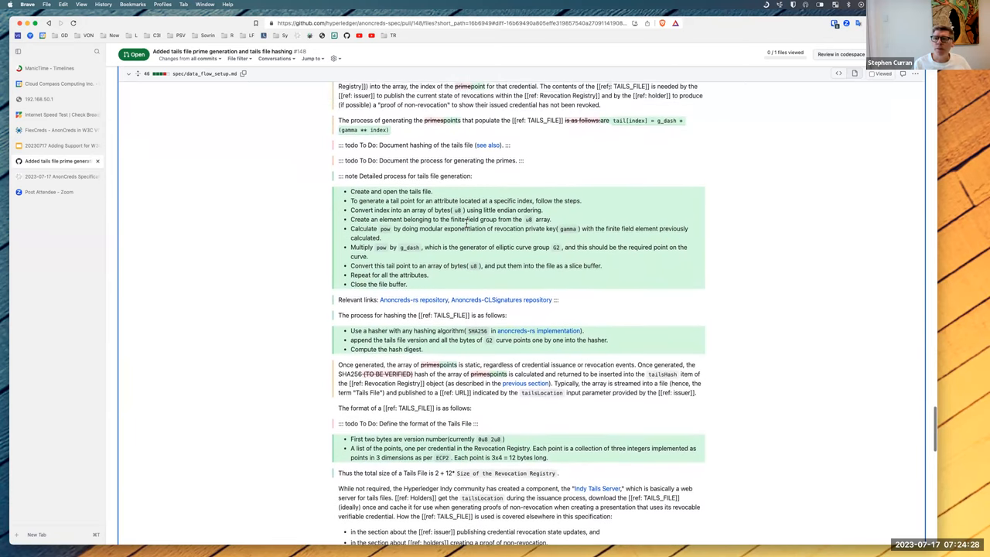
{"action": "mouse_move", "coordinate": [448, 189]}
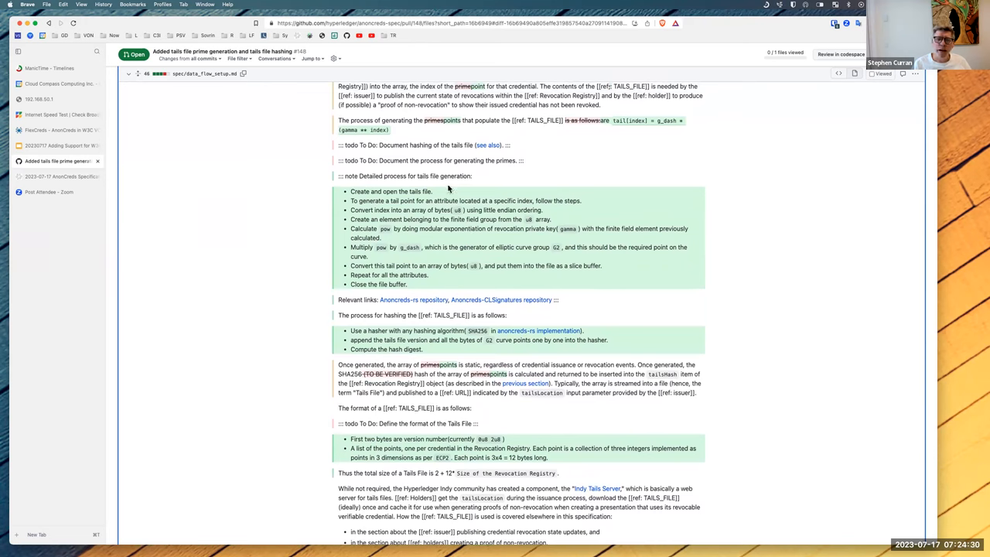
{"action": "mouse_move", "coordinate": [450, 192]}
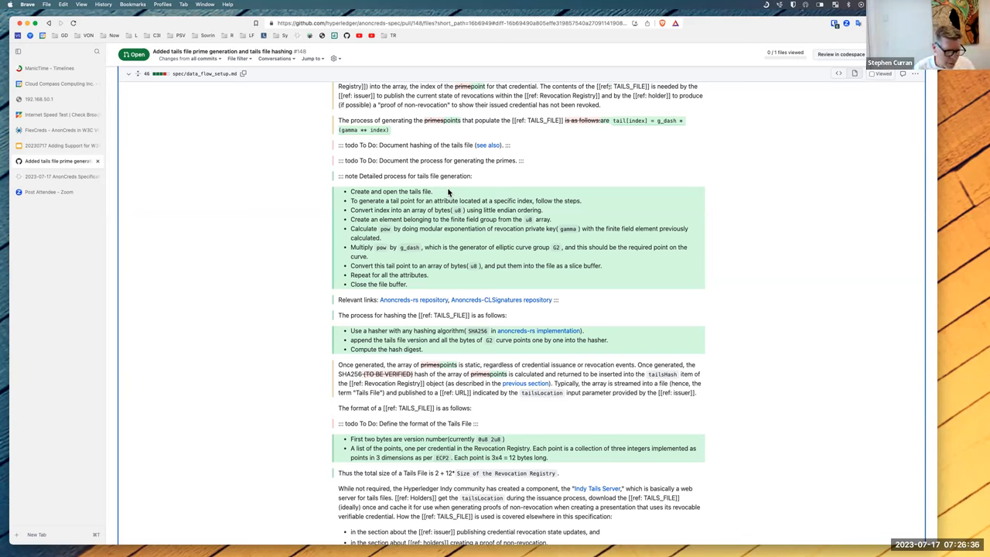
{"action": "mouse_move", "coordinate": [476, 184]}
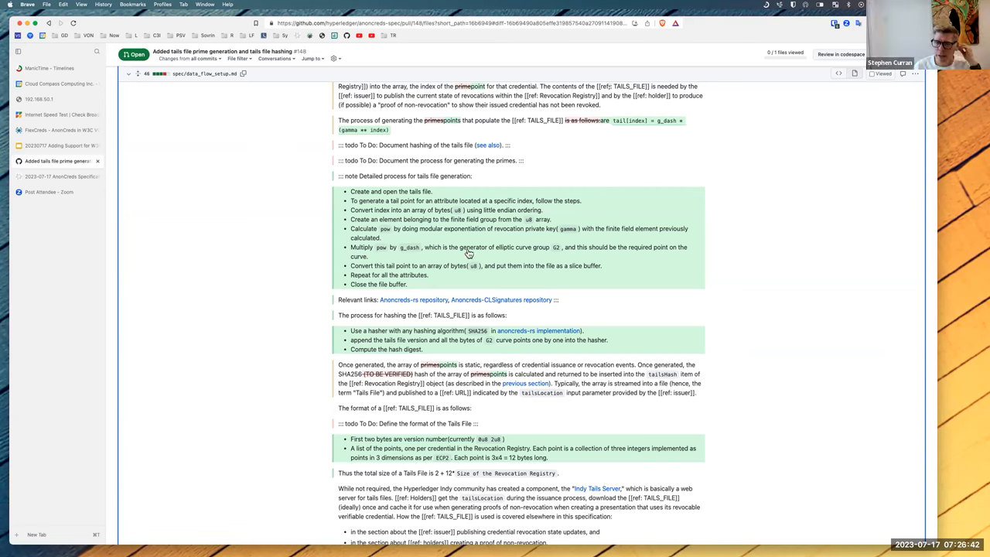
{"action": "mouse_move", "coordinate": [269, 204]}
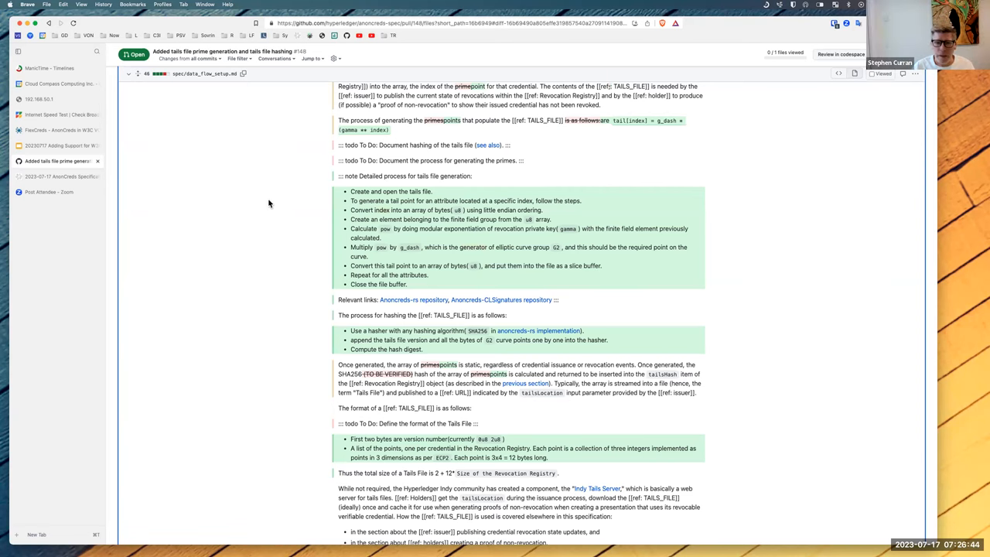
{"action": "mouse_move", "coordinate": [164, 136]}
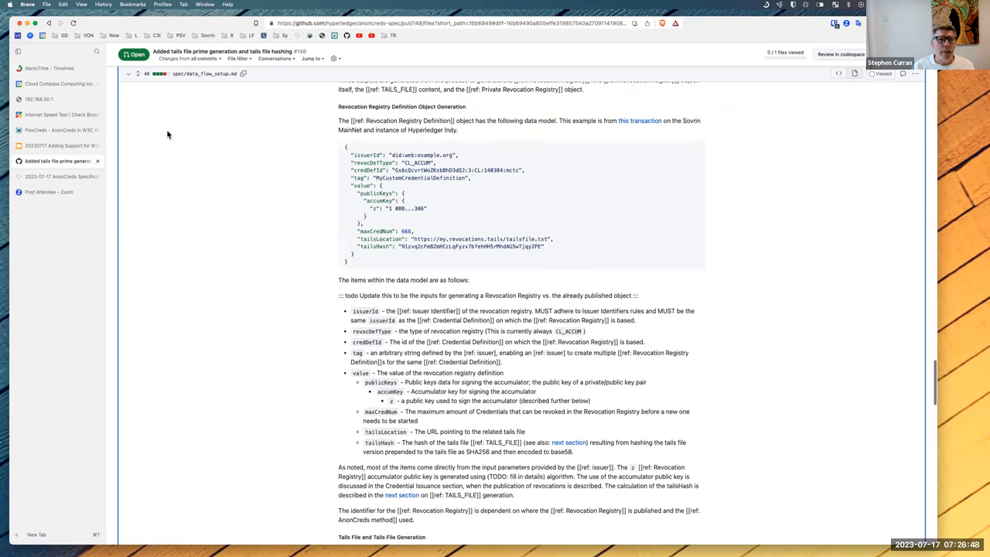
Open PR #151 'updated notations section with new notations' and view its changed files.
{"action": "scroll", "scroll_direction": "down", "scroll_amount": 3}
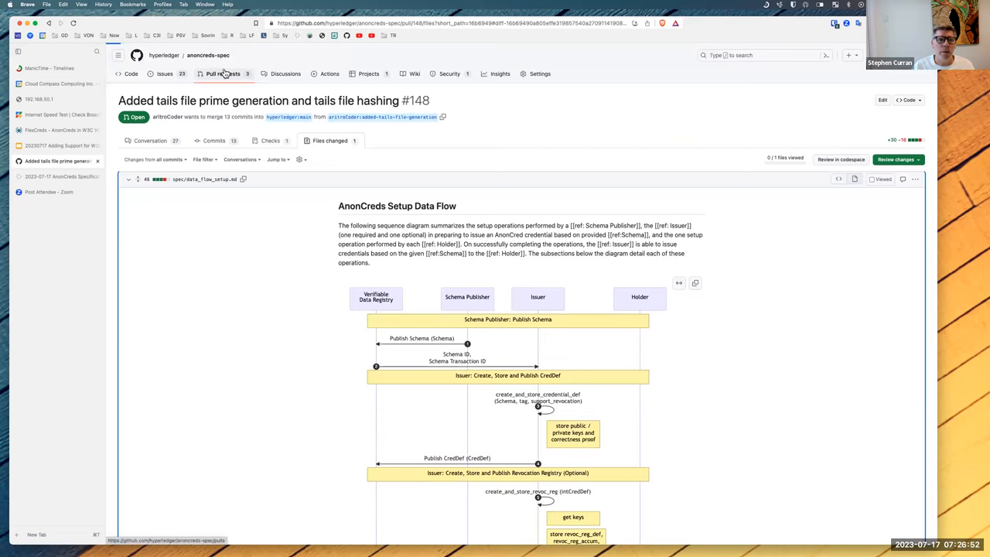
{"action": "left_click", "coordinate": [223, 74]}
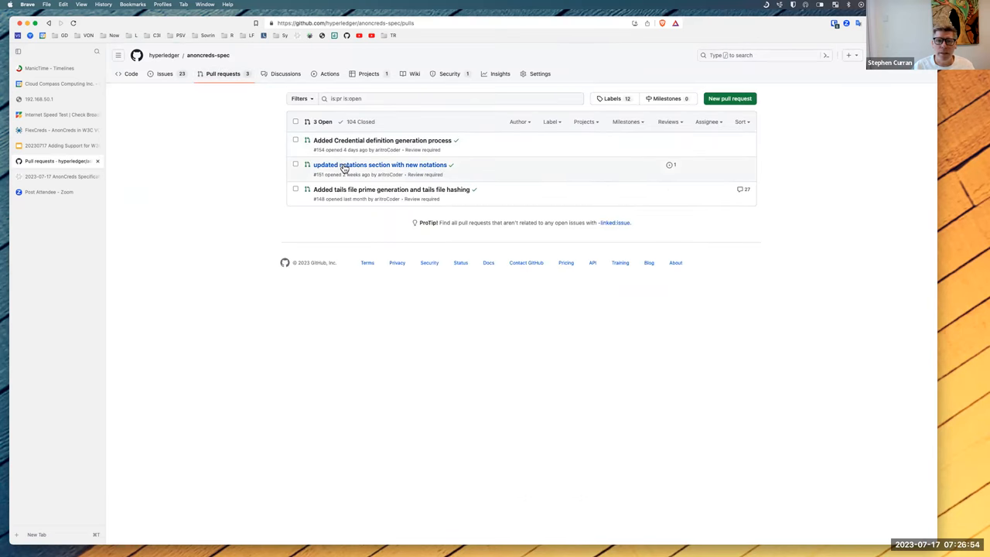
{"action": "left_click", "coordinate": [381, 164]}
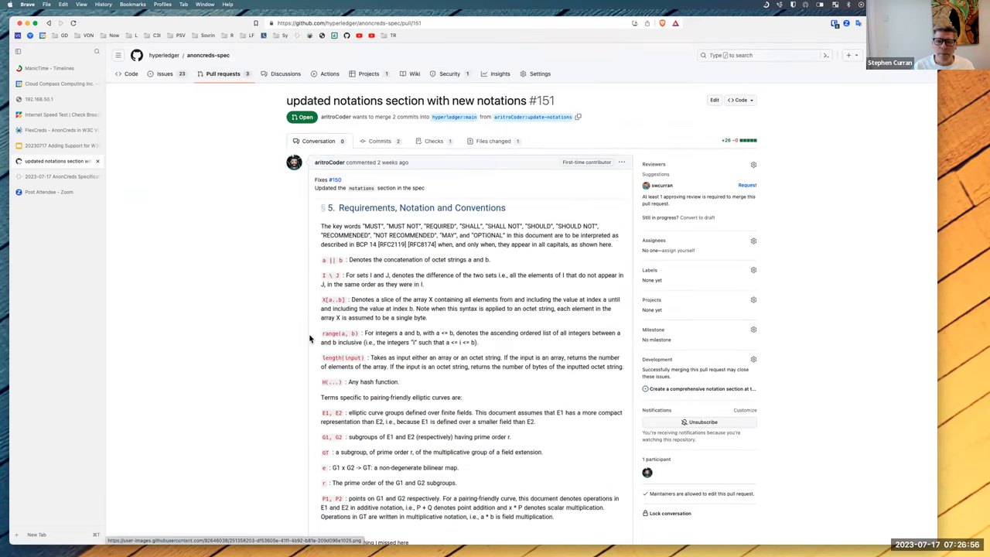
{"action": "left_click", "coordinate": [492, 140]}
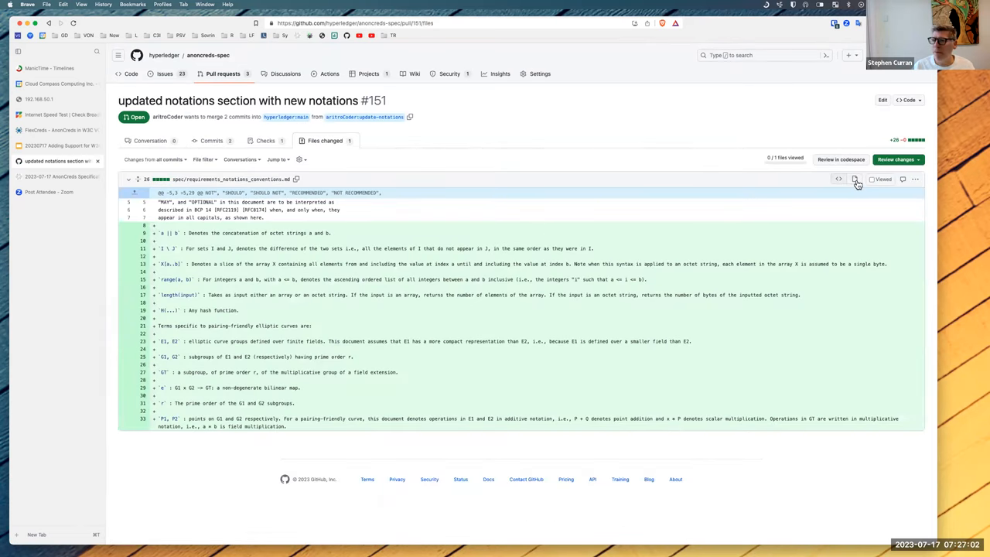
Switch the notations file to the rendered rich diff showing Requirements, Notation and Conventions.
{"action": "left_click", "coordinate": [853, 179]}
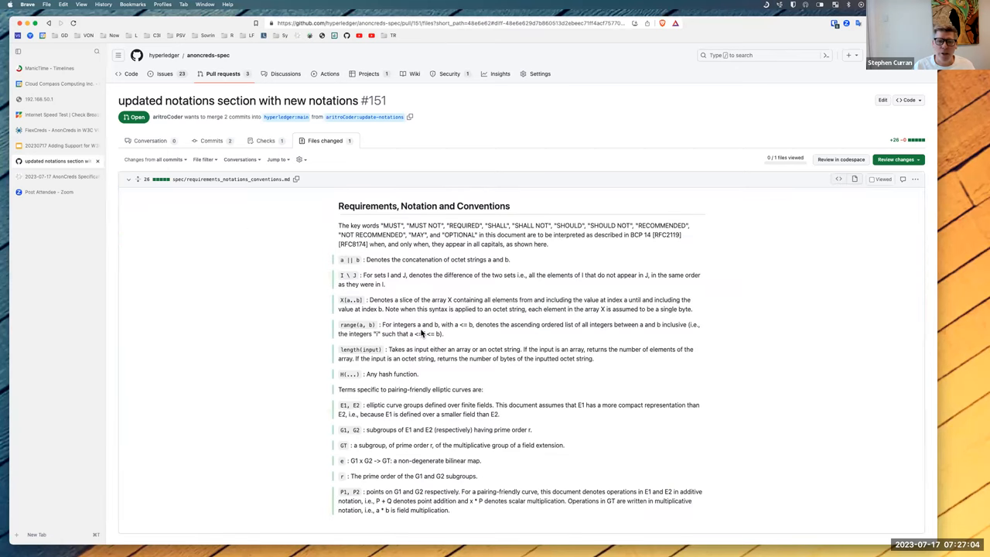
{"action": "scroll", "scroll_direction": "down", "scroll_amount": 3}
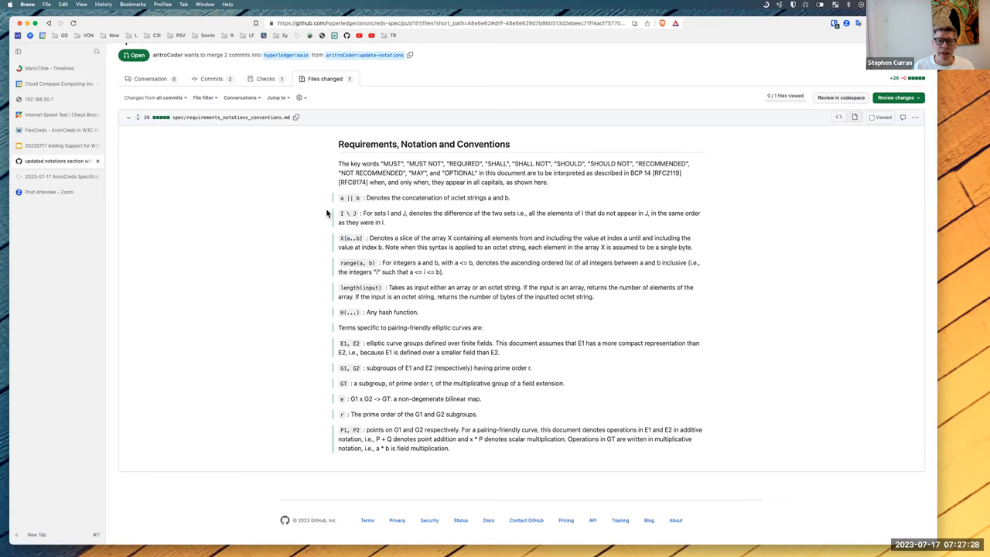
{"action": "mouse_move", "coordinate": [325, 323]}
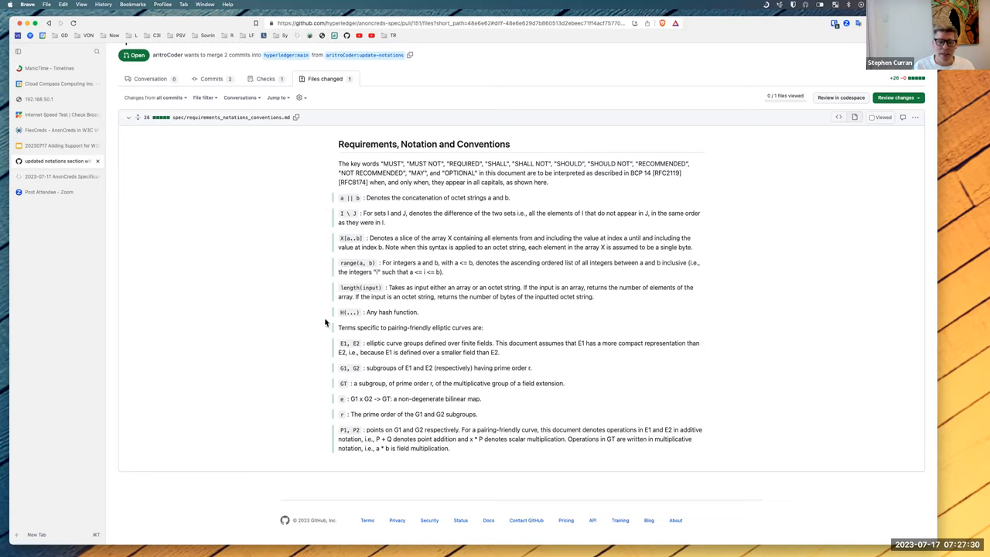
{"action": "mouse_move", "coordinate": [328, 232]}
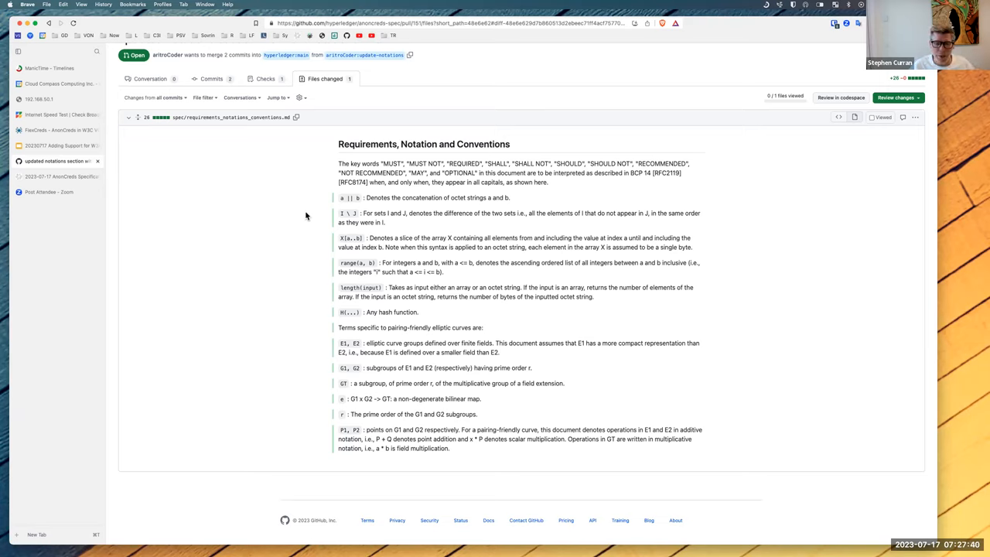
{"action": "mouse_move", "coordinate": [297, 217]}
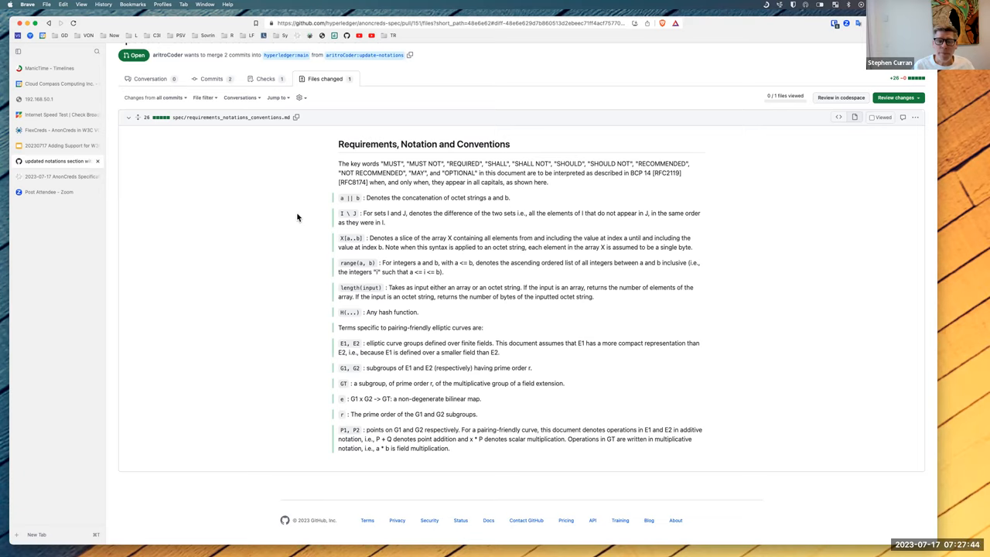
{"action": "mouse_move", "coordinate": [294, 257]}
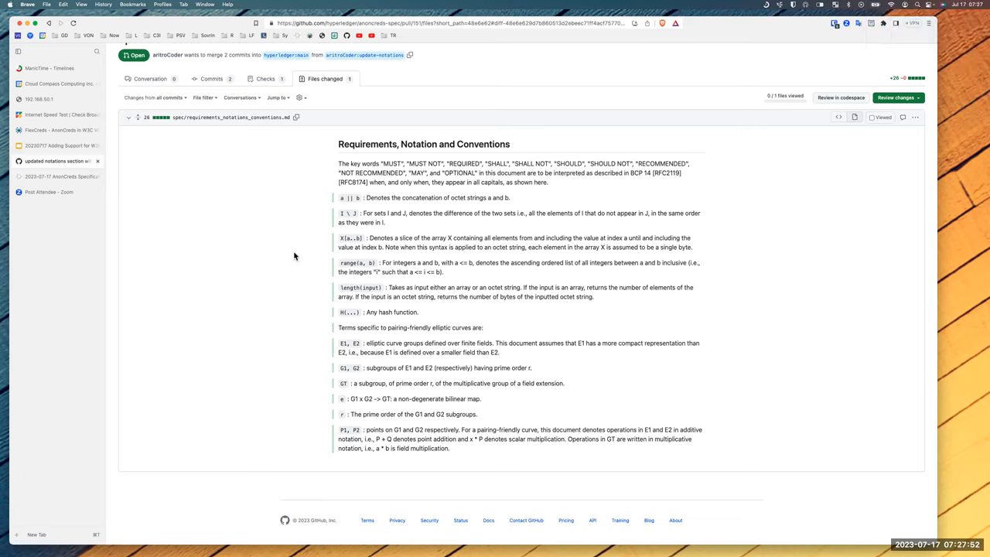
{"action": "mouse_move", "coordinate": [274, 267]}
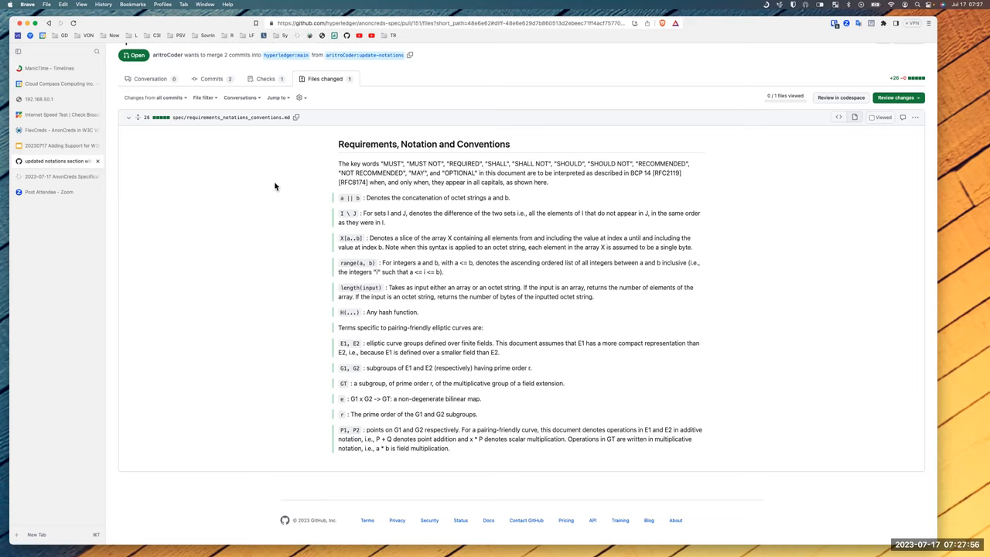
{"action": "mouse_move", "coordinate": [280, 193]}
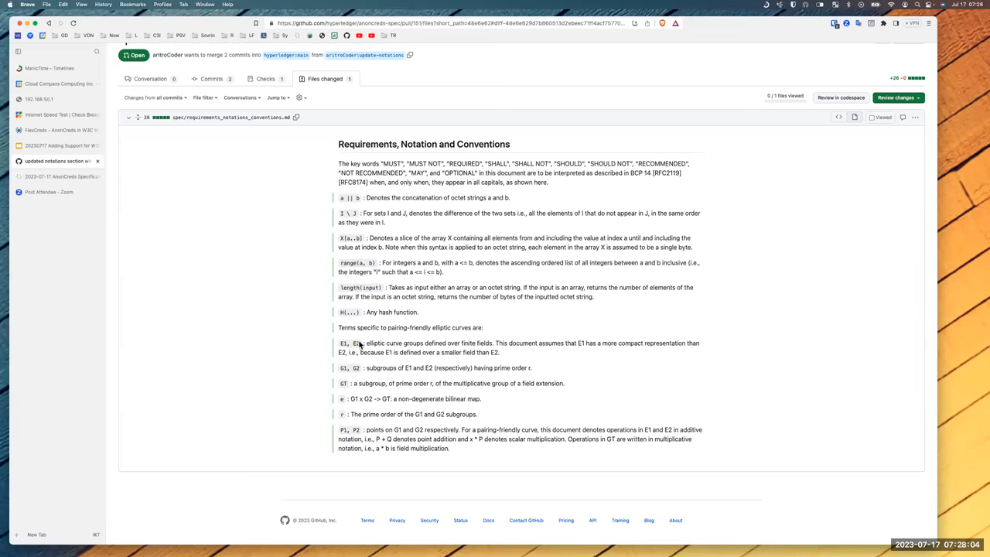
{"action": "mouse_move", "coordinate": [359, 223]}
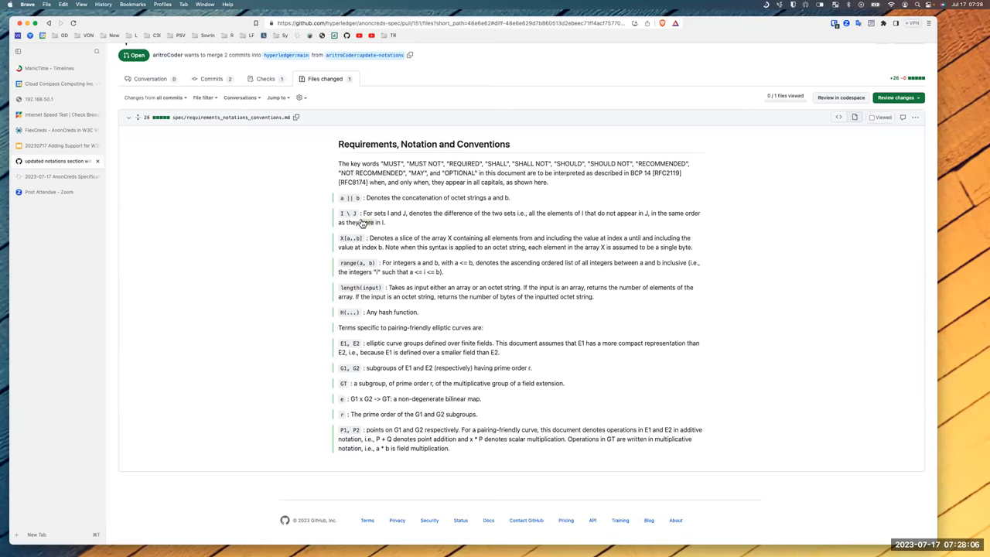
{"action": "mouse_move", "coordinate": [418, 269]}
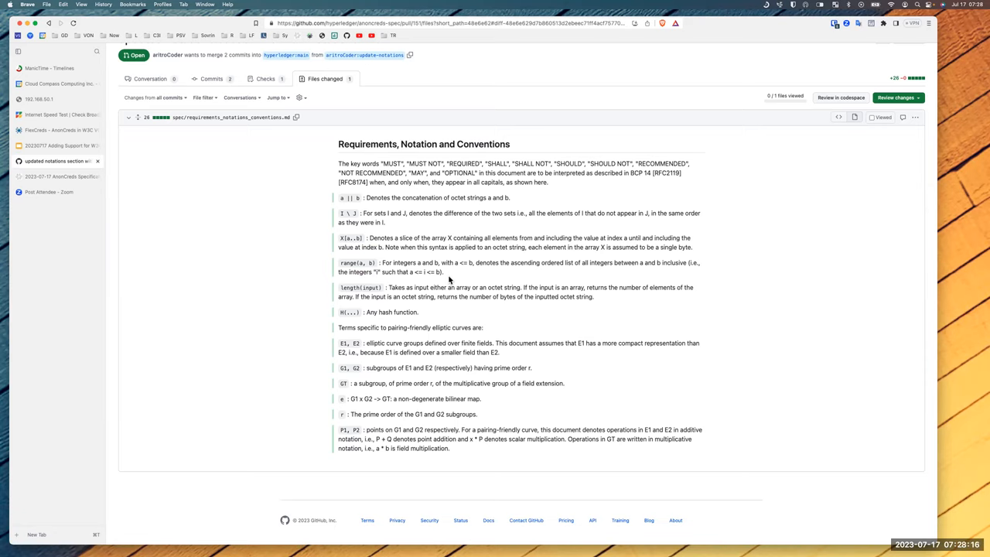
{"action": "mouse_move", "coordinate": [455, 324]}
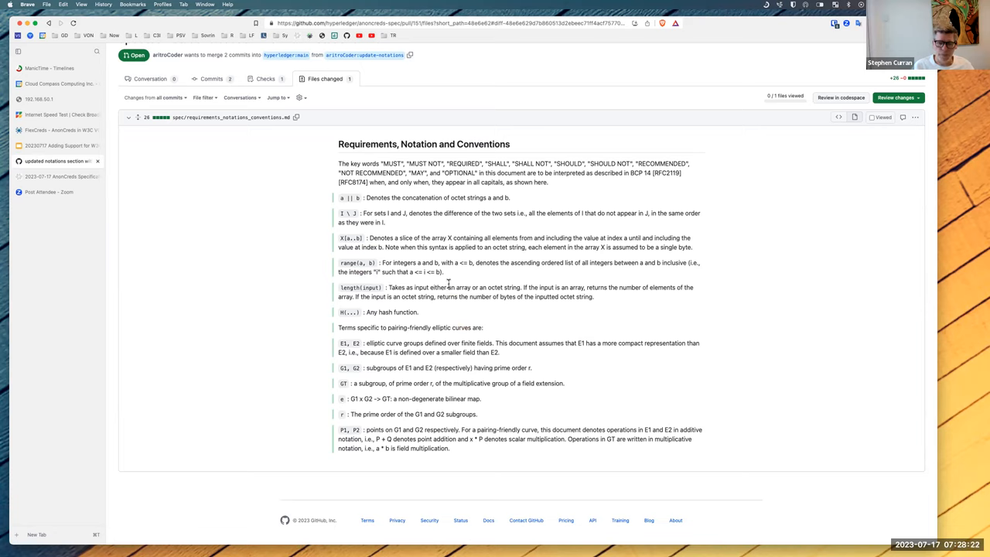
{"action": "mouse_move", "coordinate": [705, 131]}
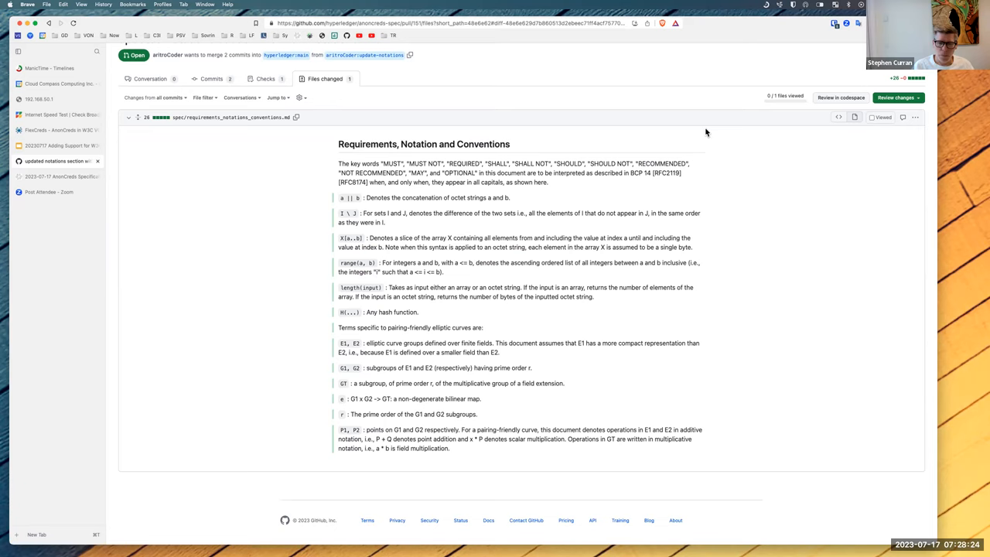
Submit an approving review on PR #151 with the comment 'Looks good! Thanks.'.
{"action": "left_click", "coordinate": [894, 97]}
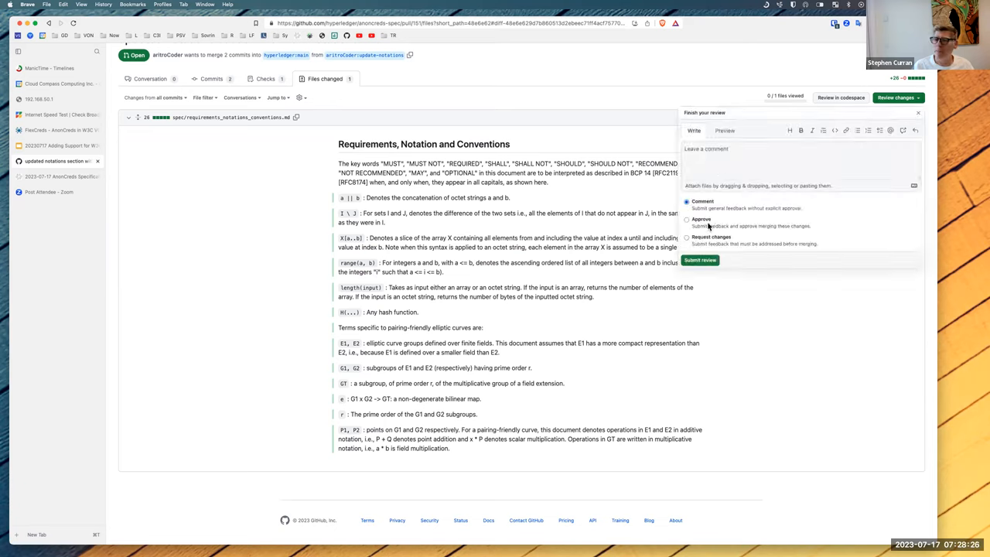
{"action": "left_click", "coordinate": [687, 219]}
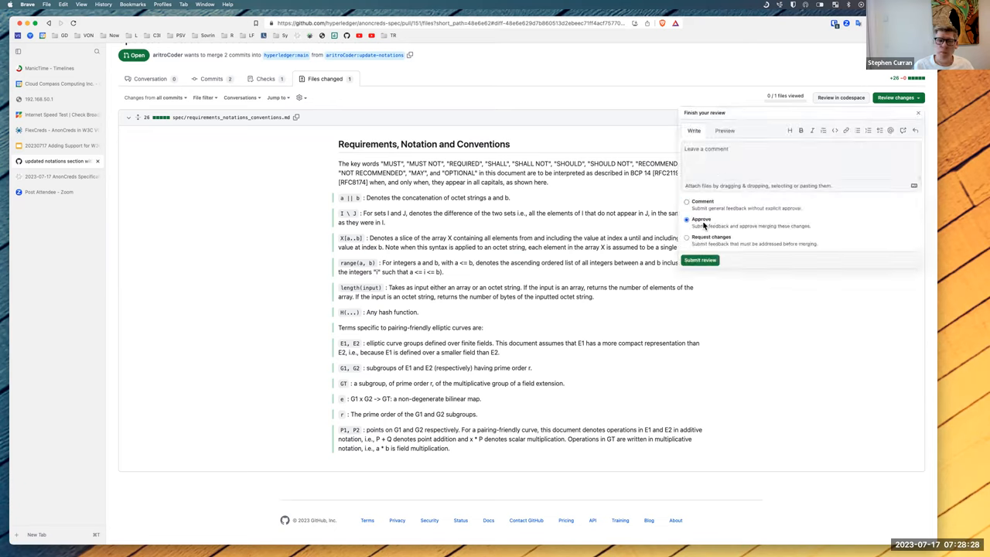
{"action": "left_click", "coordinate": [796, 163]}
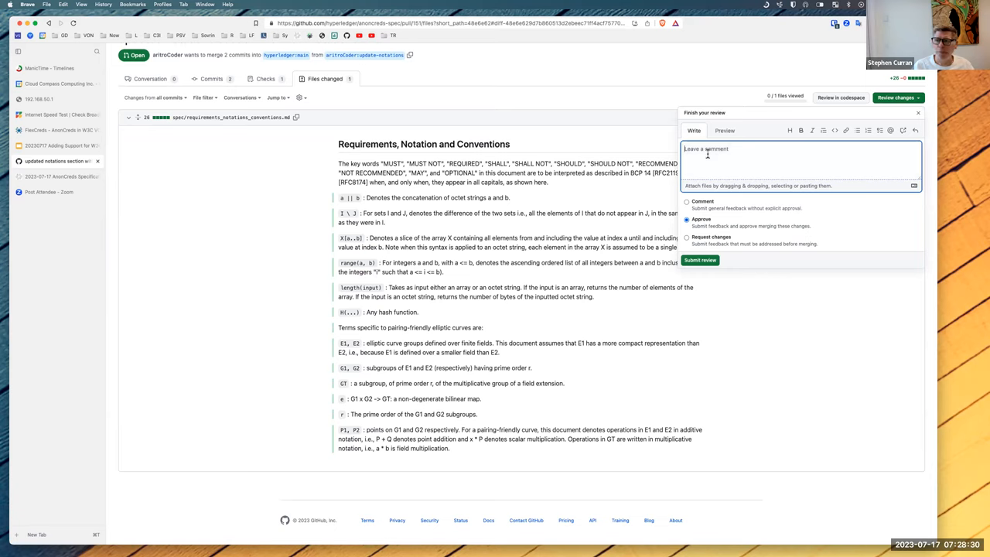
{"action": "type", "text": "Looks good! Thanks!"}
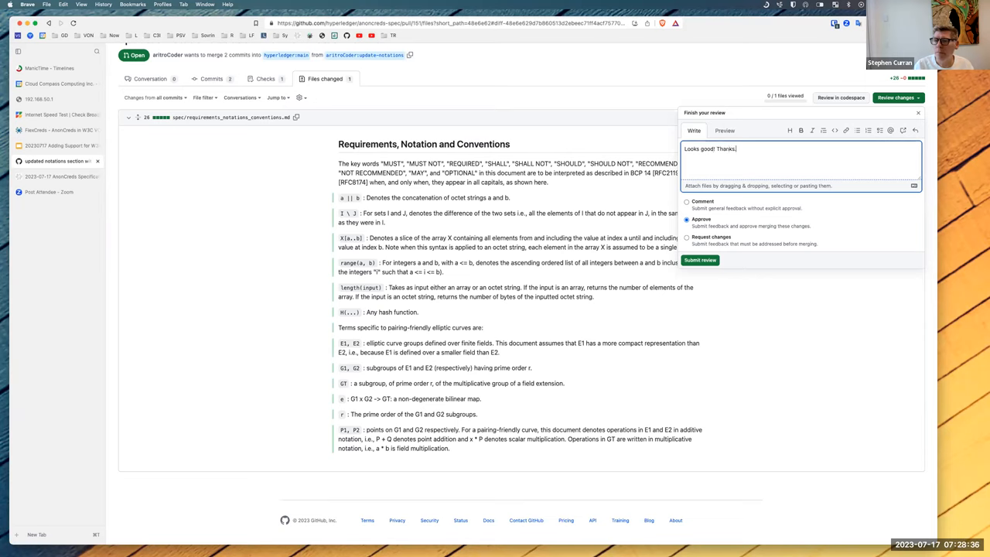
{"action": "left_click", "coordinate": [699, 260]}
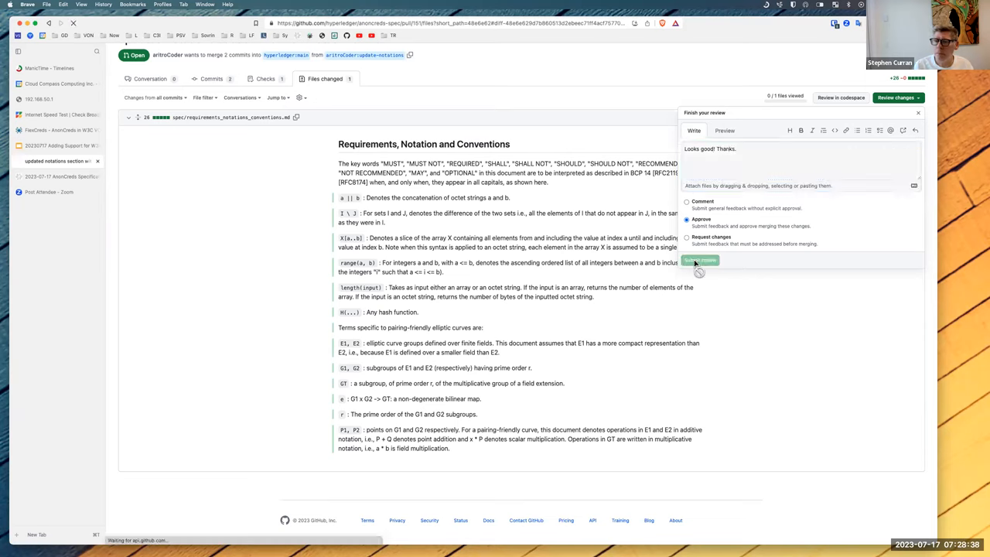
{"action": "left_click", "coordinate": [699, 259]}
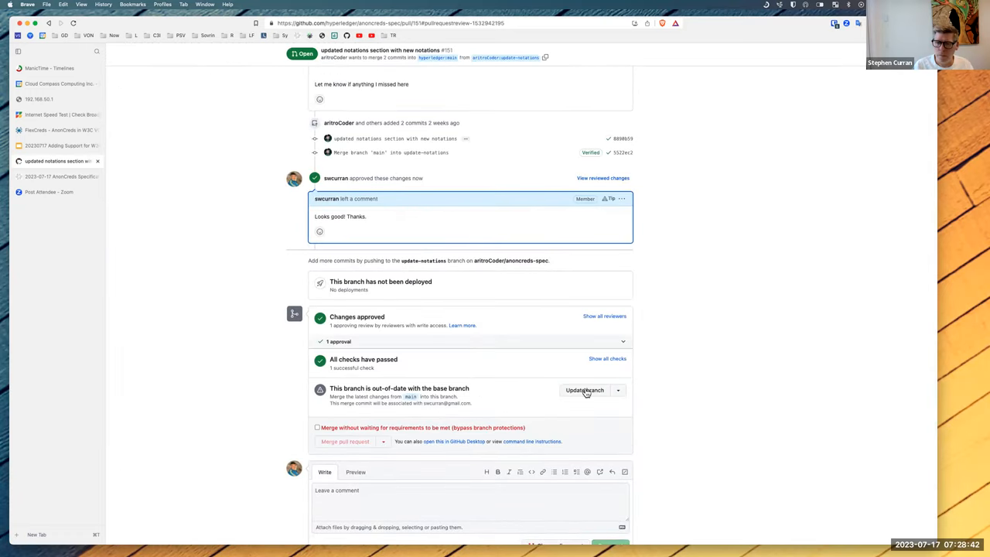
Update the PR #151 branch from base, then merge it with confirmation.
{"action": "left_click", "coordinate": [584, 389]}
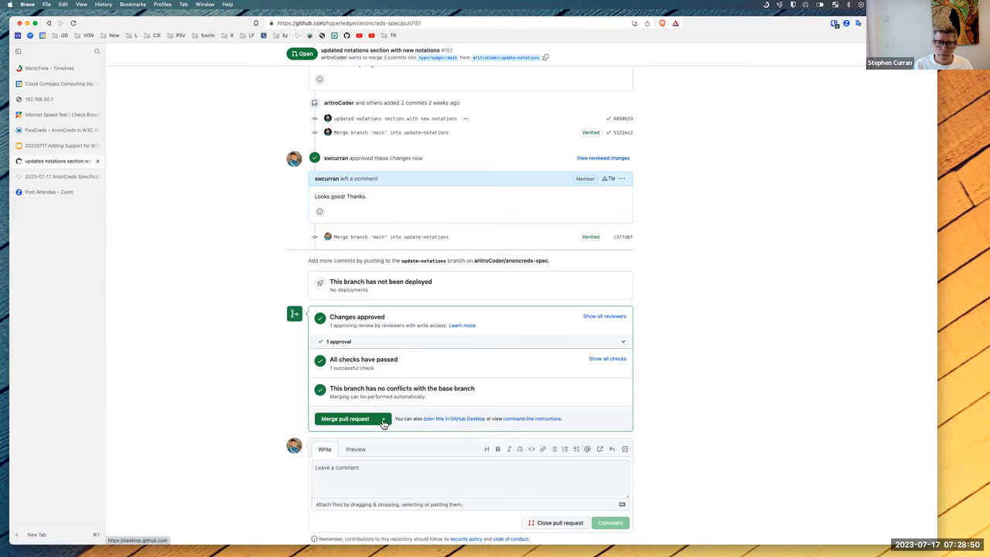
{"action": "left_click", "coordinate": [344, 418]}
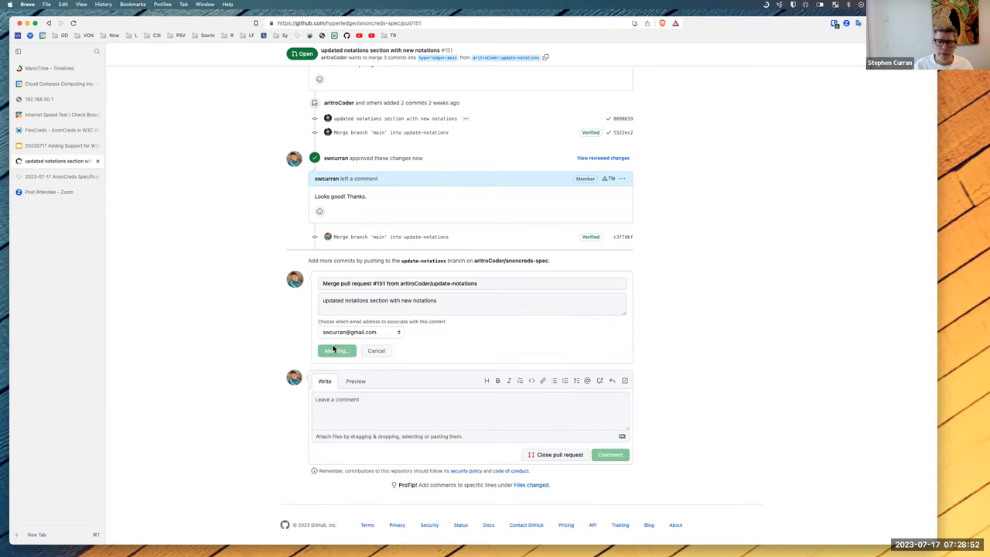
{"action": "left_click", "coordinate": [334, 350]}
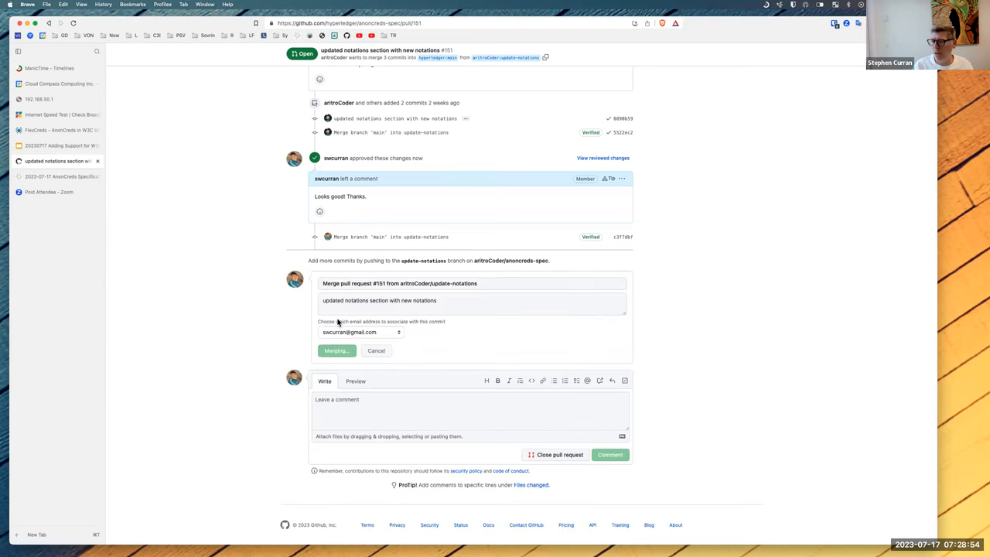
{"action": "left_click", "coordinate": [336, 349]}
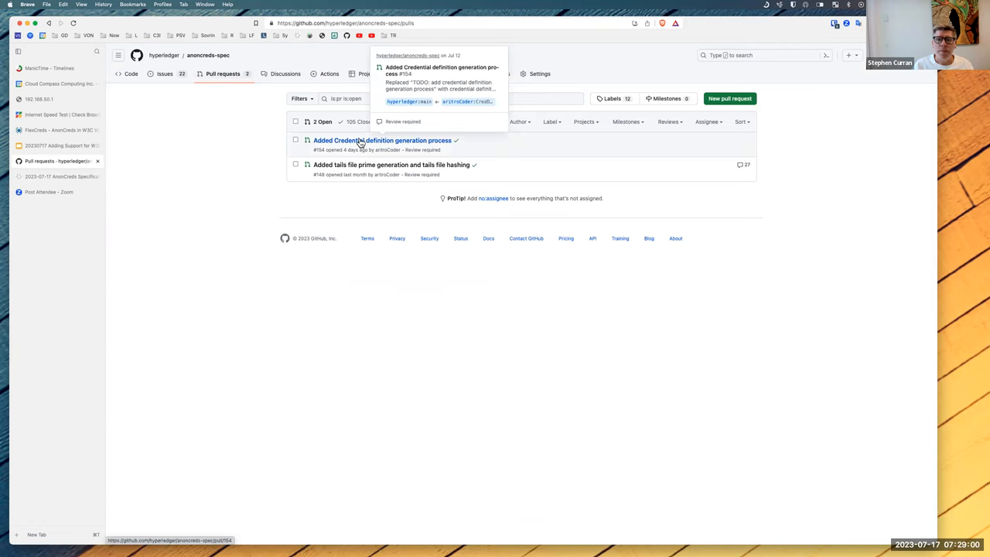
Open PR #154 'Added Credential definition generation process' files and select the whitepaper link text.
{"action": "left_click", "coordinate": [381, 139]}
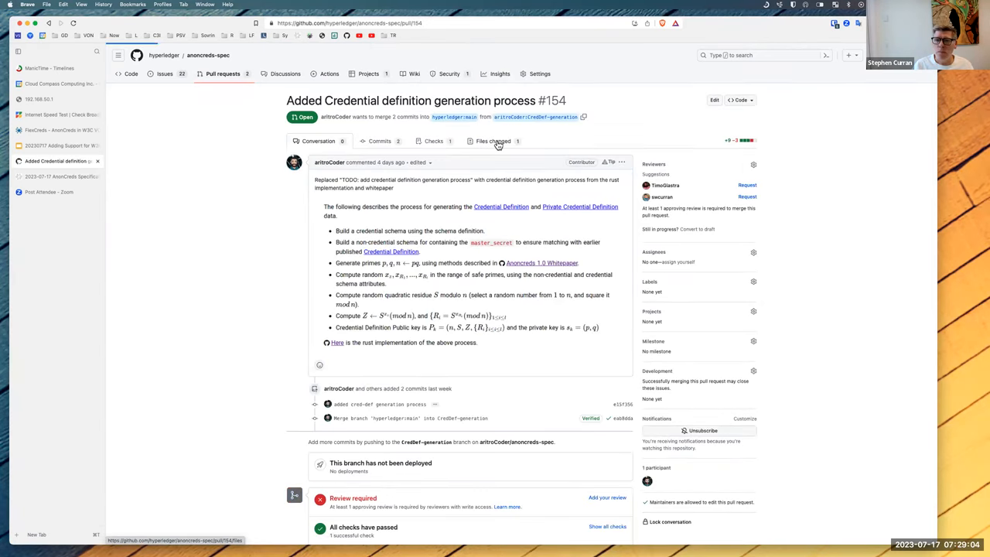
{"action": "left_click", "coordinate": [492, 141]}
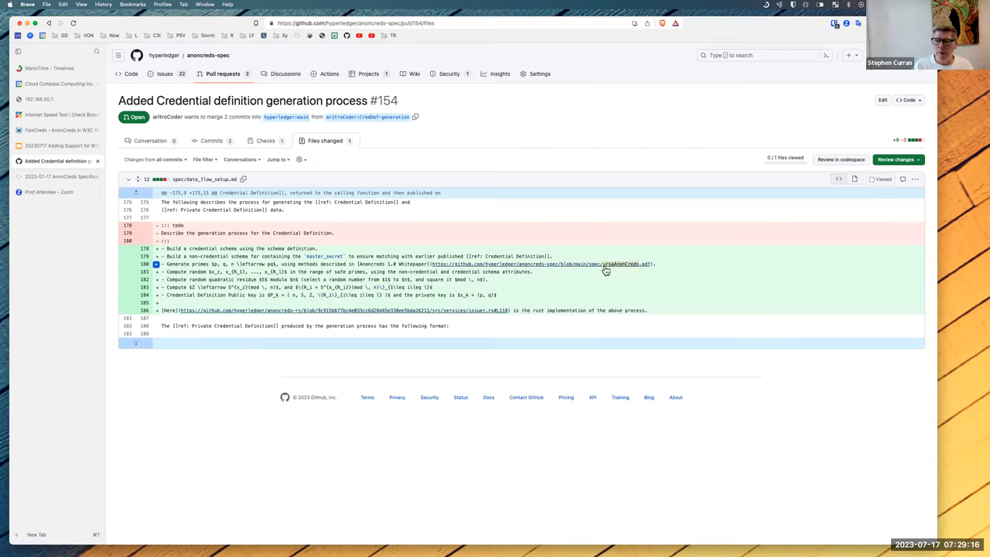
{"action": "double_click", "coordinate": [618, 263]}
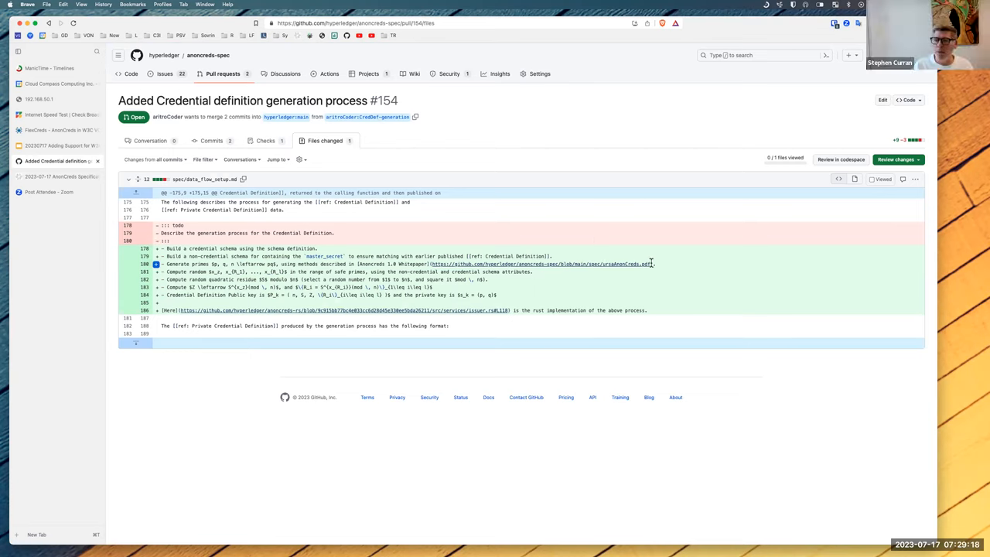
{"action": "mouse_move", "coordinate": [669, 262]}
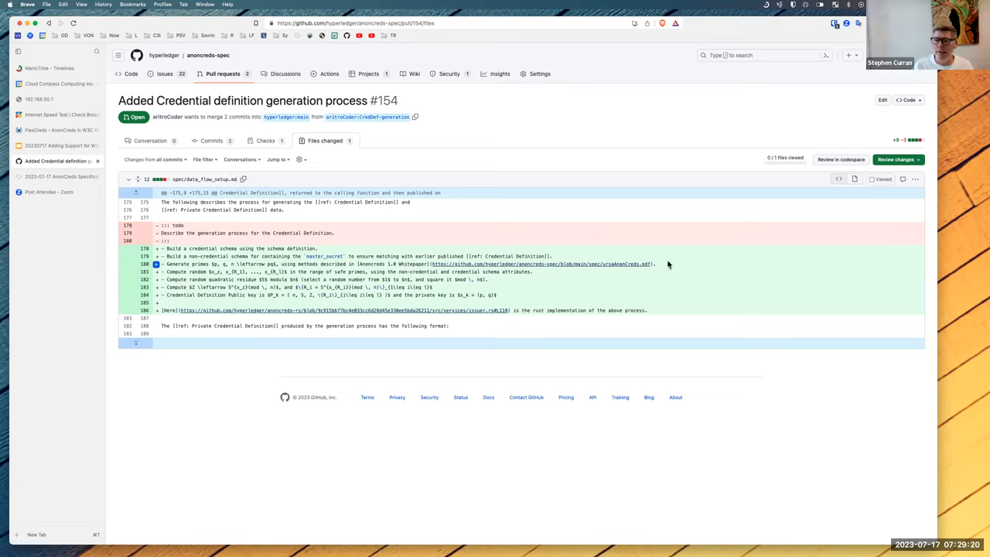
{"action": "mouse_move", "coordinate": [652, 263]}
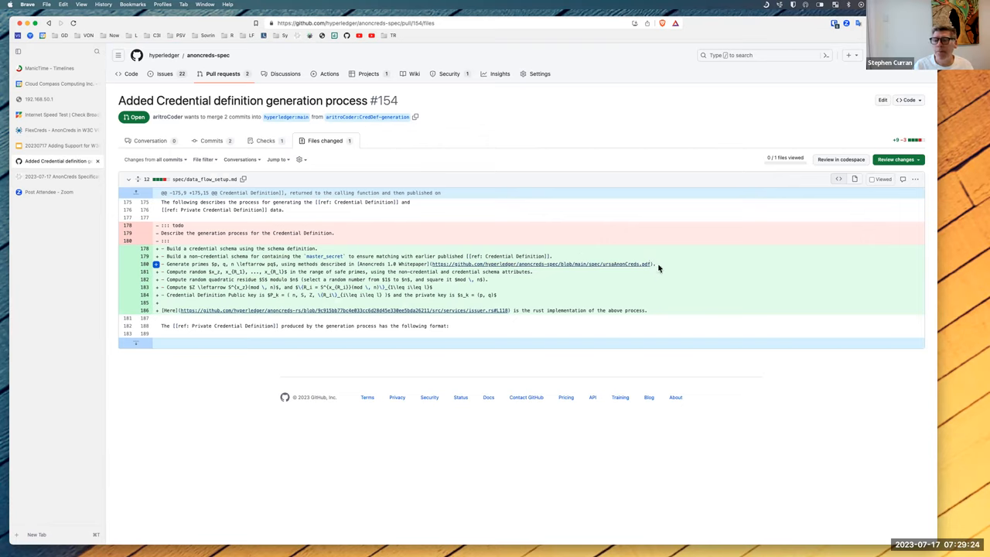
{"action": "mouse_move", "coordinate": [706, 269]}
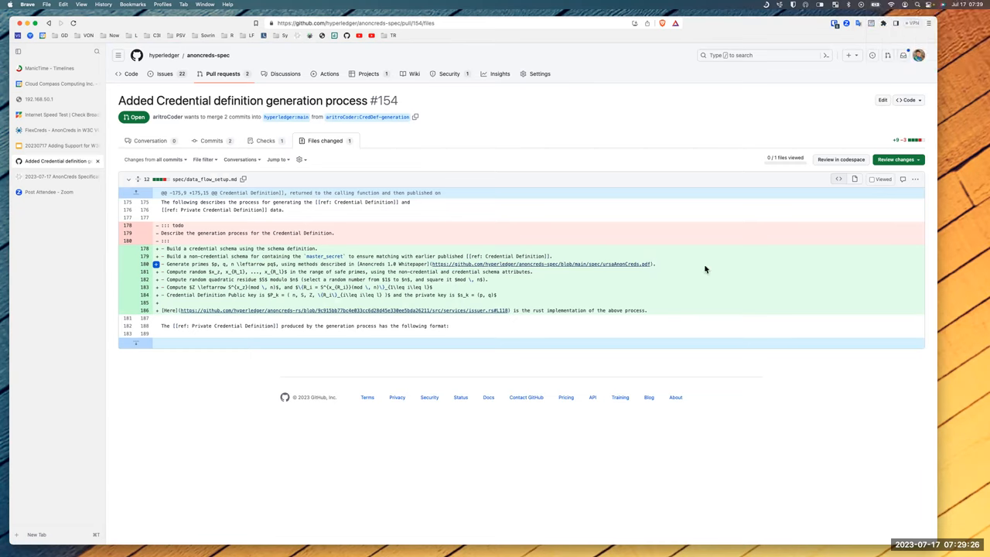
{"action": "mouse_move", "coordinate": [657, 270]}
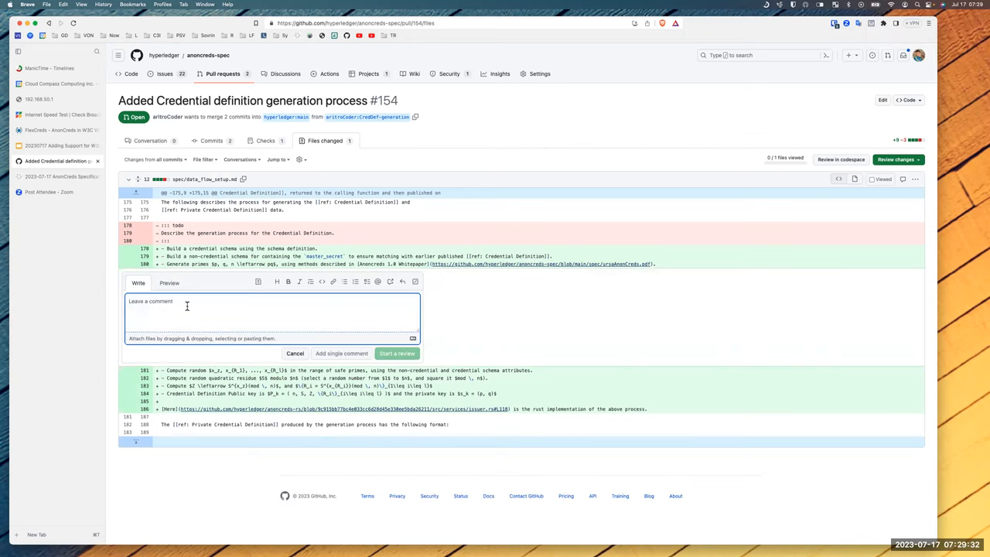
Write an inline comment asking to reference the document section since a direct link isn't possible.
{"action": "type", "text": "Please reference the section of the document where this can be found --"}
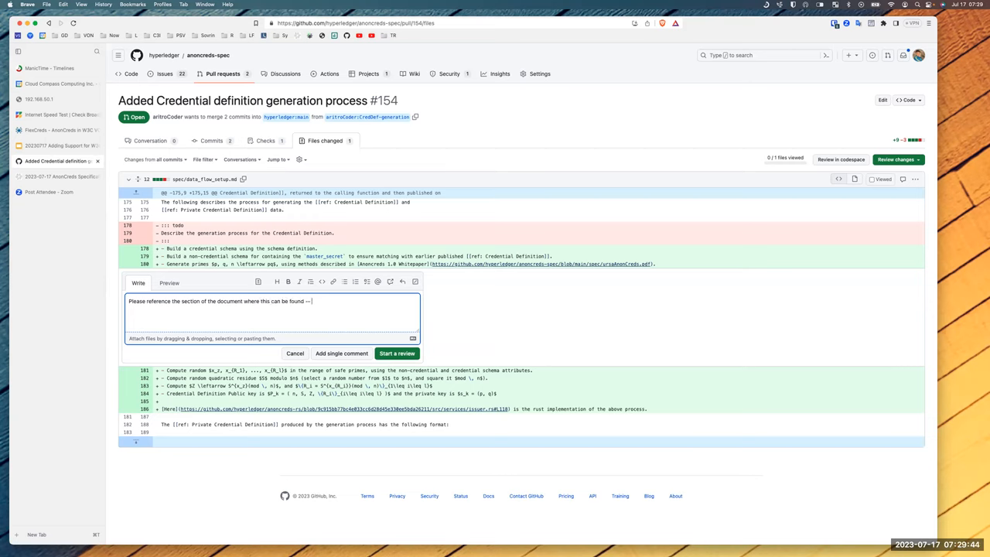
{"action": "type", "text": "text since a link"}
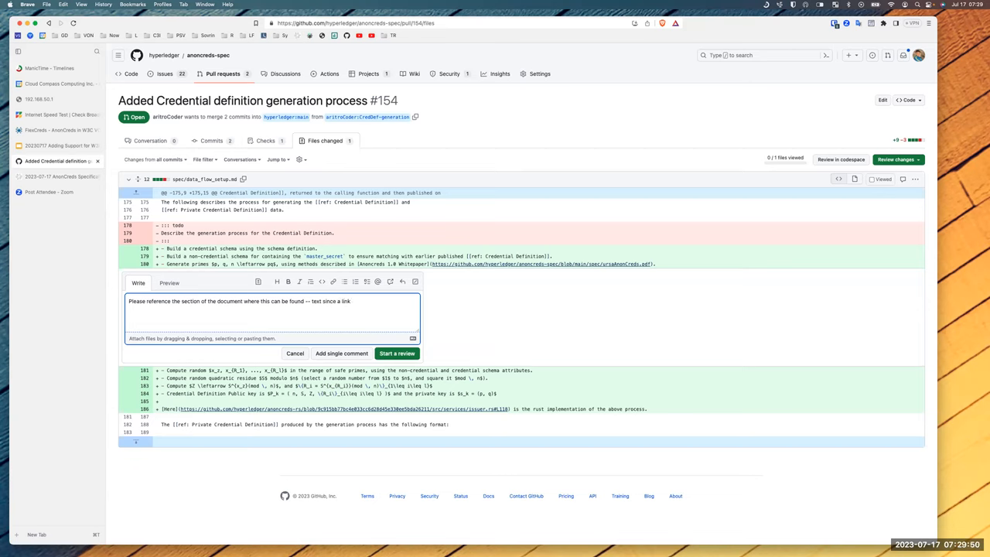
{"action": "type", "text": "direct"}
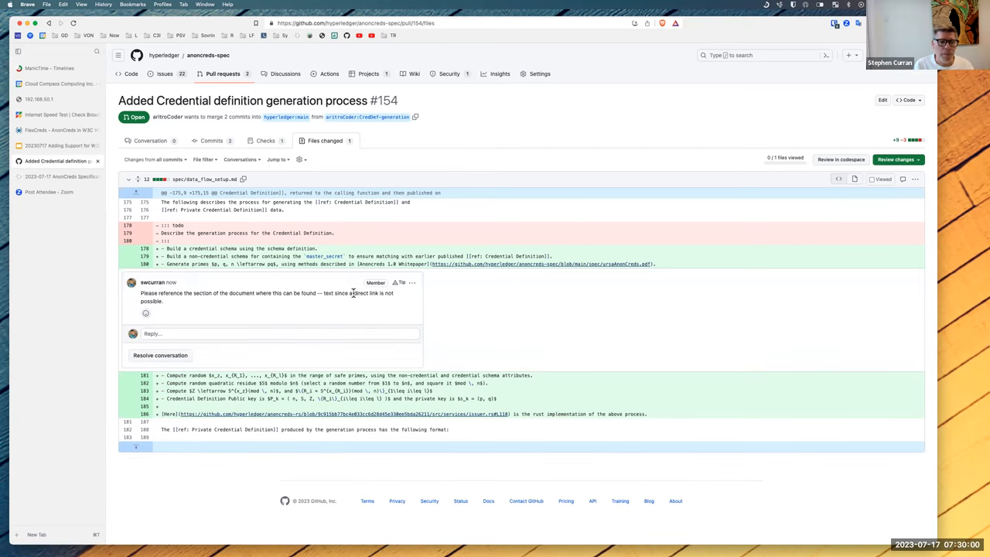
{"action": "mouse_move", "coordinate": [553, 343]}
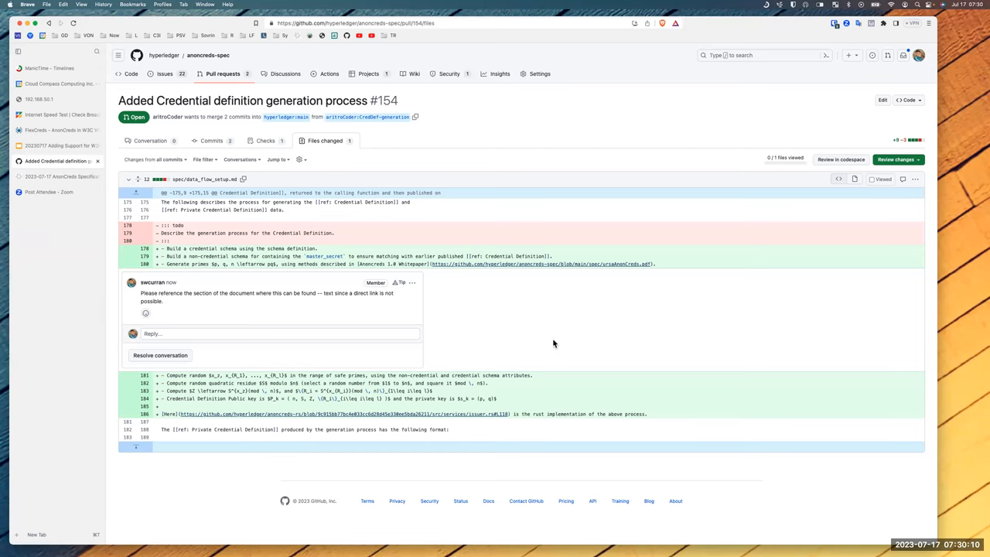
{"action": "mouse_move", "coordinate": [523, 343]}
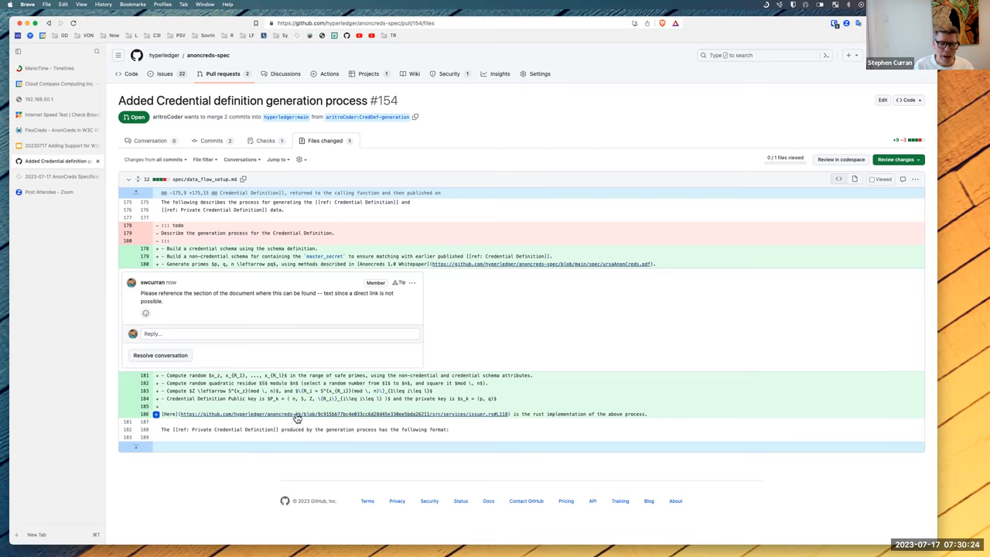
{"action": "mouse_move", "coordinate": [365, 416]}
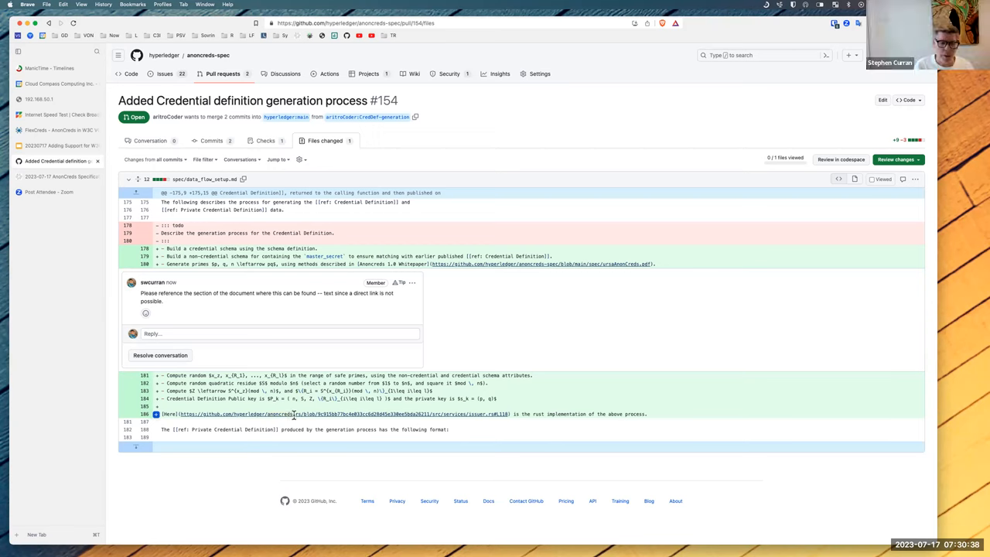
{"action": "mouse_move", "coordinate": [297, 416]}
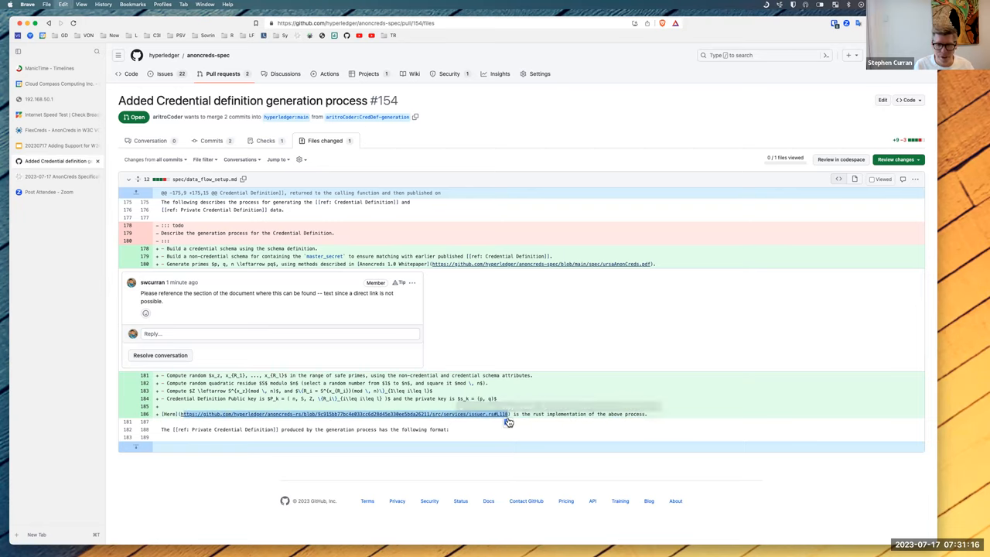
{"action": "left_click", "coordinate": [49, 192]}
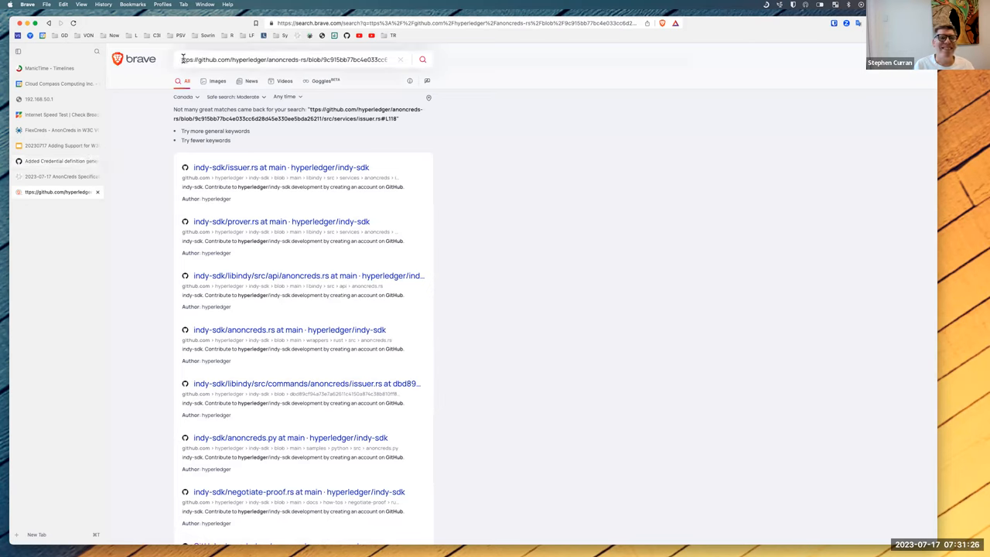
Add the missing 'h' to the pasted URL and load the anoncreds-rs issuer.rs source.
{"action": "left_click", "coordinate": [290, 59]}
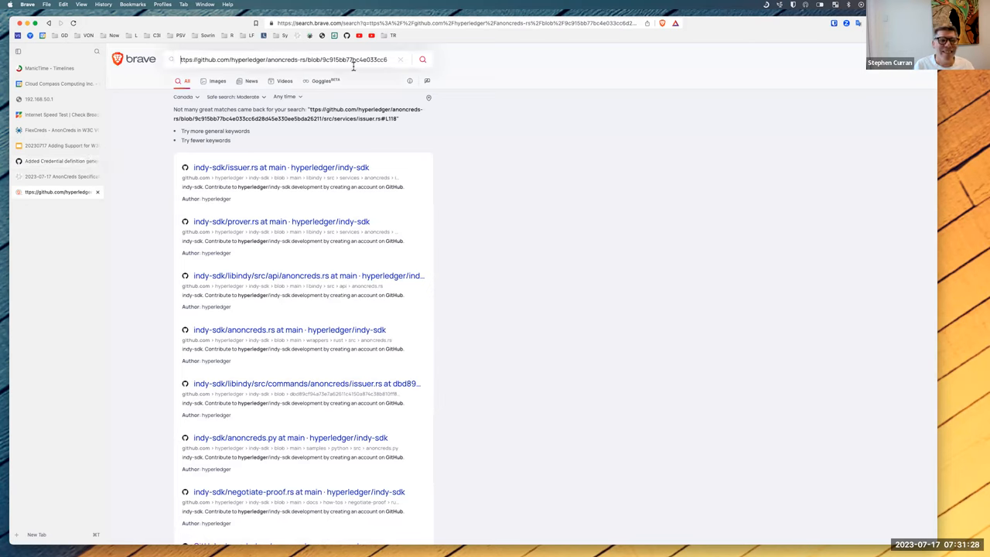
{"action": "left_click", "coordinate": [286, 59]}
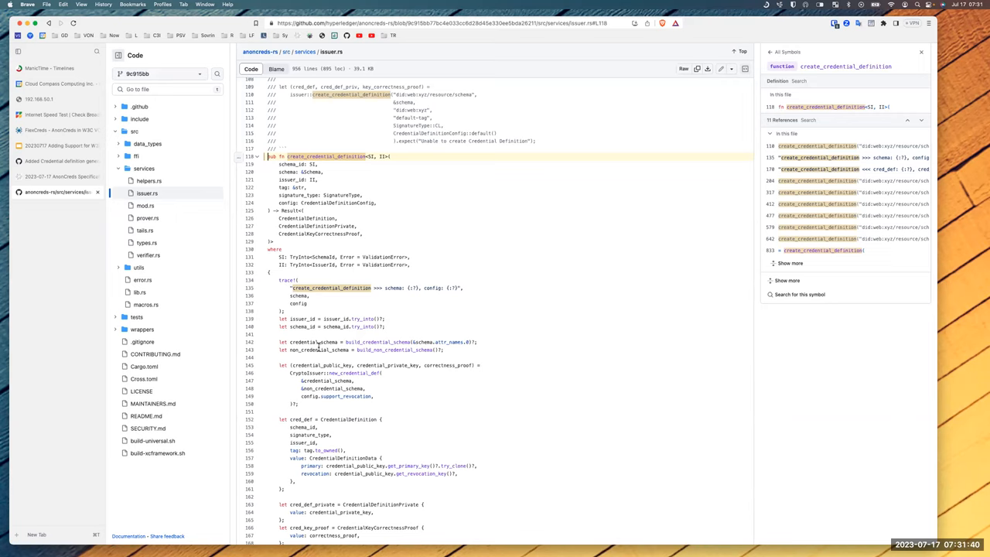
{"action": "mouse_move", "coordinate": [362, 181]}
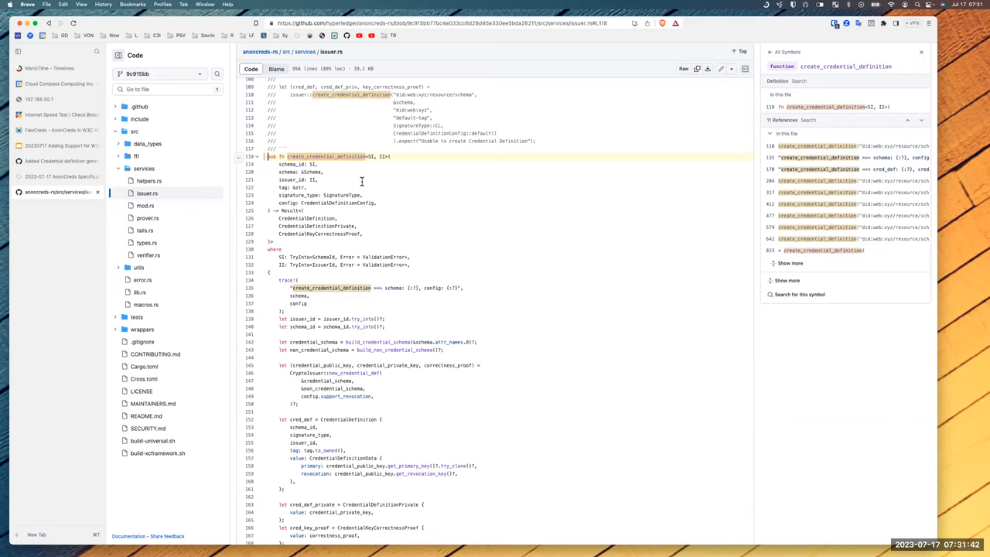
Scroll through the create_credential_definition function body in issuer.rs.
{"action": "scroll", "scroll_direction": "down", "scroll_amount": 3}
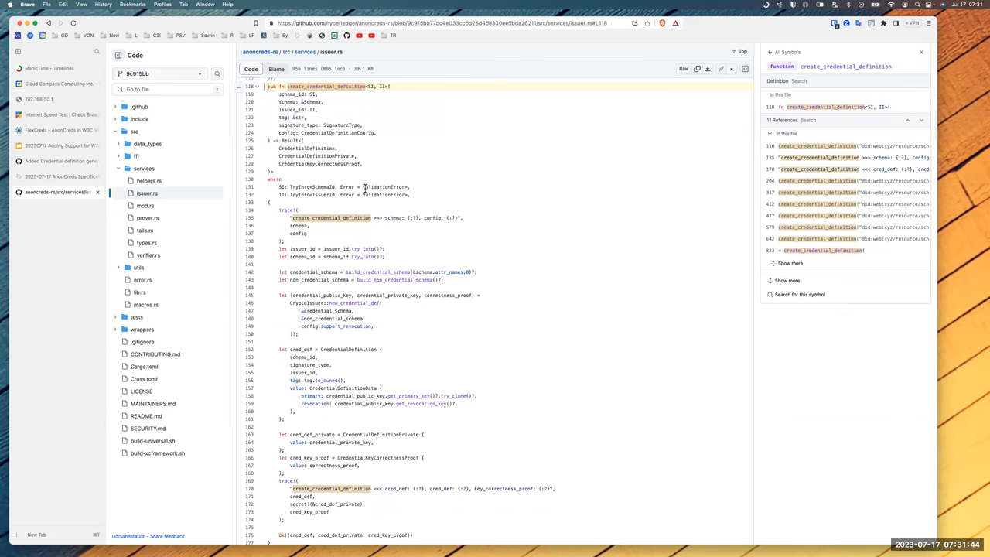
{"action": "scroll", "scroll_direction": "down", "scroll_amount": 3}
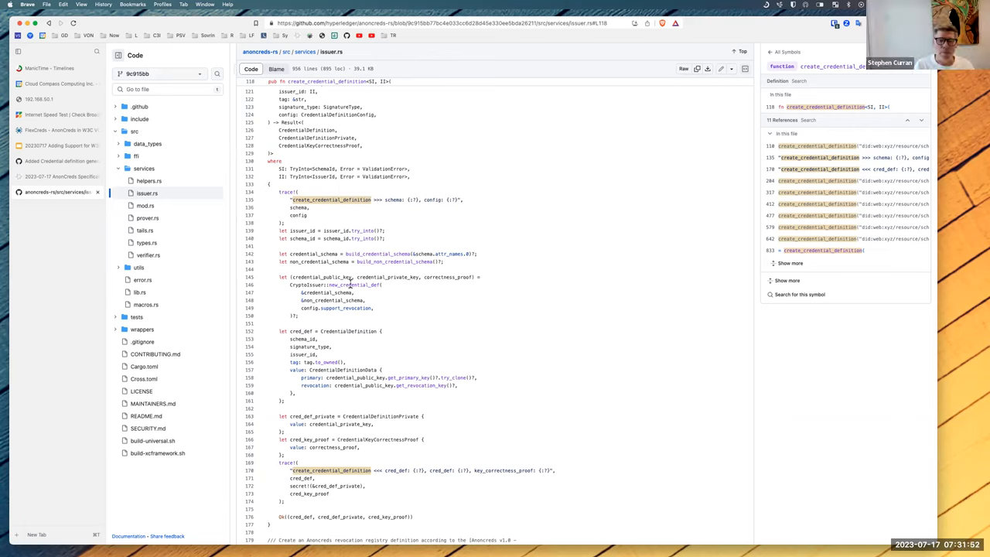
{"action": "mouse_move", "coordinate": [365, 288]}
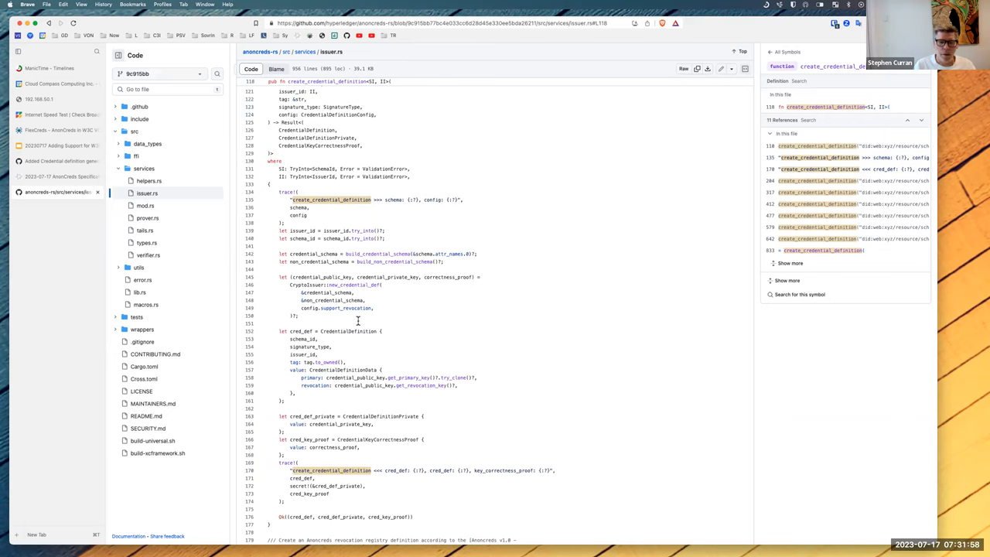
{"action": "mouse_move", "coordinate": [342, 308]}
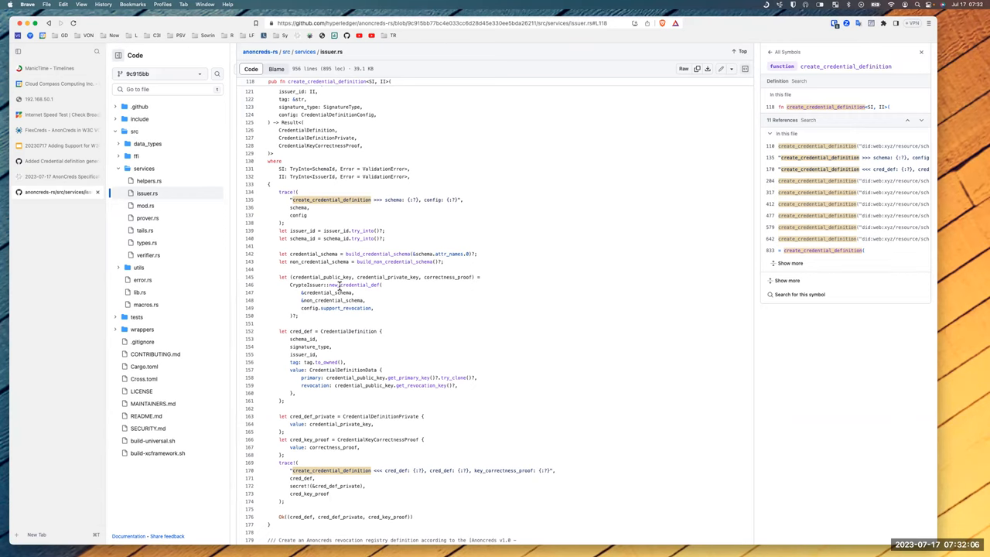
{"action": "mouse_move", "coordinate": [340, 266]}
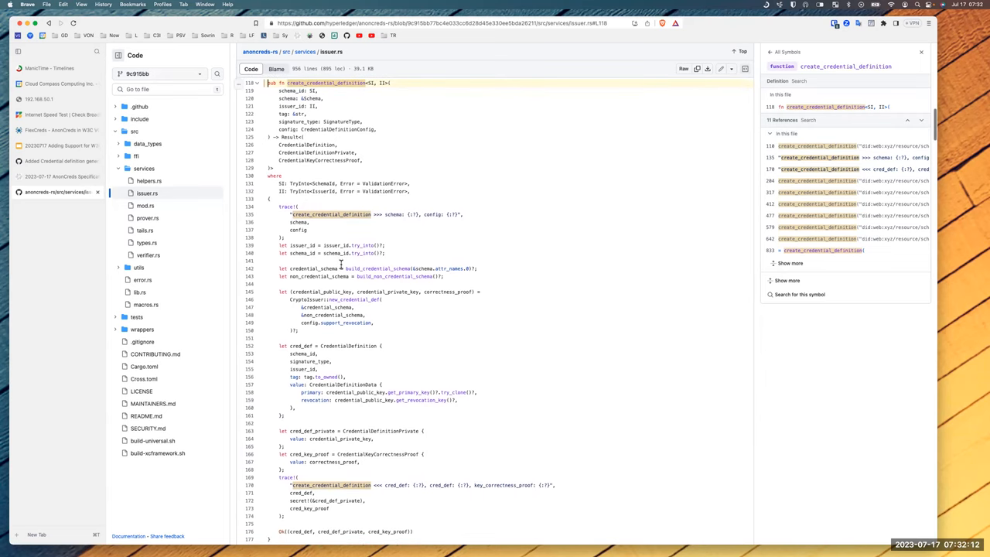
{"action": "mouse_move", "coordinate": [344, 301]}
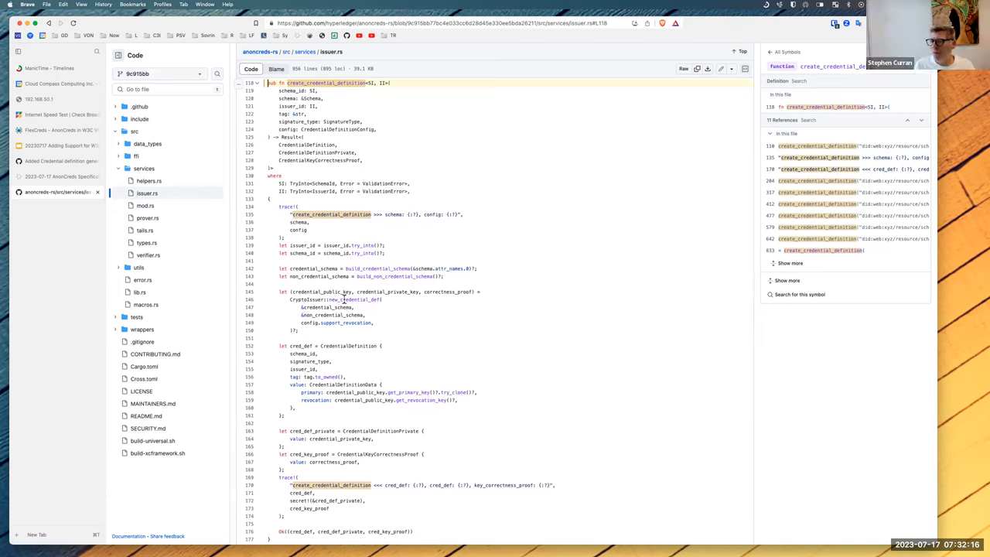
{"action": "mouse_move", "coordinate": [343, 297]}
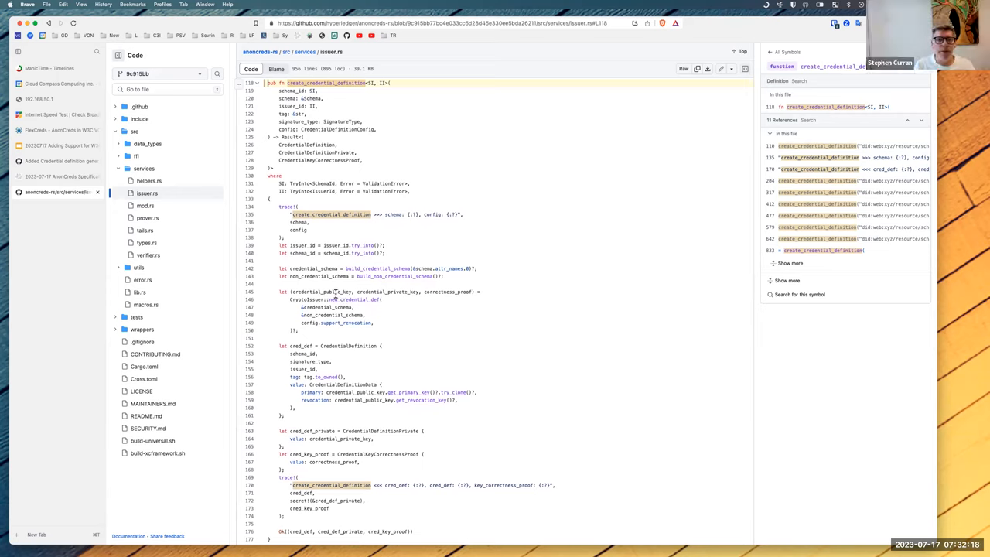
{"action": "mouse_move", "coordinate": [278, 290]}
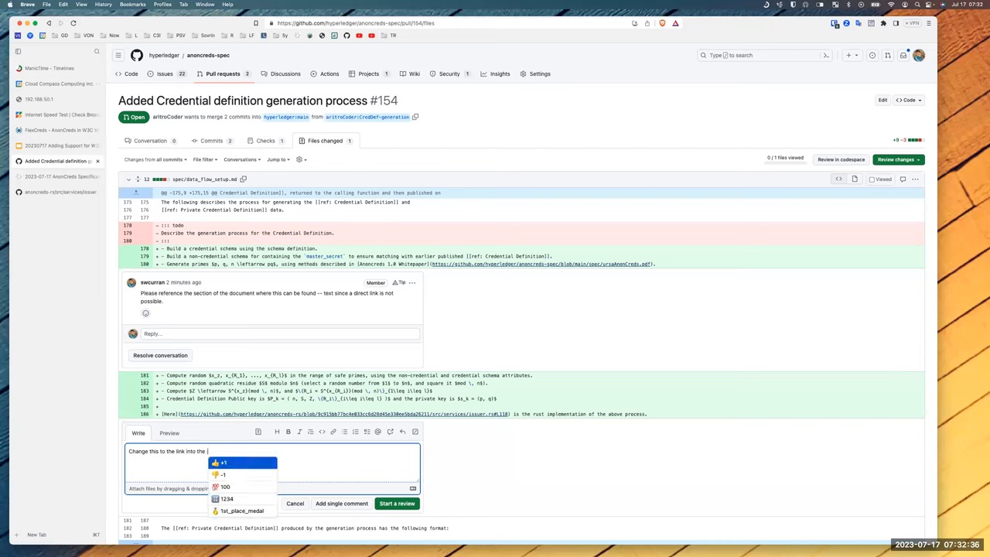
Comment asking to link the clsignatures-rs docs, then return to the pull request list.
{"action": "type", "text": "ub.io/anoncreds-s"}
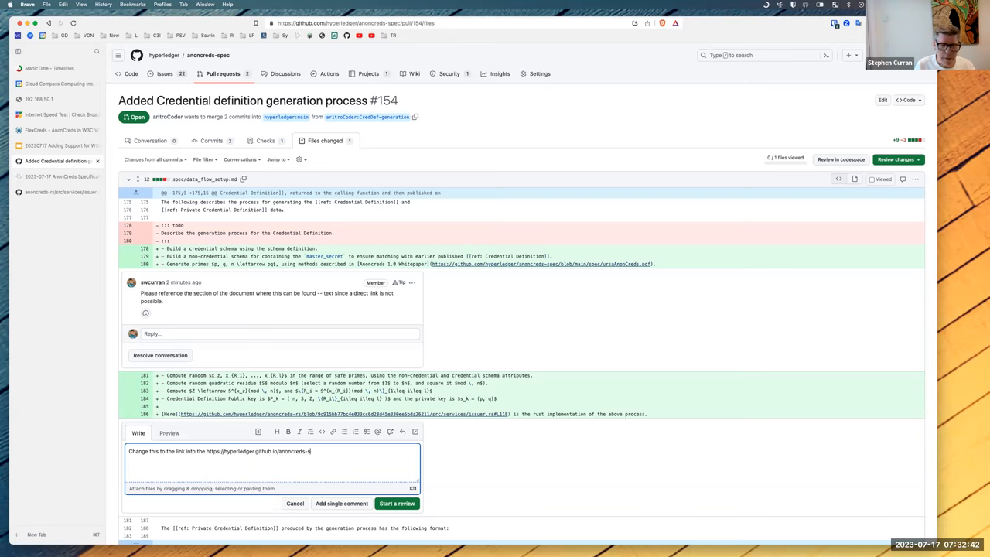
{"action": "type", "text": "clsign"}
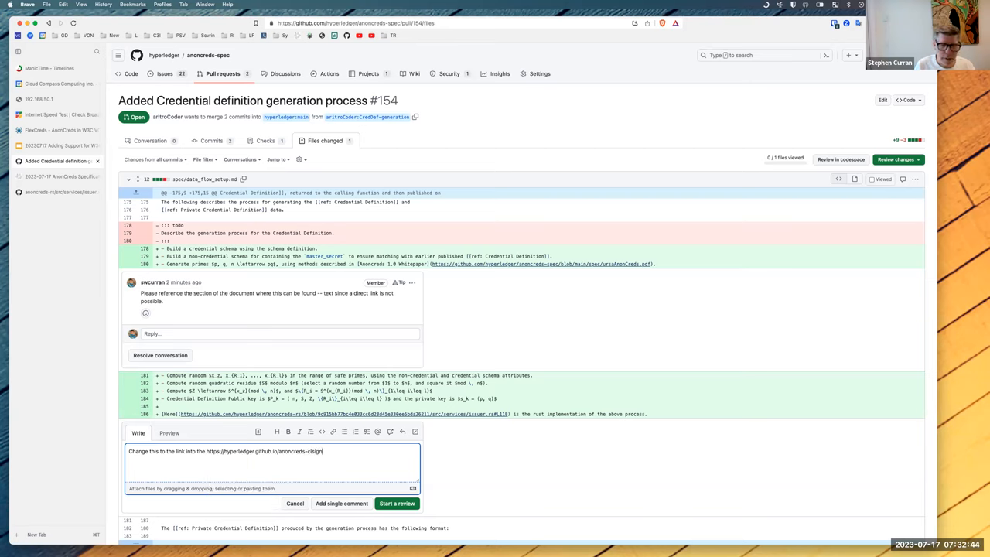
{"action": "type", "text": "signatures-rs"}
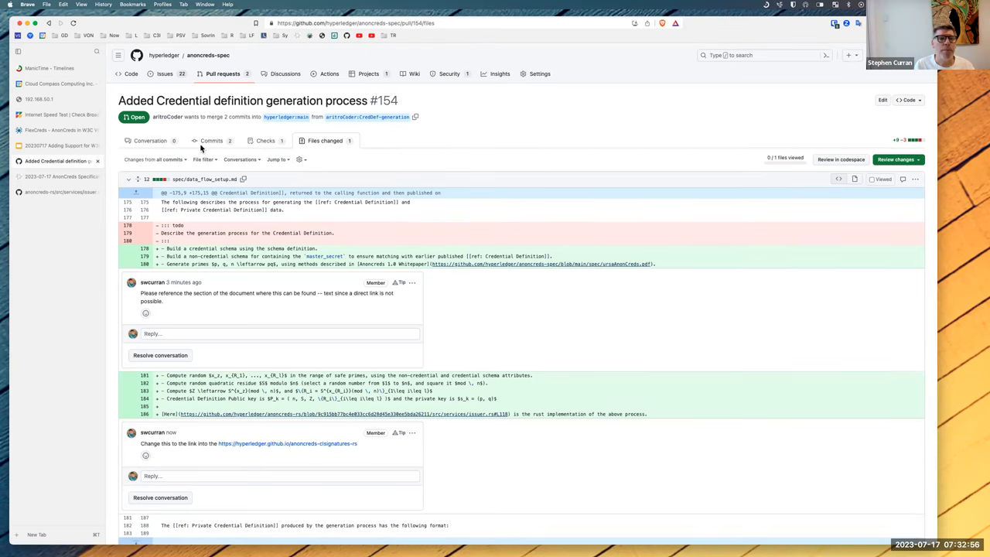
{"action": "left_click", "coordinate": [222, 74]}
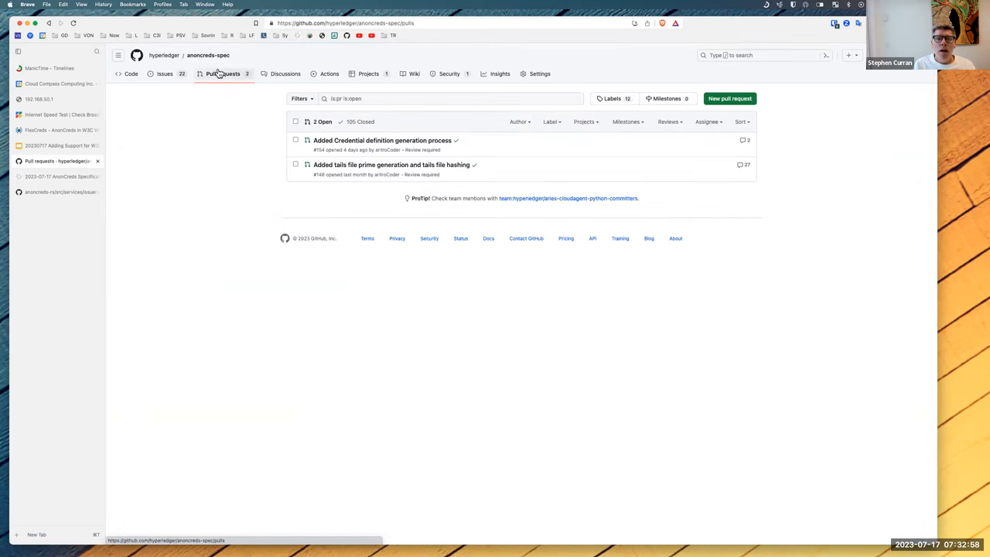
{"action": "mouse_move", "coordinate": [263, 146]}
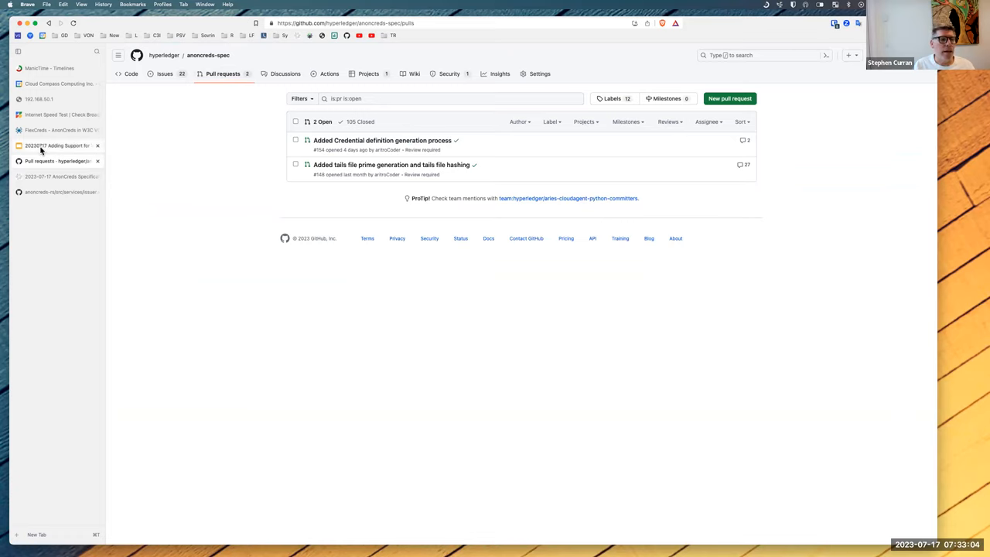
Switch from GitHub to the 'Adding Support for W3C Format VCs to AnonCreds' deck.
{"action": "left_click", "coordinate": [58, 145]}
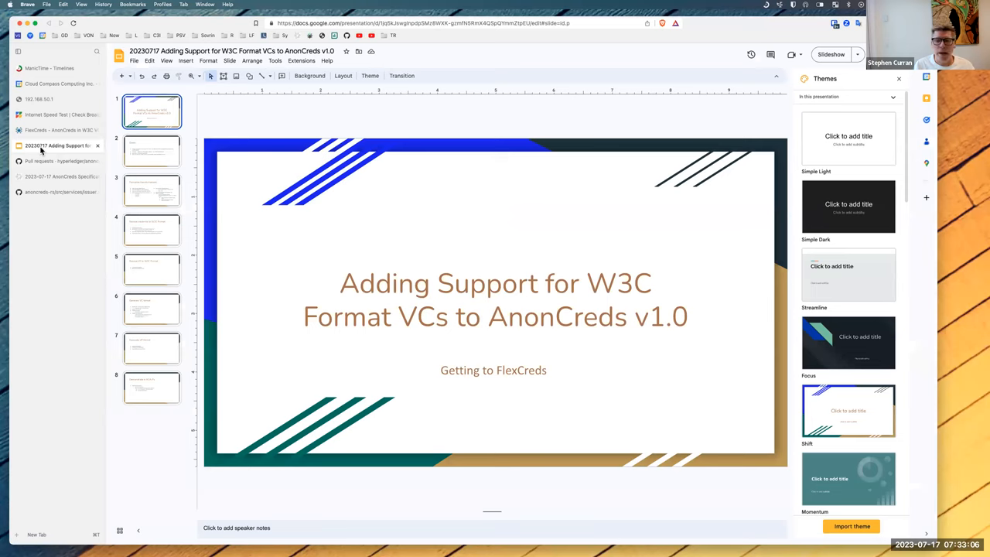
{"action": "mouse_move", "coordinate": [65, 151]}
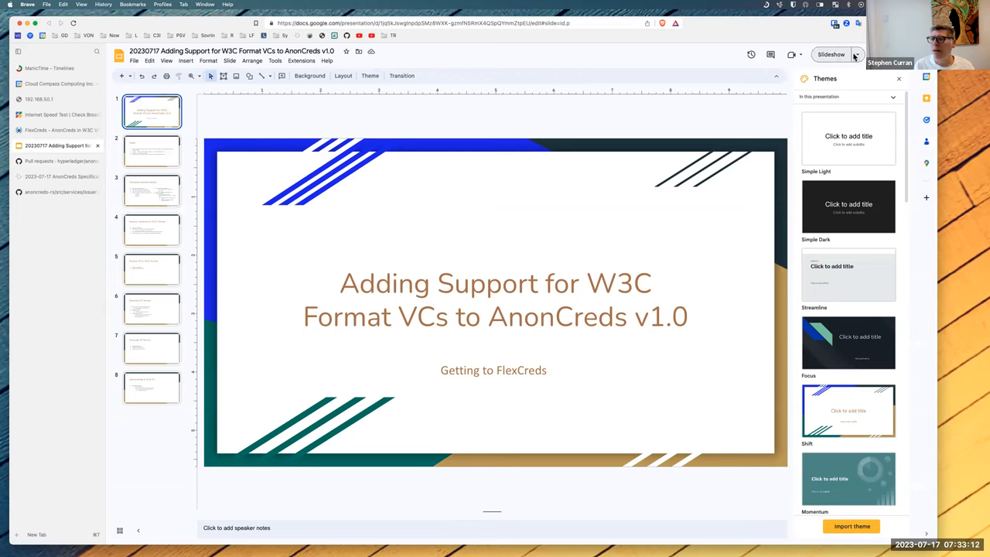
{"action": "mouse_move", "coordinate": [832, 54]}
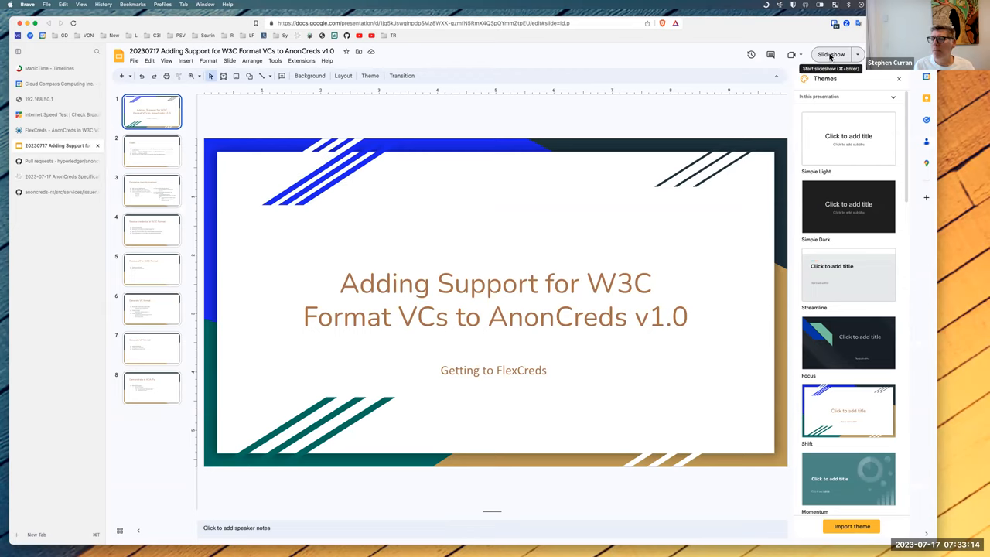
Start the slideshow full screen from the title slide.
{"action": "left_click", "coordinate": [831, 54]}
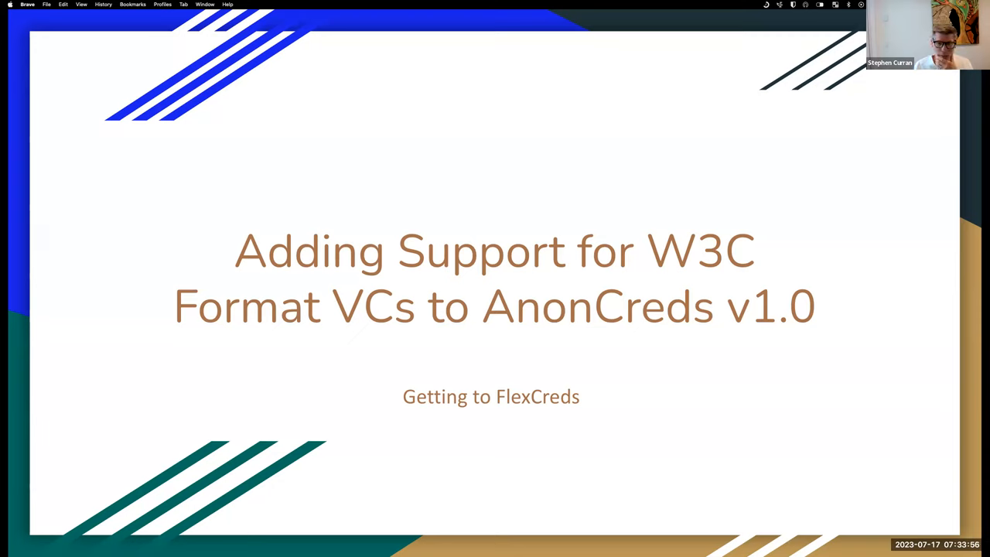
Advance the presentation to the Goals slide.
{"action": "key", "text": "right"}
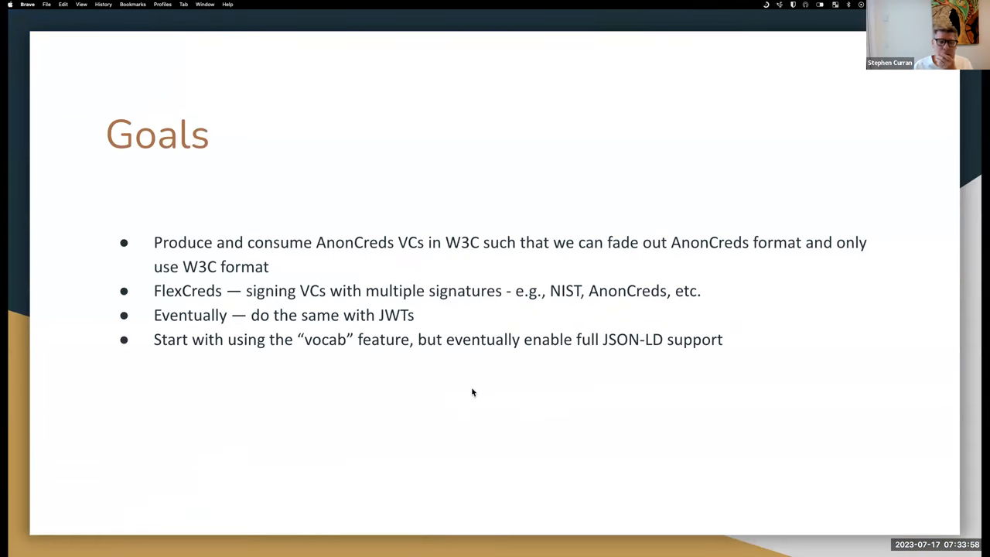
{"action": "mouse_move", "coordinate": [410, 261]}
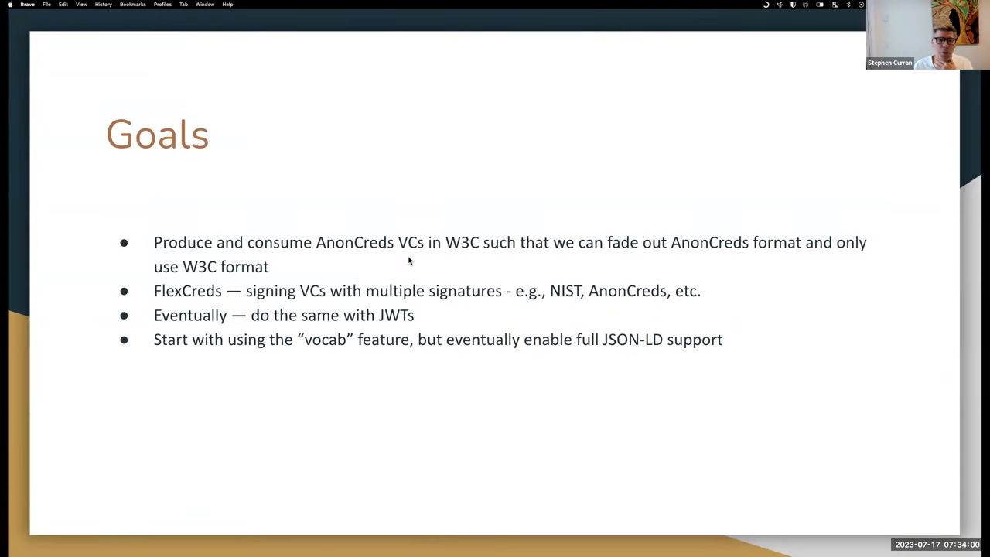
{"action": "mouse_move", "coordinate": [489, 250]}
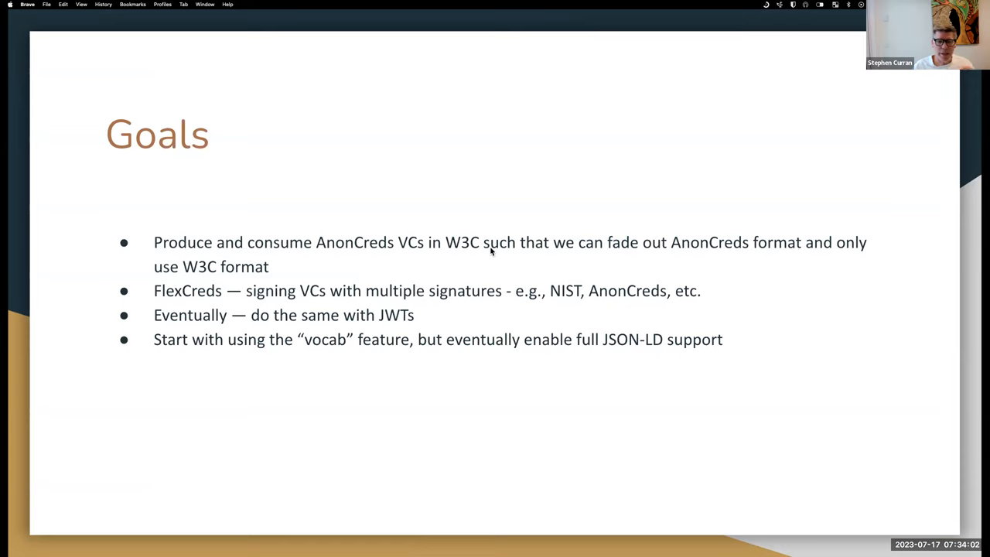
{"action": "mouse_move", "coordinate": [627, 254]}
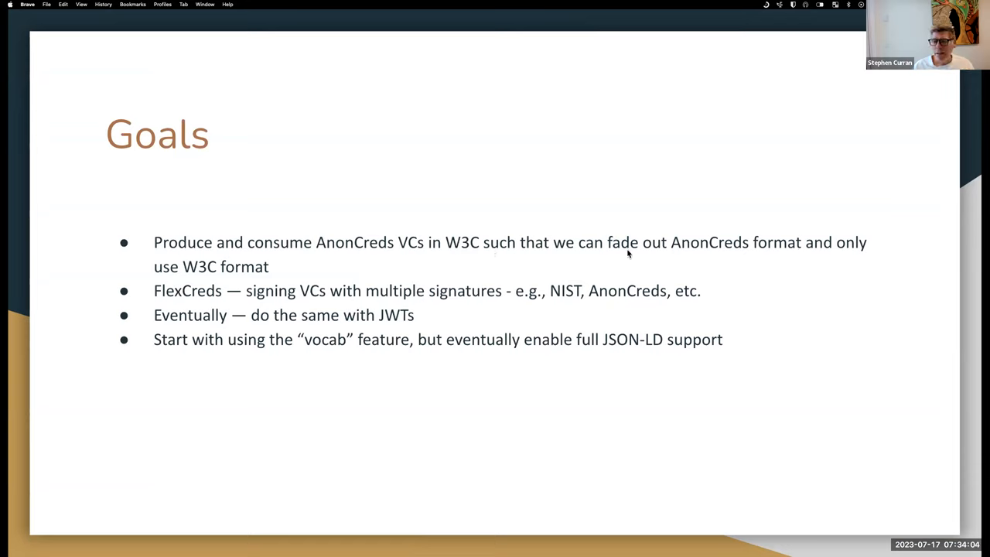
{"action": "mouse_move", "coordinate": [760, 247]}
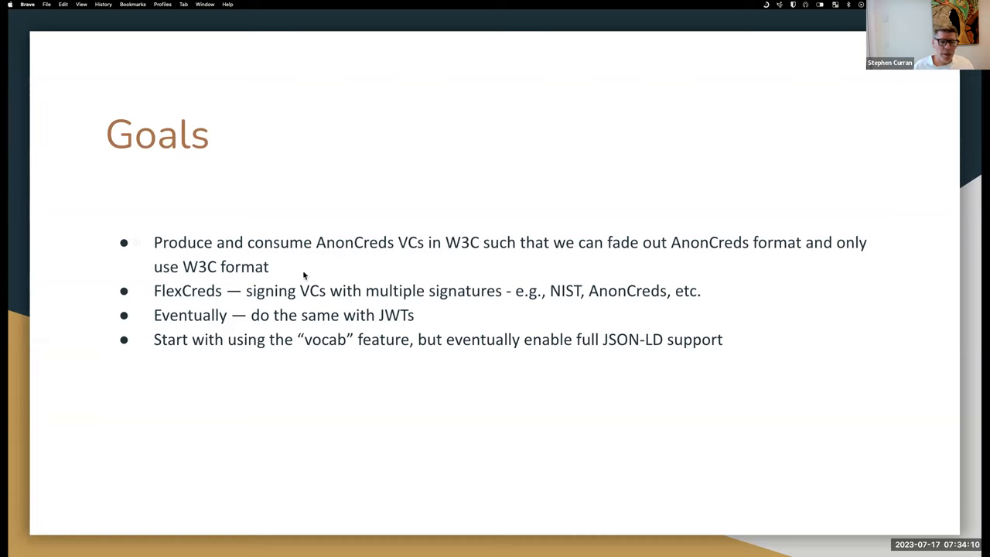
{"action": "mouse_move", "coordinate": [283, 272]}
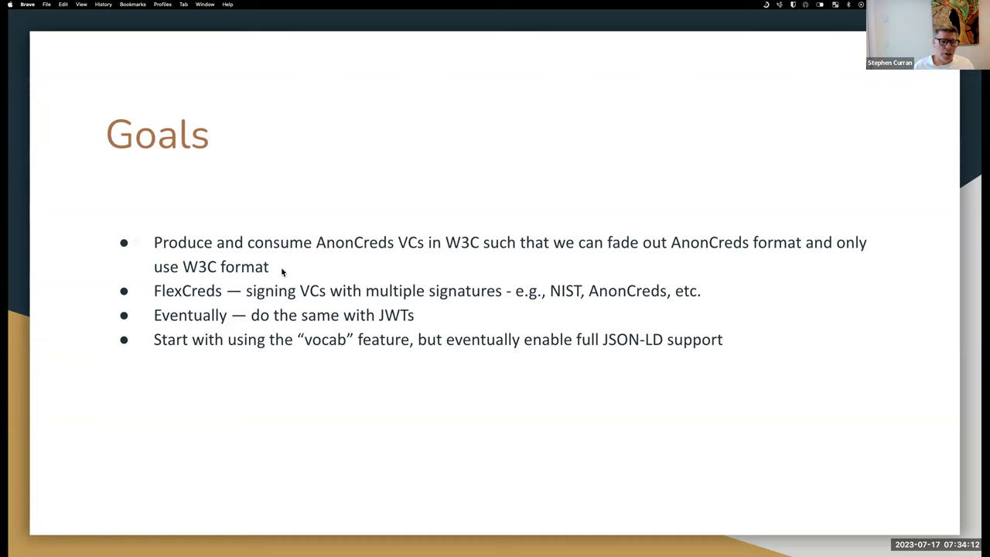
{"action": "mouse_move", "coordinate": [379, 301]}
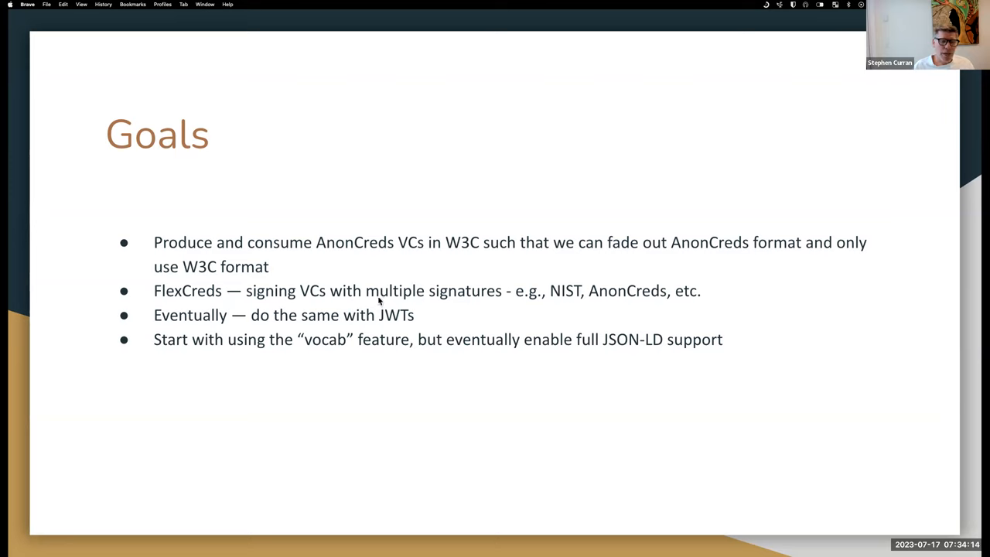
{"action": "mouse_move", "coordinate": [498, 300]}
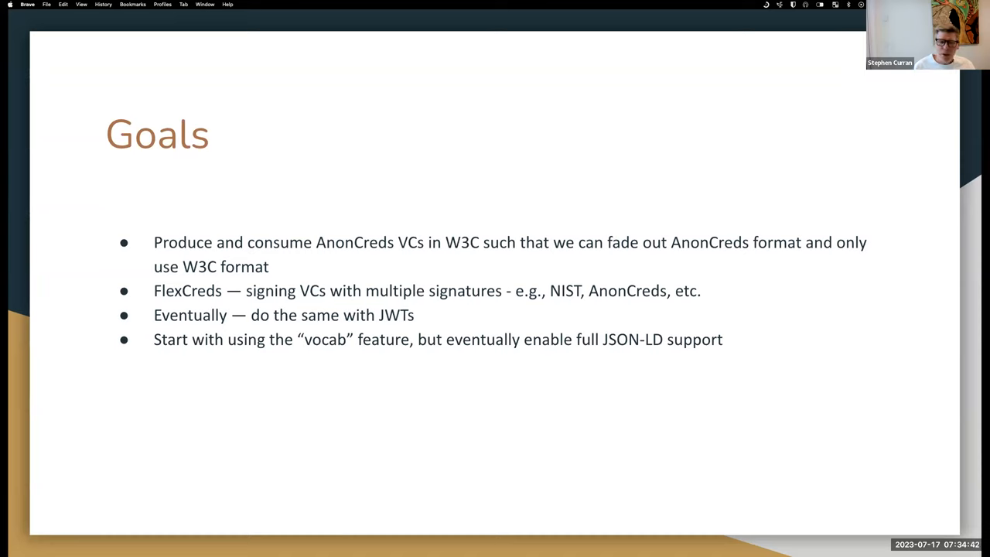
{"action": "mouse_move", "coordinate": [347, 310]}
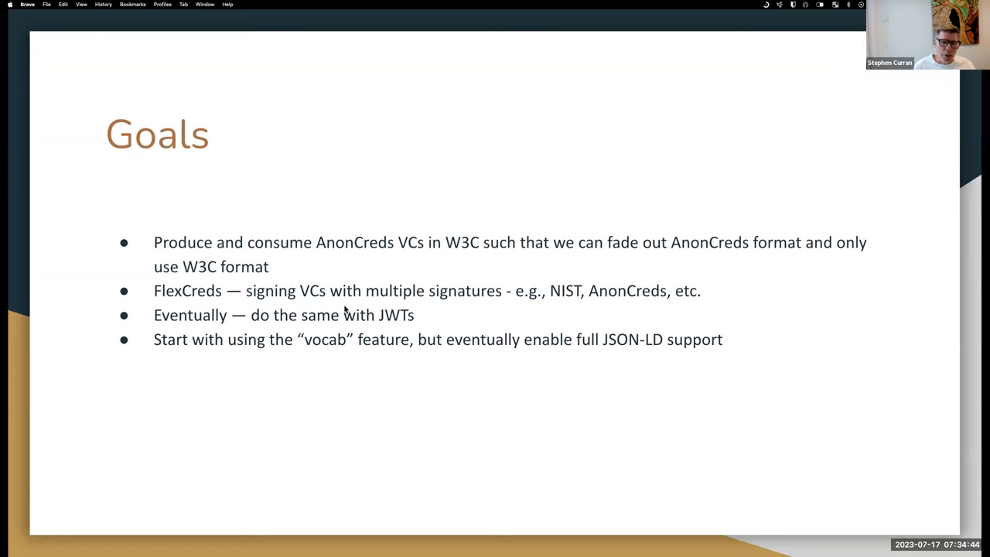
{"action": "mouse_move", "coordinate": [405, 324]}
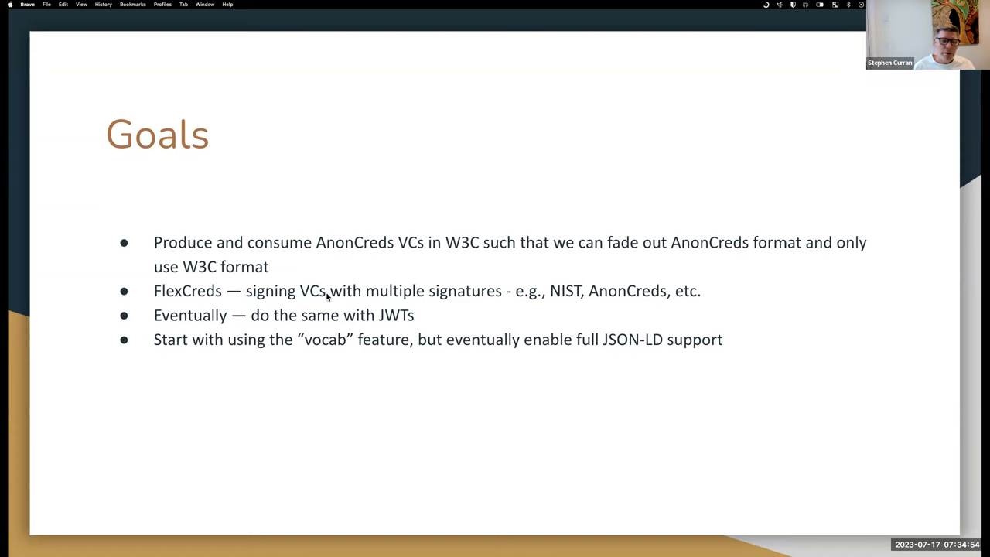
{"action": "mouse_move", "coordinate": [223, 345]}
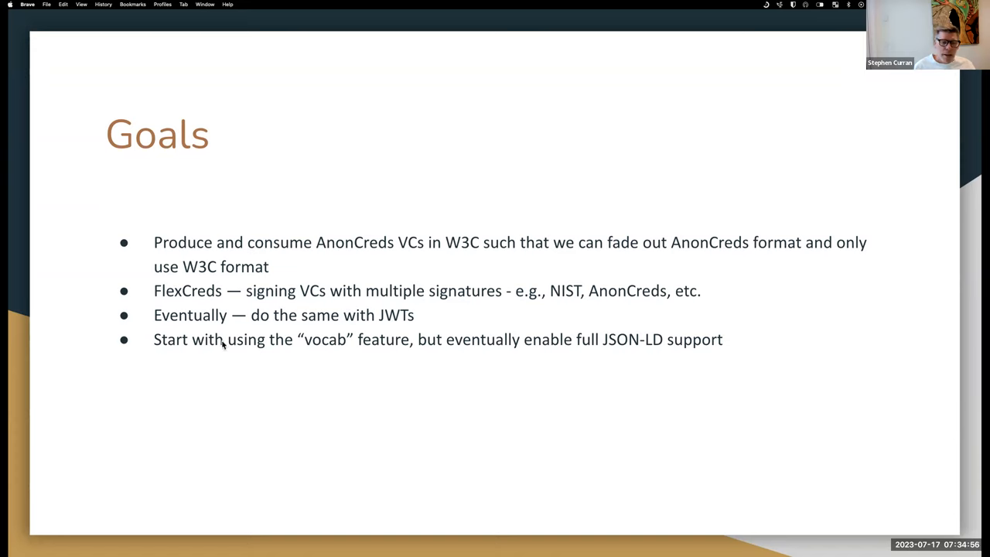
{"action": "mouse_move", "coordinate": [323, 350]}
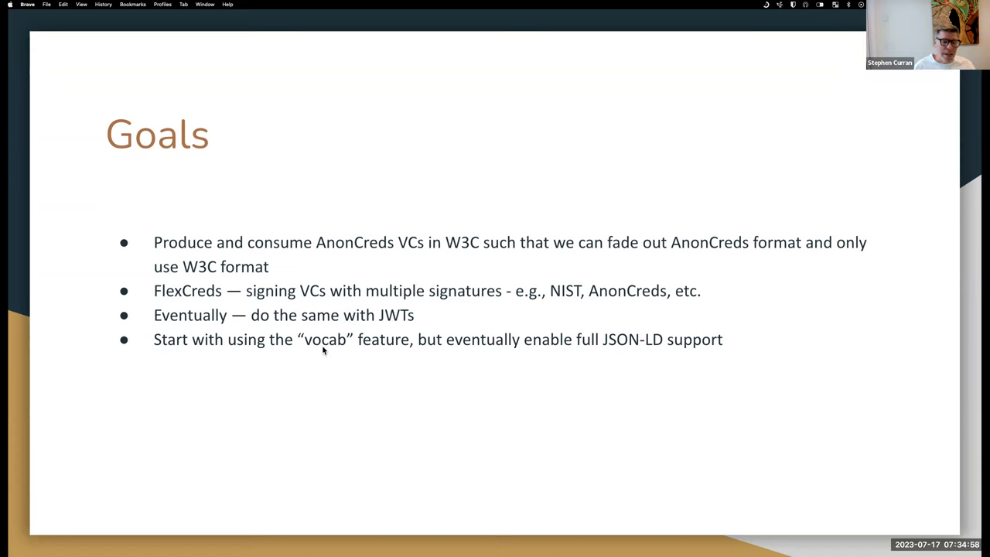
{"action": "mouse_move", "coordinate": [379, 325]}
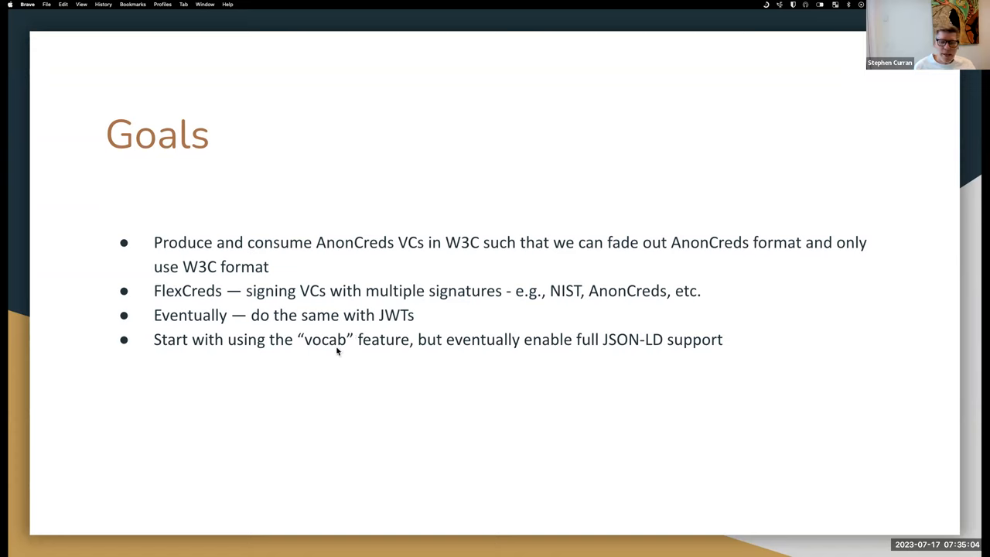
{"action": "mouse_move", "coordinate": [347, 349]}
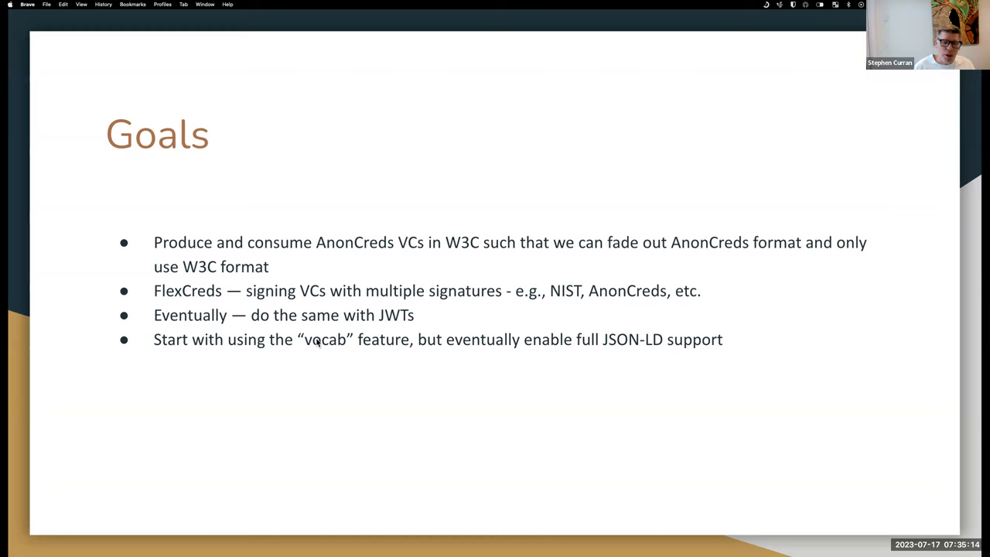
{"action": "mouse_move", "coordinate": [365, 347]}
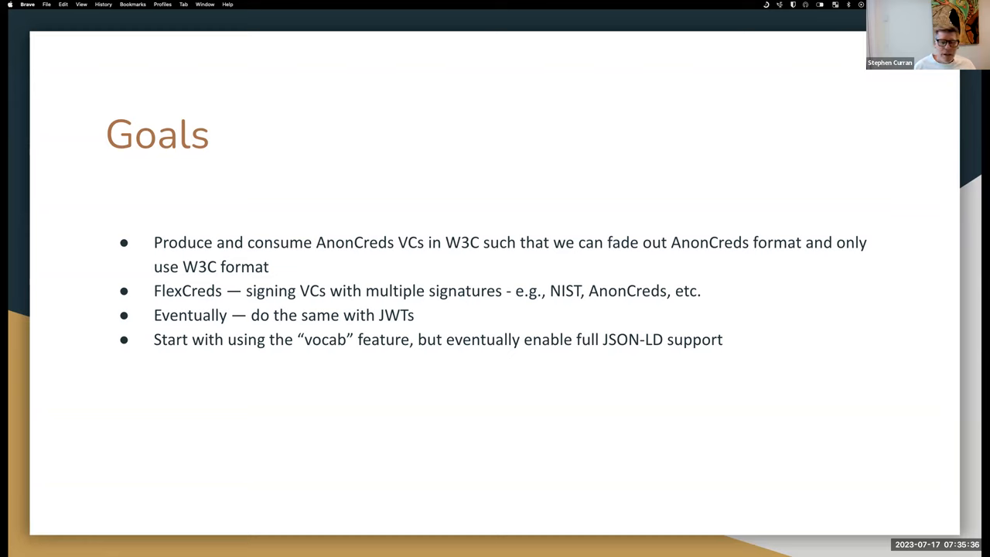
{"action": "mouse_move", "coordinate": [359, 359]}
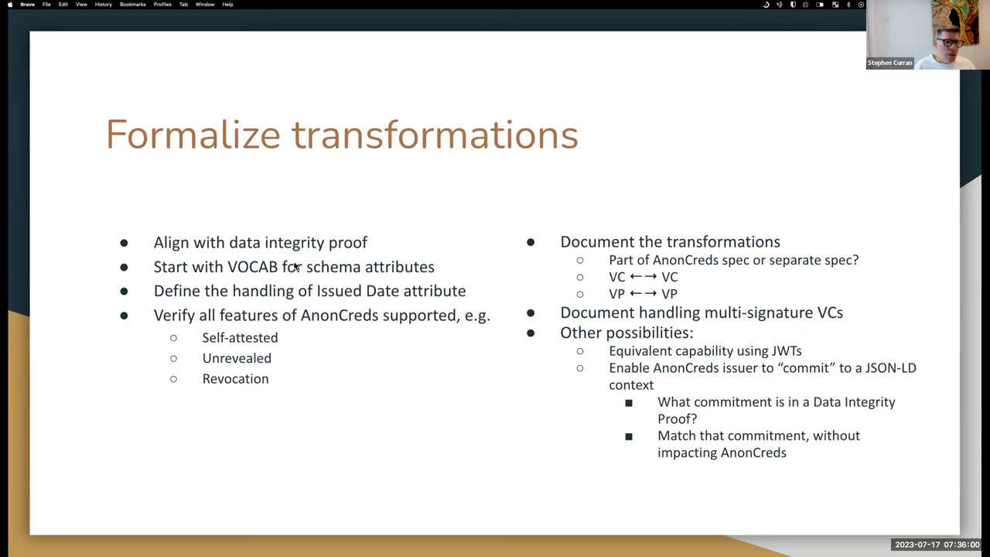
{"action": "mouse_move", "coordinate": [381, 248]}
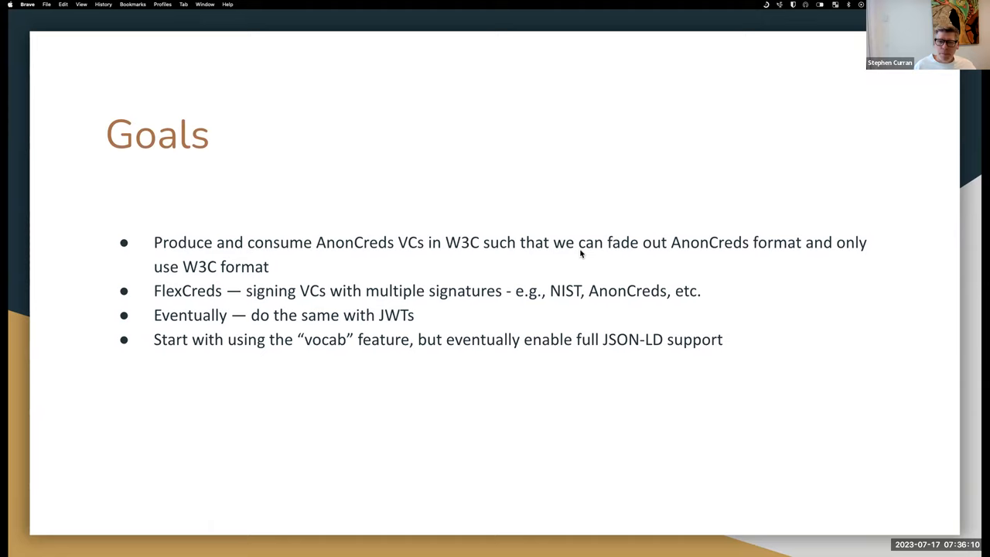
{"action": "mouse_move", "coordinate": [719, 257]}
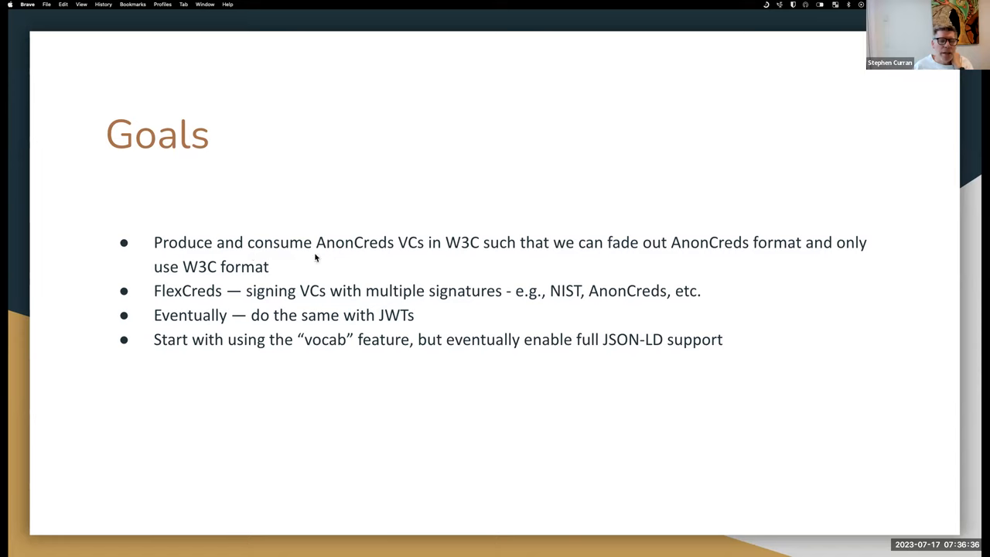
{"action": "mouse_move", "coordinate": [297, 251]}
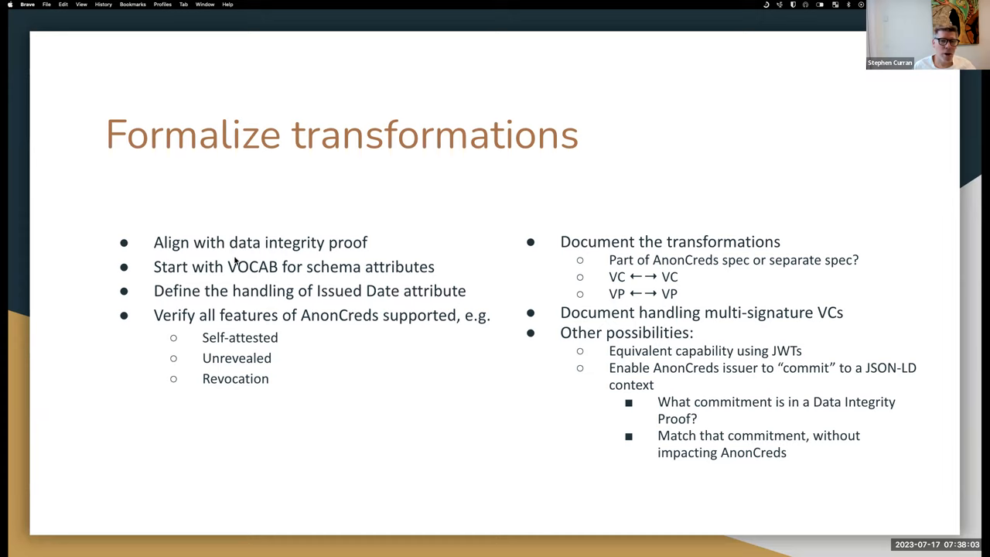
{"action": "mouse_move", "coordinate": [242, 214]}
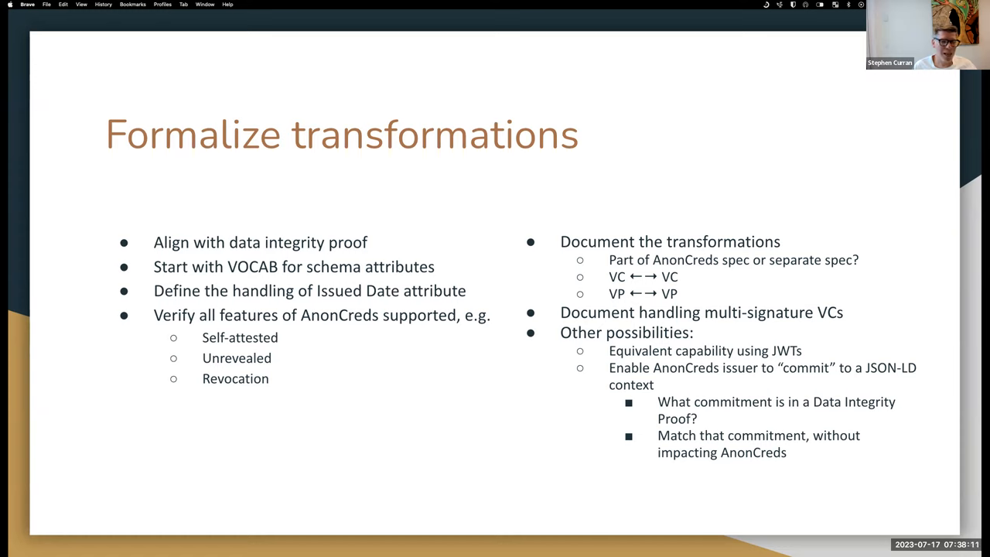
{"action": "mouse_move", "coordinate": [266, 198]}
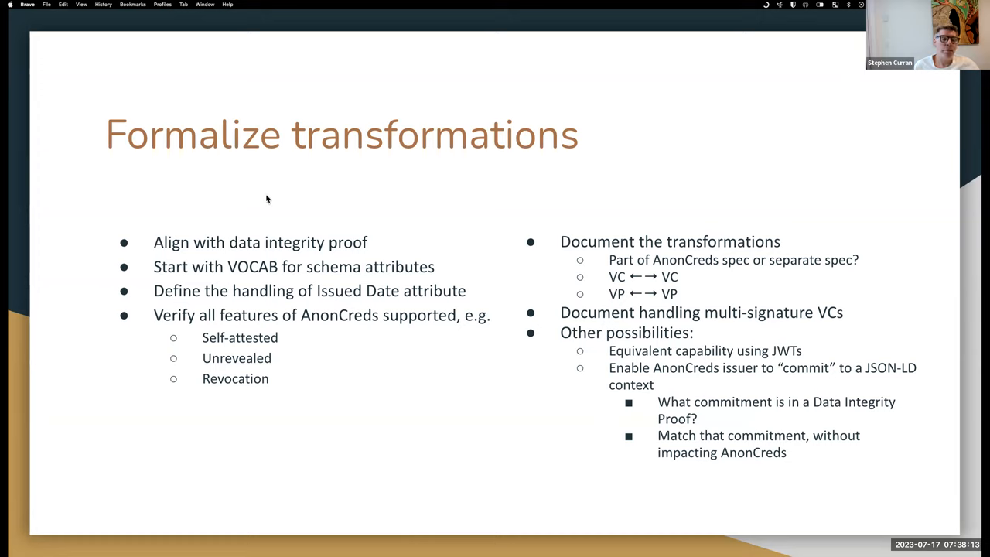
{"action": "mouse_move", "coordinate": [269, 229]}
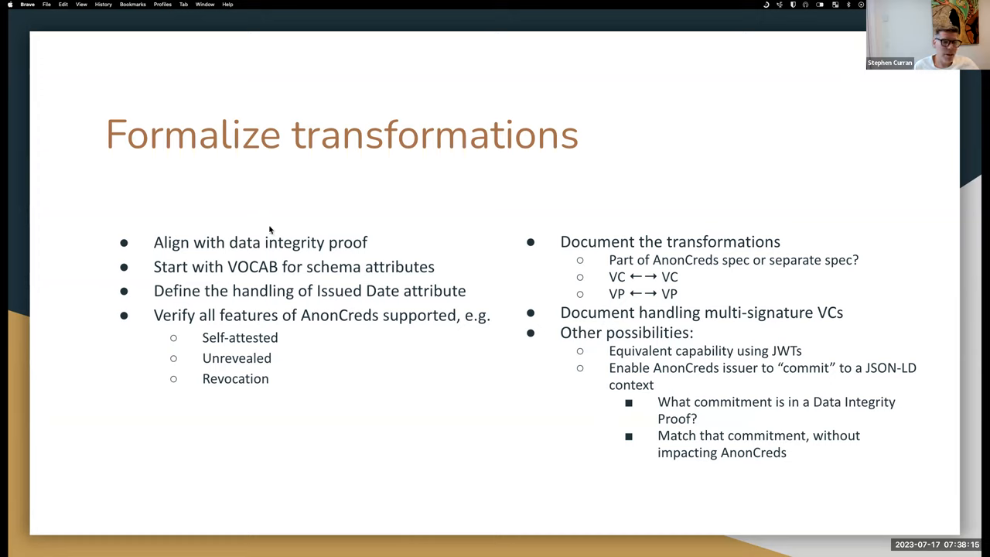
{"action": "mouse_move", "coordinate": [348, 263]}
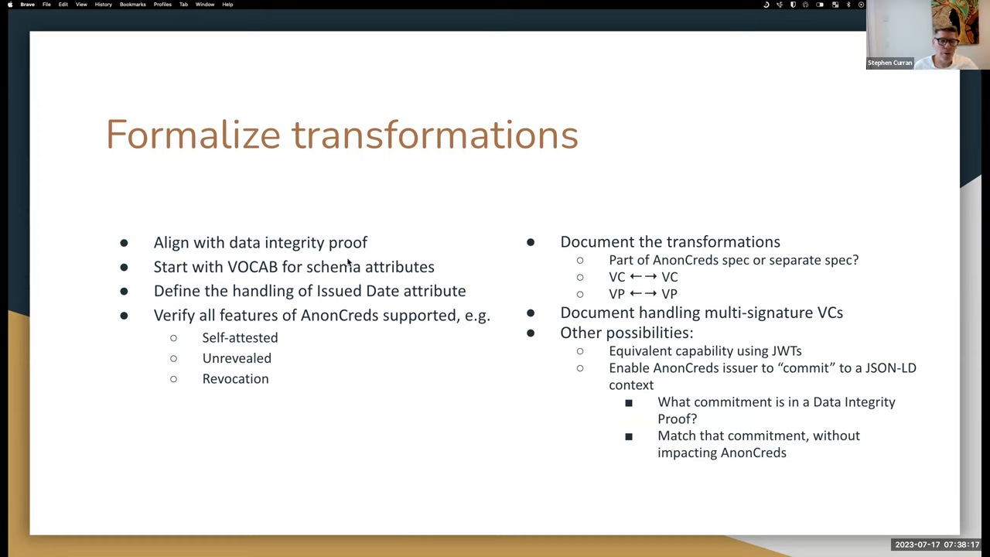
{"action": "mouse_move", "coordinate": [322, 249]}
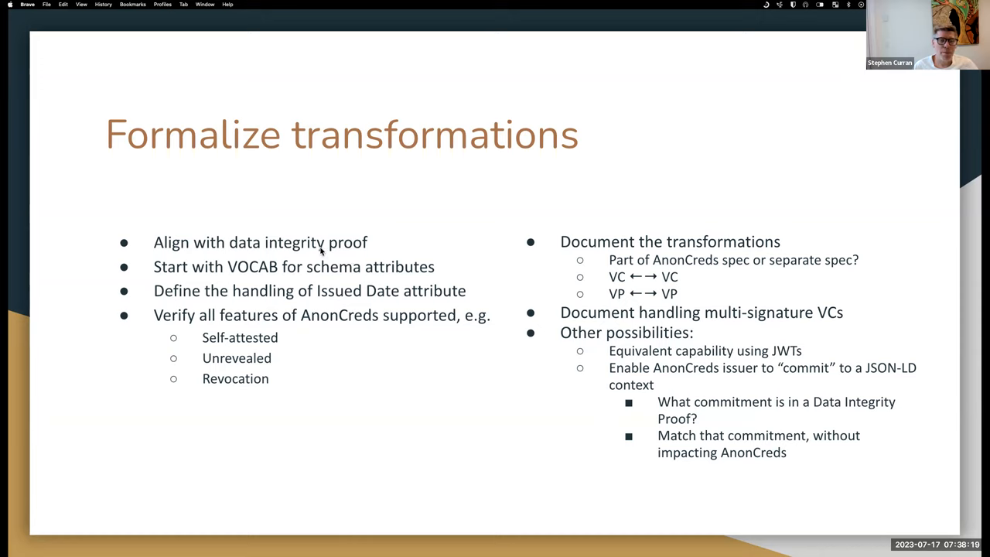
{"action": "mouse_move", "coordinate": [305, 249]}
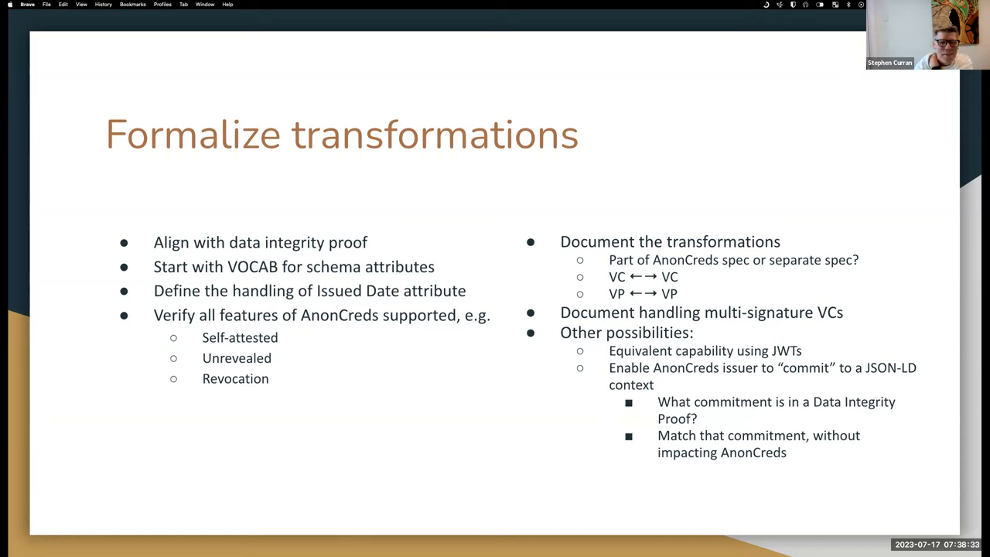
{"action": "mouse_move", "coordinate": [321, 245]}
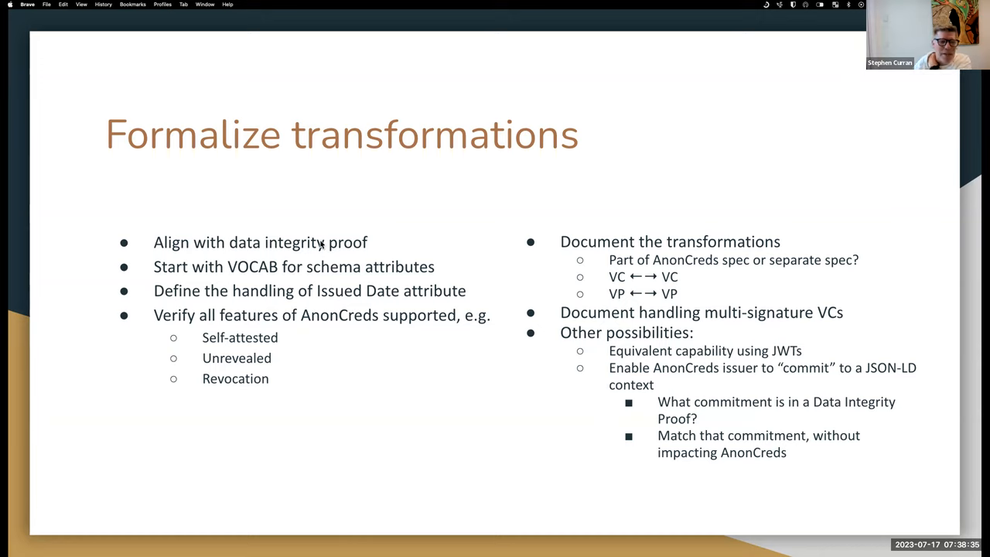
{"action": "mouse_move", "coordinate": [325, 254]}
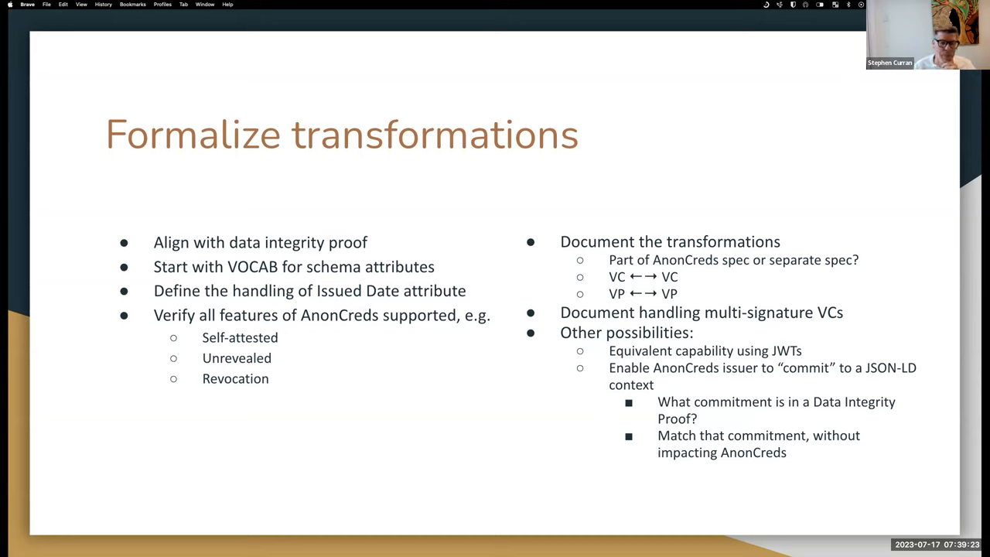
{"action": "mouse_move", "coordinate": [334, 269]}
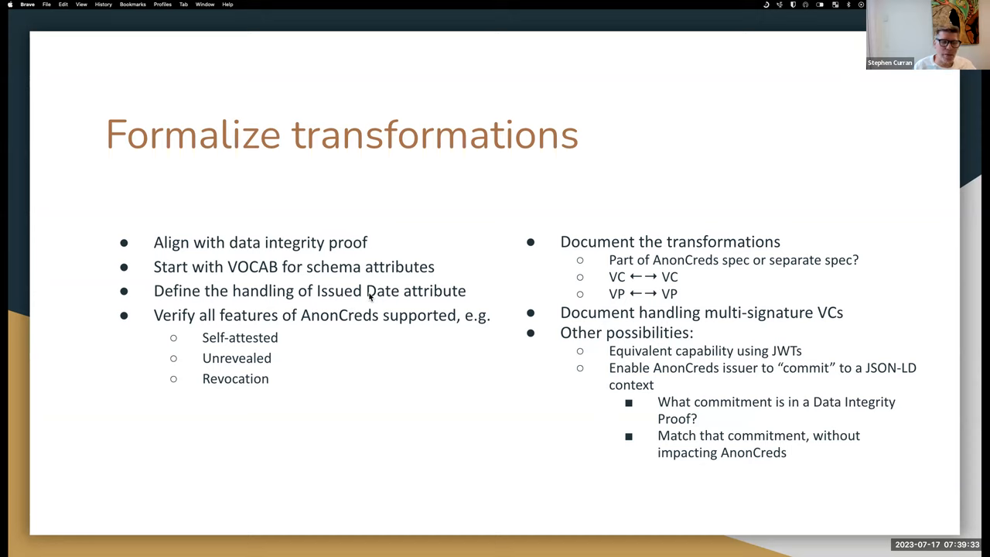
{"action": "mouse_move", "coordinate": [261, 331]}
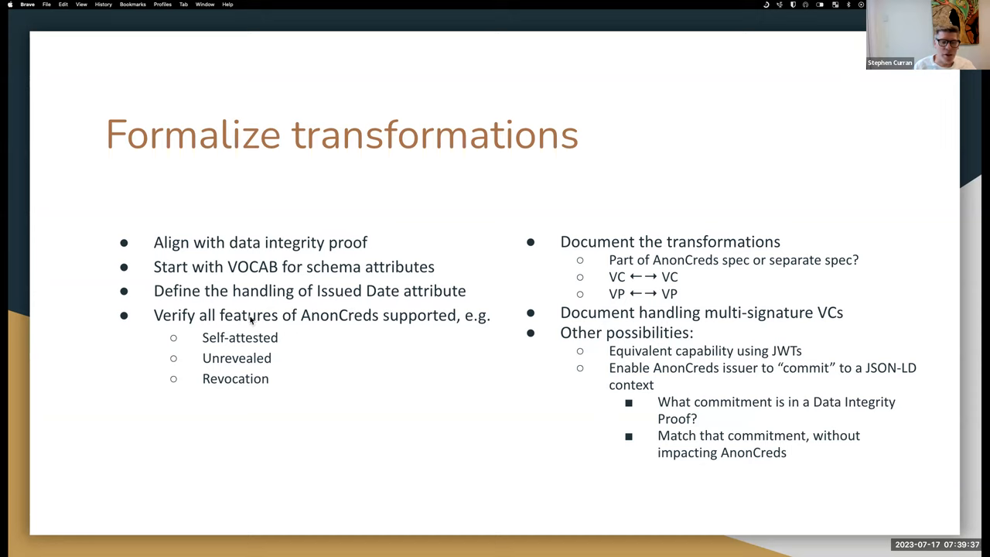
{"action": "mouse_move", "coordinate": [350, 295]}
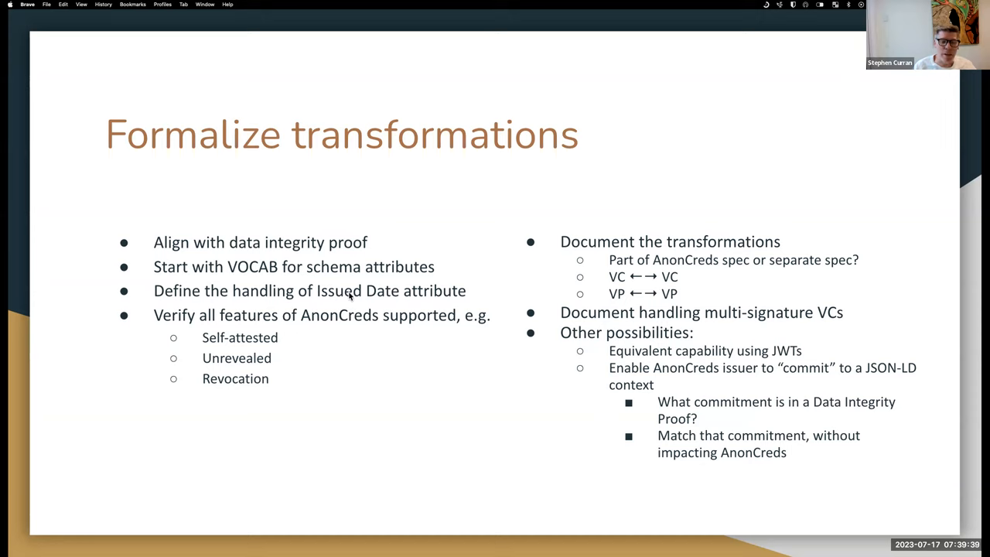
{"action": "mouse_move", "coordinate": [337, 297]}
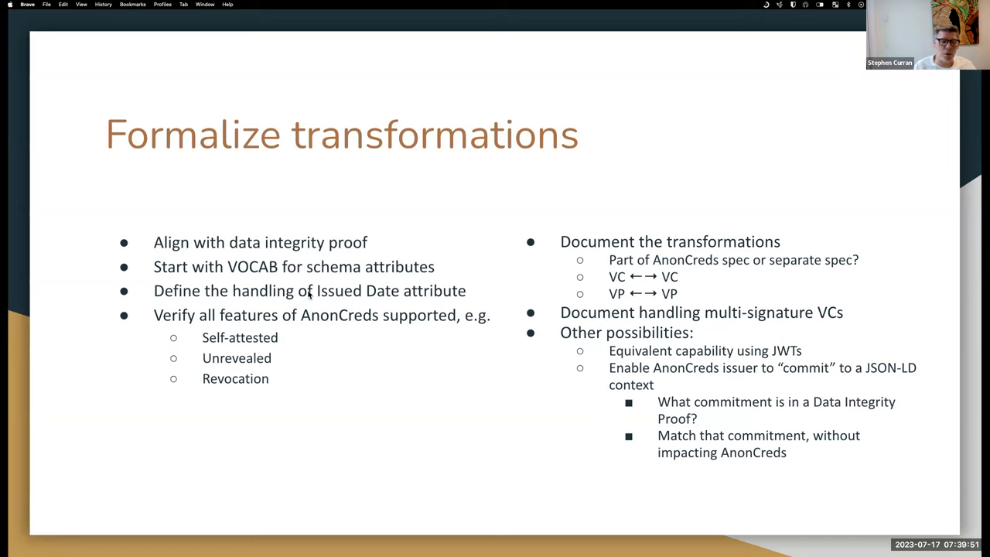
{"action": "mouse_move", "coordinate": [297, 297]}
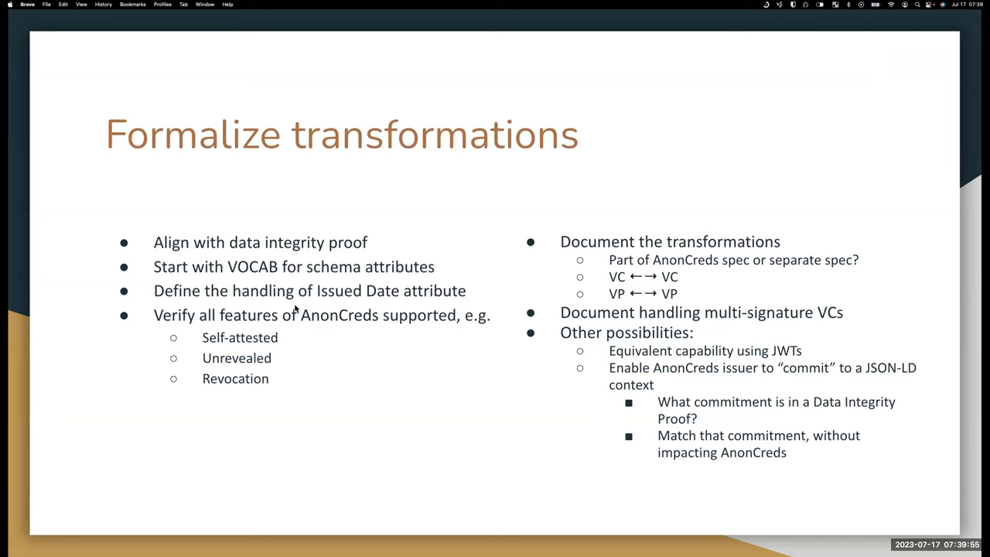
{"action": "mouse_move", "coordinate": [324, 300]}
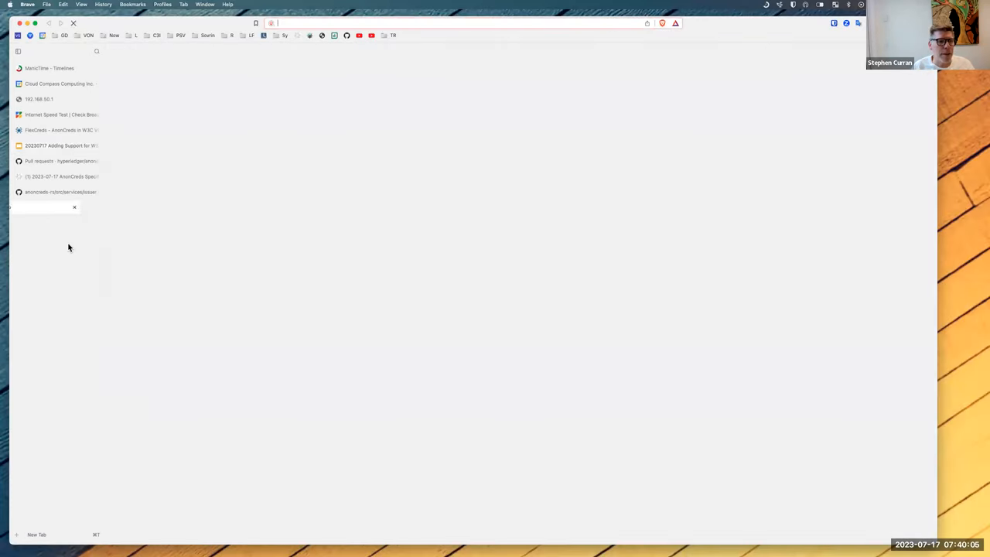
Navigate to the anoncreds-w3c-mapping repository's W3COutput folder on GitHub.
{"action": "type", "text": "and"}
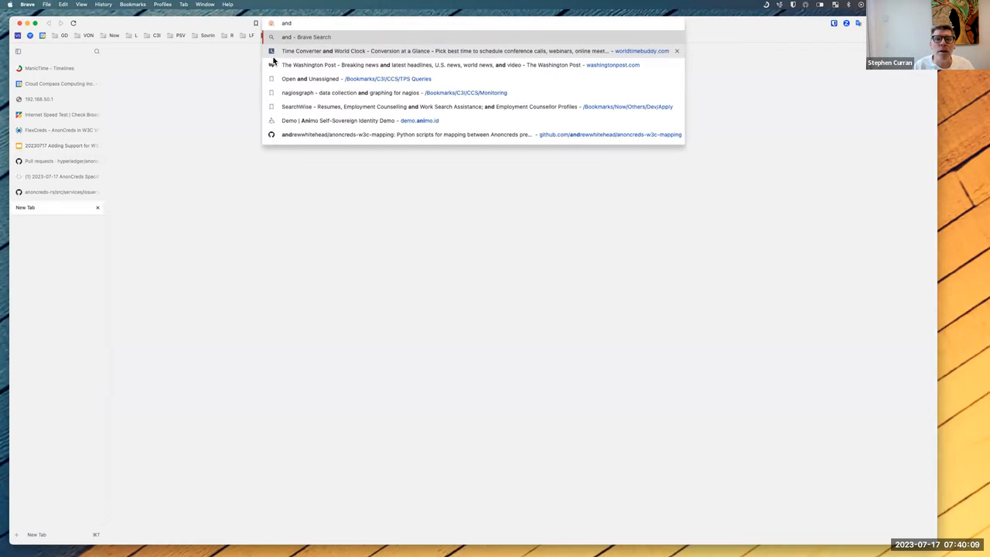
{"action": "key", "text": "Escape"}
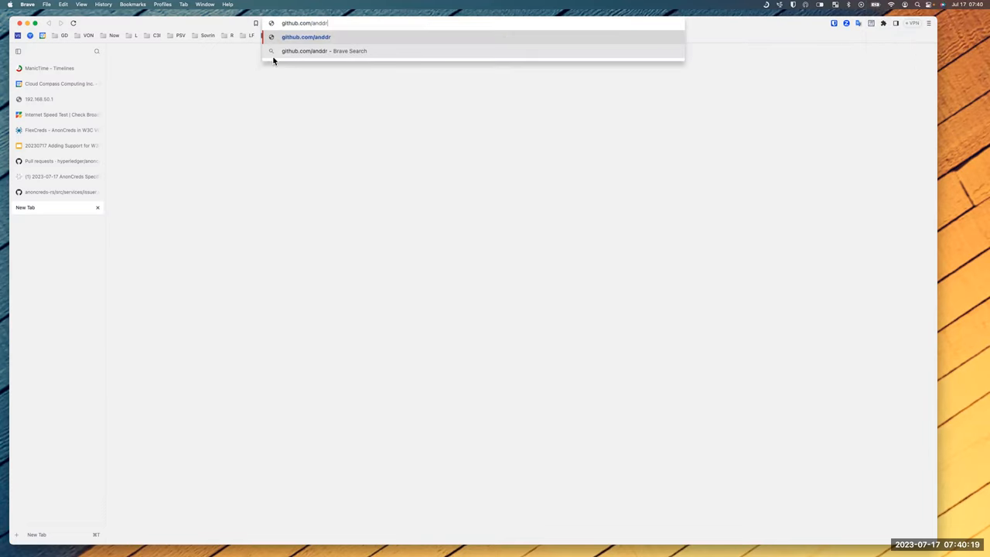
{"action": "type", "text": "ewwhitehead/anoncreds-w3c-mapping"}
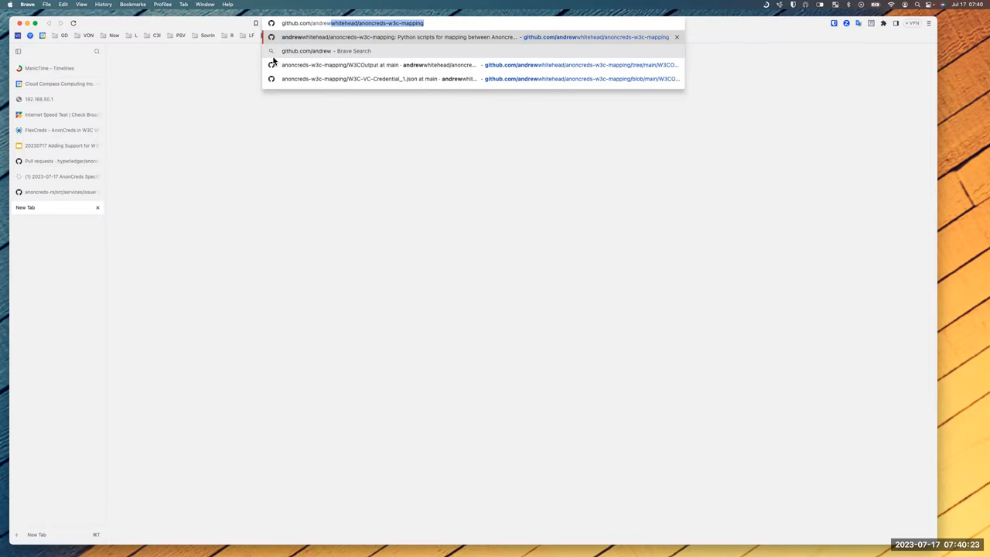
{"action": "left_click", "coordinate": [340, 65]}
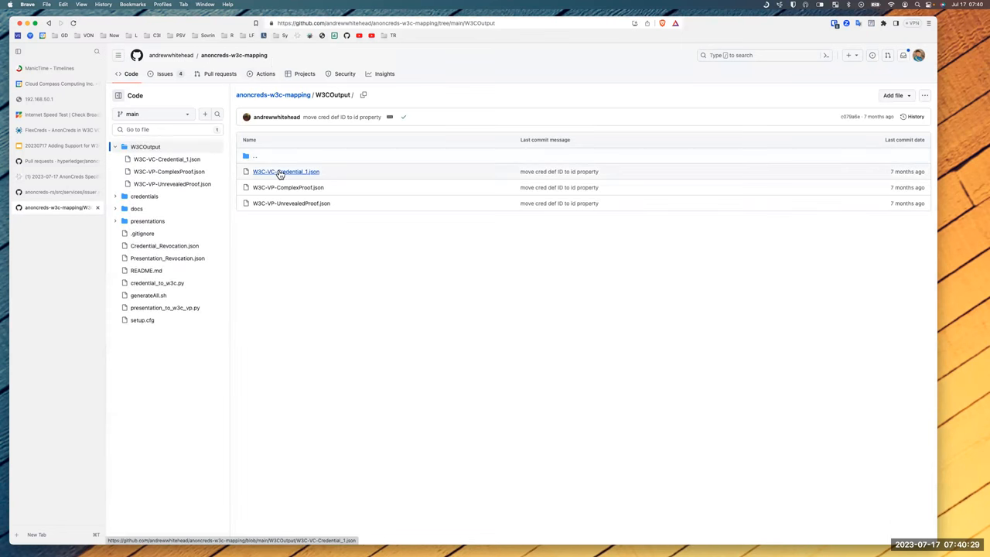
View W3C-VC-Credential_1.json, compare with the original Credential_1.json, and highlight issuanceDate.
{"action": "left_click", "coordinate": [284, 170]}
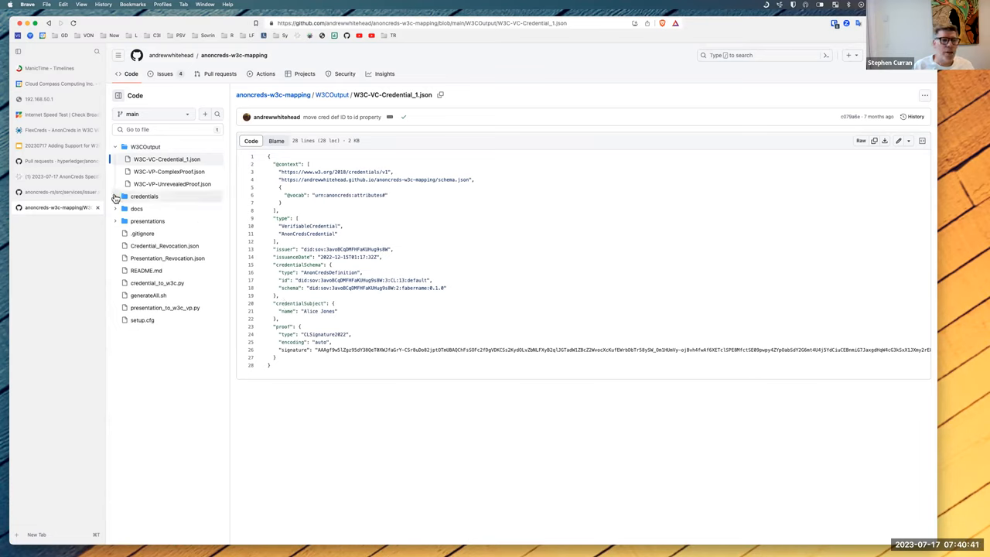
{"action": "left_click", "coordinate": [155, 207]}
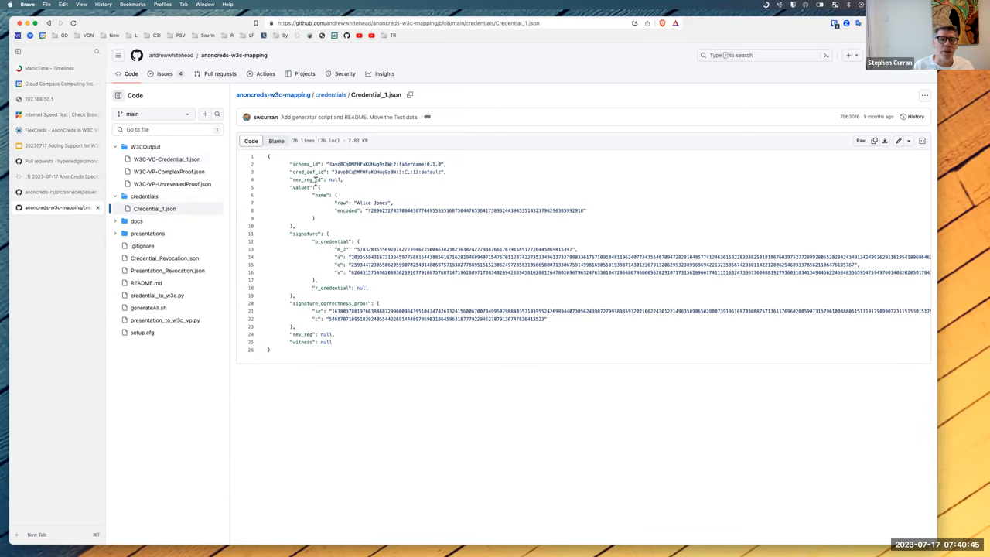
{"action": "mouse_move", "coordinate": [364, 203]}
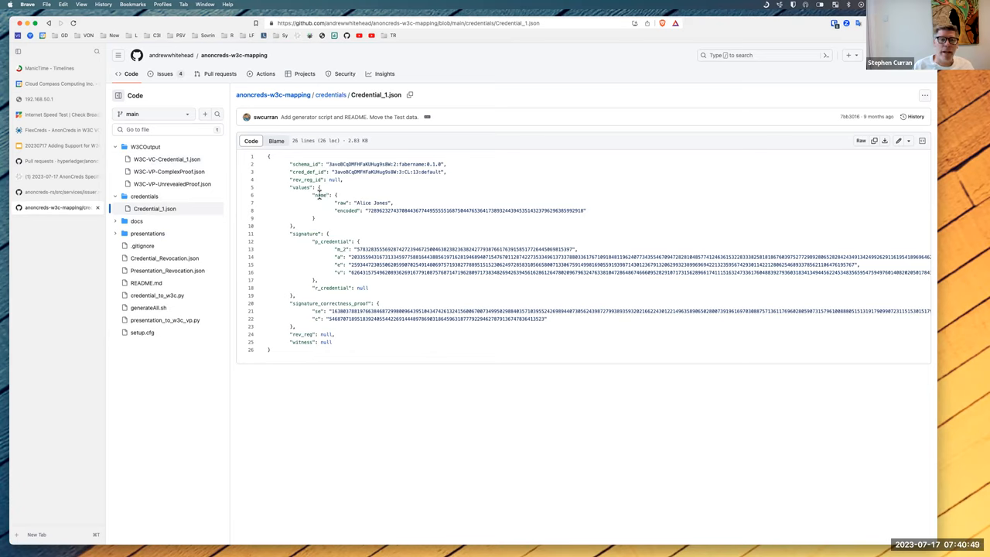
{"action": "mouse_move", "coordinate": [379, 204]}
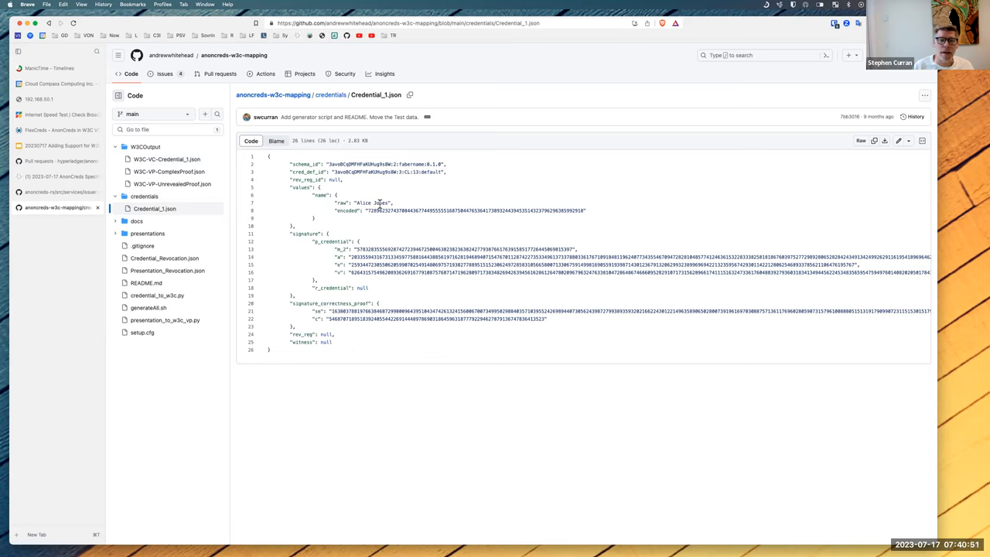
{"action": "mouse_move", "coordinate": [364, 229]}
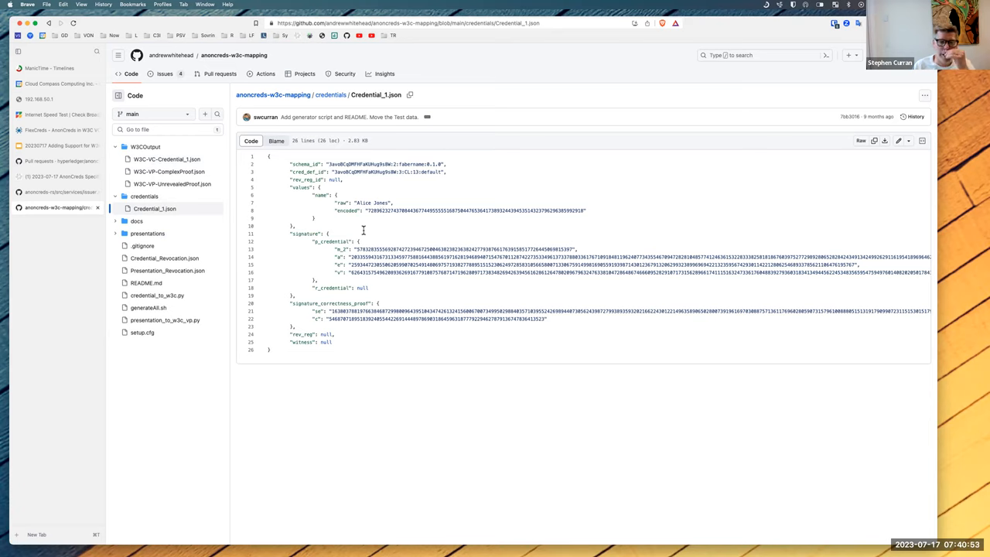
{"action": "mouse_move", "coordinate": [296, 190]}
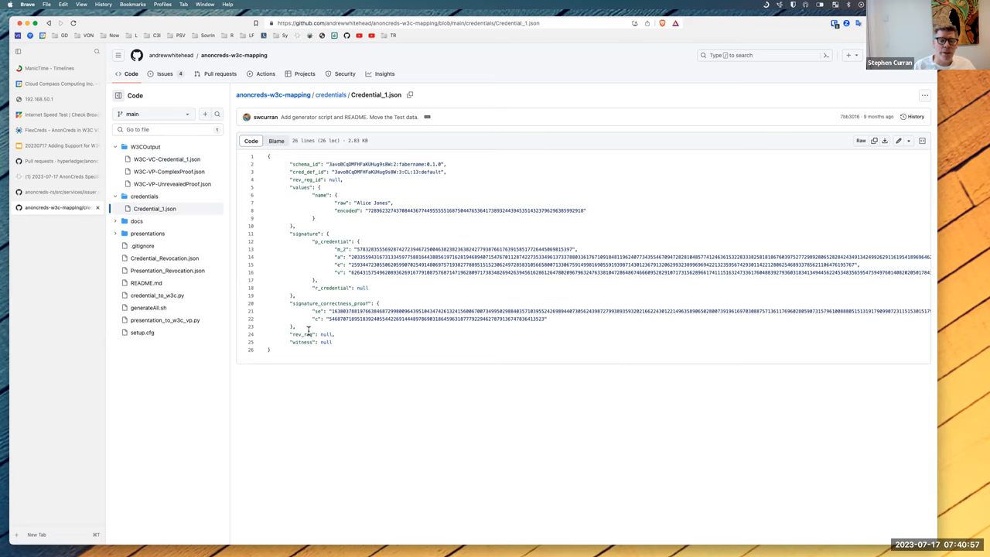
{"action": "mouse_move", "coordinate": [261, 275]}
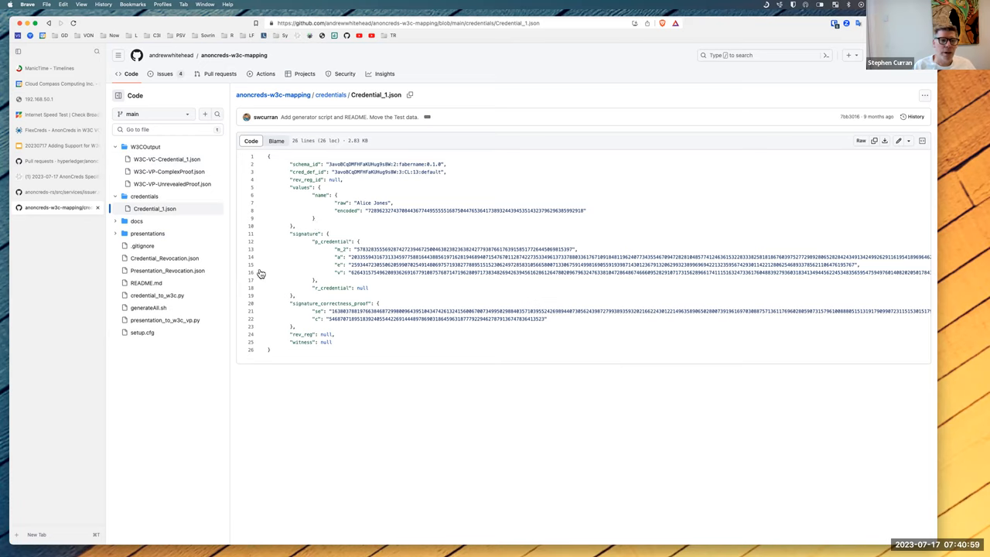
{"action": "left_click", "coordinate": [167, 159]}
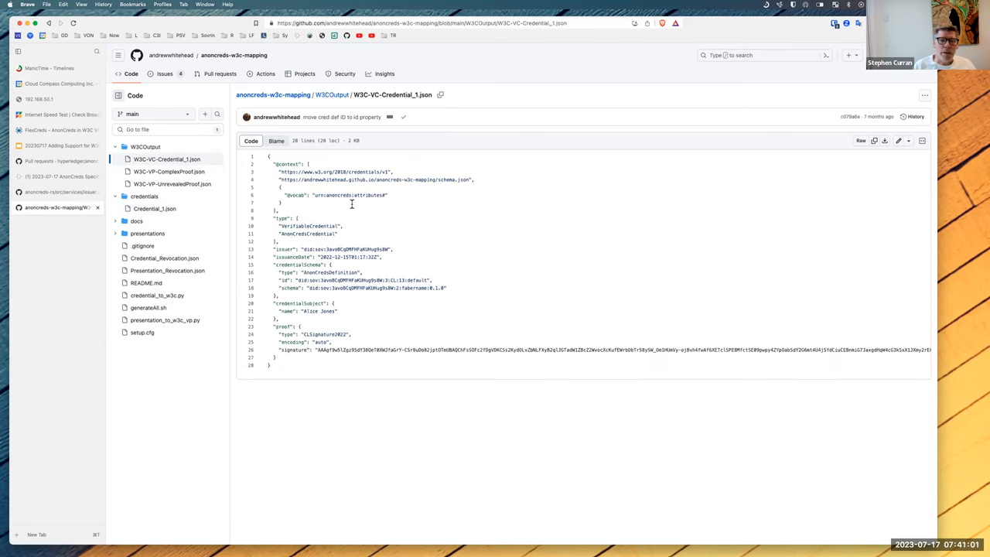
{"action": "mouse_move", "coordinate": [294, 252]}
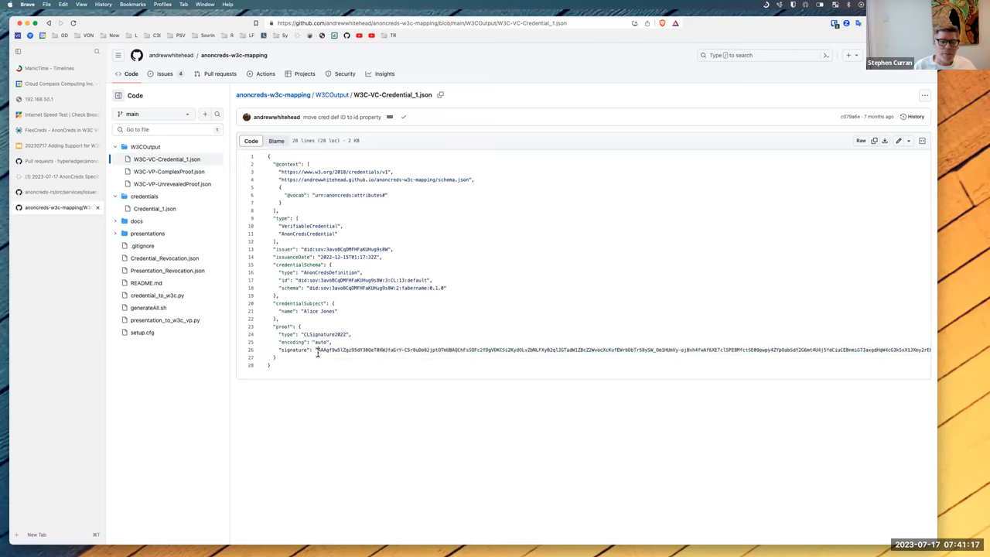
{"action": "left_click_drag", "start_coordinate": [279, 273], "coordinate": [445, 288]}
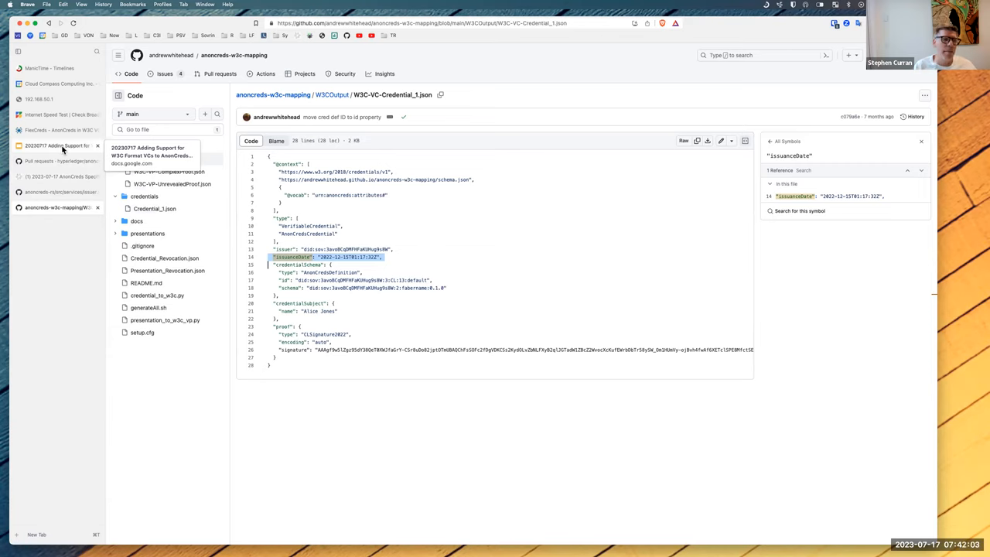
Return to the Formalize transformations slide and mark 'Issued' in the Issued Date bullet.
{"action": "left_click", "coordinate": [59, 145]}
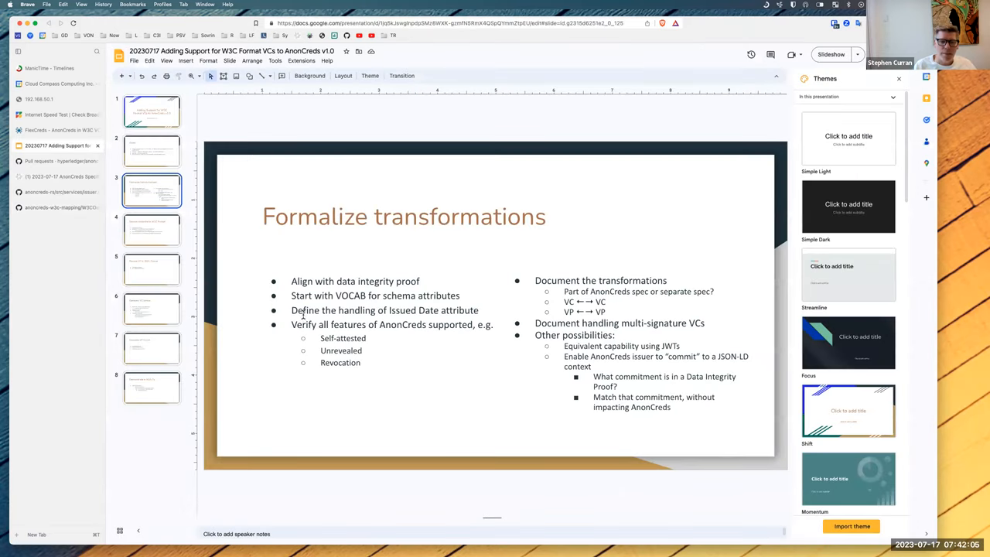
{"action": "triple_click", "coordinate": [383, 309]}
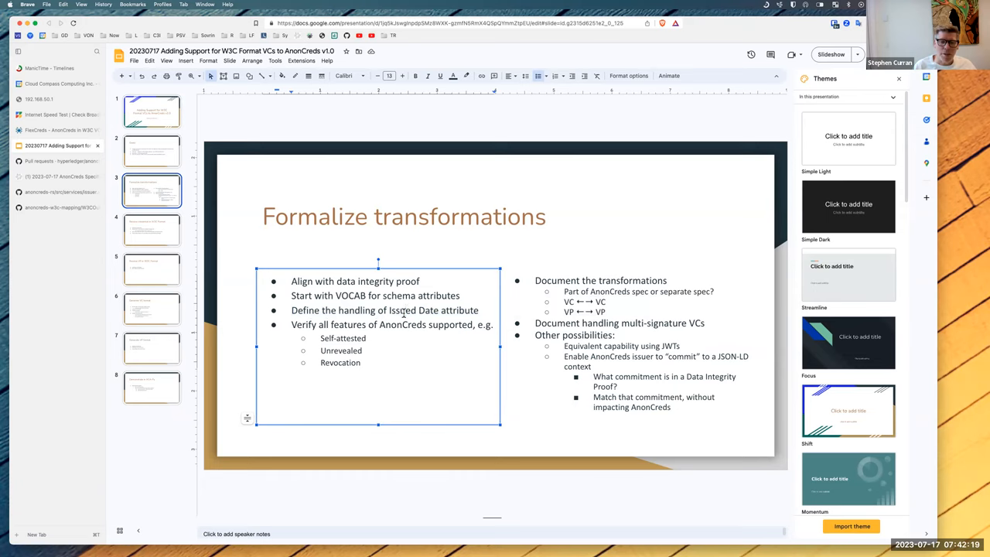
{"action": "double_click", "coordinate": [402, 309]}
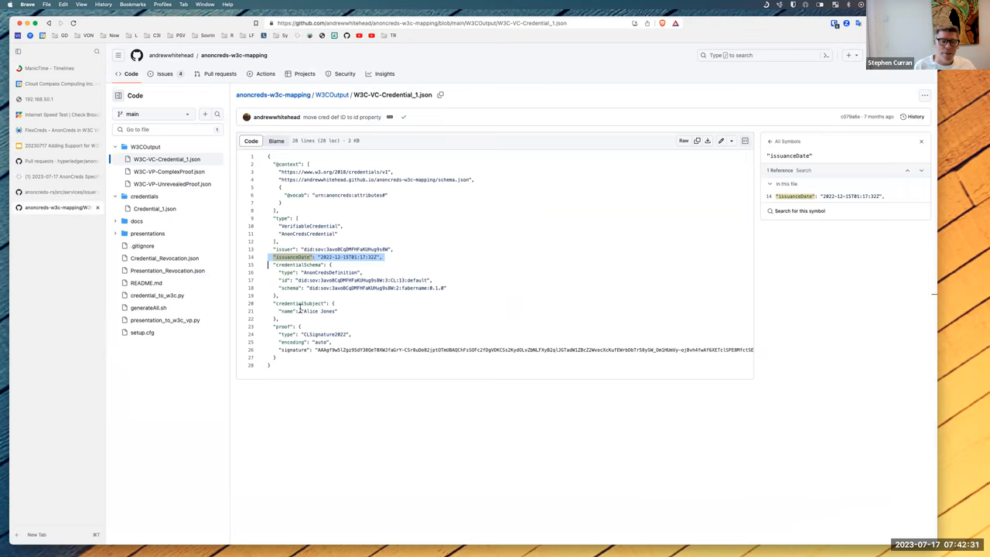
{"action": "mouse_move", "coordinate": [344, 310]}
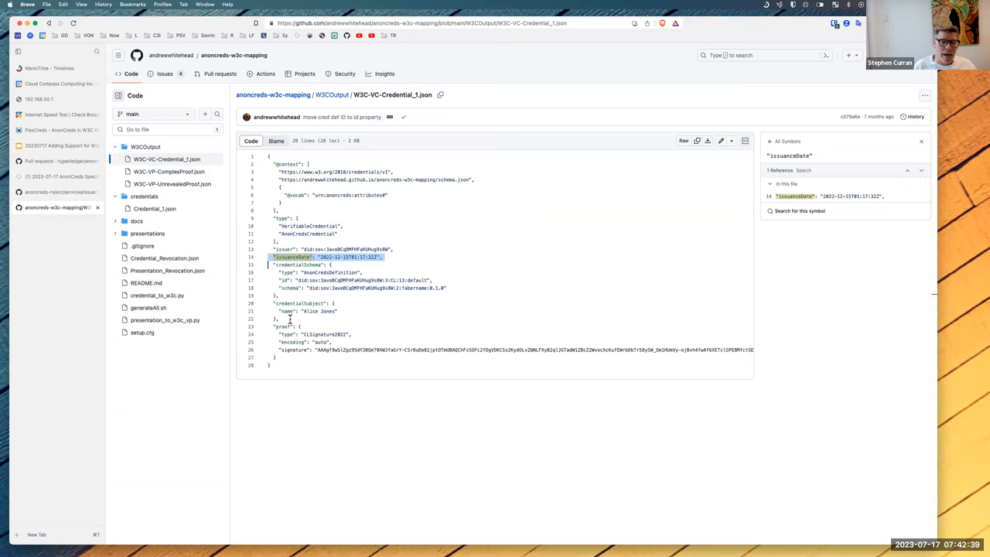
{"action": "mouse_move", "coordinate": [87, 215]}
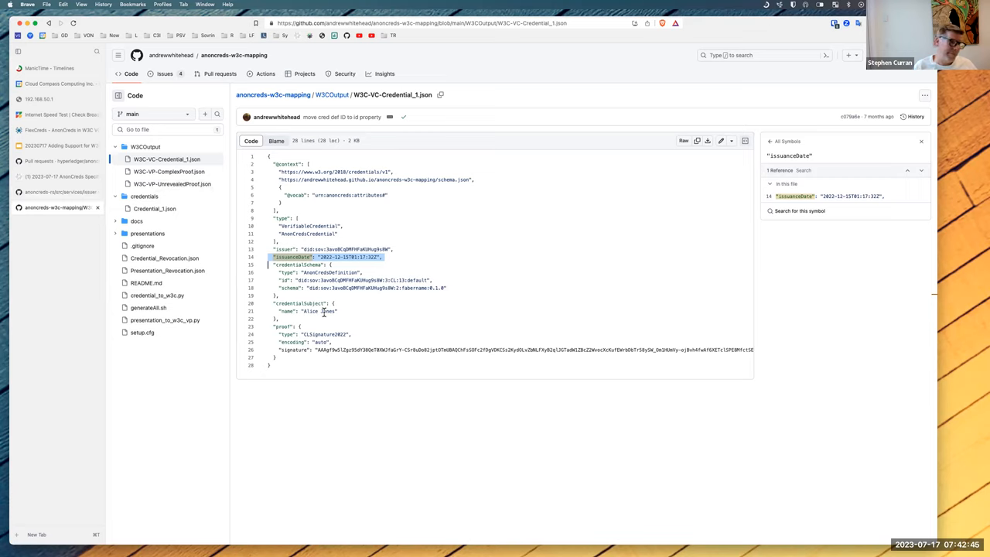
{"action": "mouse_move", "coordinate": [305, 305]}
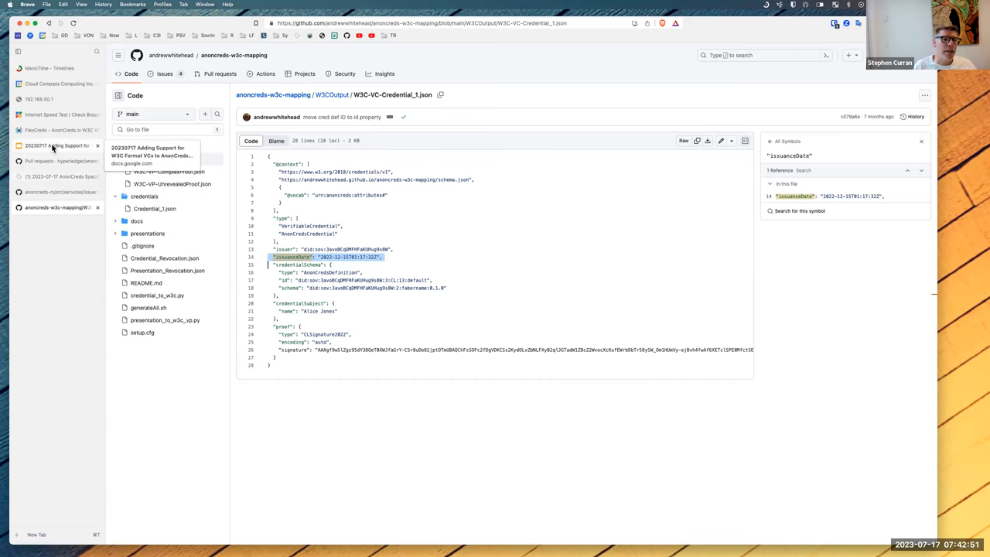
Switch from the credential JSON back to the W3C-format plan deck.
{"action": "left_click", "coordinate": [58, 145]}
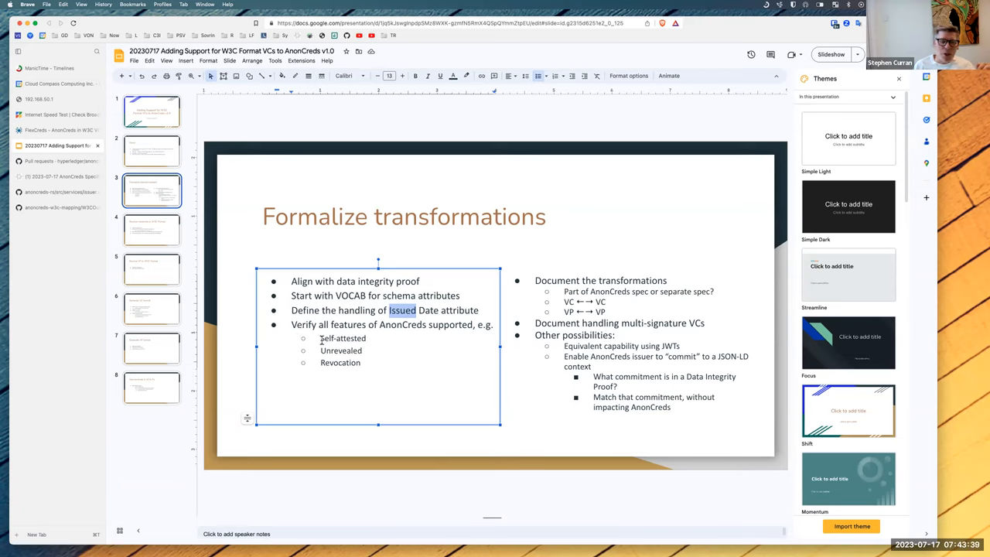
Highlight the Self-attested and Unrevealed bullets and bring up their context menu.
{"action": "left_click_drag", "start_coordinate": [321, 337], "coordinate": [362, 362]}
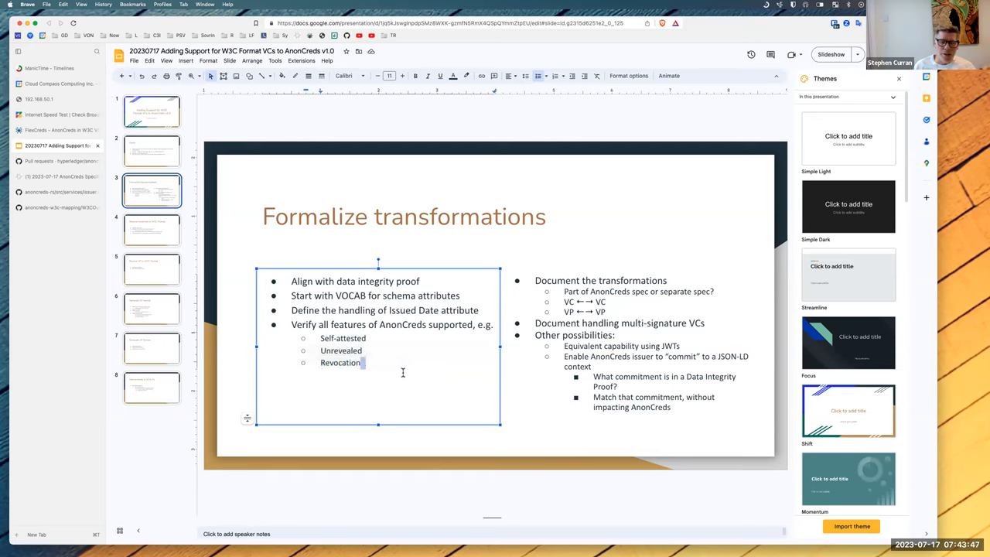
{"action": "left_click_drag", "start_coordinate": [321, 338], "coordinate": [362, 356]}
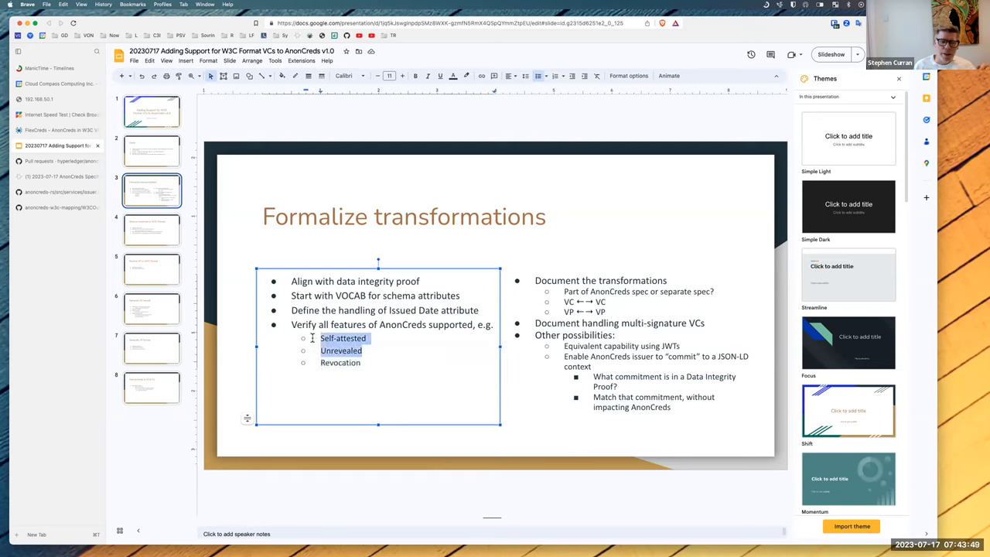
{"action": "right_click", "coordinate": [343, 337]}
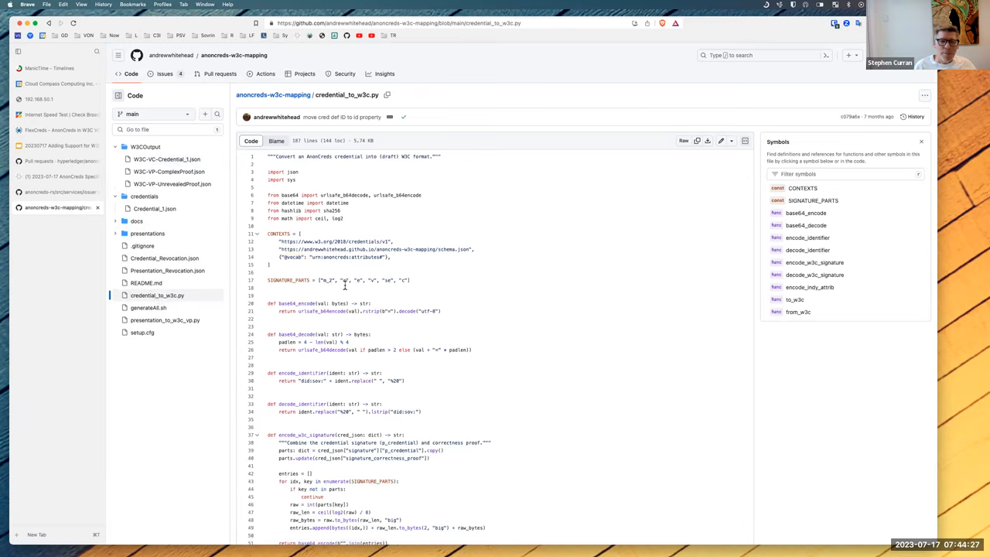
Scroll credential_to_w3c.py down to the to_w3c and from_w3c conversion functions.
{"action": "scroll", "scroll_direction": "down", "scroll_amount": 3}
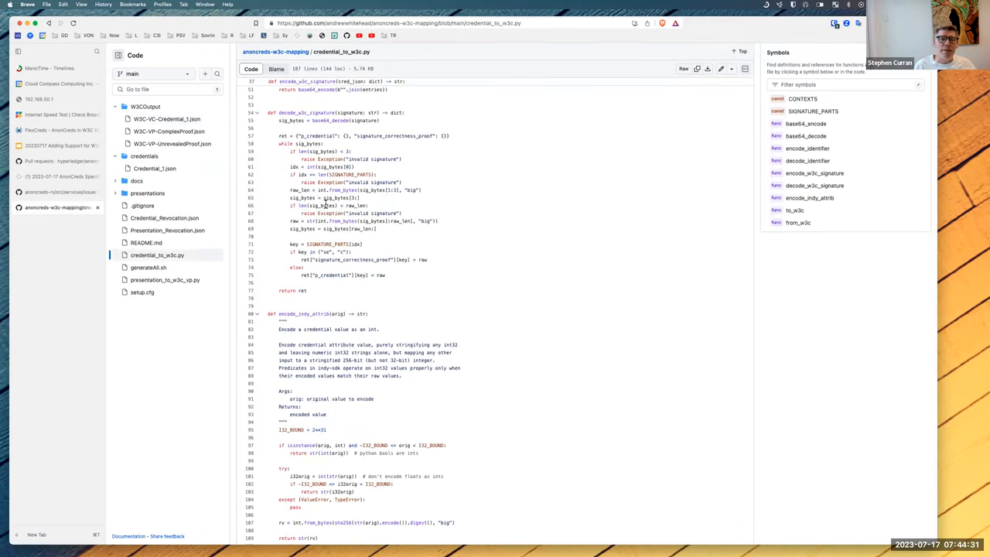
{"action": "scroll", "scroll_direction": "down", "scroll_amount": 3}
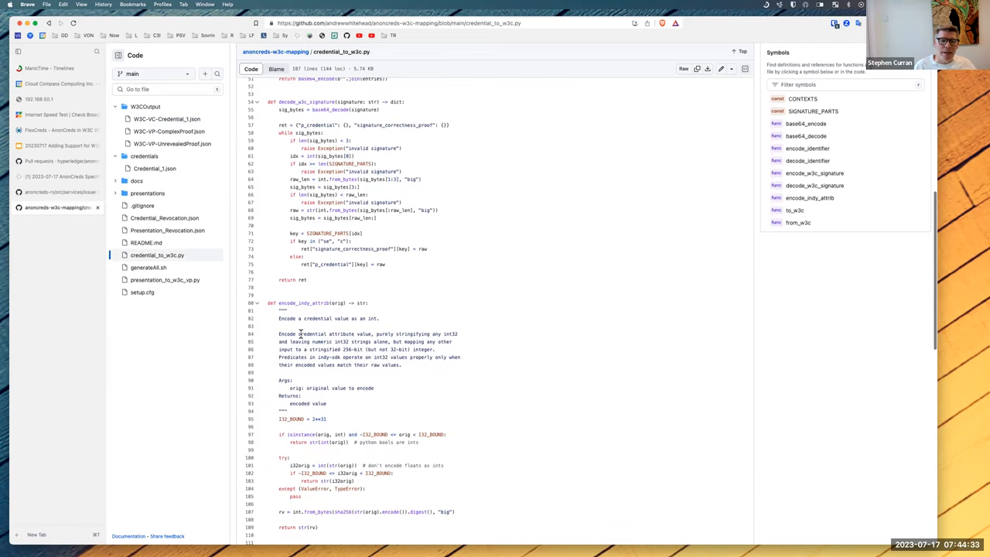
{"action": "scroll", "scroll_direction": "down", "scroll_amount": 3}
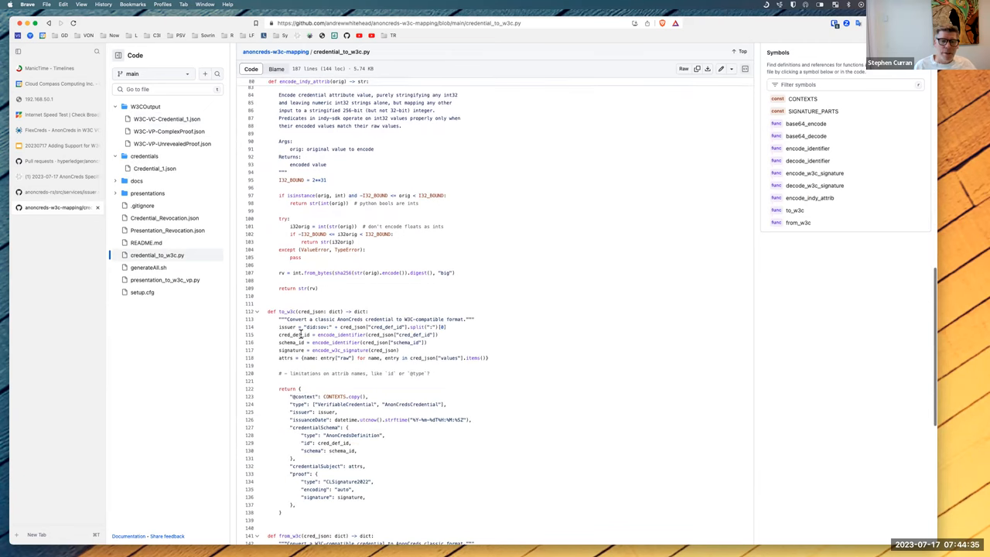
{"action": "scroll", "scroll_direction": "down", "scroll_amount": 3}
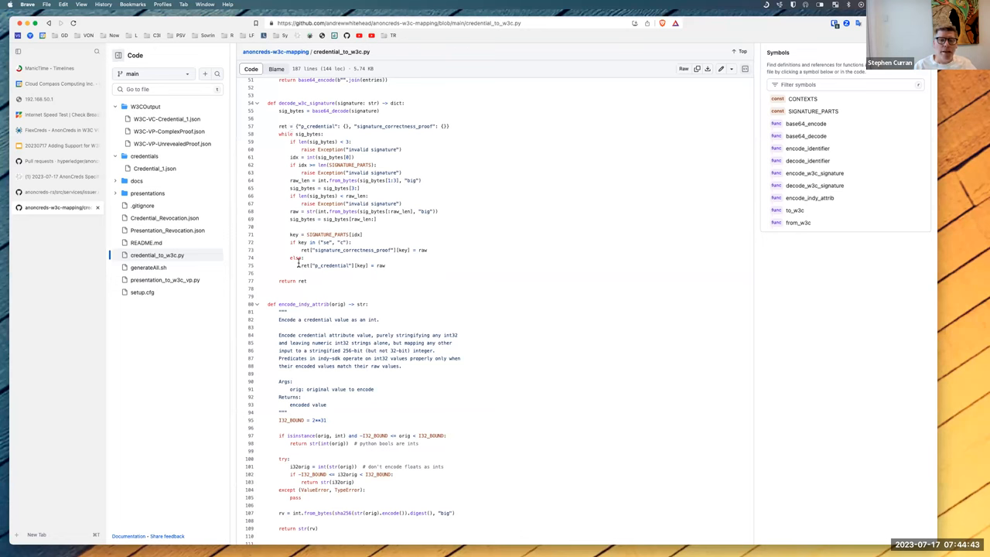
{"action": "scroll", "scroll_direction": "down", "scroll_amount": 3}
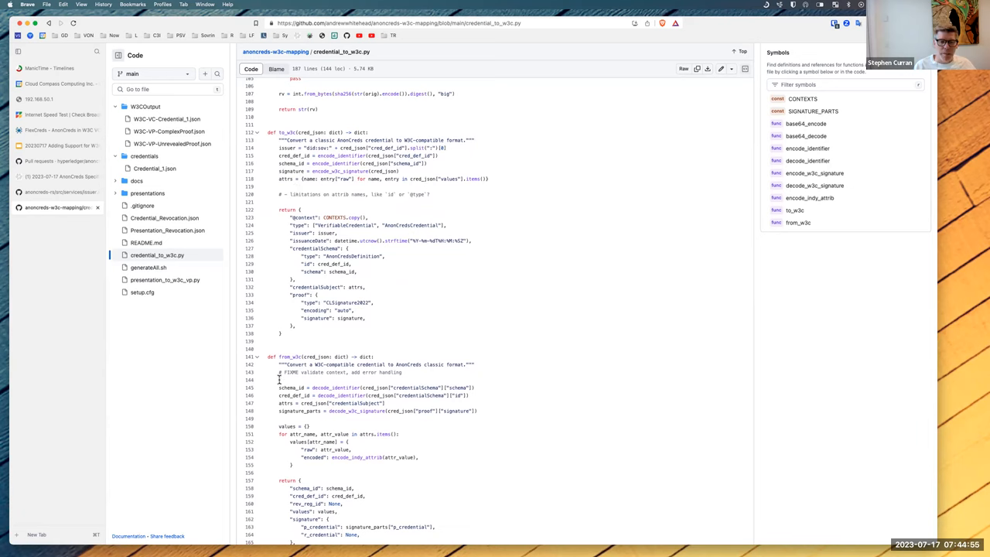
{"action": "scroll", "scroll_direction": "down", "scroll_amount": 3}
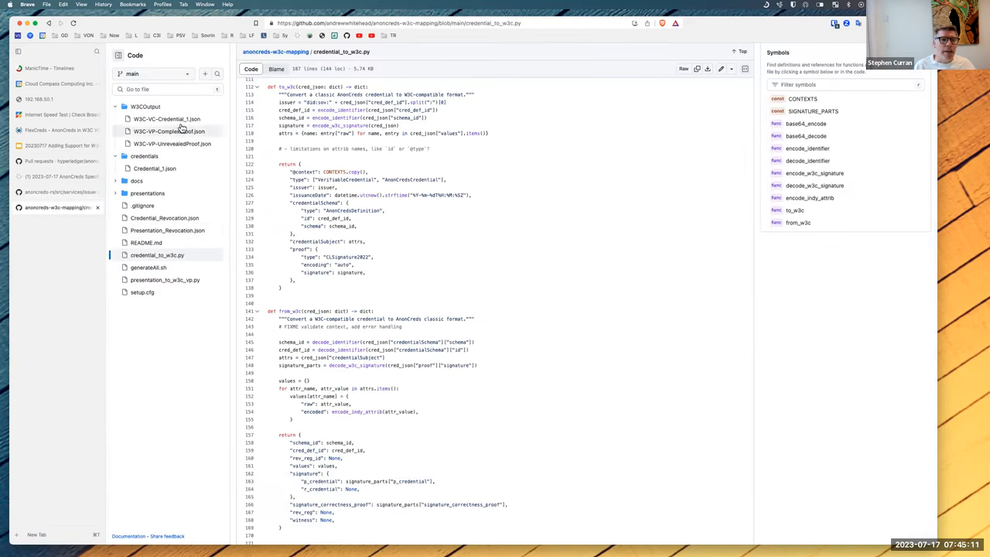
Show the sample output W3C-VC-Credential_1.json from the W3COutput folder.
{"action": "left_click", "coordinate": [167, 117]}
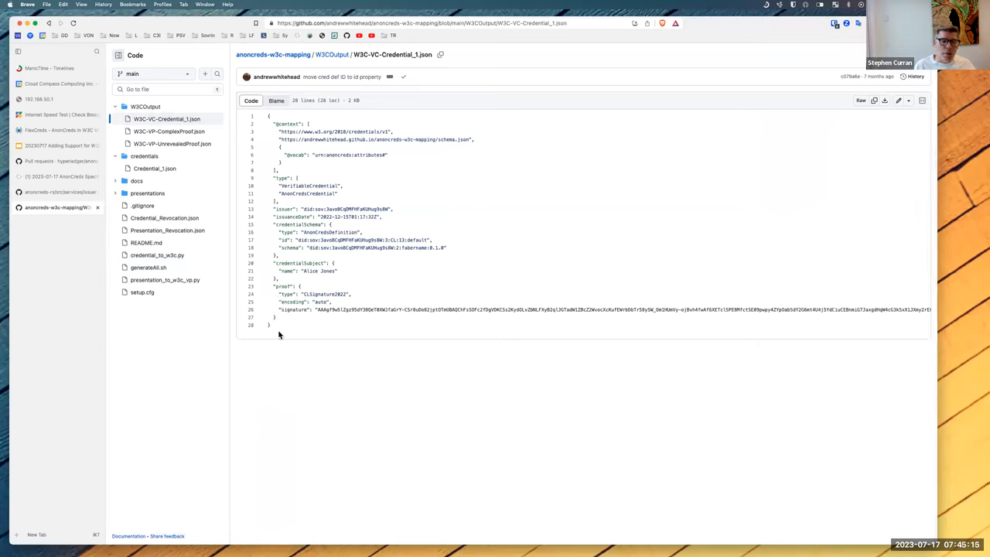
{"action": "mouse_move", "coordinate": [278, 319]}
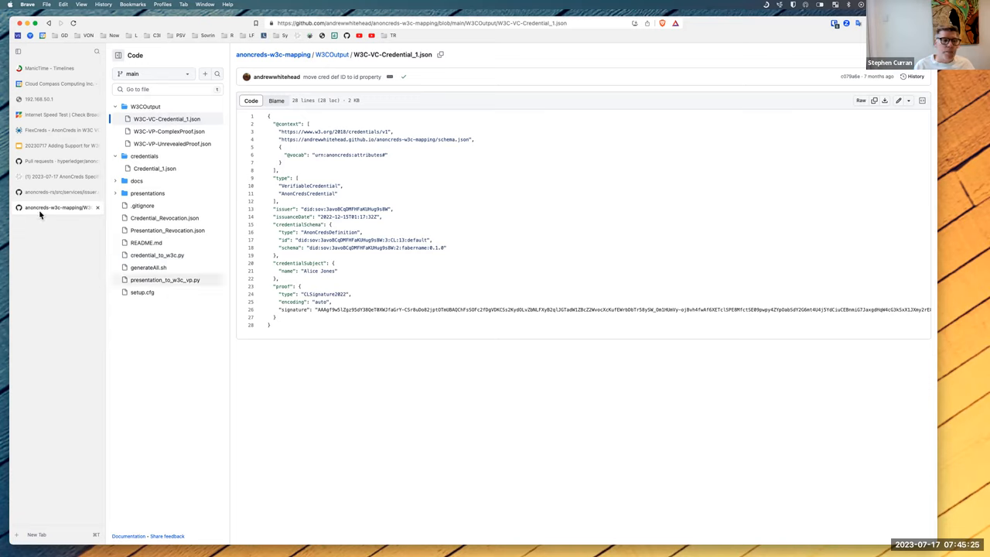
{"action": "mouse_move", "coordinate": [44, 176]}
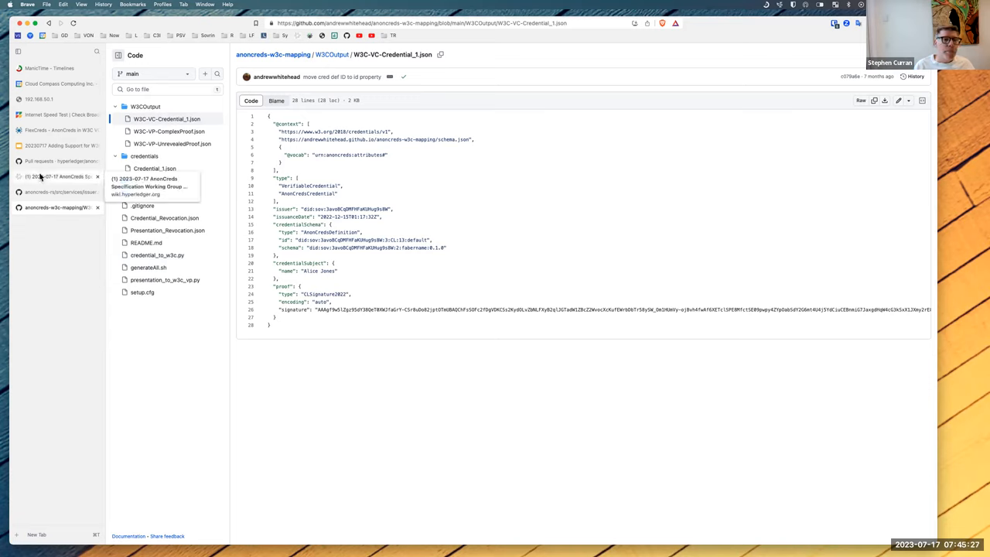
Switch back to the W3C-format plan deck on the Formalize transformations slide.
{"action": "left_click", "coordinate": [59, 145]}
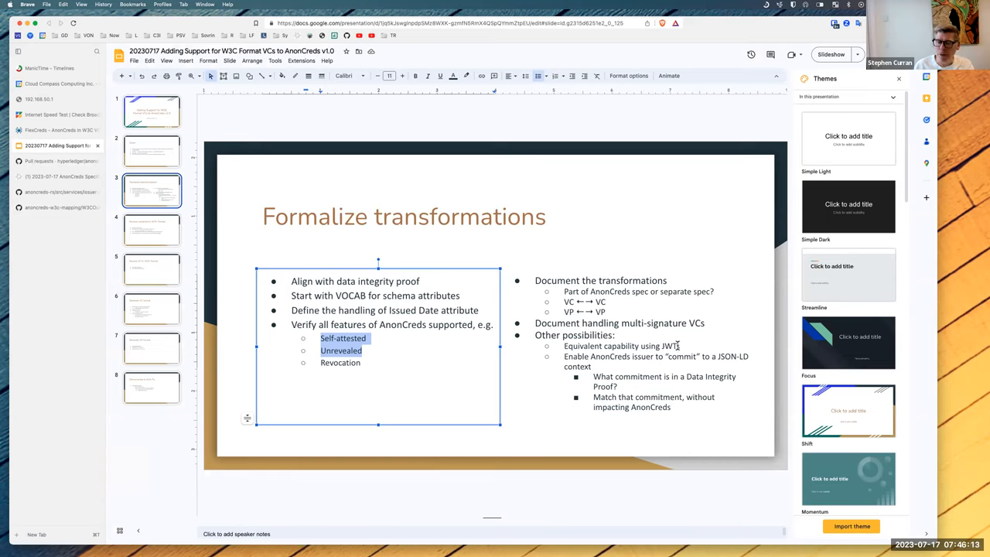
{"action": "mouse_move", "coordinate": [671, 354]}
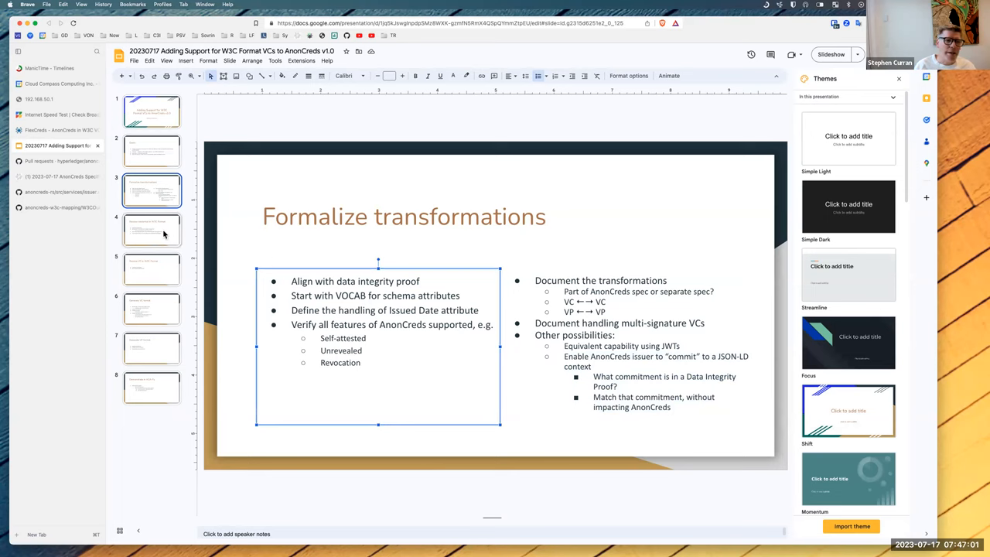
Move to the Receive credential in W3C Format slide, briefly revisiting Formalize transformations.
{"action": "left_click", "coordinate": [152, 229]}
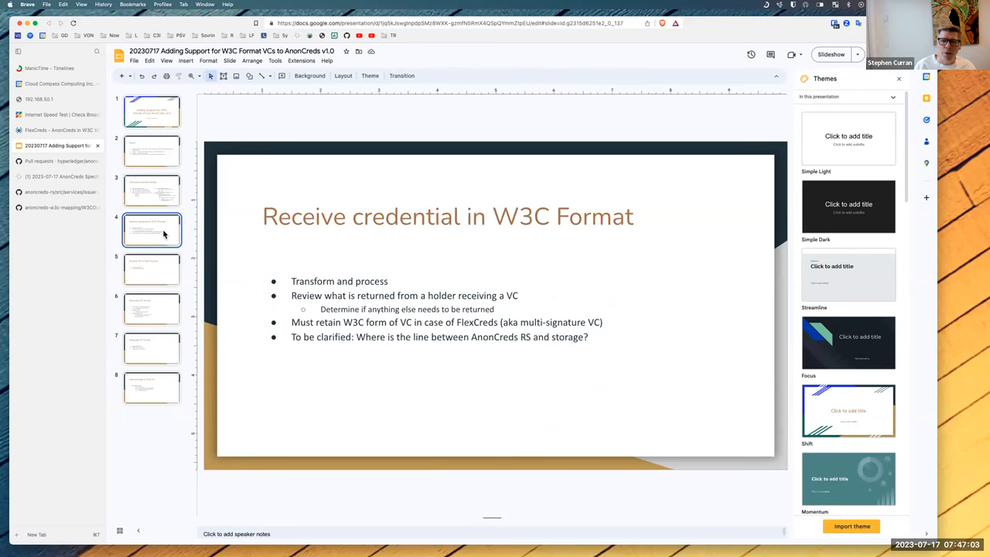
{"action": "left_click", "coordinate": [151, 190]}
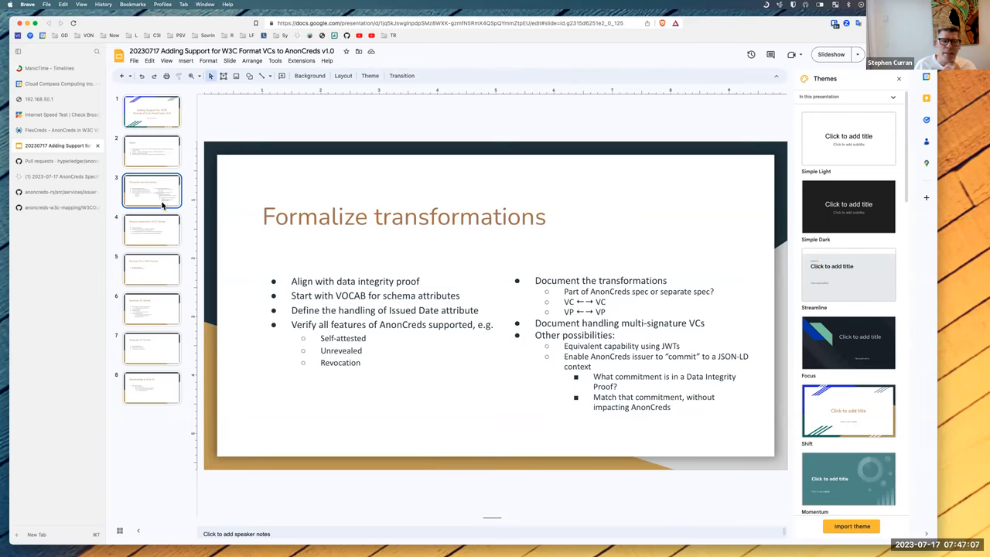
{"action": "left_click", "coordinate": [152, 229]}
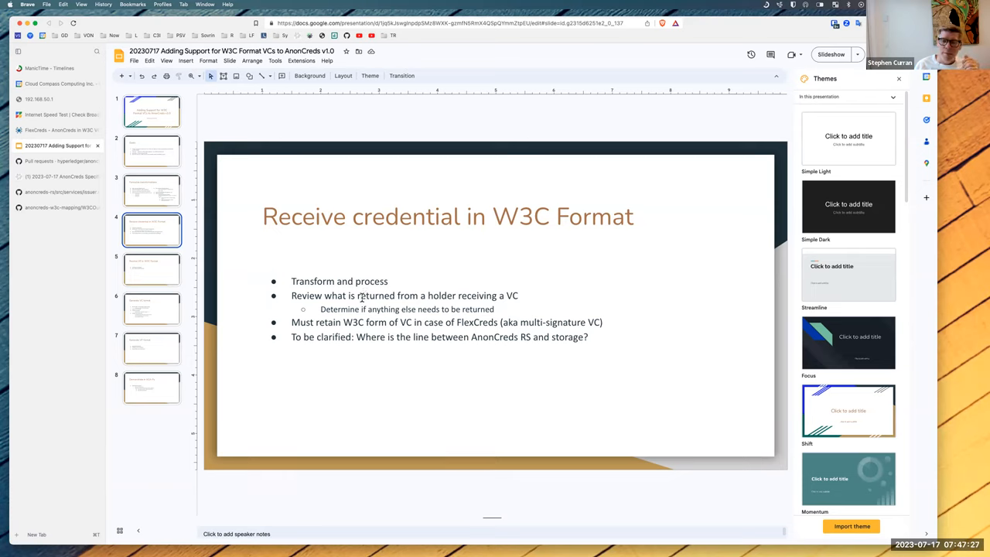
{"action": "mouse_move", "coordinate": [365, 321]}
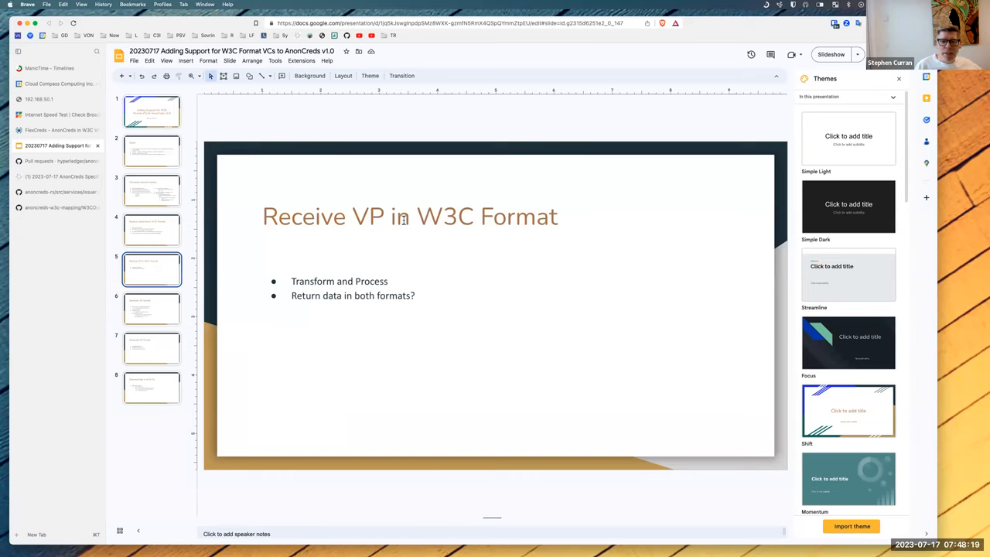
{"action": "mouse_move", "coordinate": [310, 285]}
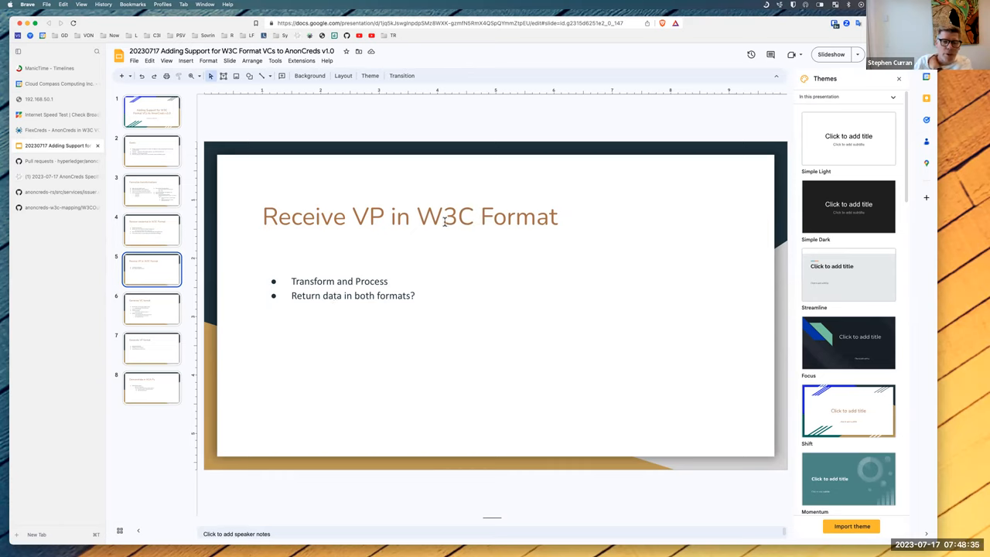
{"action": "mouse_move", "coordinate": [411, 230]}
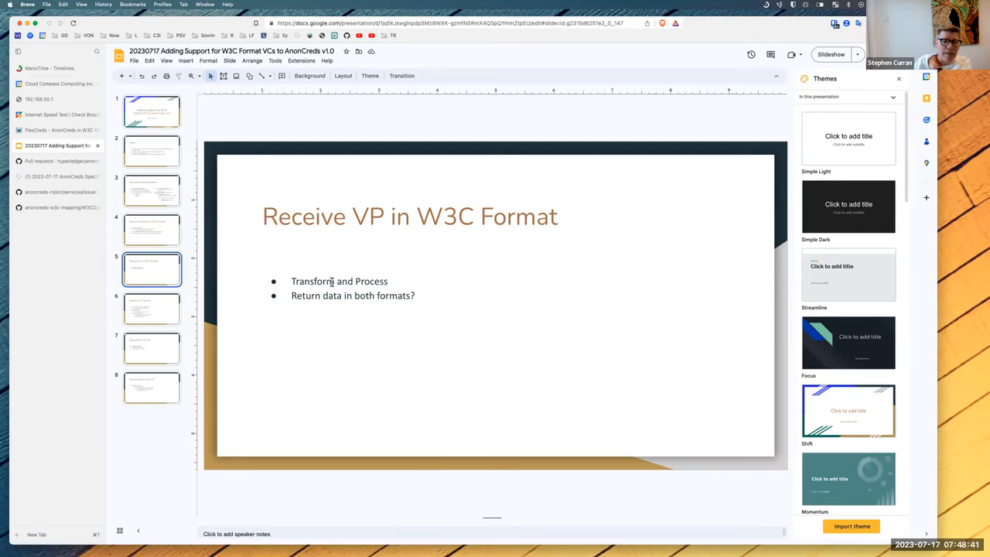
Step between the Receive credential, Receive VP, Generate VC and Generate VP slides, ending on Generate VC format.
{"action": "left_click", "coordinate": [152, 309]}
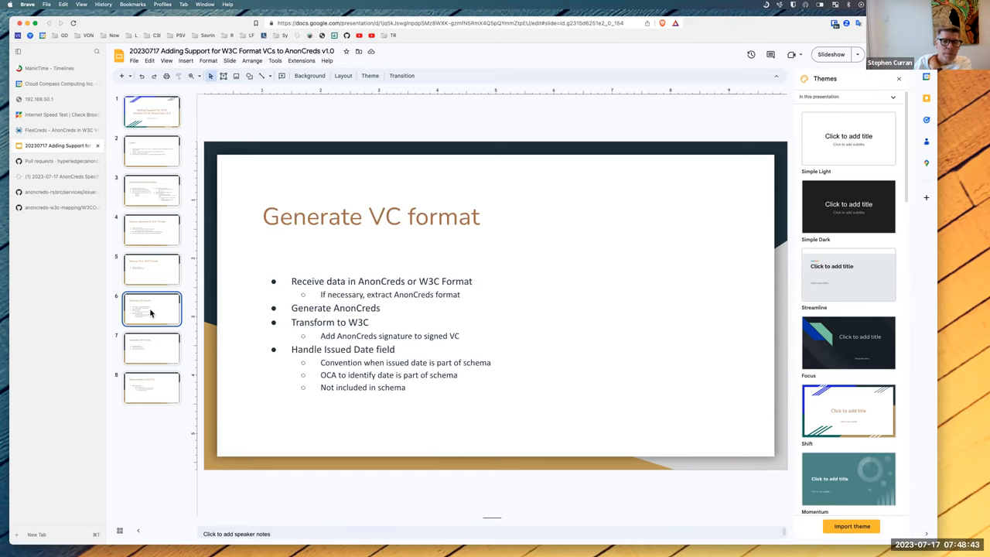
{"action": "left_click", "coordinate": [151, 229]}
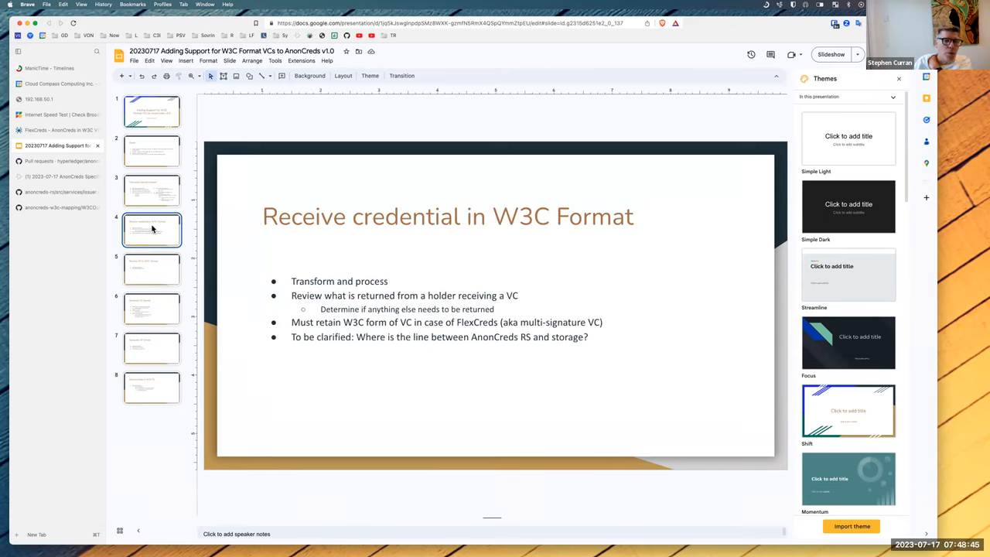
{"action": "left_click", "coordinate": [152, 269]}
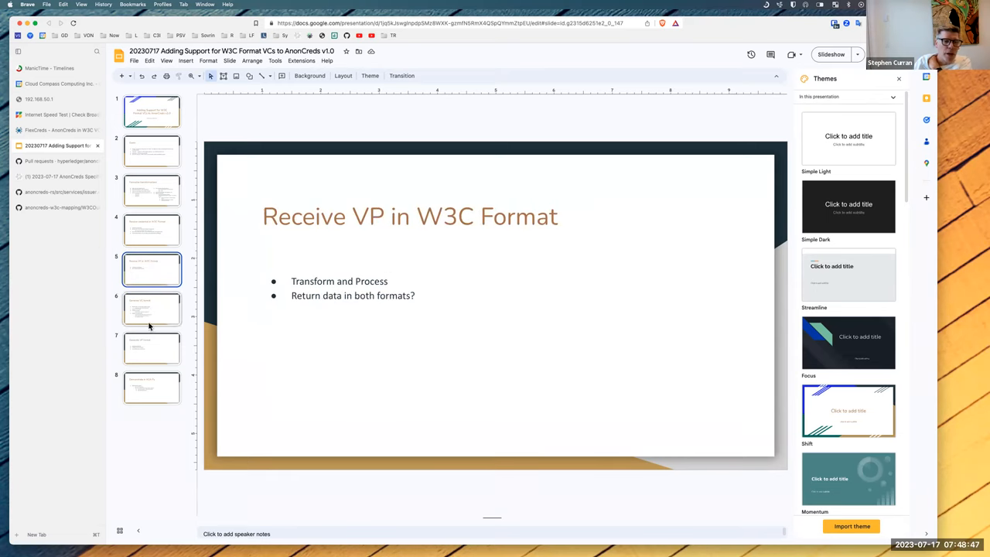
{"action": "left_click", "coordinate": [152, 309]}
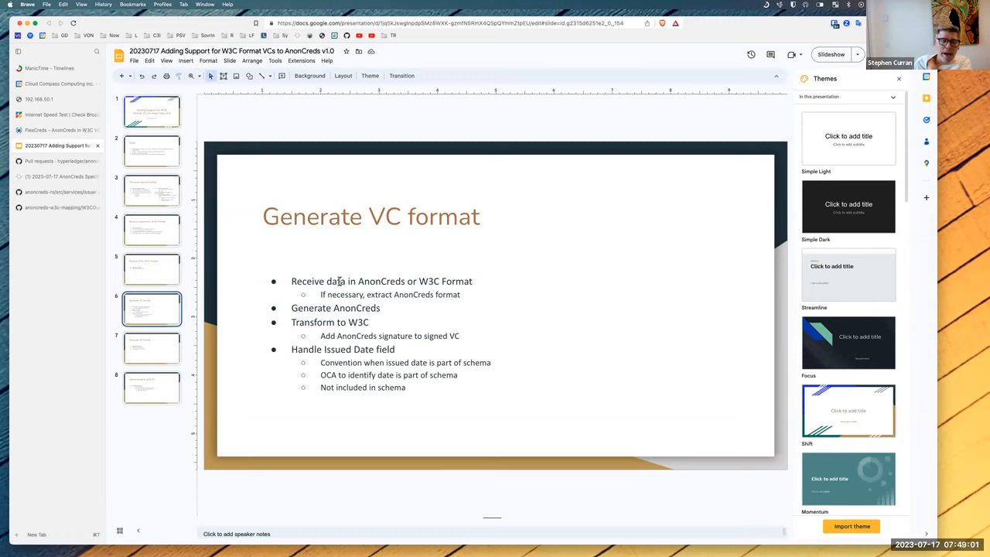
{"action": "left_click", "coordinate": [152, 346]}
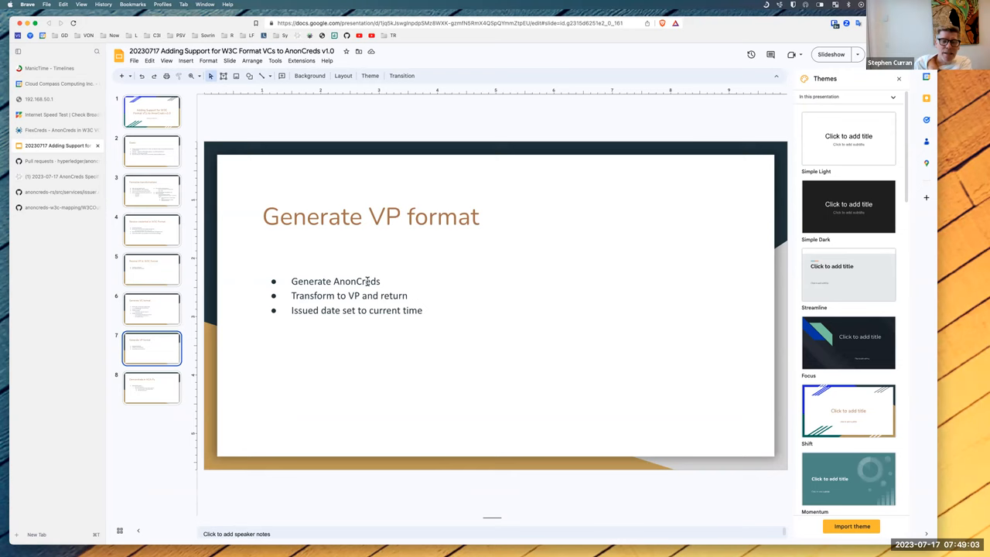
{"action": "left_click", "coordinate": [152, 309]}
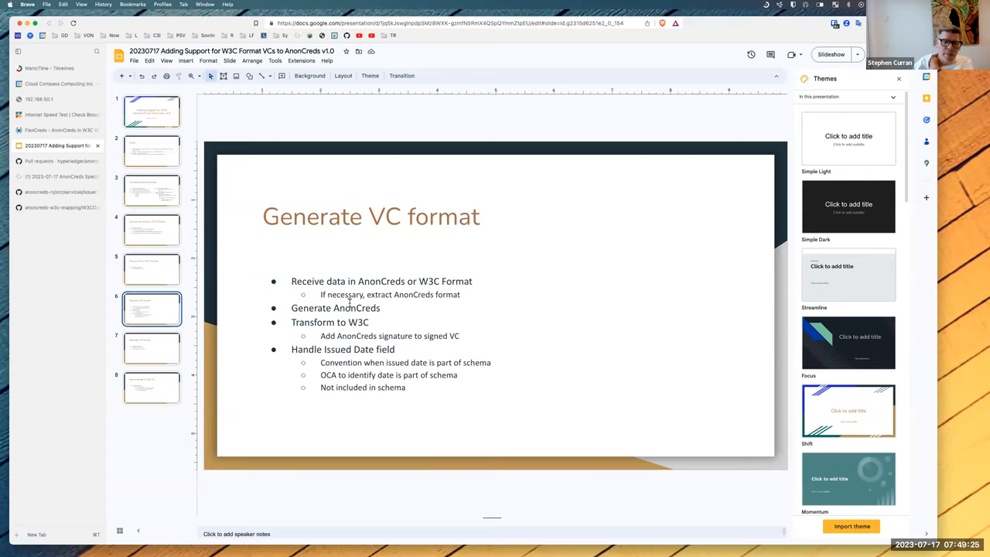
{"action": "mouse_move", "coordinate": [386, 284]}
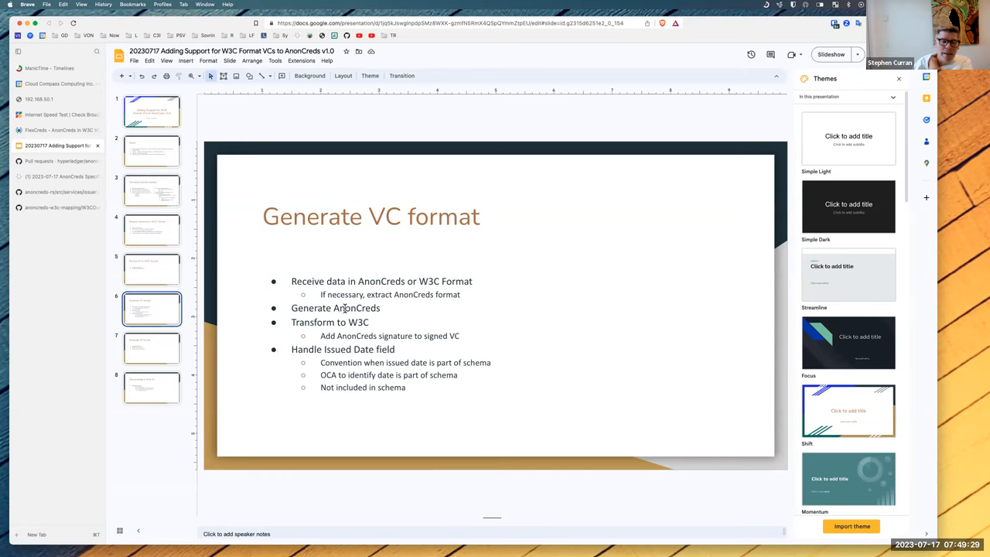
{"action": "mouse_move", "coordinate": [384, 312]}
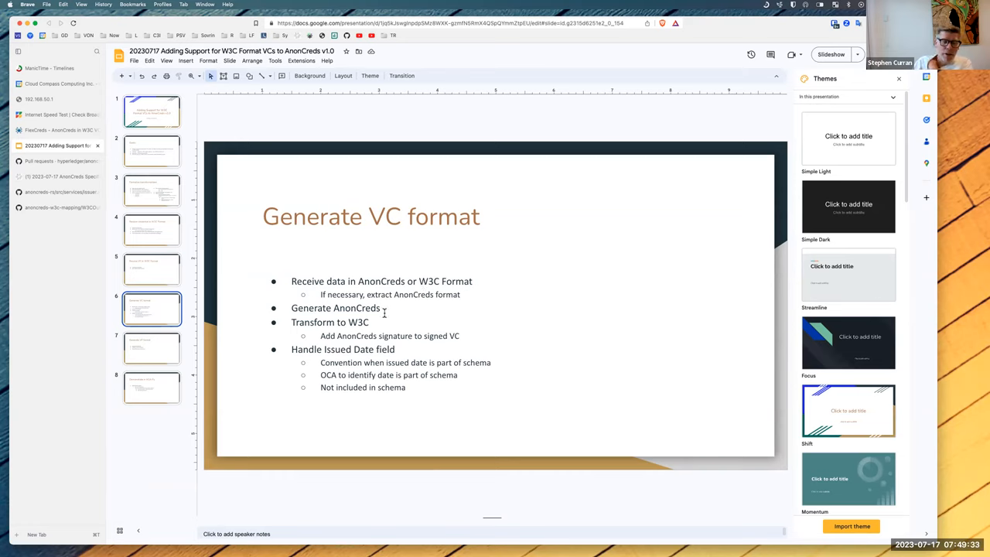
{"action": "mouse_move", "coordinate": [369, 328]}
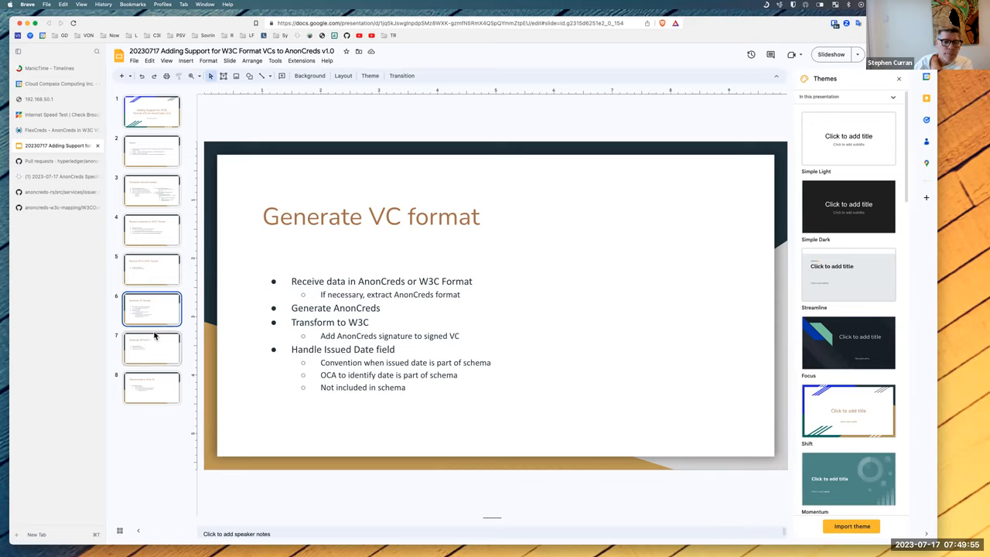
Show the Generate VP format slide.
{"action": "left_click", "coordinate": [152, 347]}
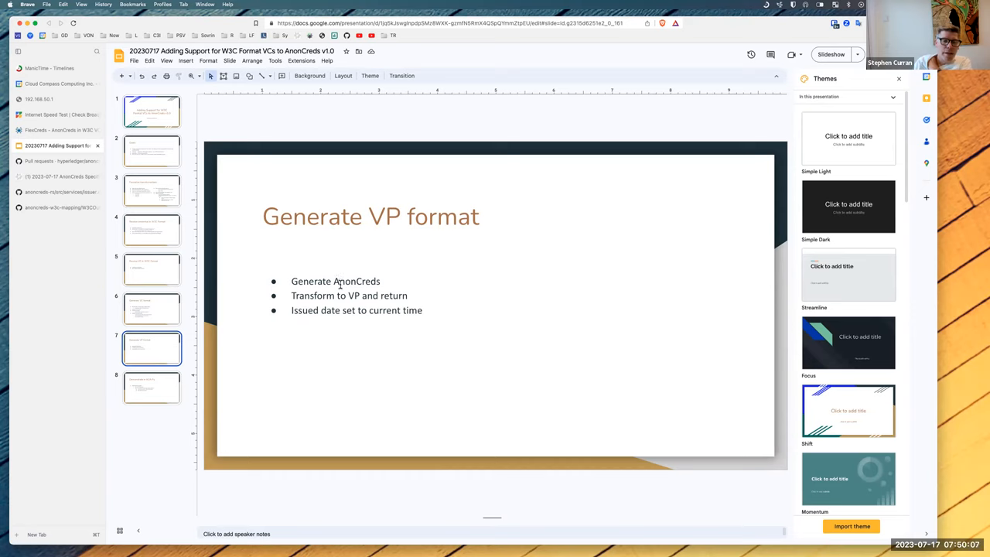
{"action": "mouse_move", "coordinate": [356, 306]}
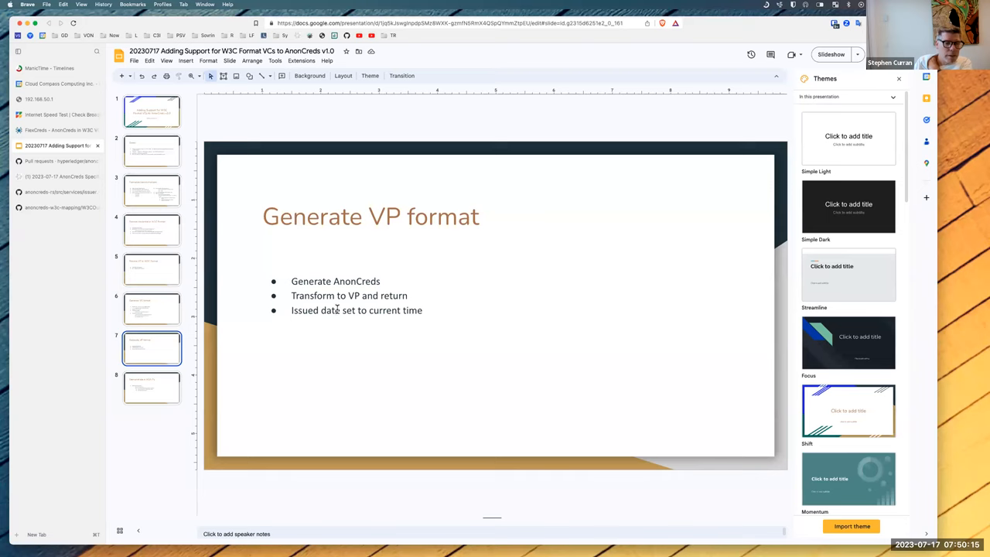
Show the Demonstrate in ACA-Py slide, then jump back to the deck's title slide.
{"action": "left_click", "coordinate": [151, 387]}
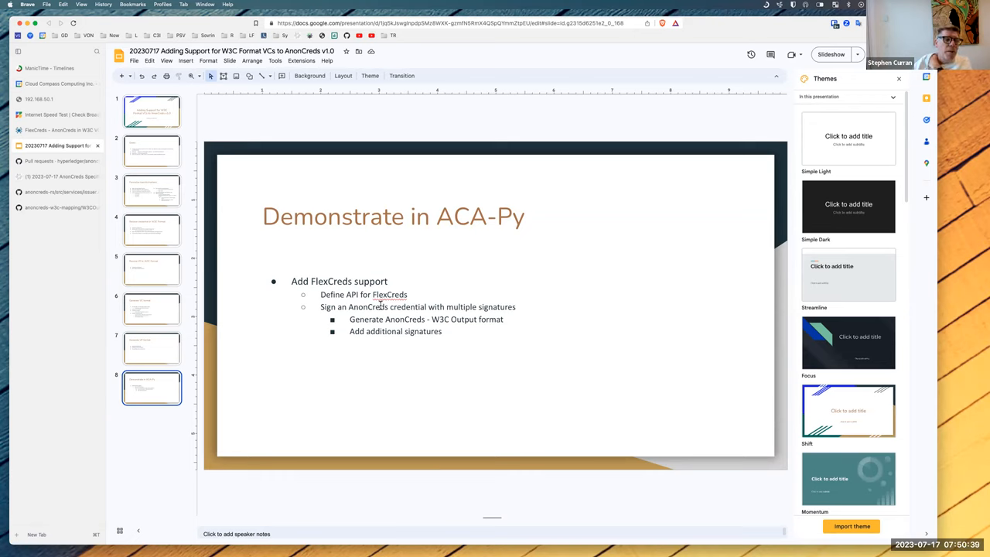
{"action": "left_click", "coordinate": [151, 111]}
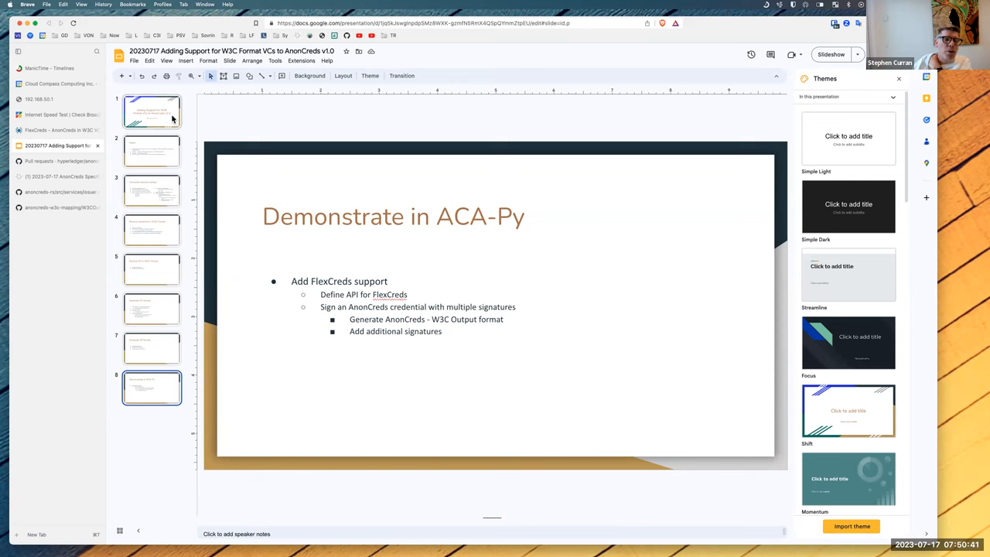
{"action": "left_click", "coordinate": [151, 111]}
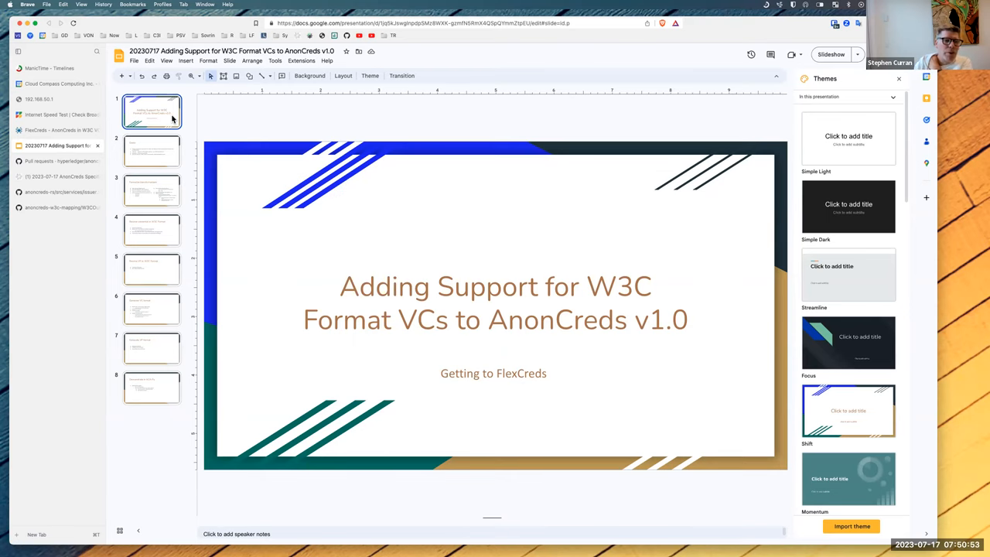
{"action": "left_click", "coordinate": [152, 150]}
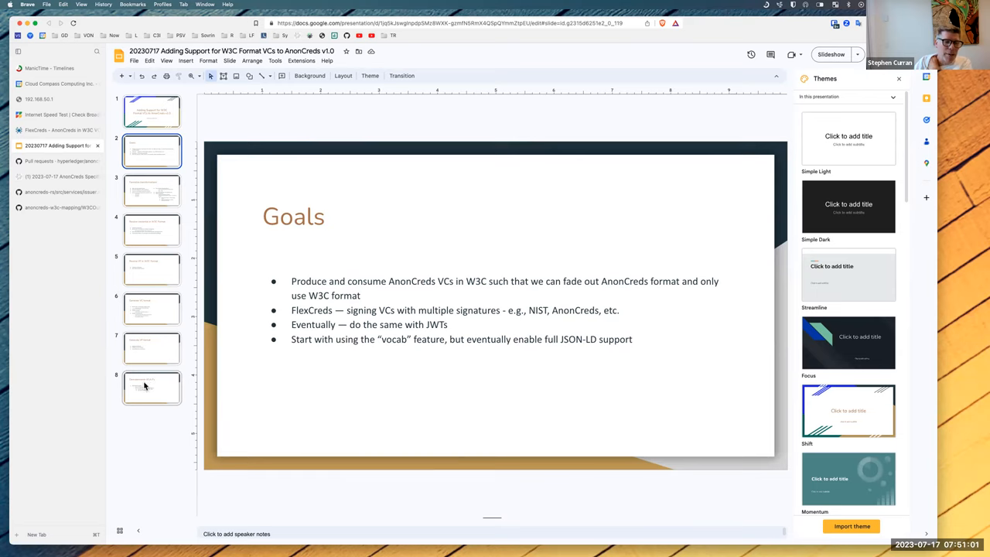
{"action": "left_click", "coordinate": [152, 386]}
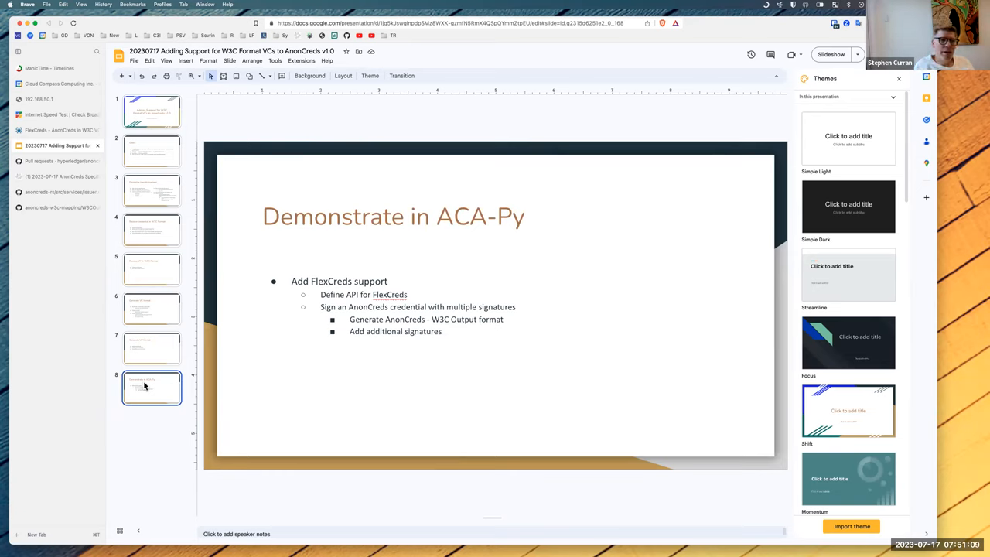
{"action": "left_click", "coordinate": [152, 188]}
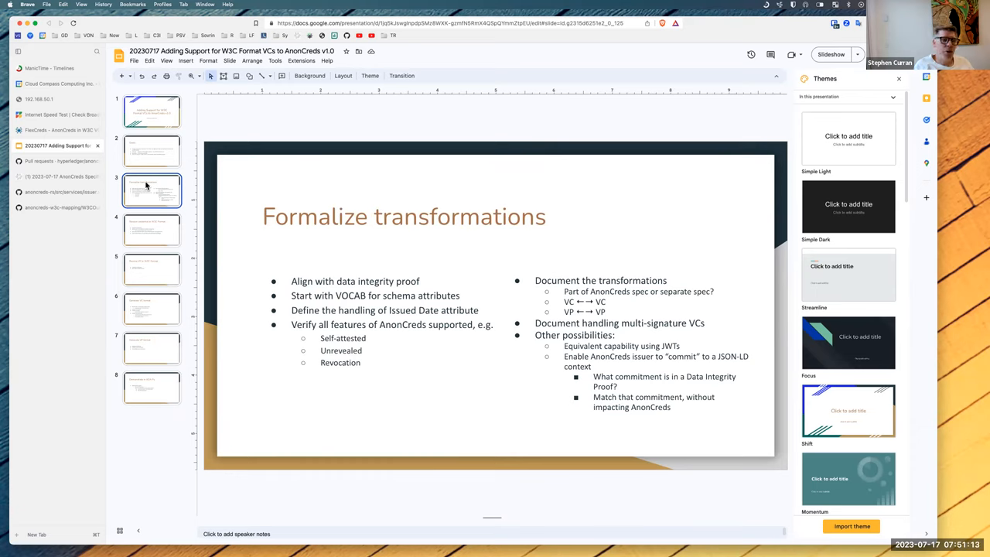
{"action": "left_click", "coordinate": [152, 229]}
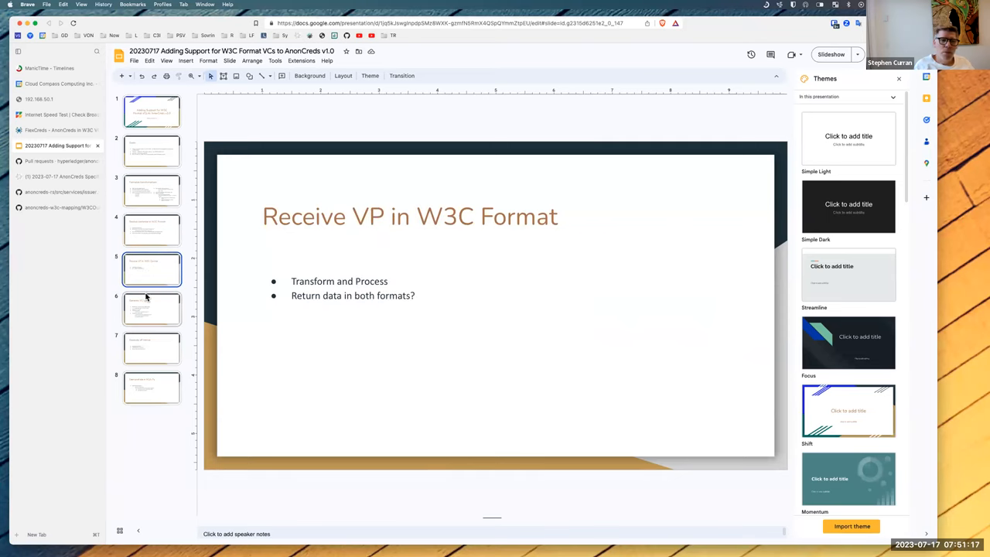
{"action": "left_click", "coordinate": [152, 346]}
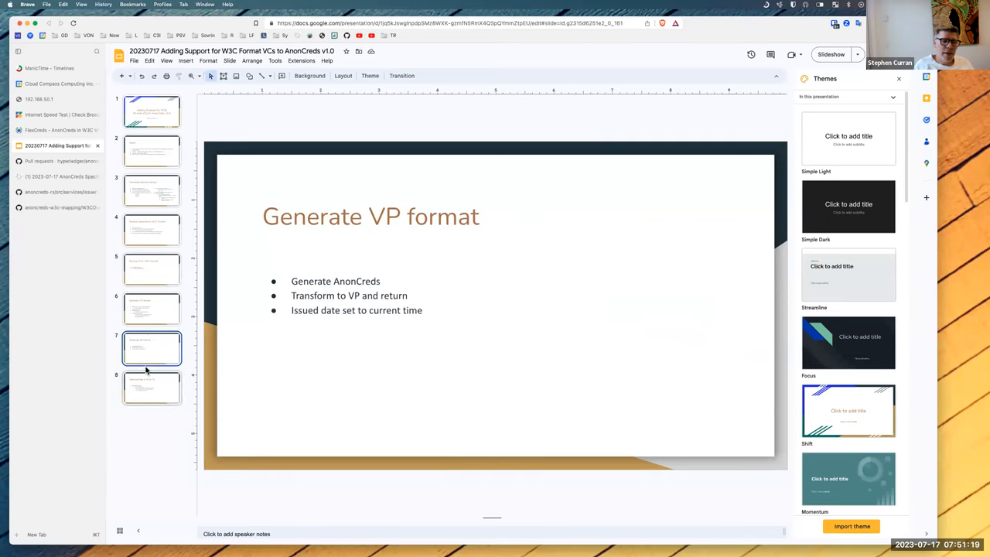
{"action": "left_click", "coordinate": [151, 386]}
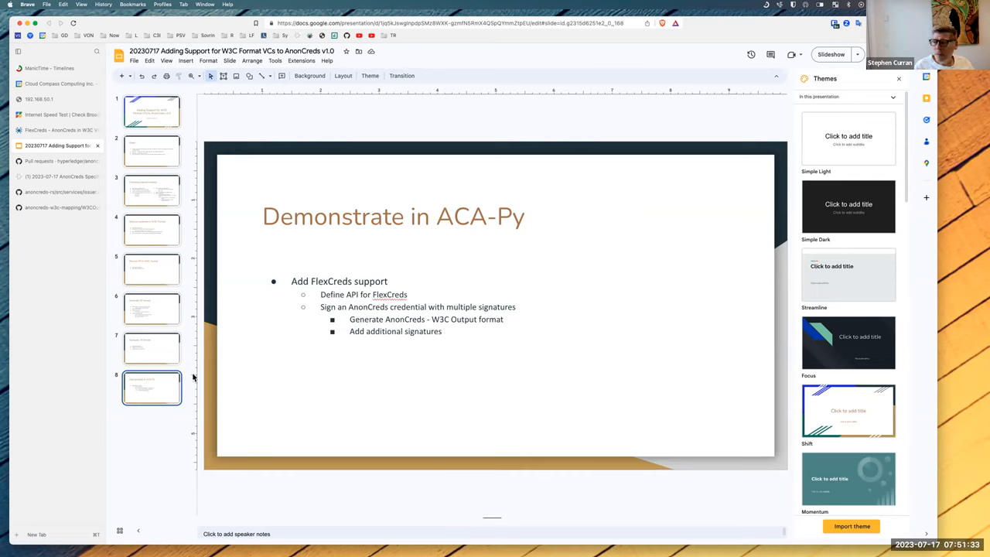
{"action": "mouse_move", "coordinate": [349, 328]}
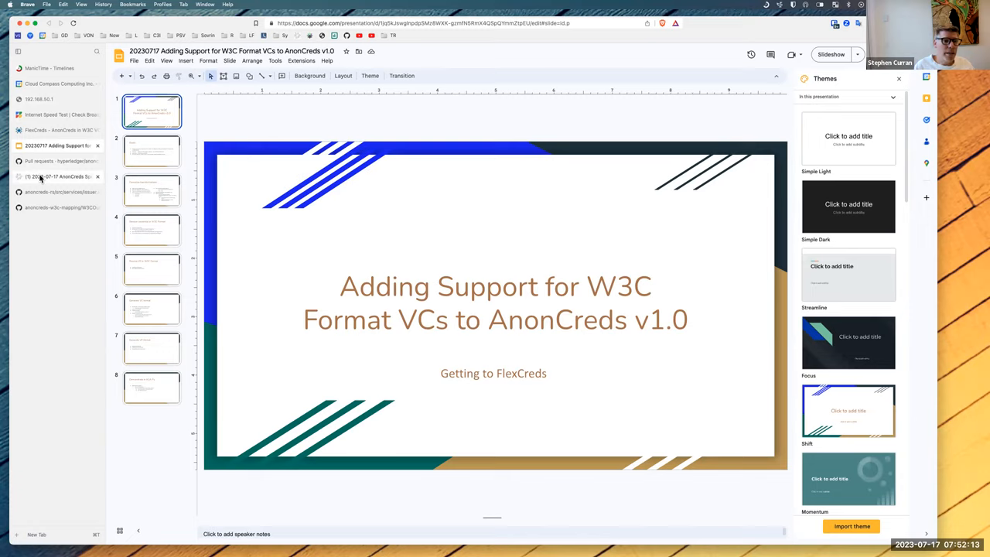
Return to the 2023-07-17 AnonCreds working group wiki page and scroll to its Agenda section.
{"action": "left_click", "coordinate": [59, 177]}
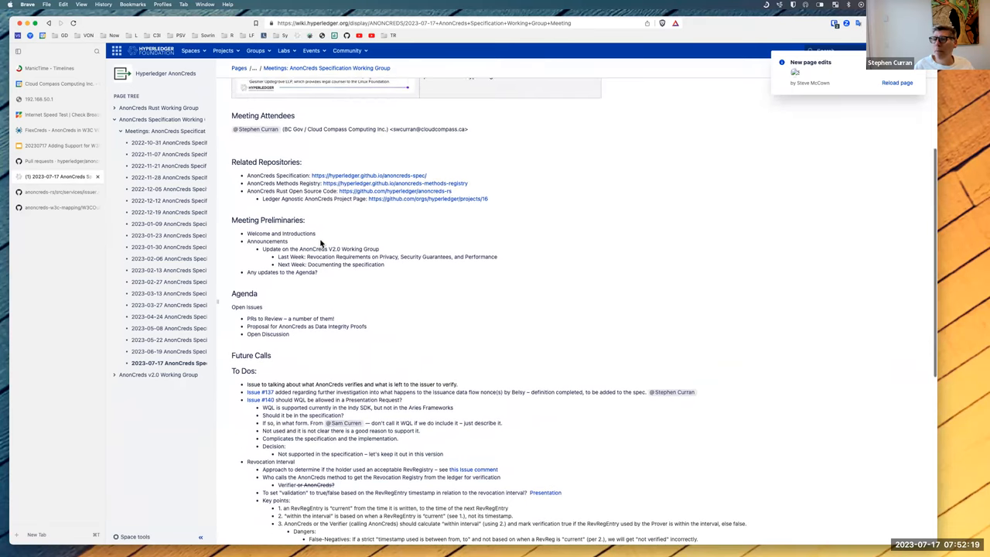
{"action": "scroll", "scroll_direction": "down", "scroll_amount": 3}
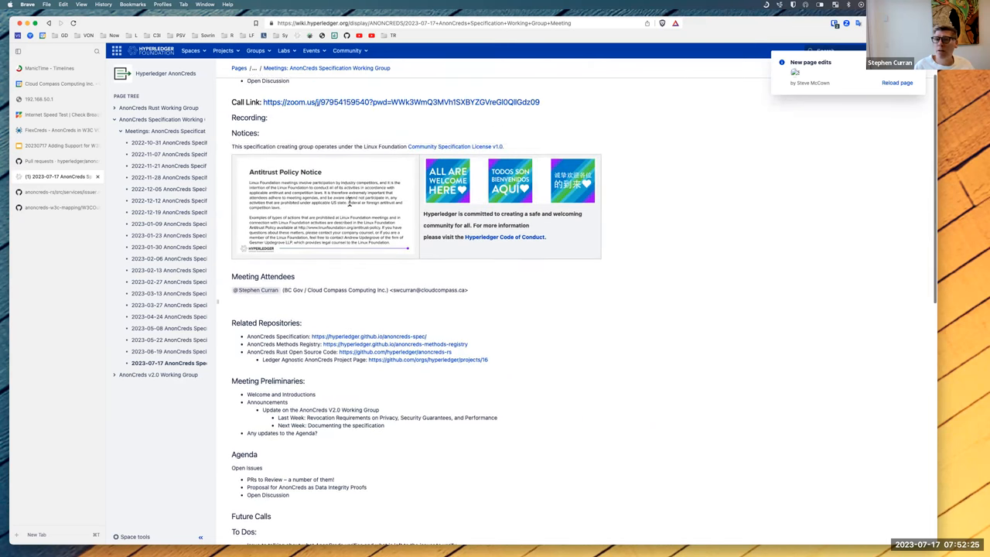
{"action": "scroll", "scroll_direction": "down", "scroll_amount": 3}
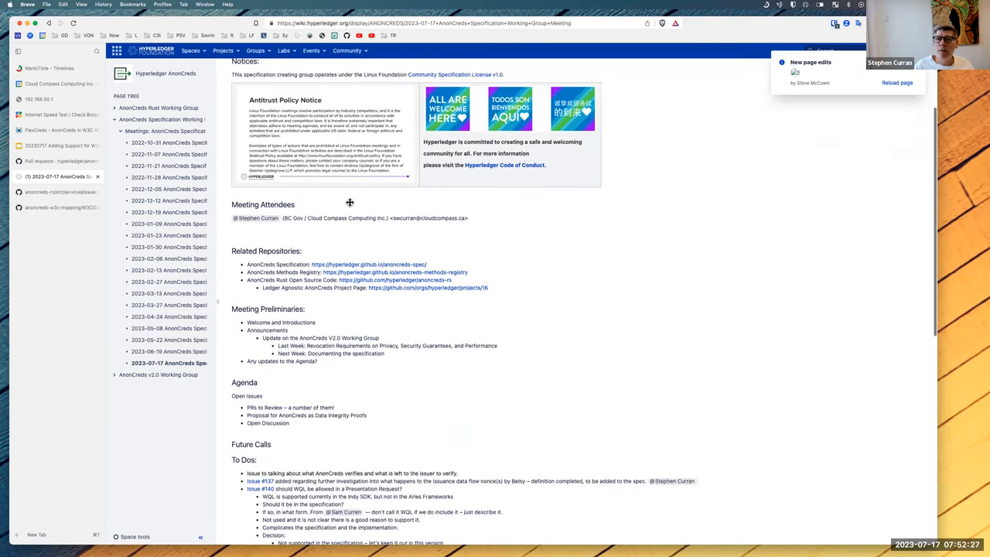
{"action": "scroll", "scroll_direction": "down", "scroll_amount": 3}
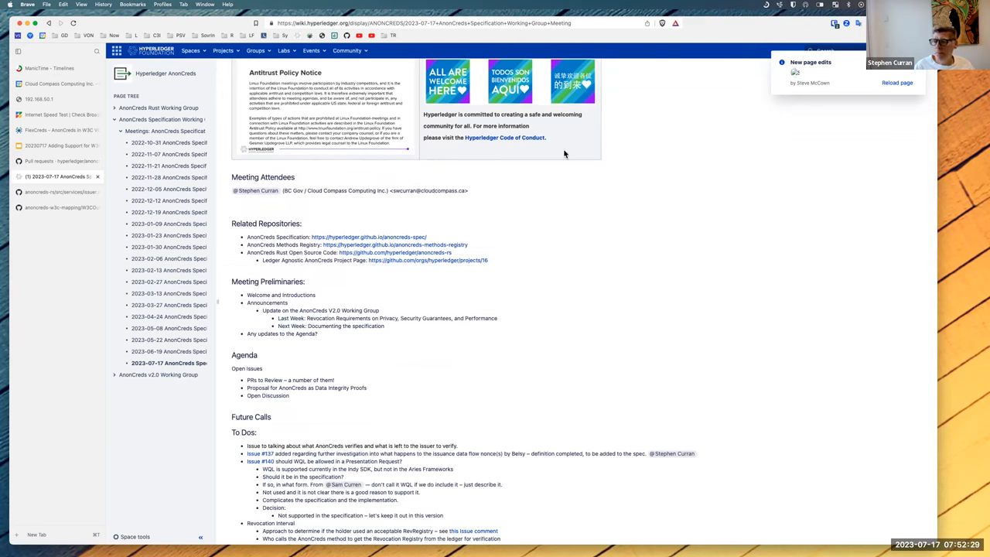
{"action": "mouse_move", "coordinate": [876, 372]}
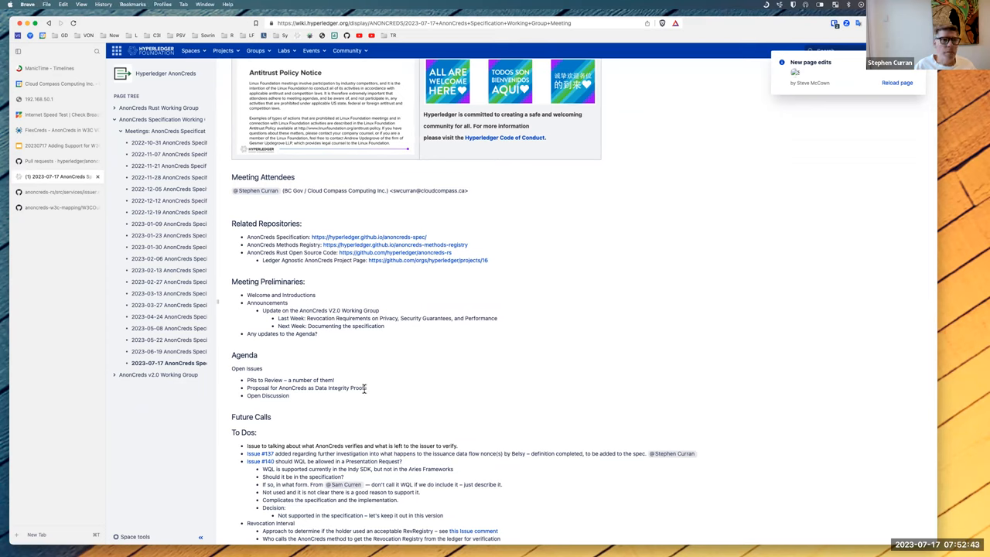
{"action": "mouse_move", "coordinate": [374, 390]}
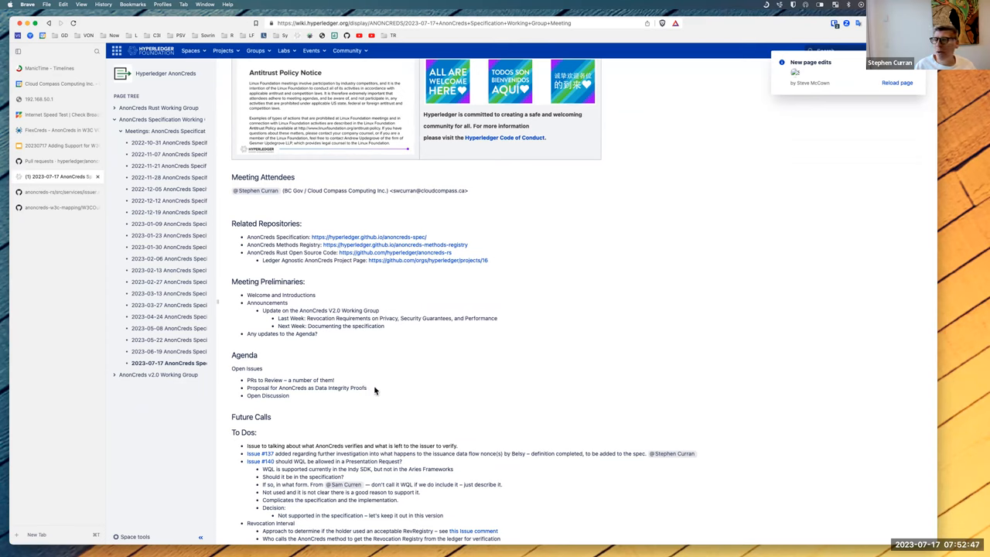
{"action": "mouse_move", "coordinate": [640, 275]}
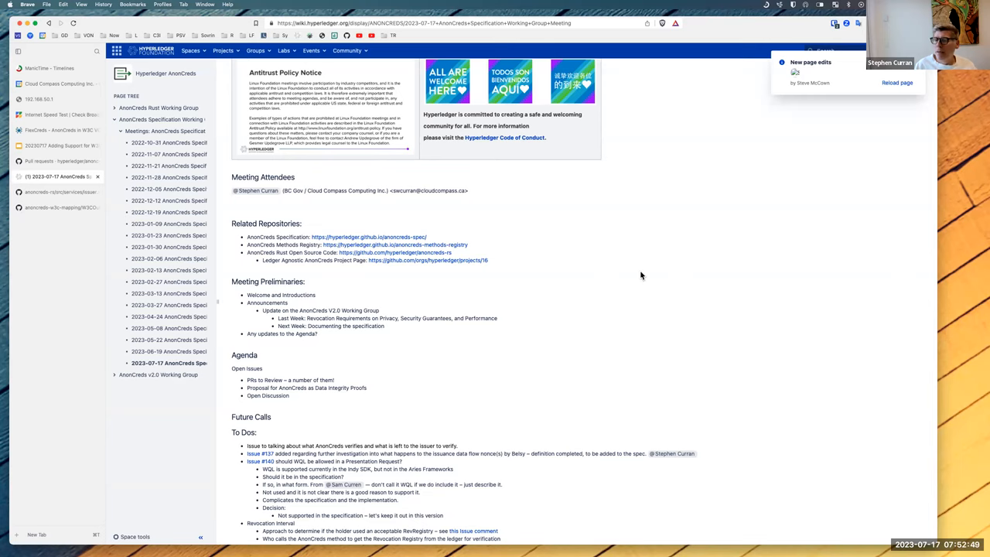